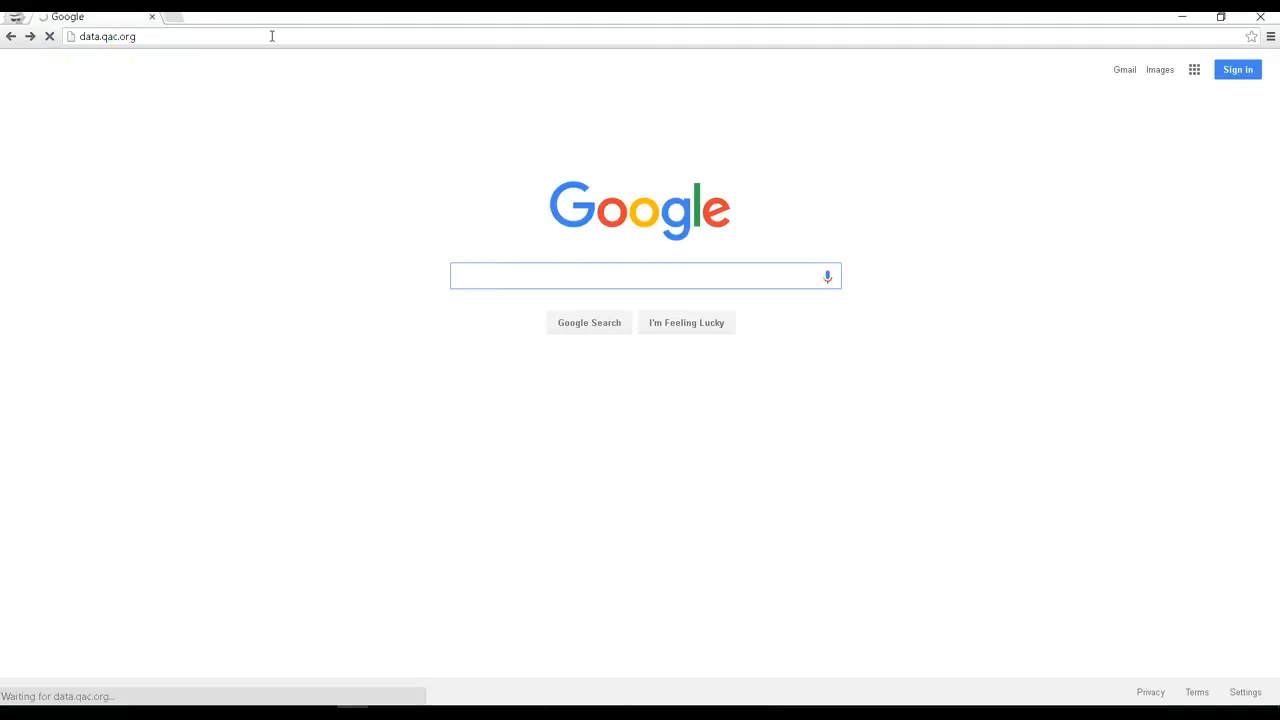
- Load the Open Data portal home page at data.qac.org
key("Return")
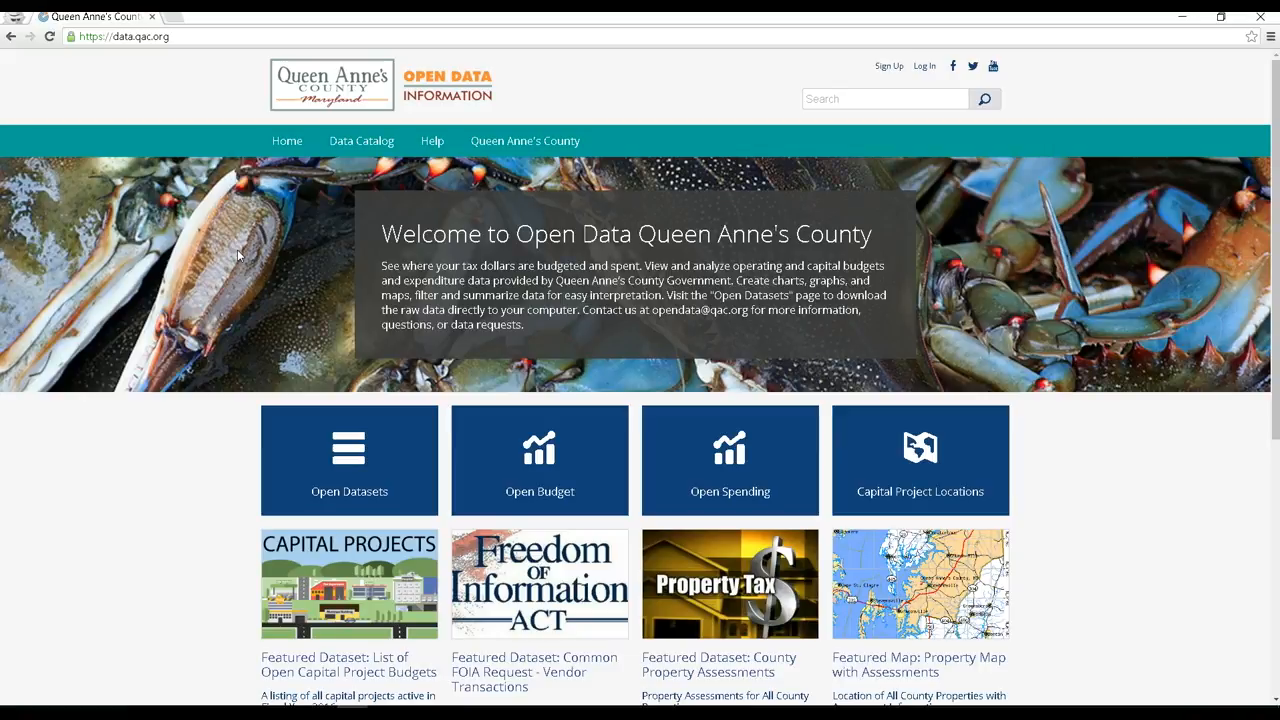
mouse_move(504, 330)
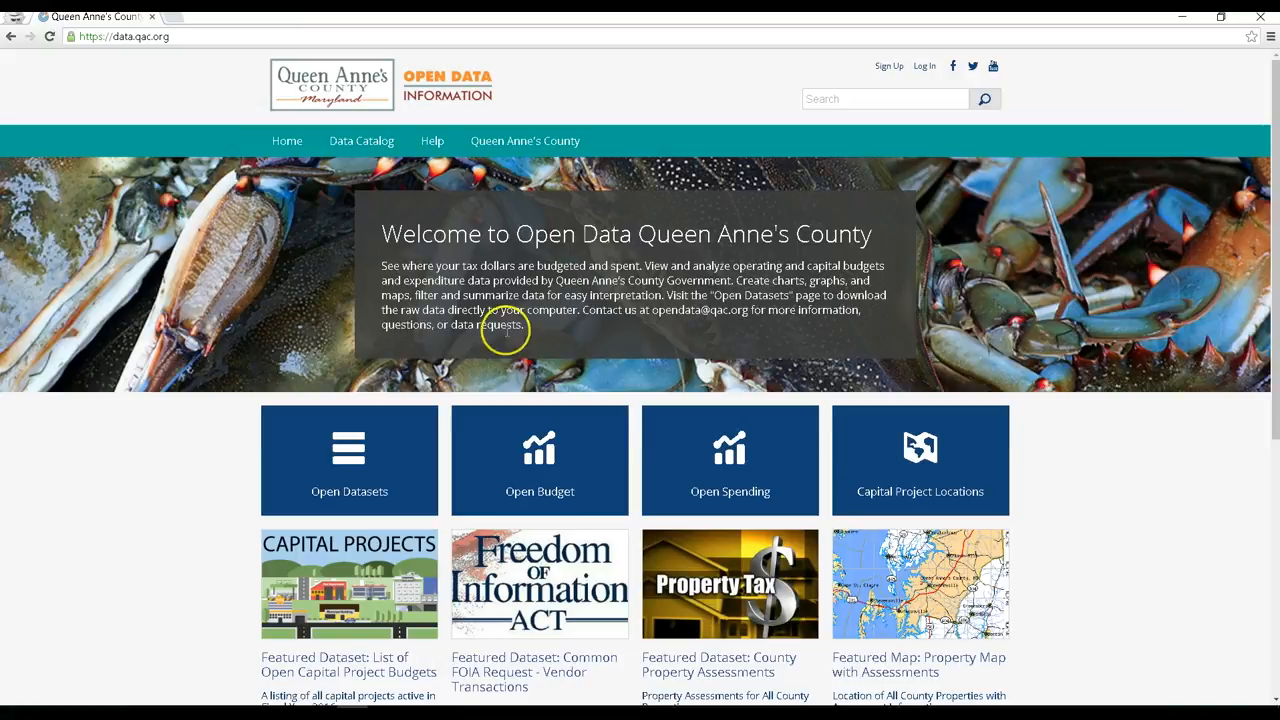
mouse_move(324, 360)
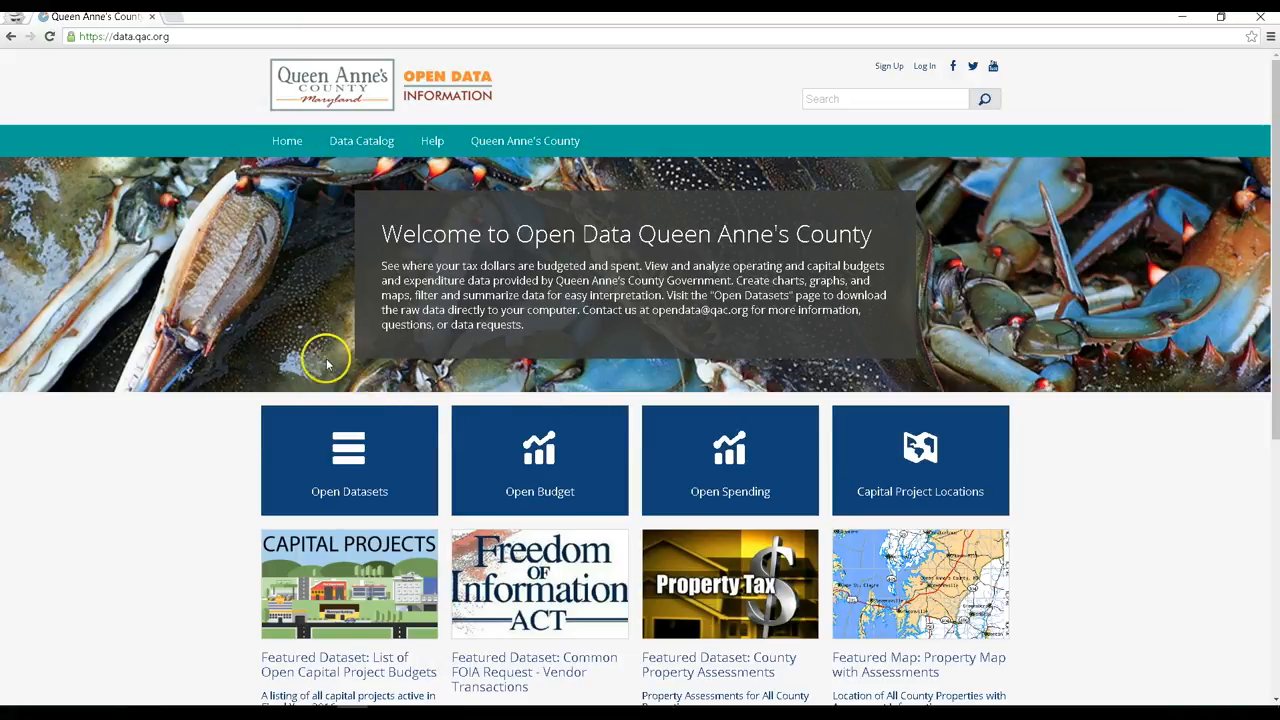
mouse_move(212, 362)
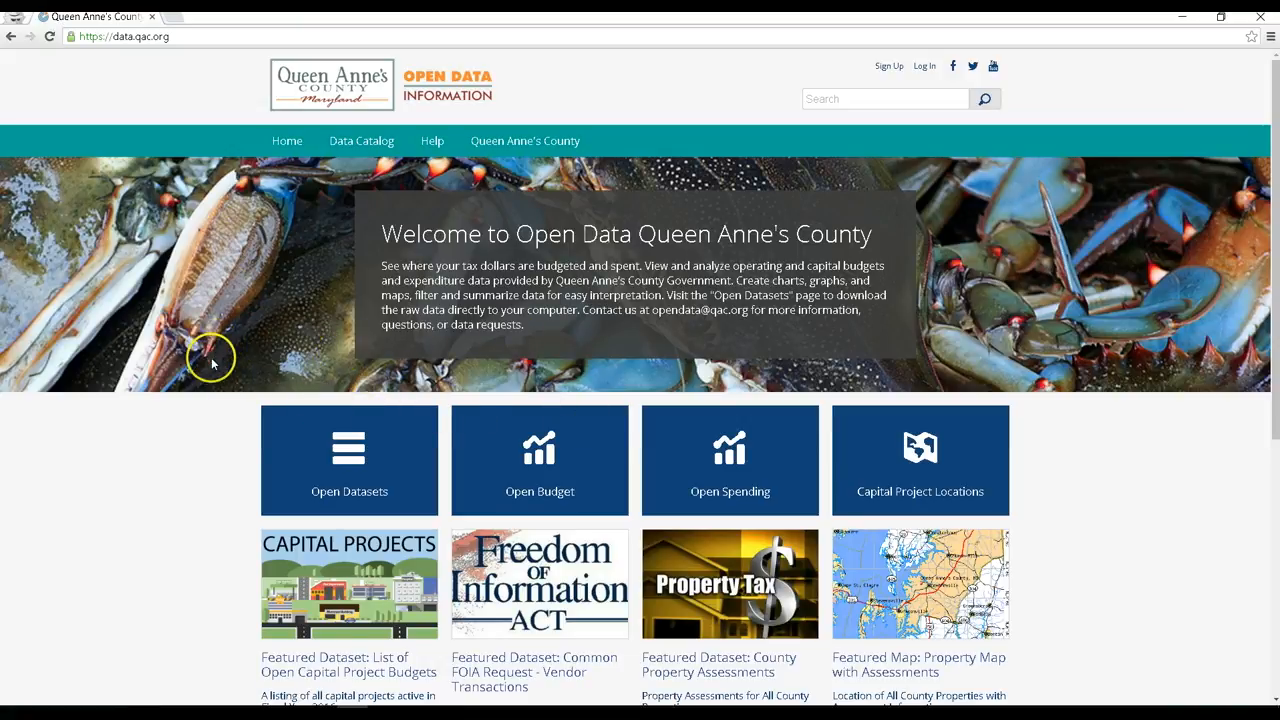
mouse_move(170, 548)
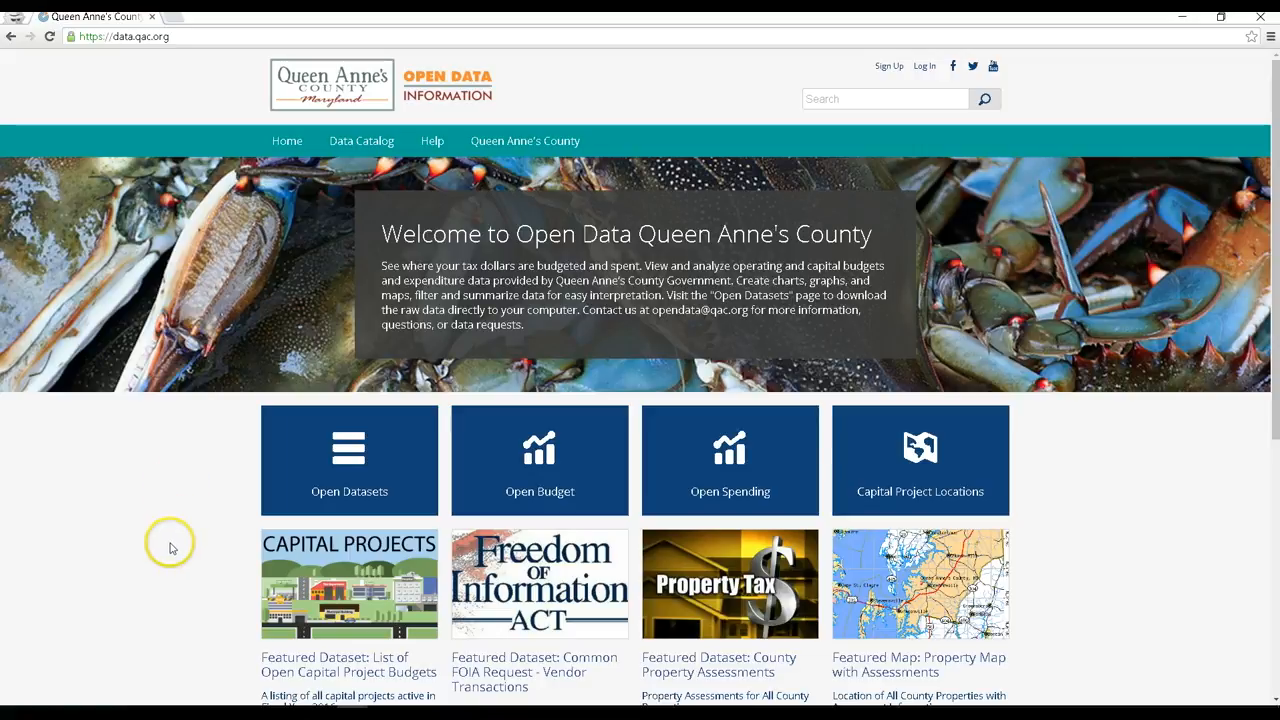
mouse_move(170, 548)
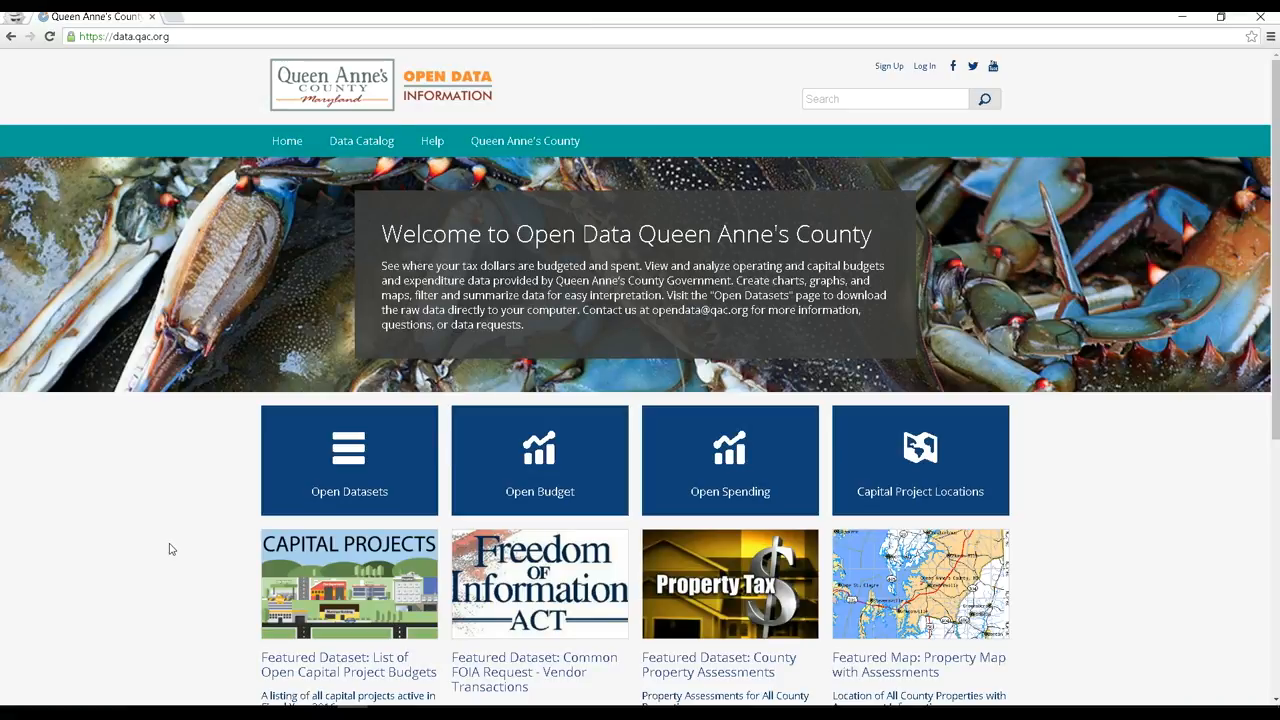
mouse_move(348, 460)
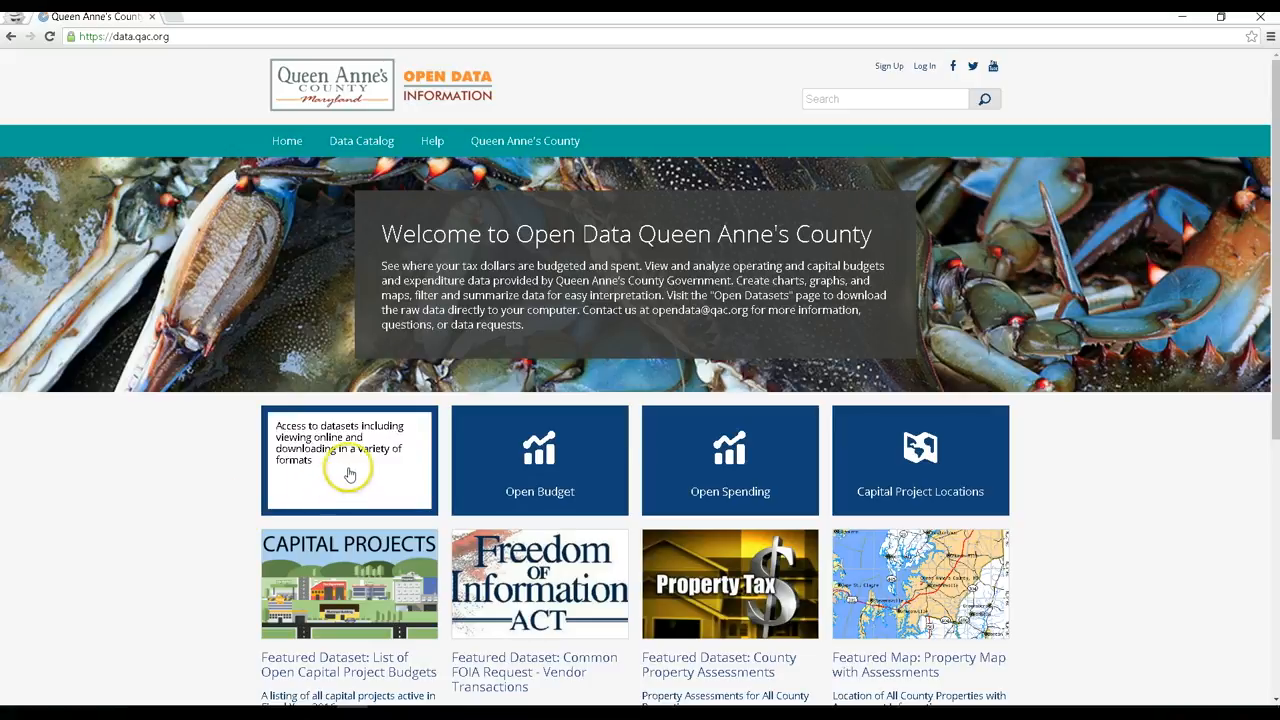
- Go to the dataset catalog and pick the QAC Operating Expenditure Budget FY2016 dataset
left_click(348, 460)
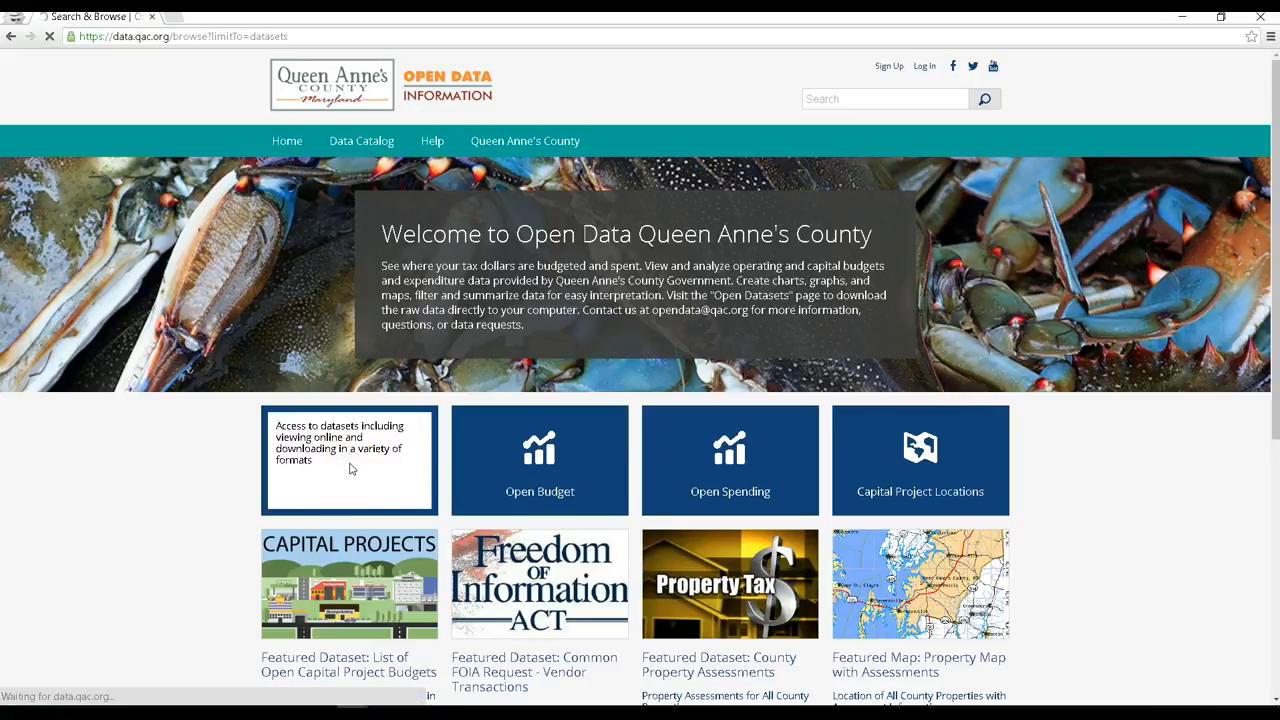
left_click(348, 460)
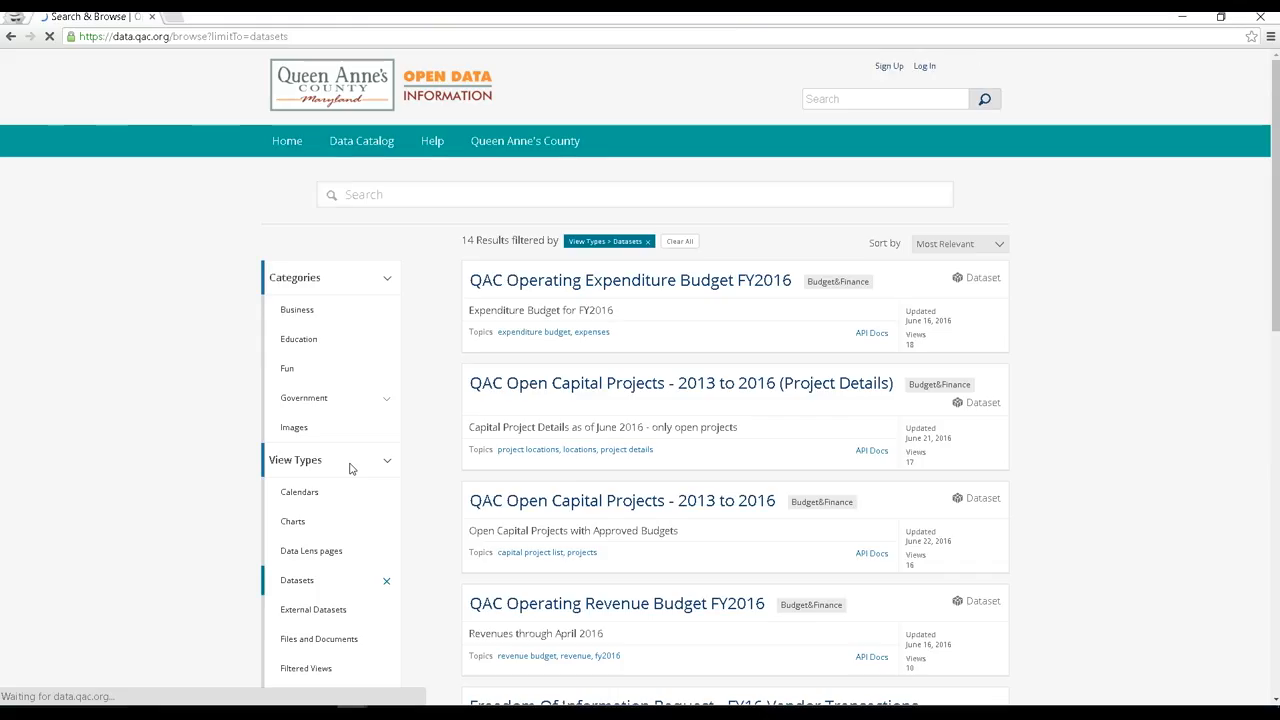
mouse_move(350, 460)
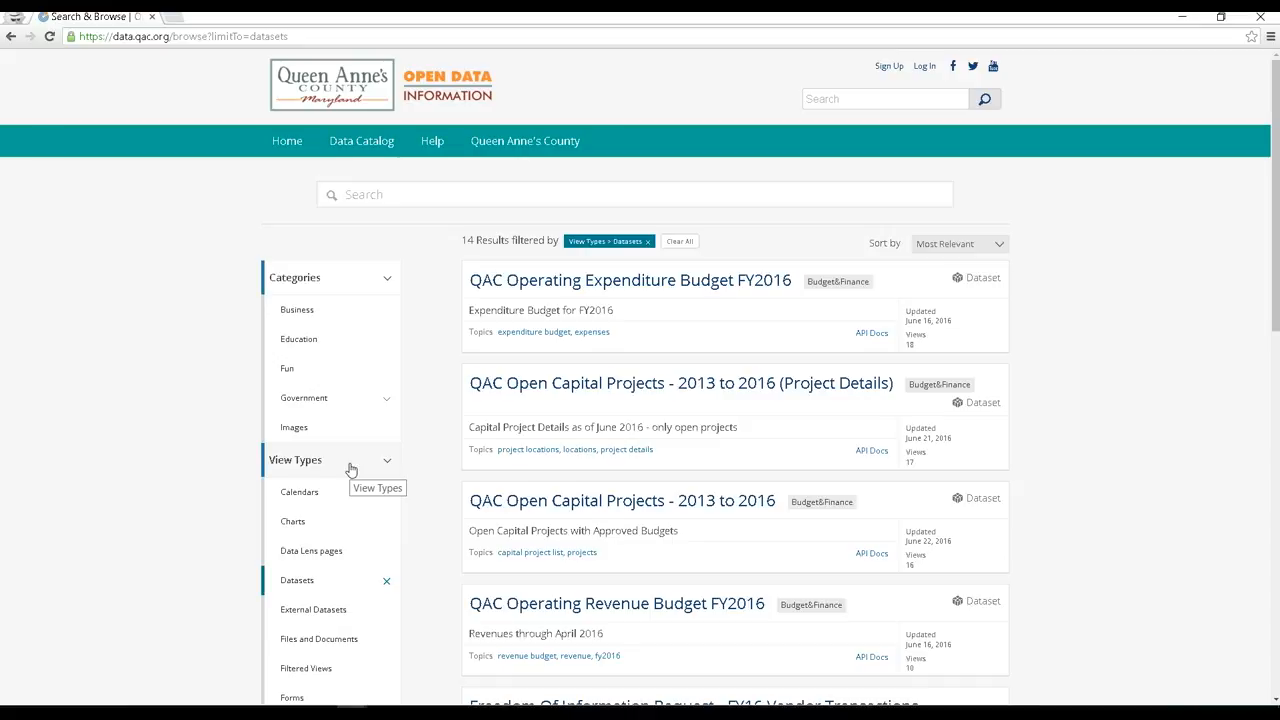
mouse_move(660, 348)
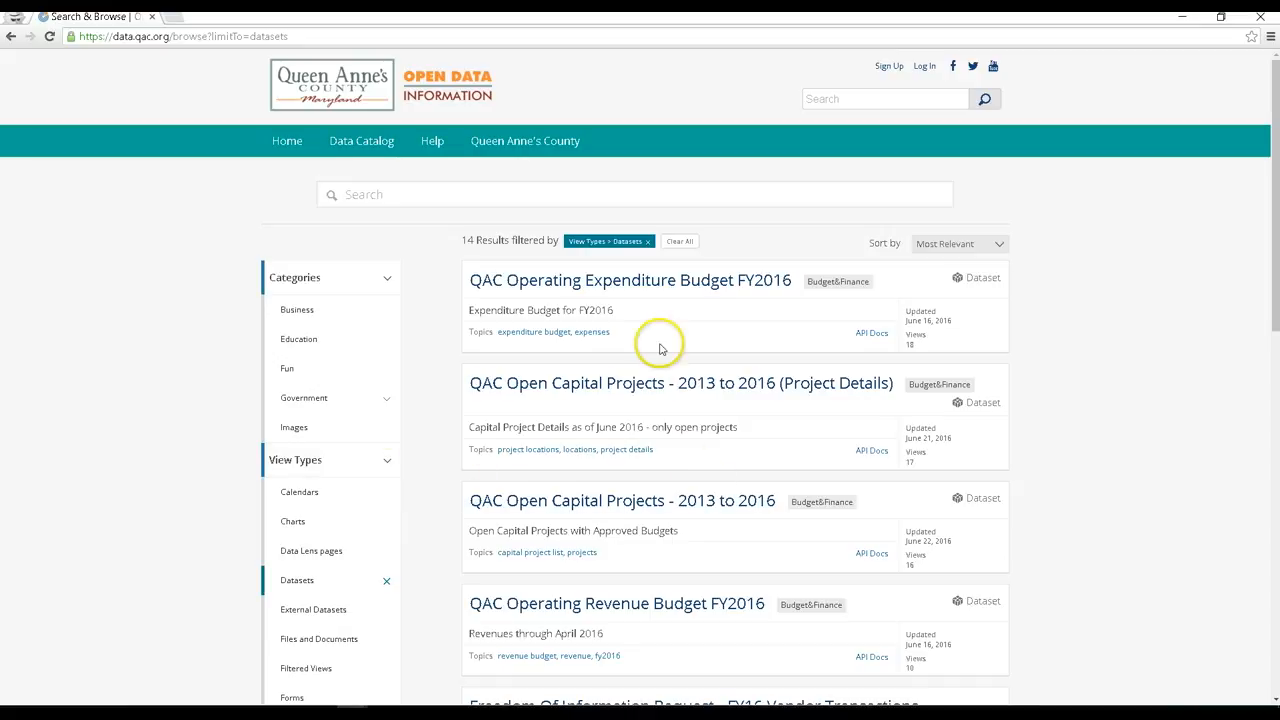
left_click(628, 280)
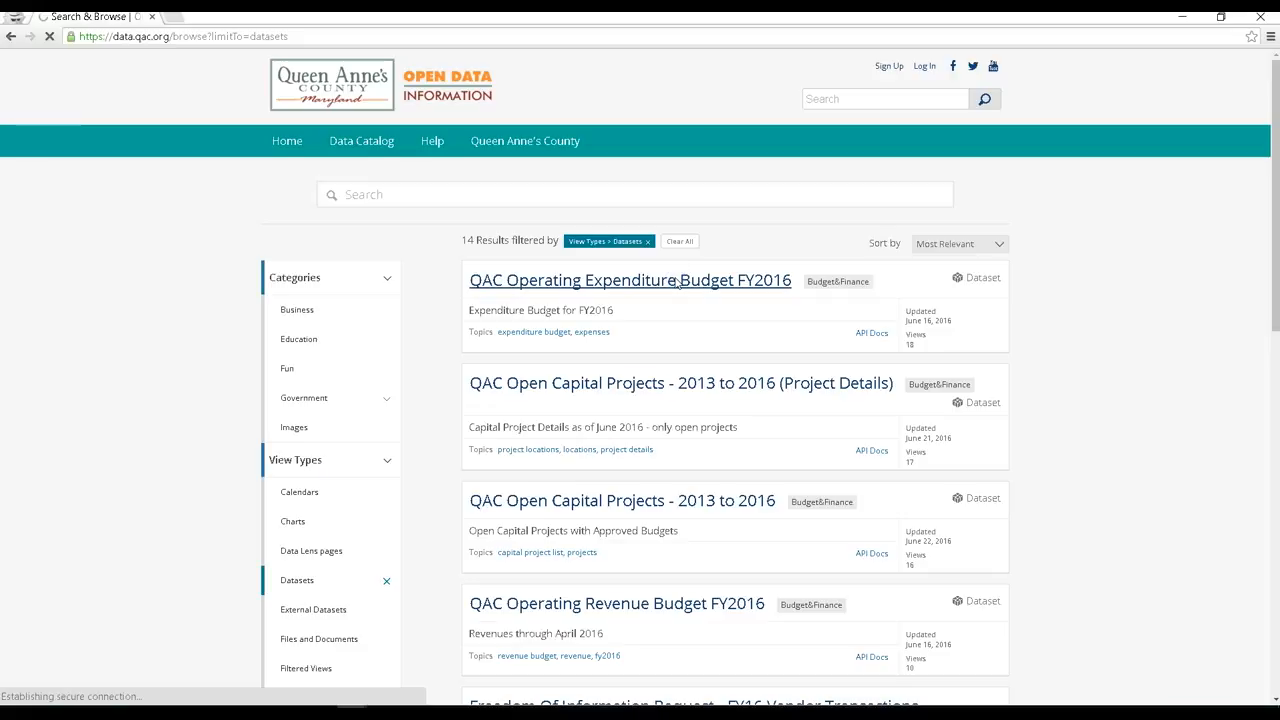
left_click(628, 280)
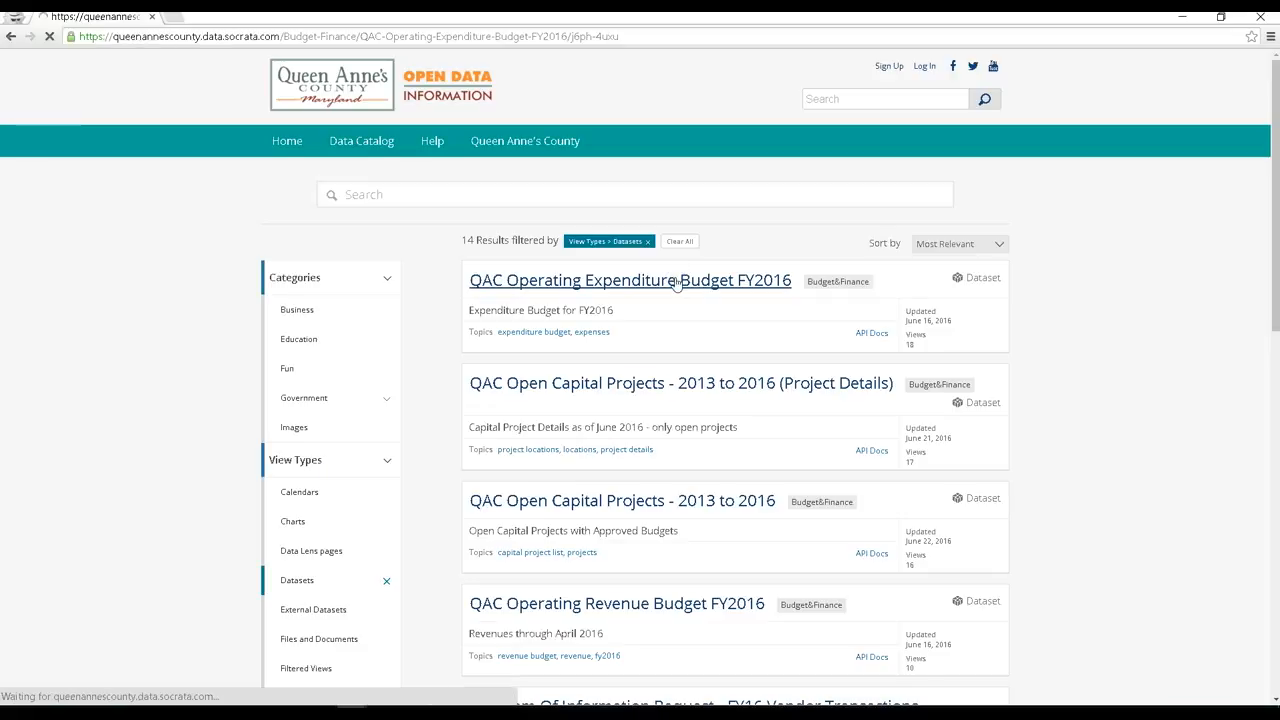
- Sort the FY2016 expenditure budget table by department in ascending order
left_click(676, 290)
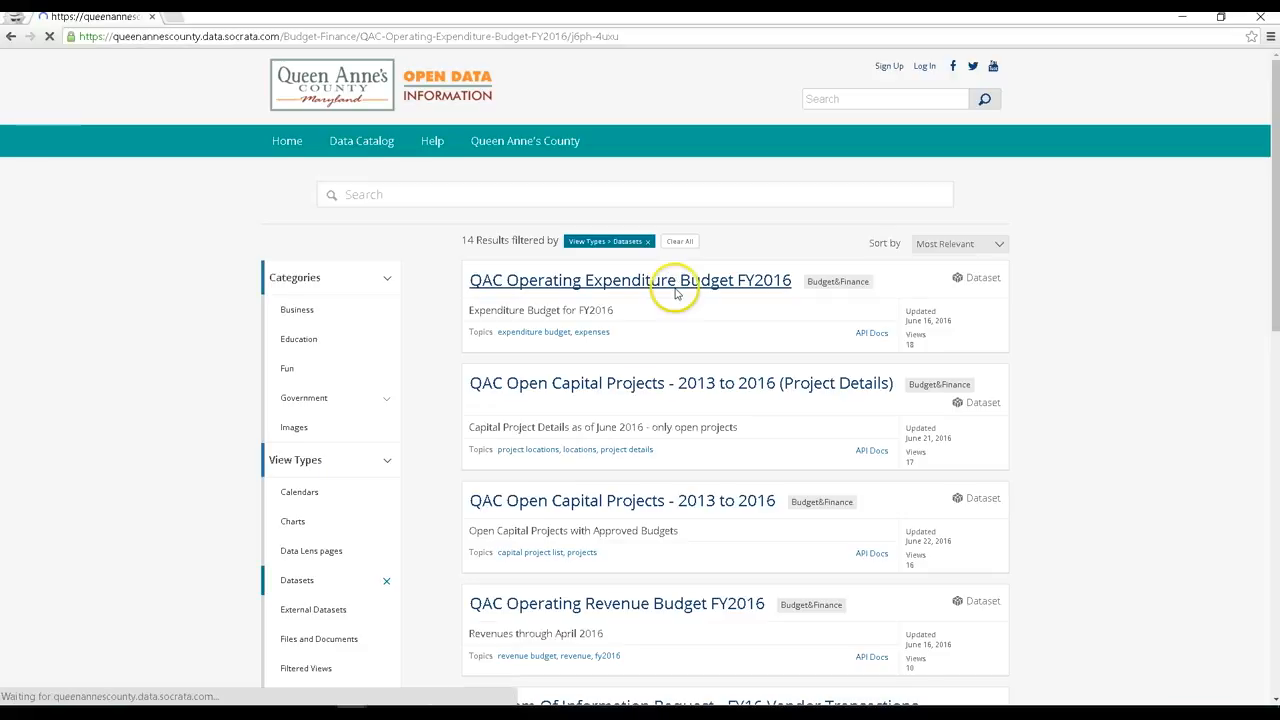
left_click(628, 280)
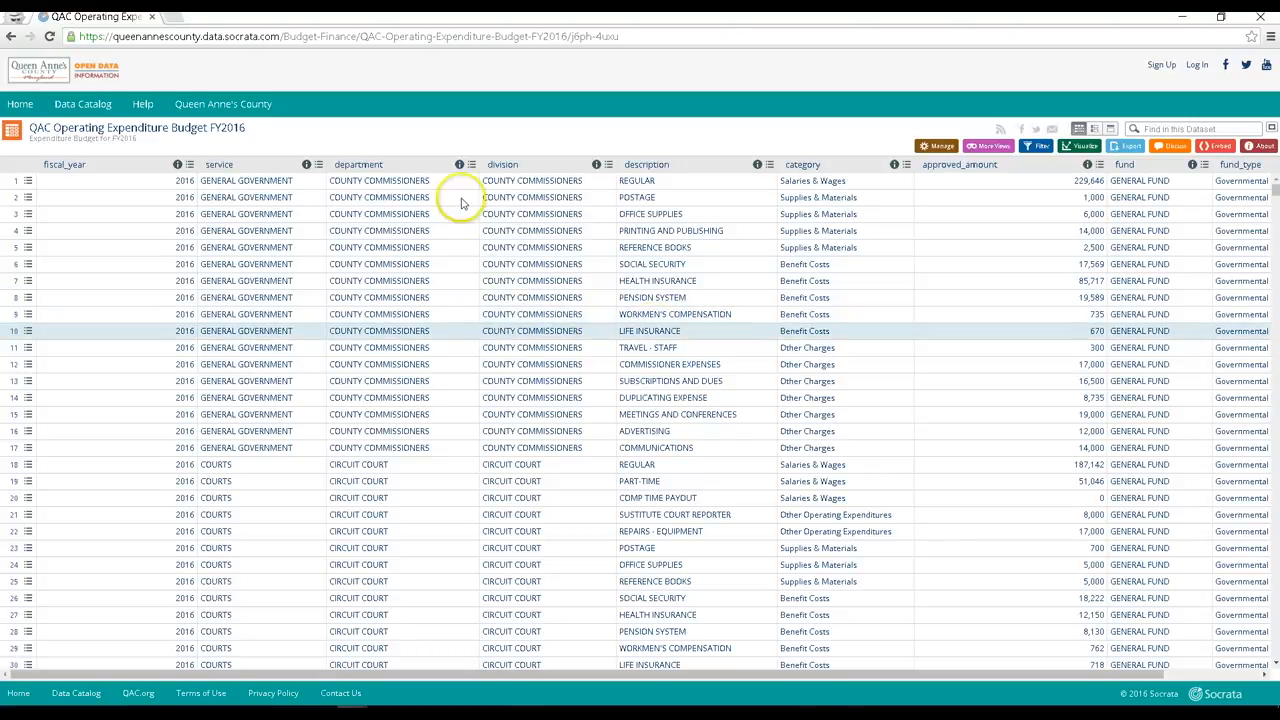
left_click(472, 164)
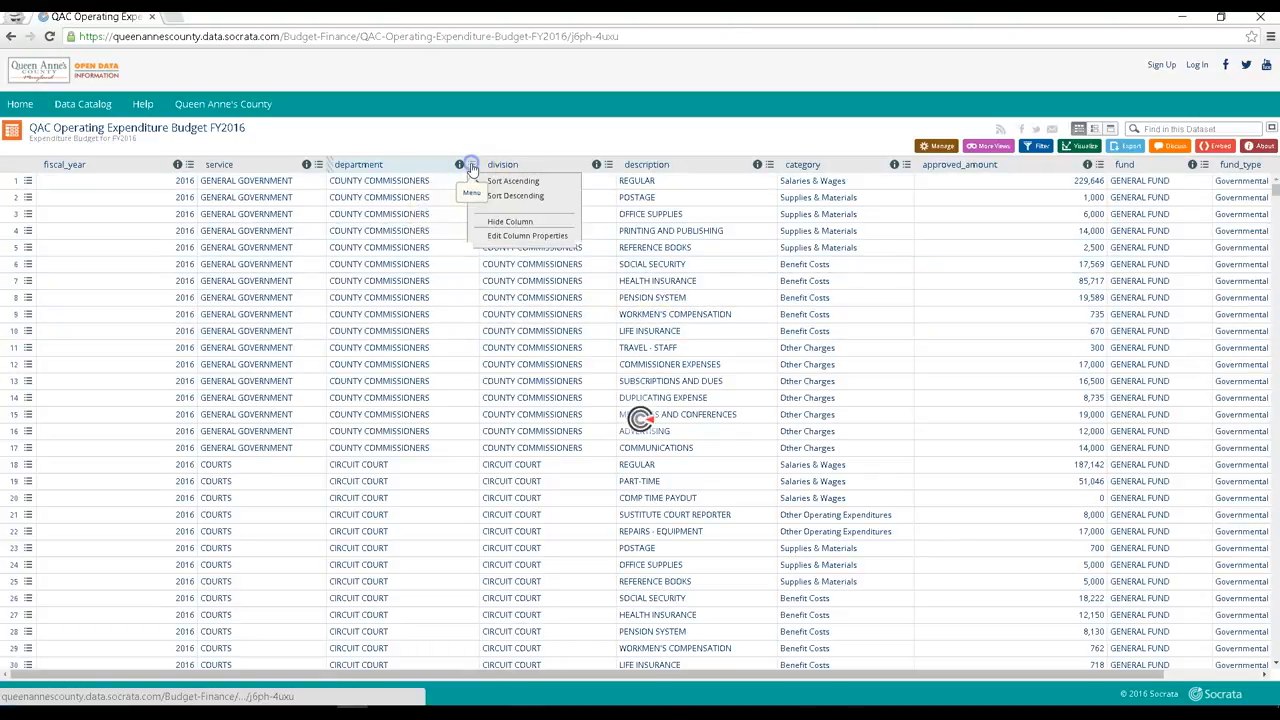
left_click(512, 180)
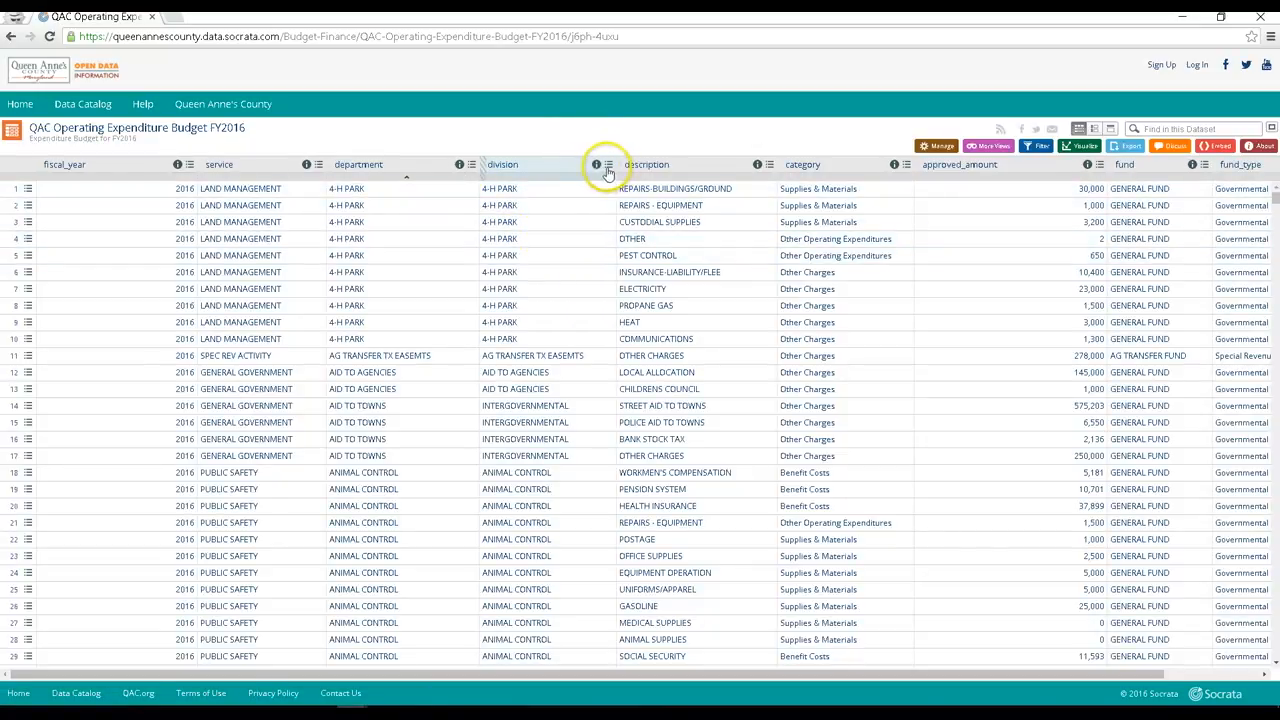
- Filter the division column to ANIMAL CONTROL rows and glance at the export options
left_click(608, 164)
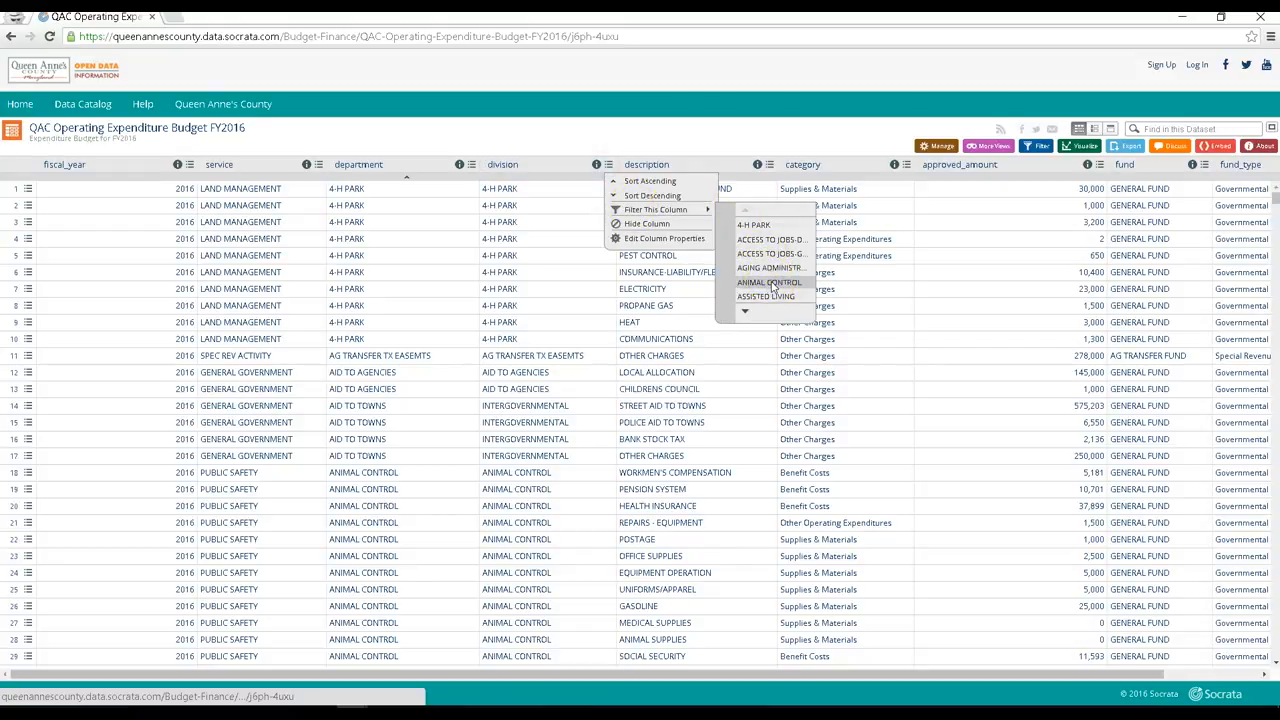
left_click(768, 282)
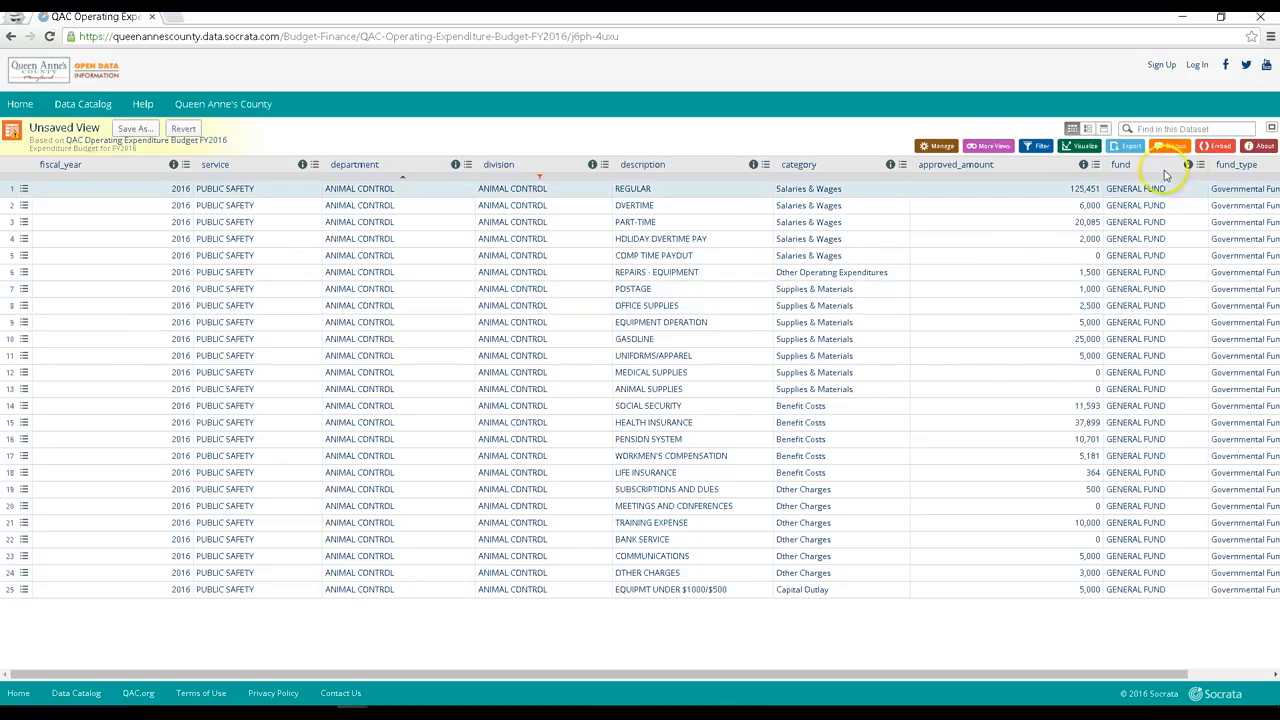
left_click(1128, 146)
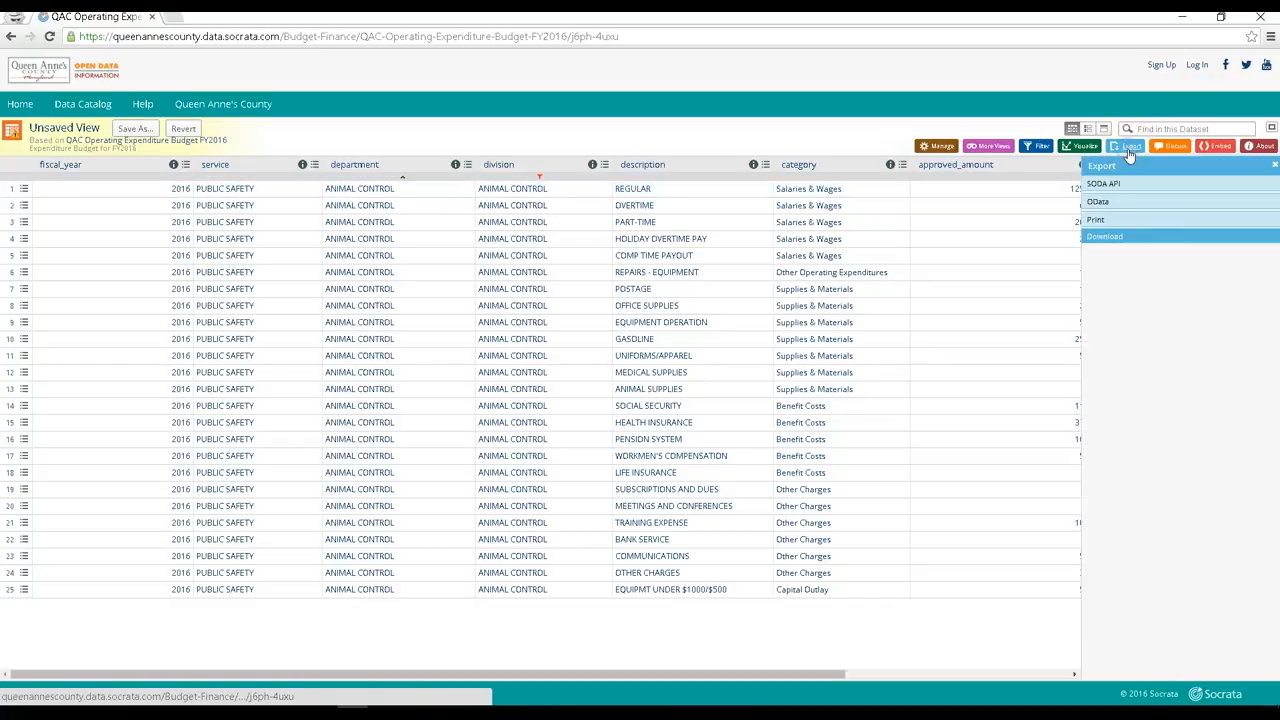
left_click(1104, 236)
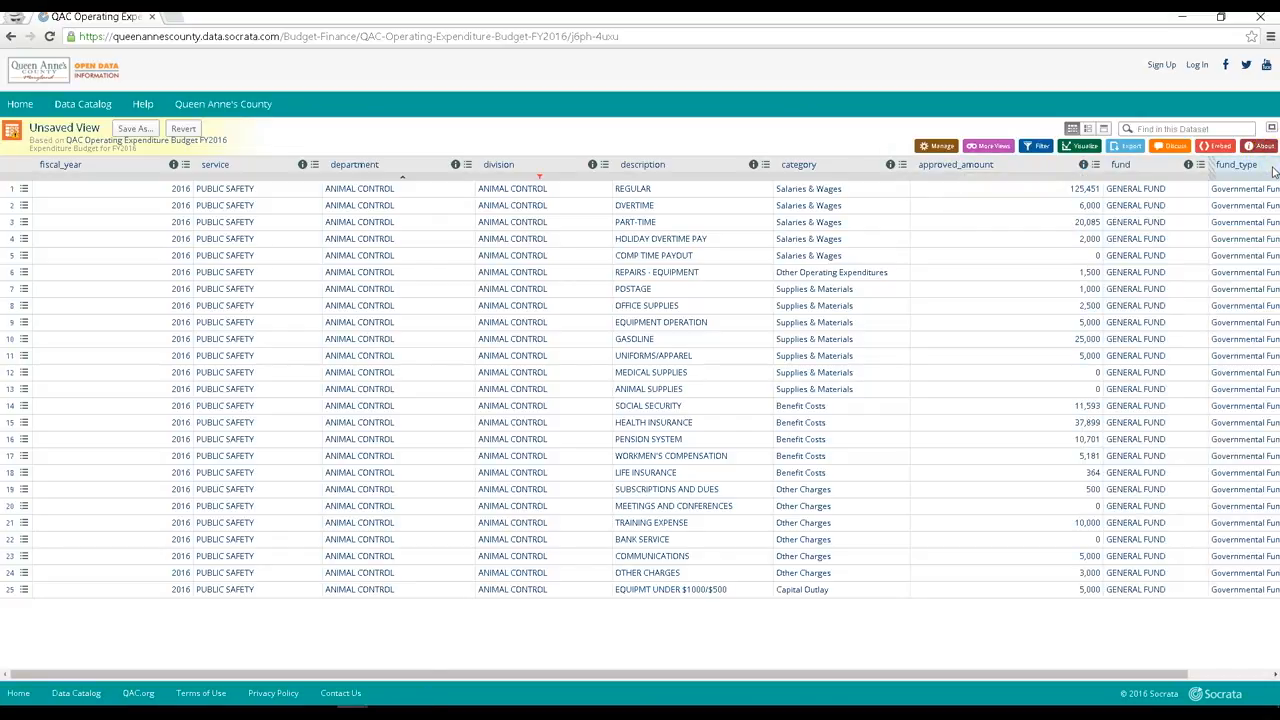
mouse_move(1260, 146)
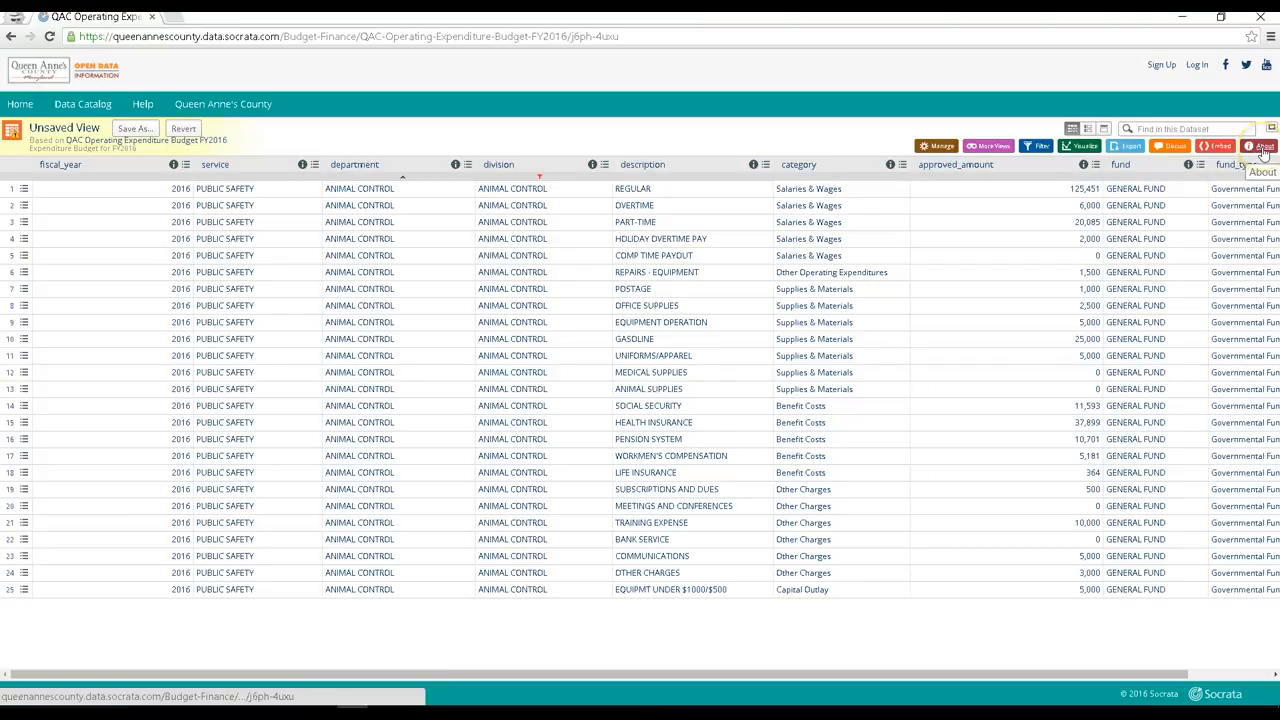
- Review the dataset's full details page, then return to the unfiltered budget table
left_click(1260, 146)
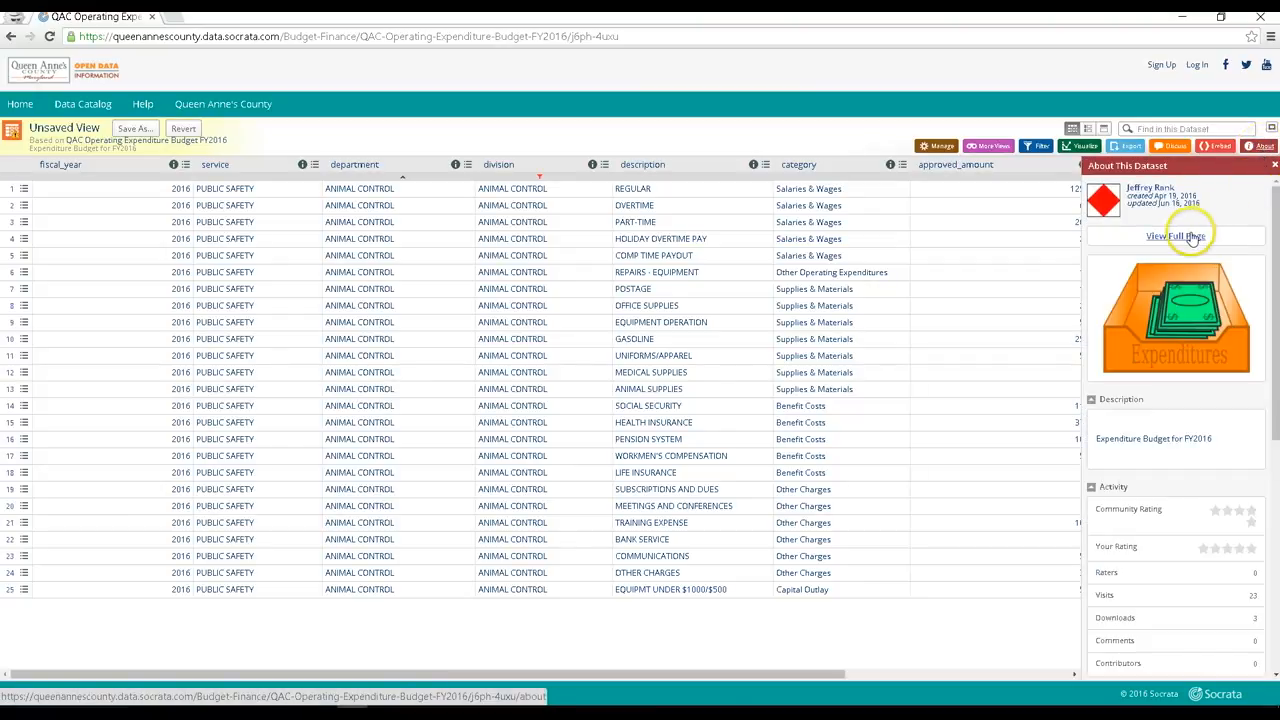
left_click(1176, 236)
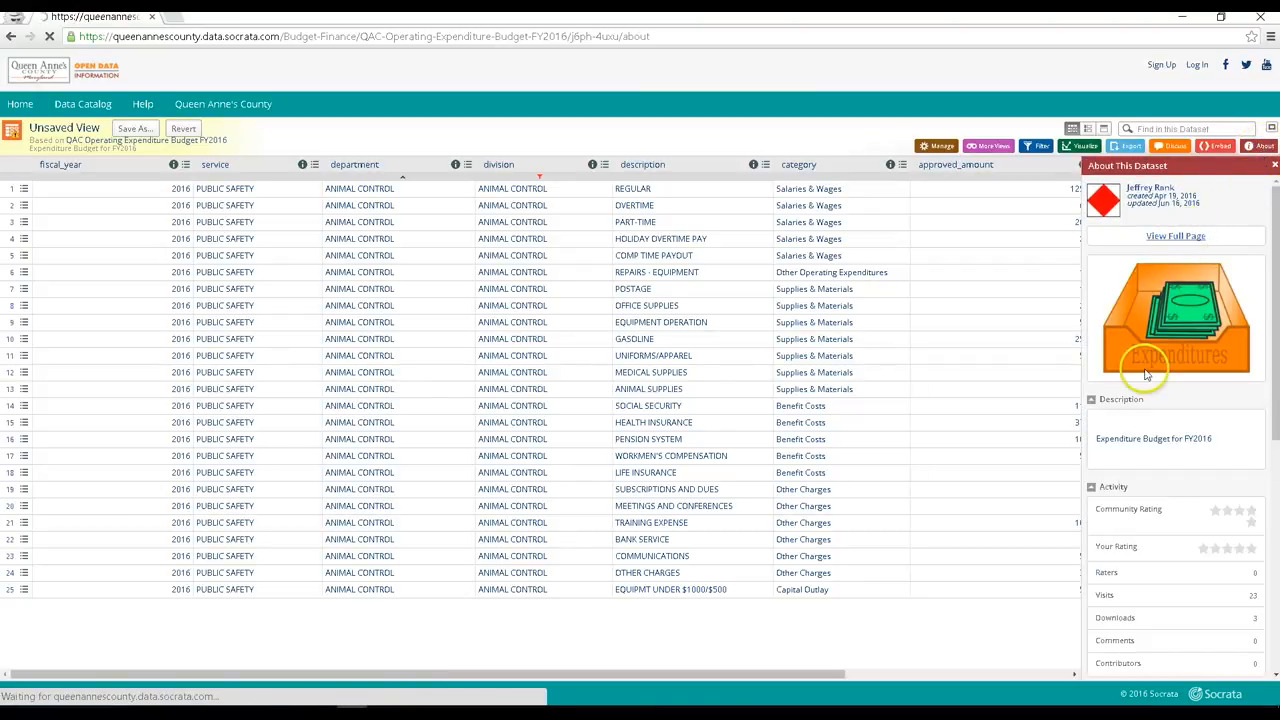
left_click(1176, 236)
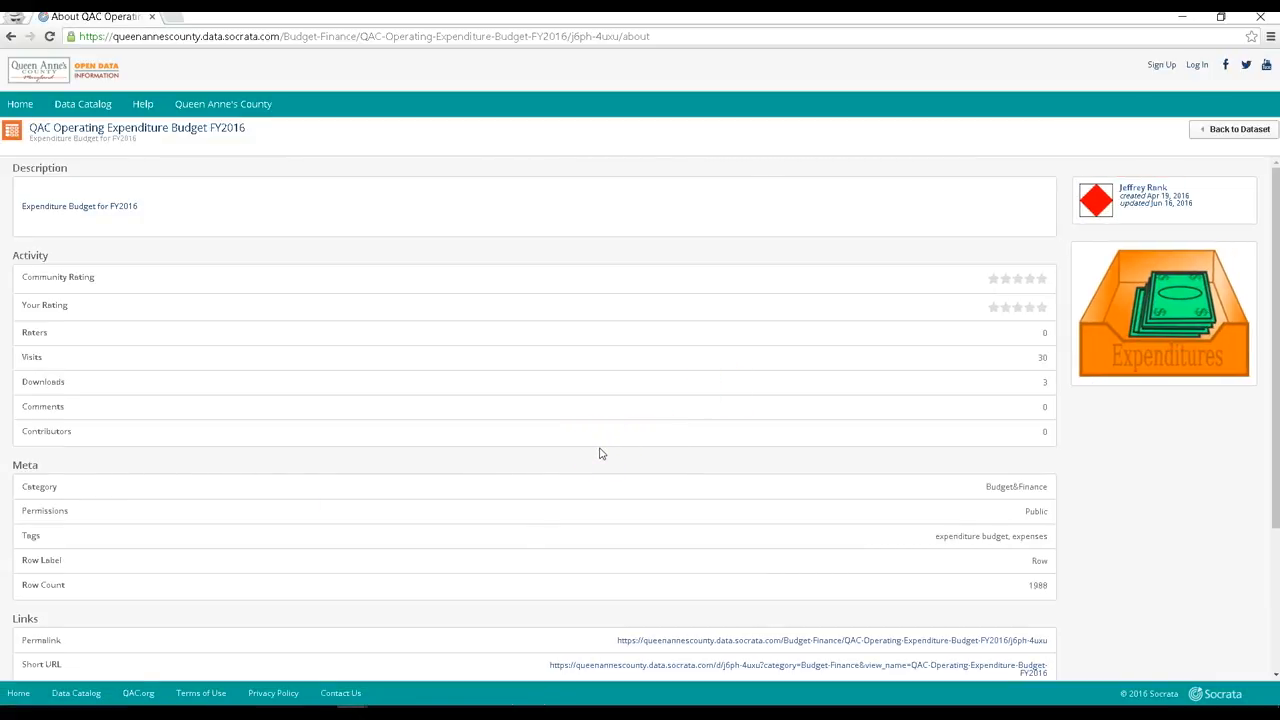
scroll("down", 3)
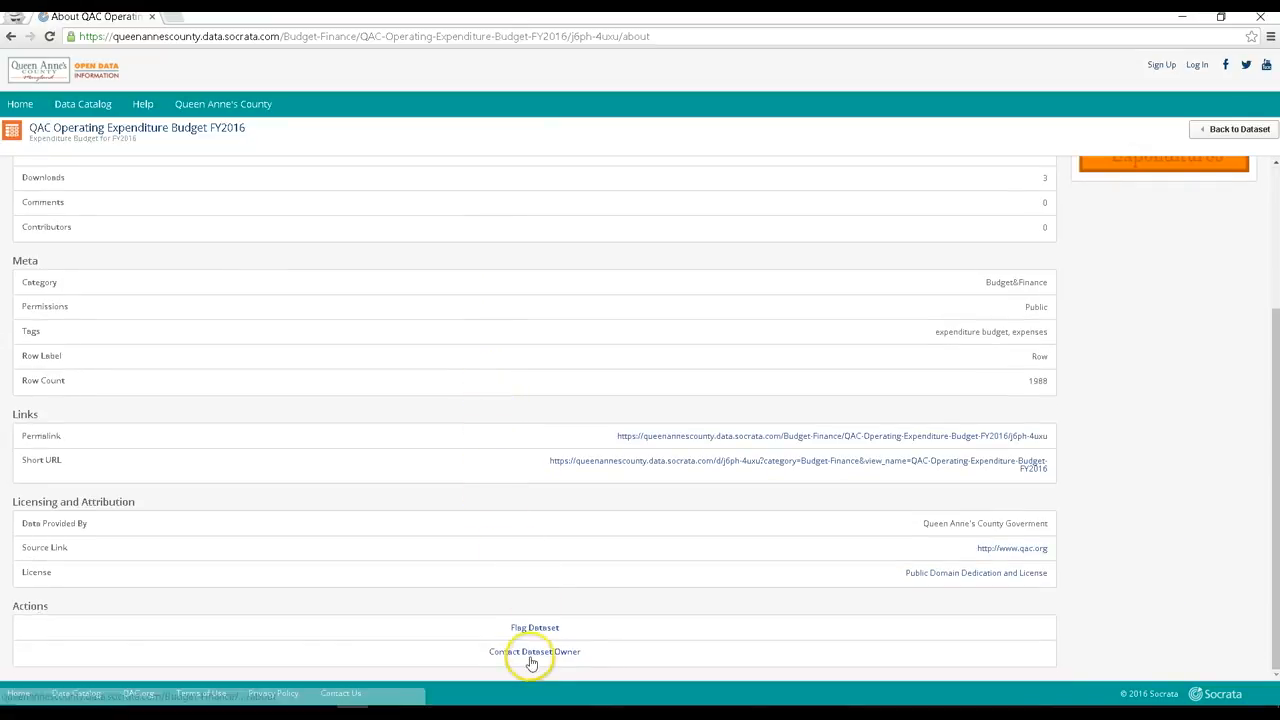
mouse_move(534, 652)
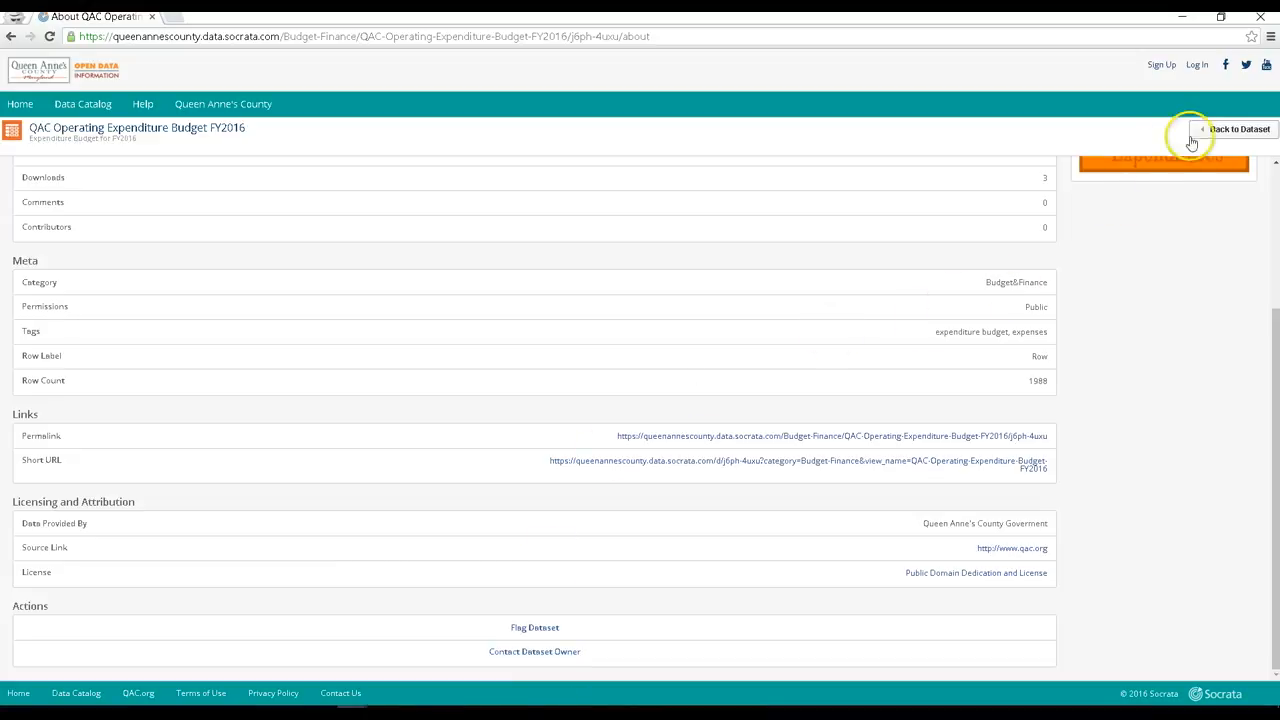
left_click(1236, 128)
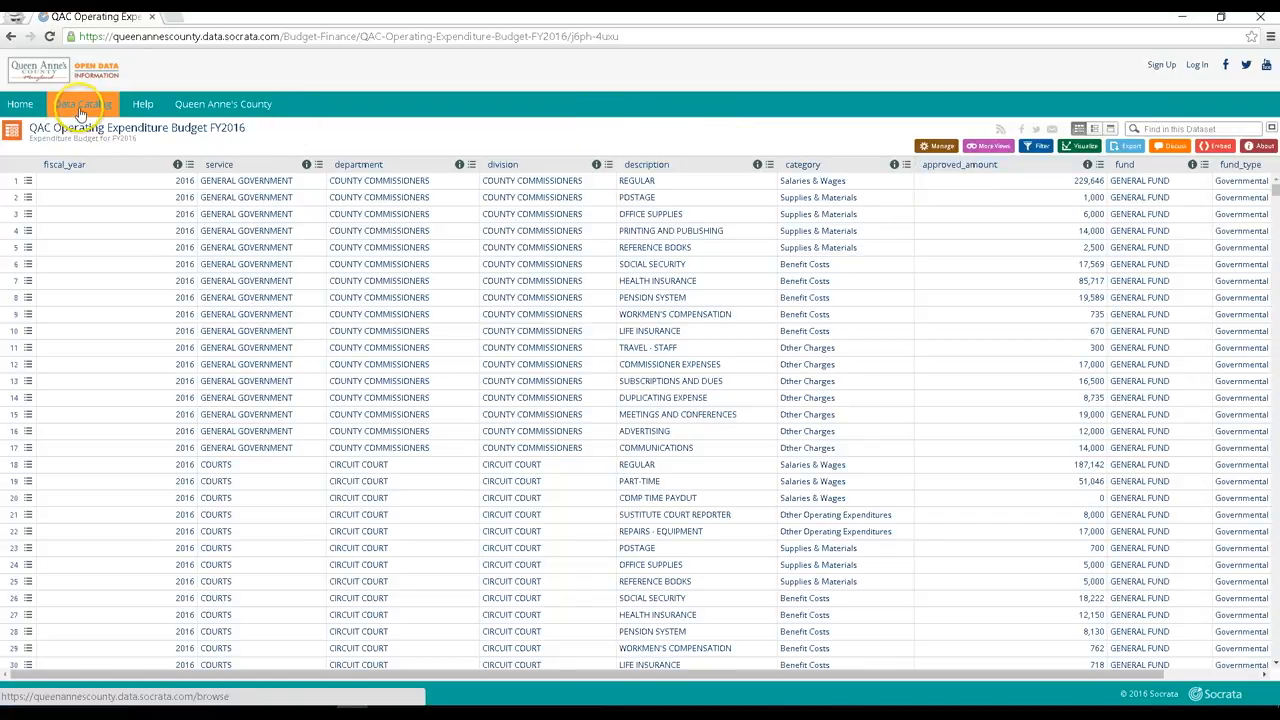
- Return to the portal home and enter the interactive Open Budget site, scanning its budget summaries
left_click(82, 104)
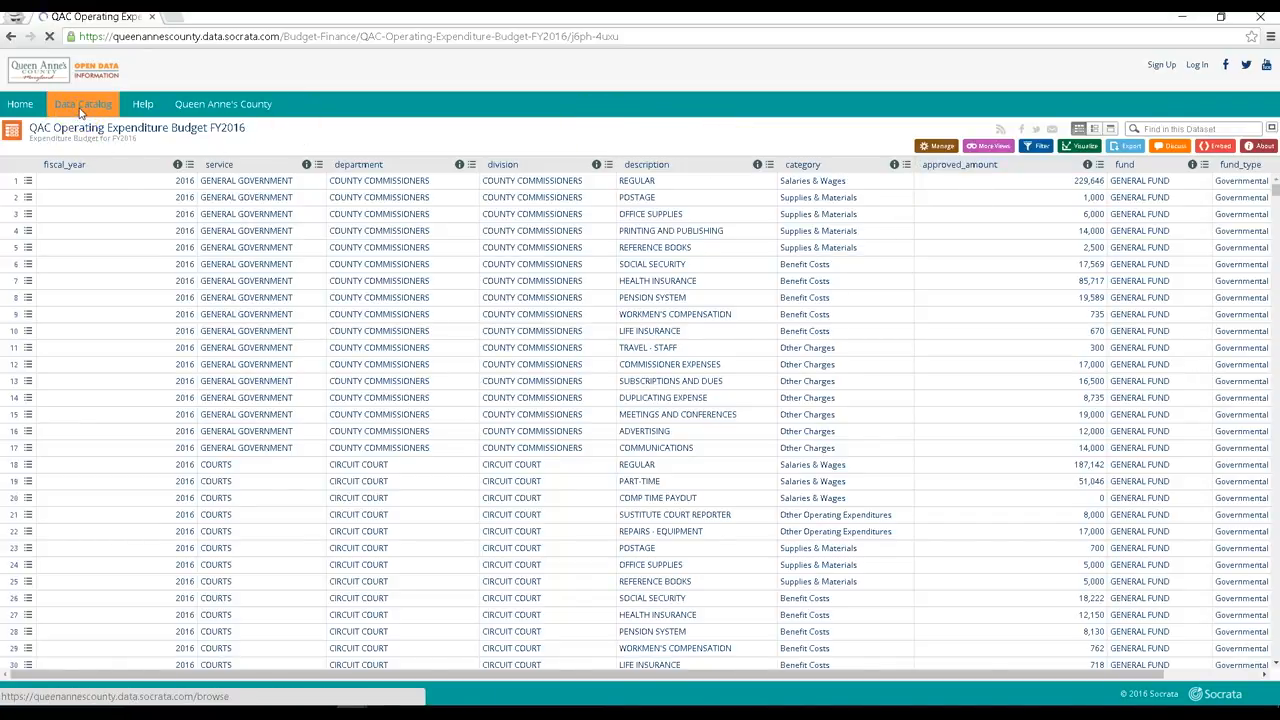
left_click(20, 104)
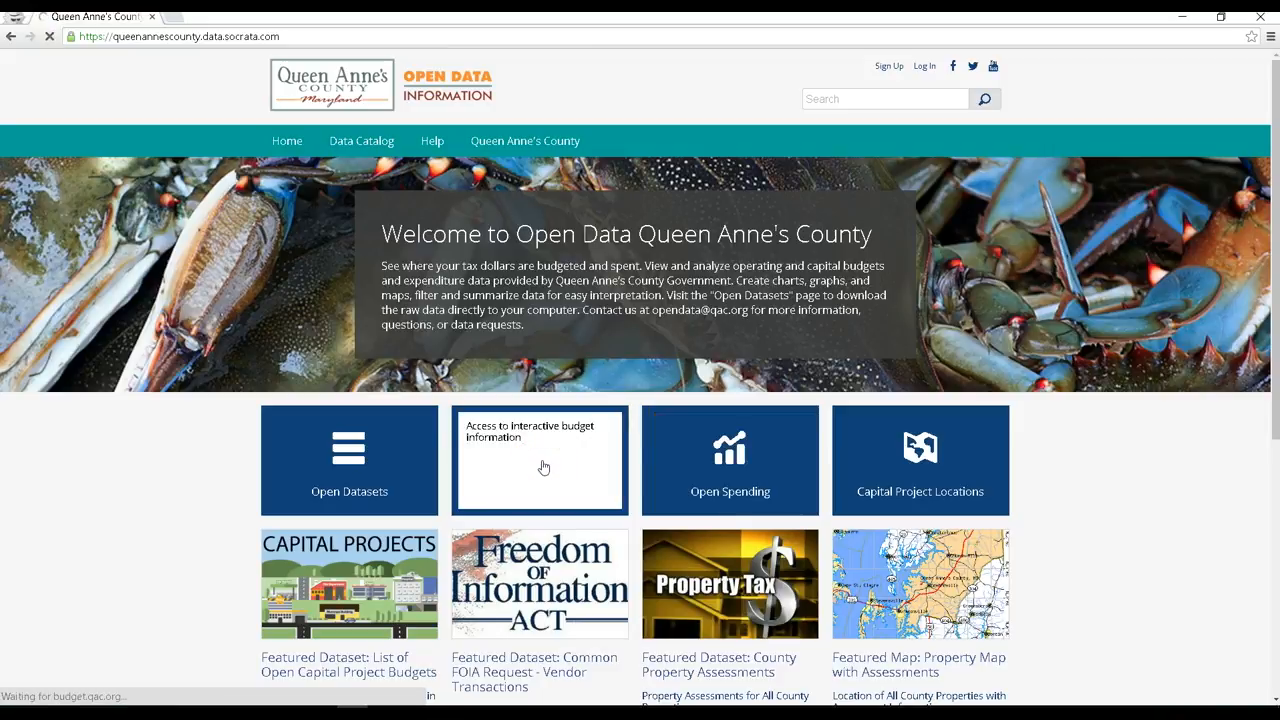
left_click(540, 460)
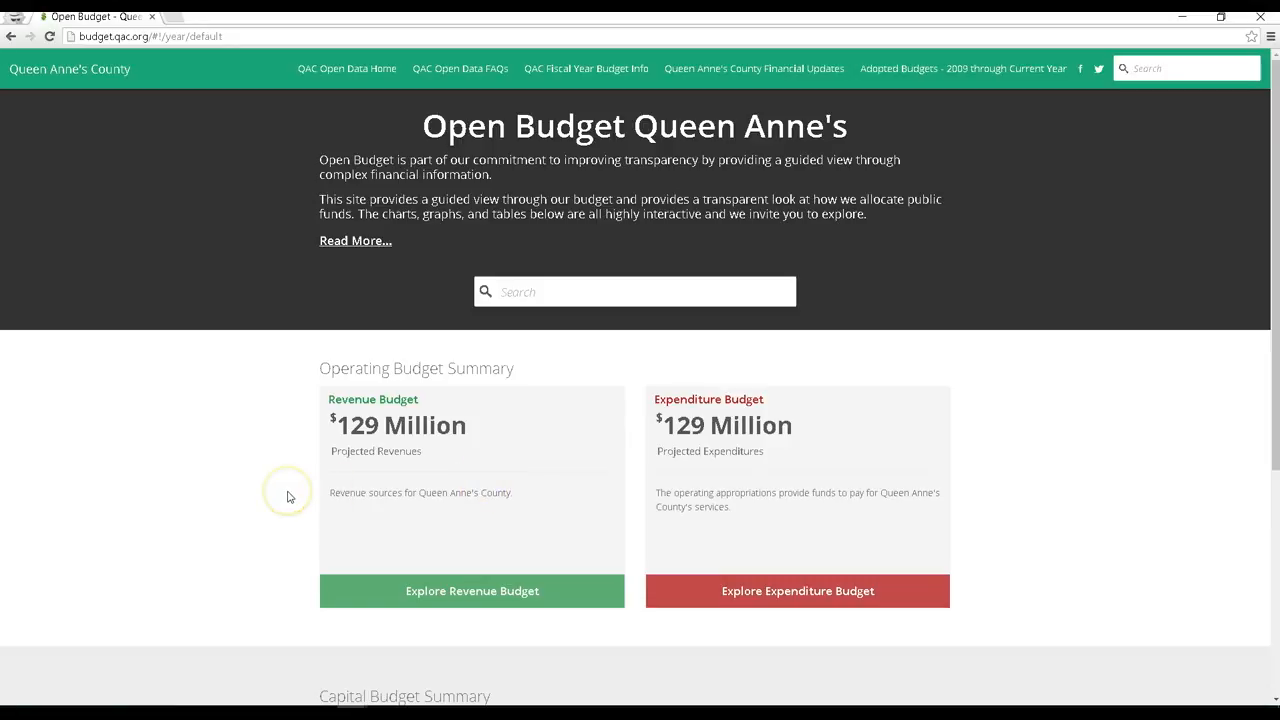
mouse_move(516, 560)
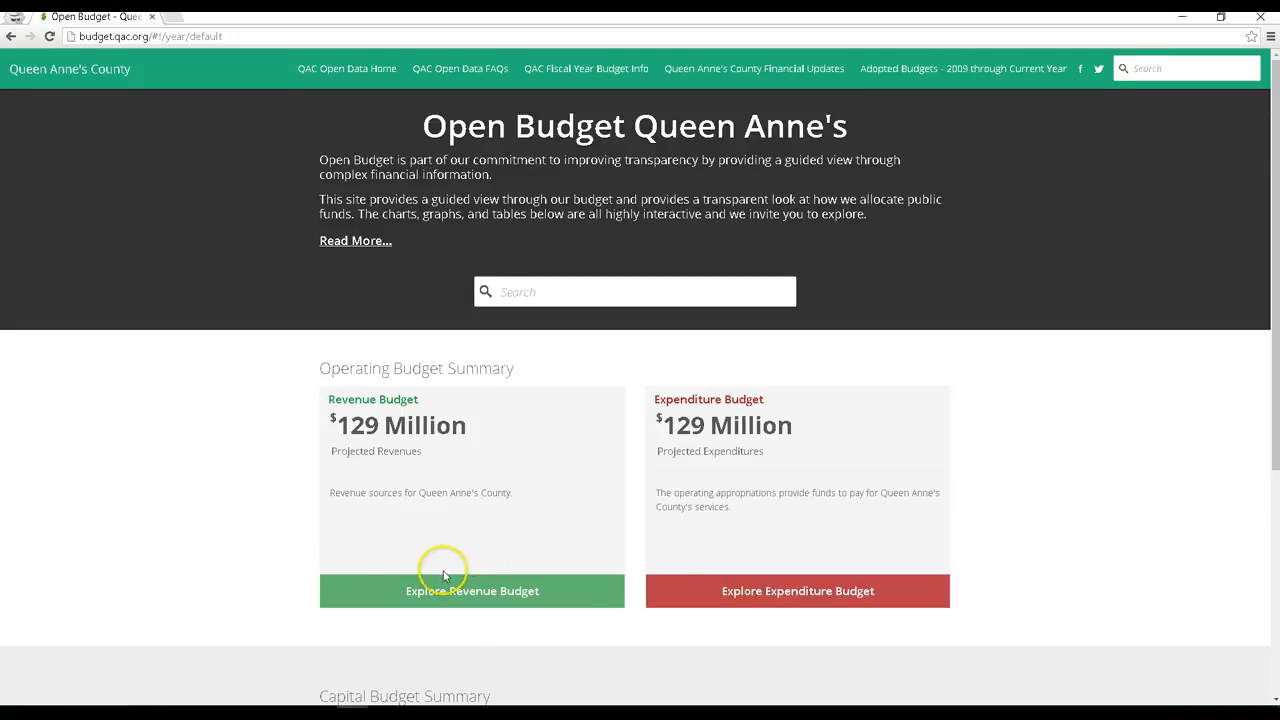
scroll("down", 3)
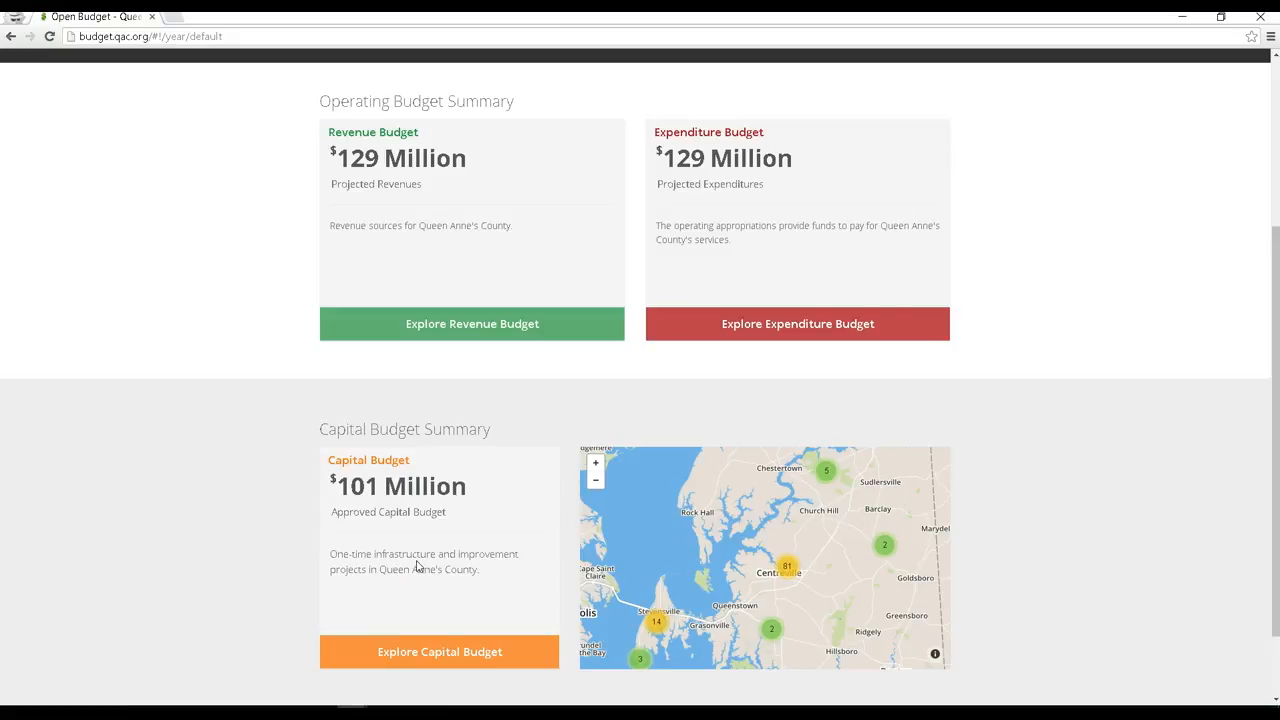
mouse_move(316, 544)
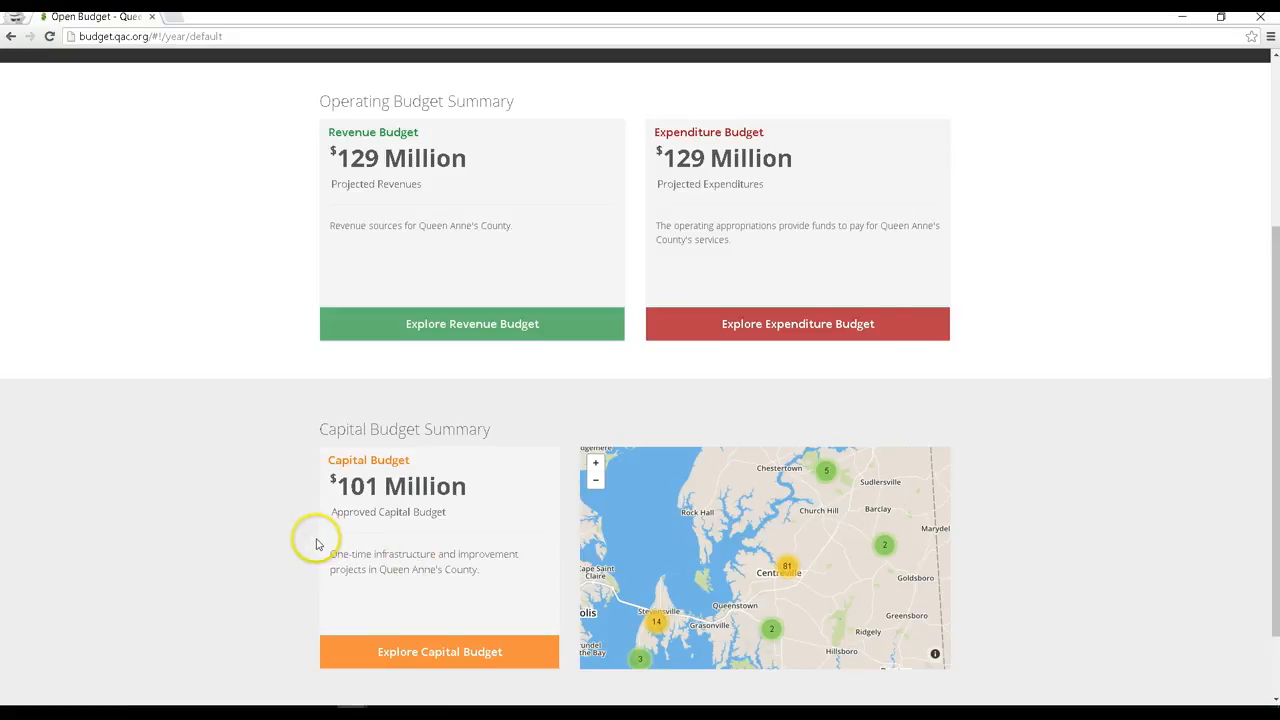
scroll("up", 3)
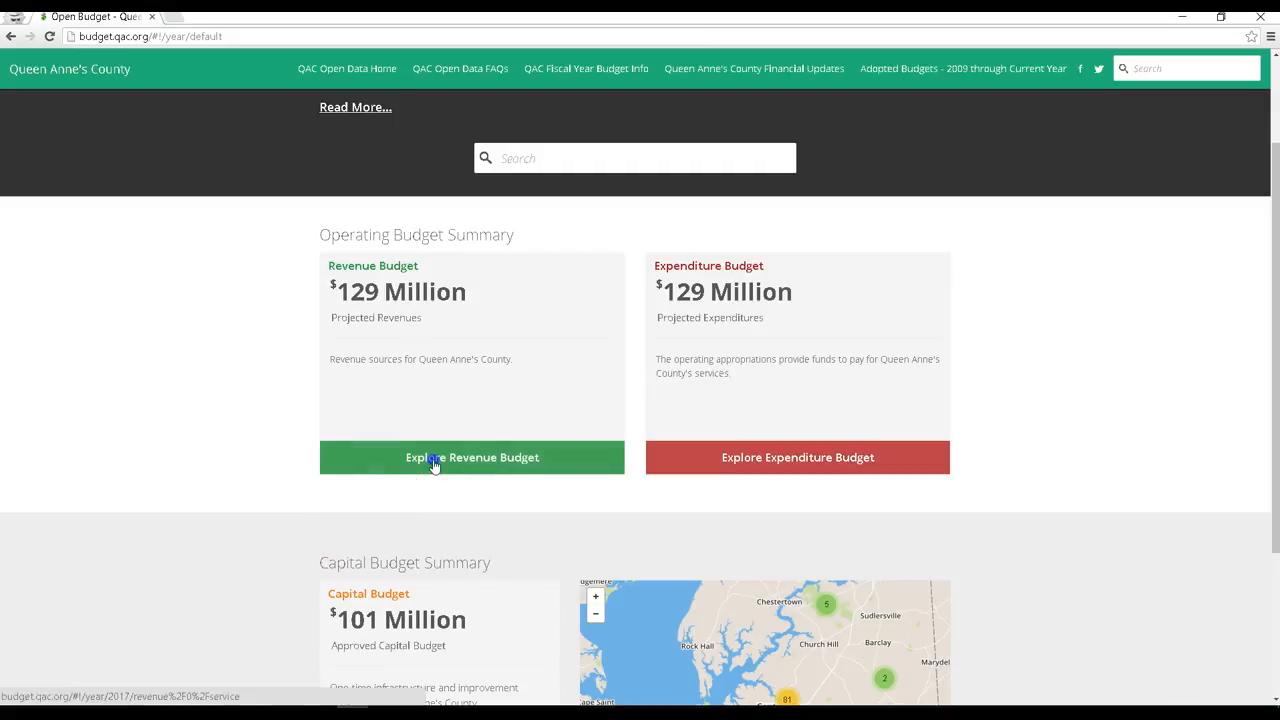
- Explore the 2017 revenue budget broken down by Department, then Division, then Revenue Type
left_click(472, 456)
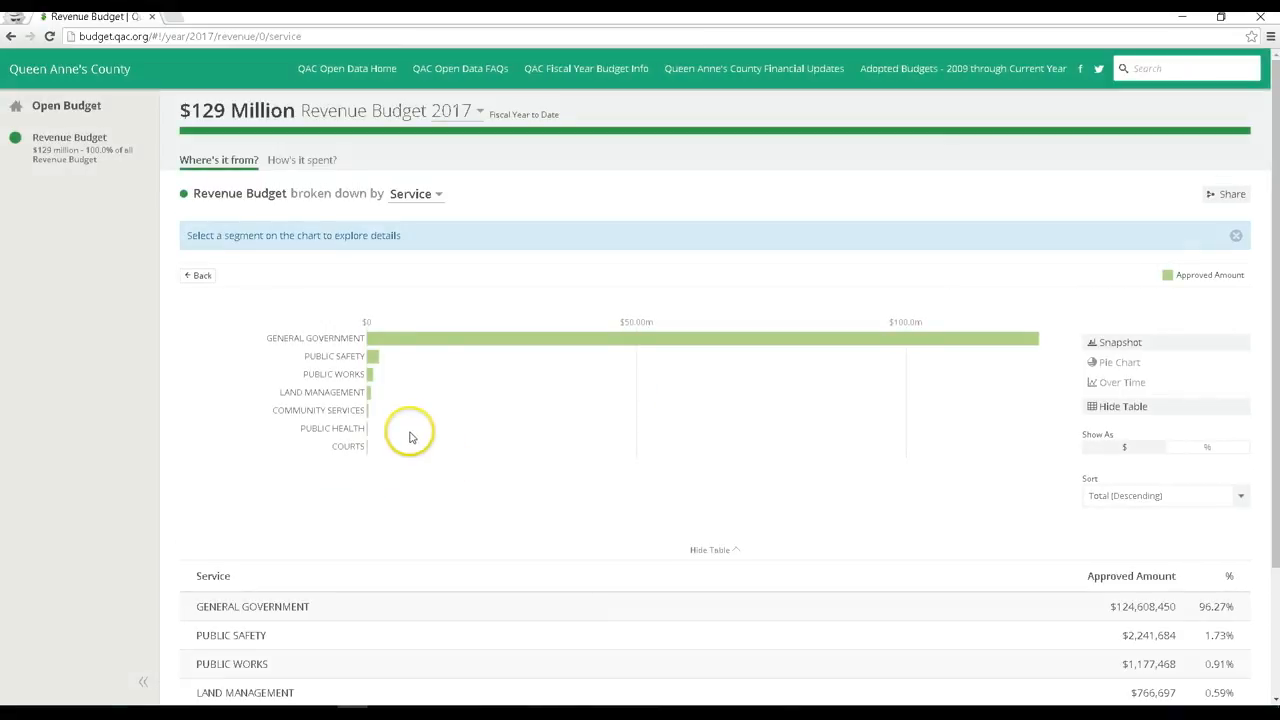
mouse_move(400, 434)
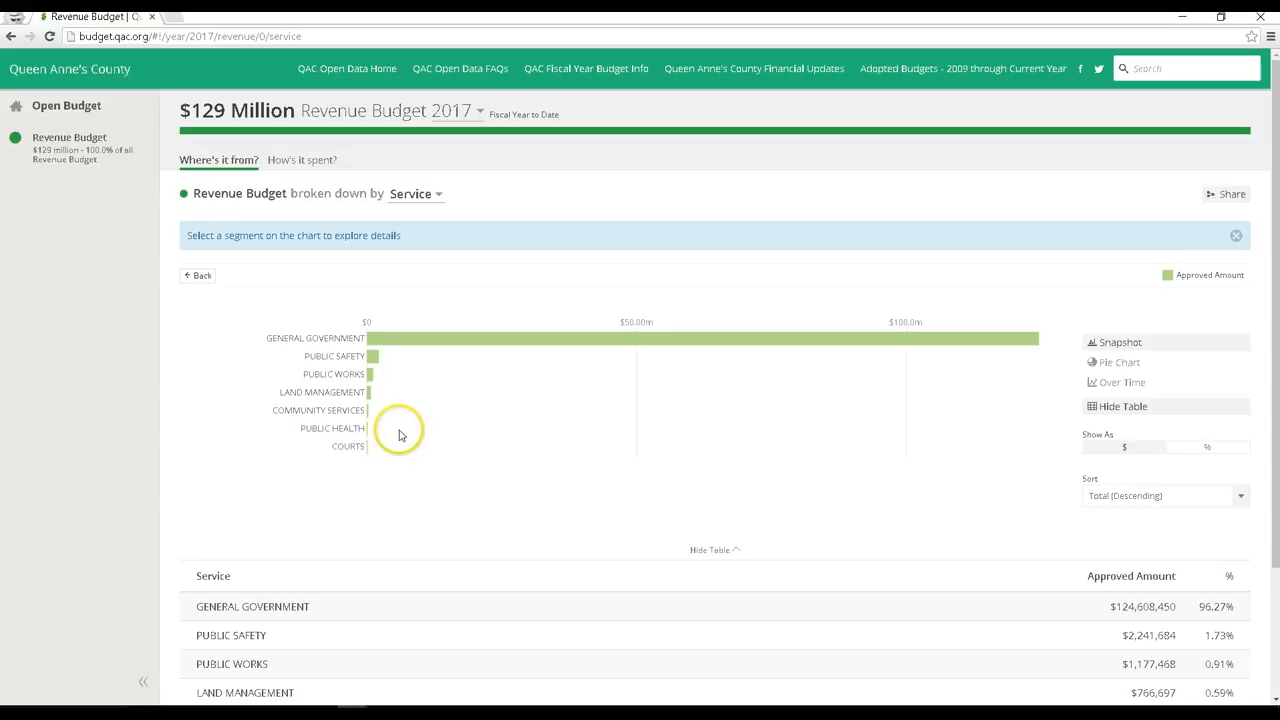
mouse_move(522, 452)
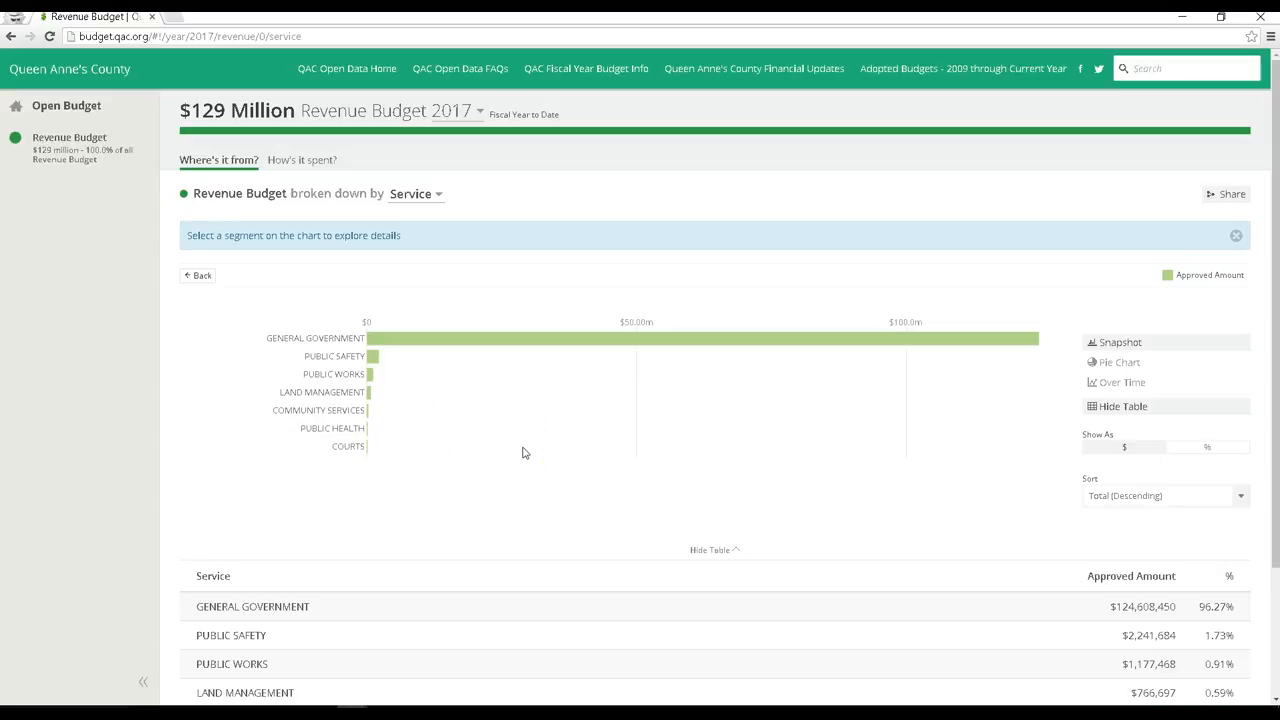
left_click(414, 192)
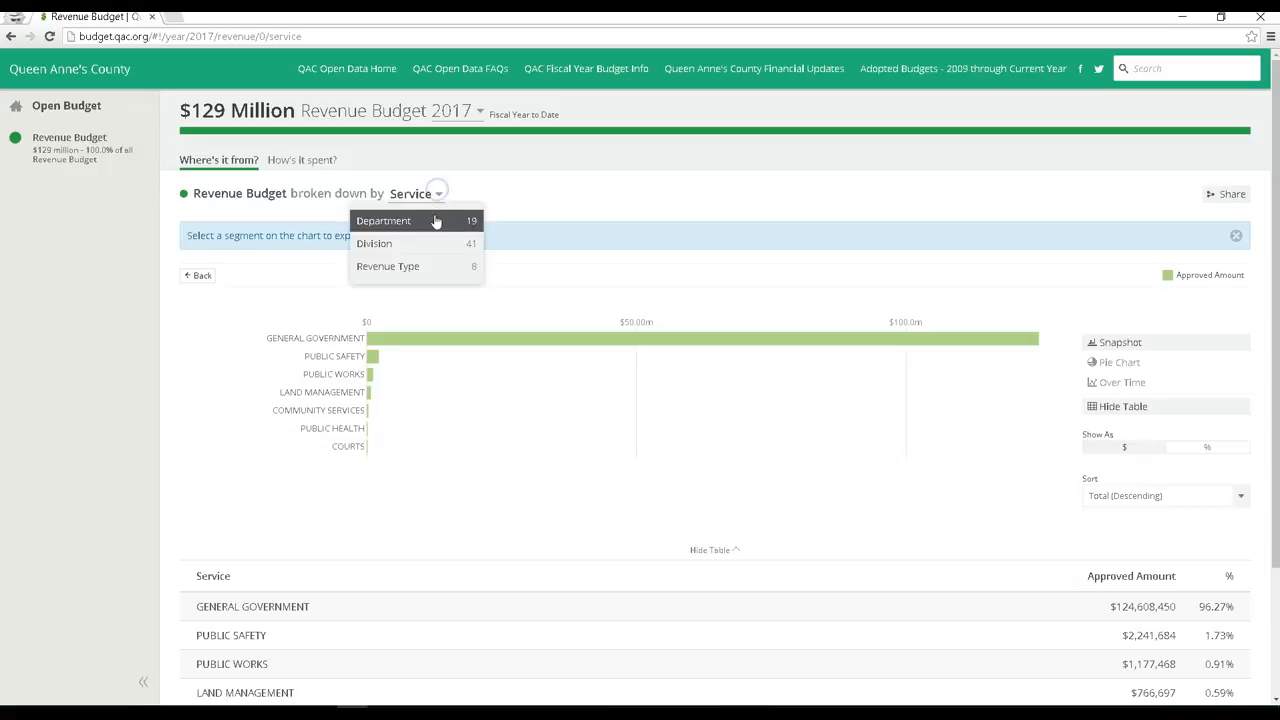
left_click(384, 220)
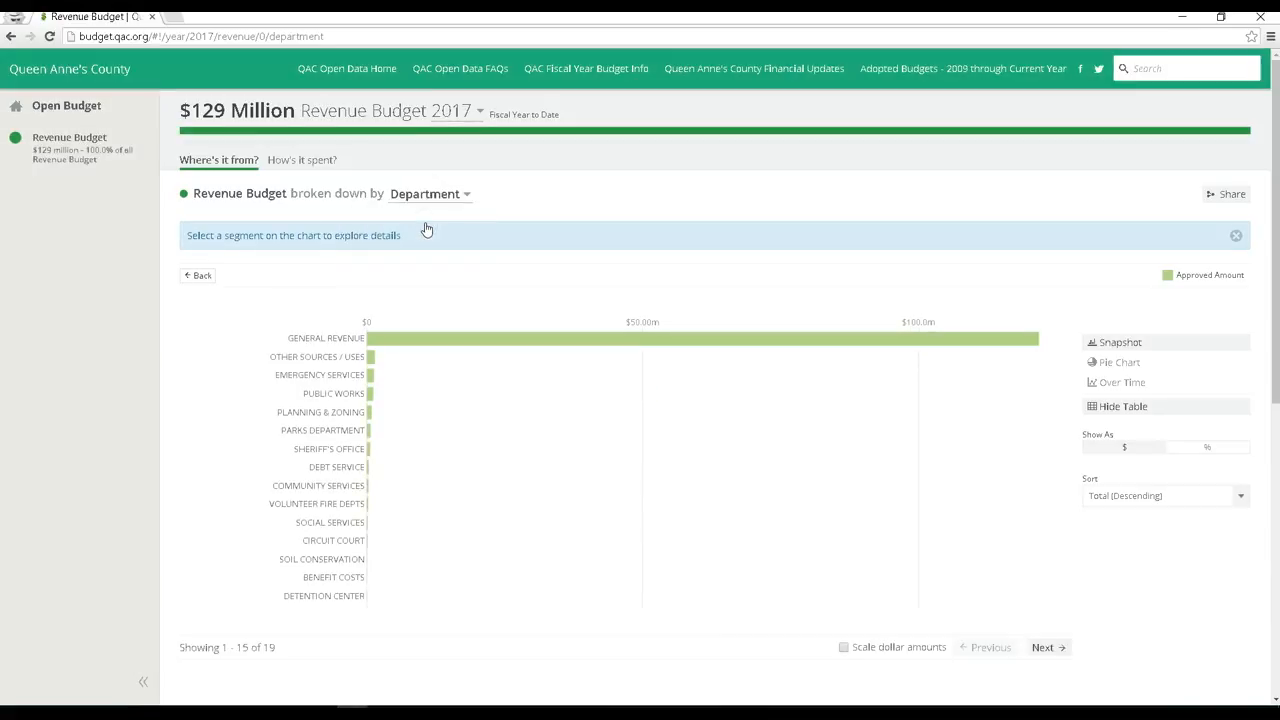
left_click(430, 192)
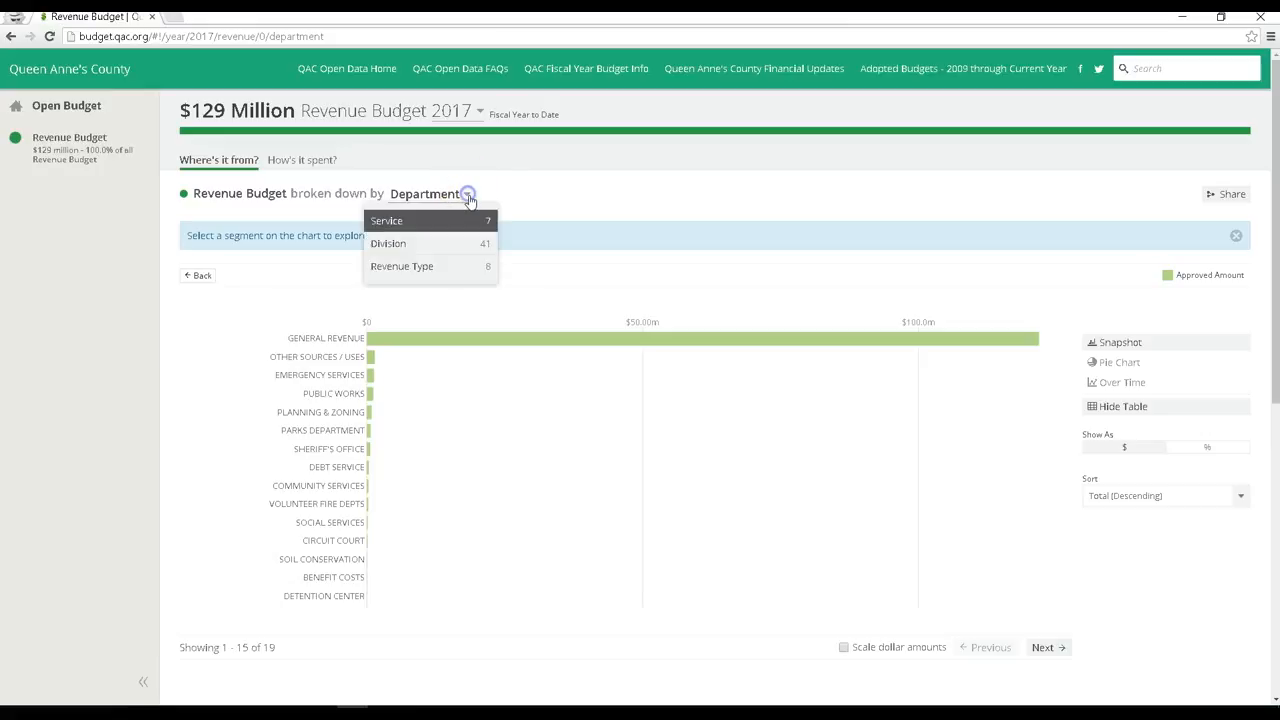
left_click(388, 244)
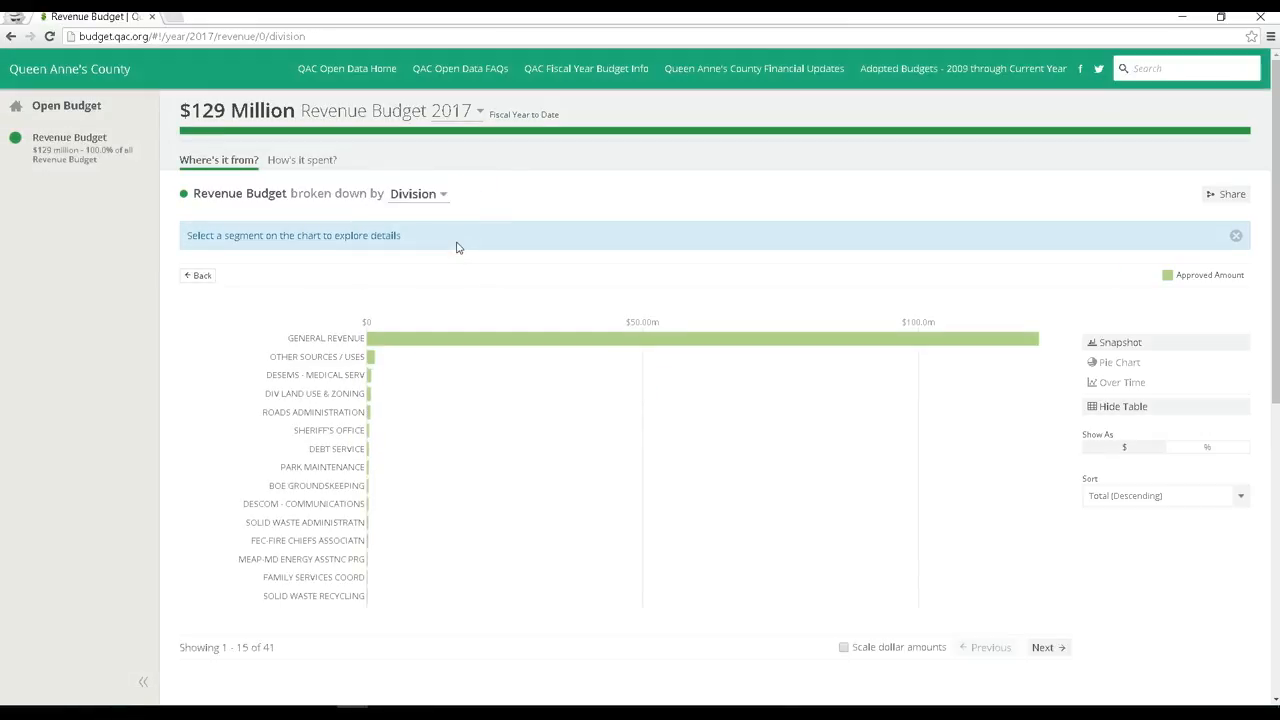
left_click(416, 192)
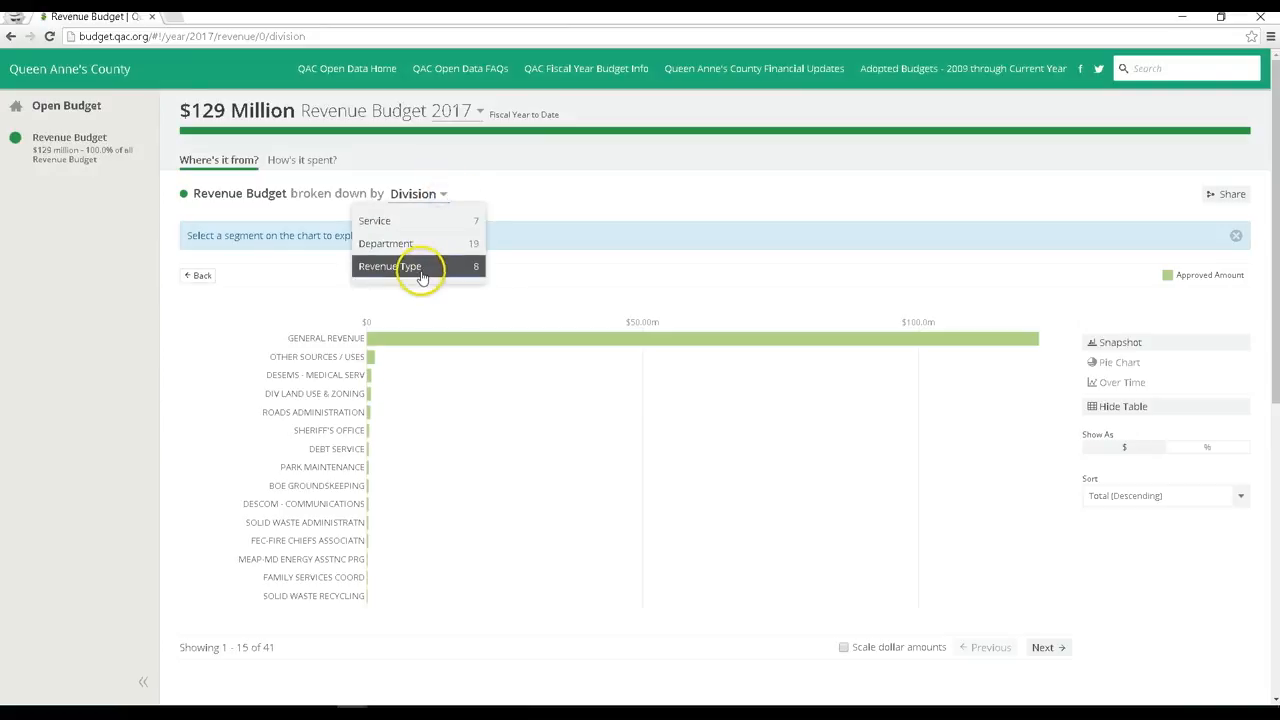
left_click(392, 266)
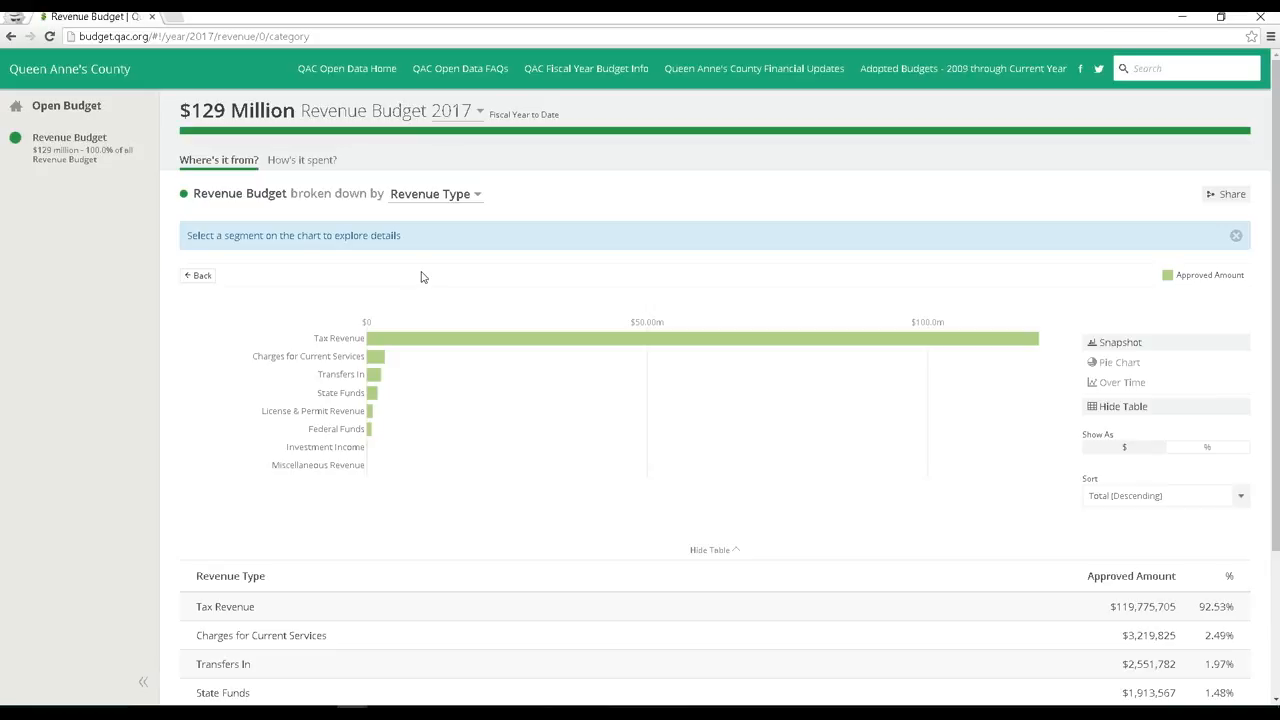
mouse_move(474, 348)
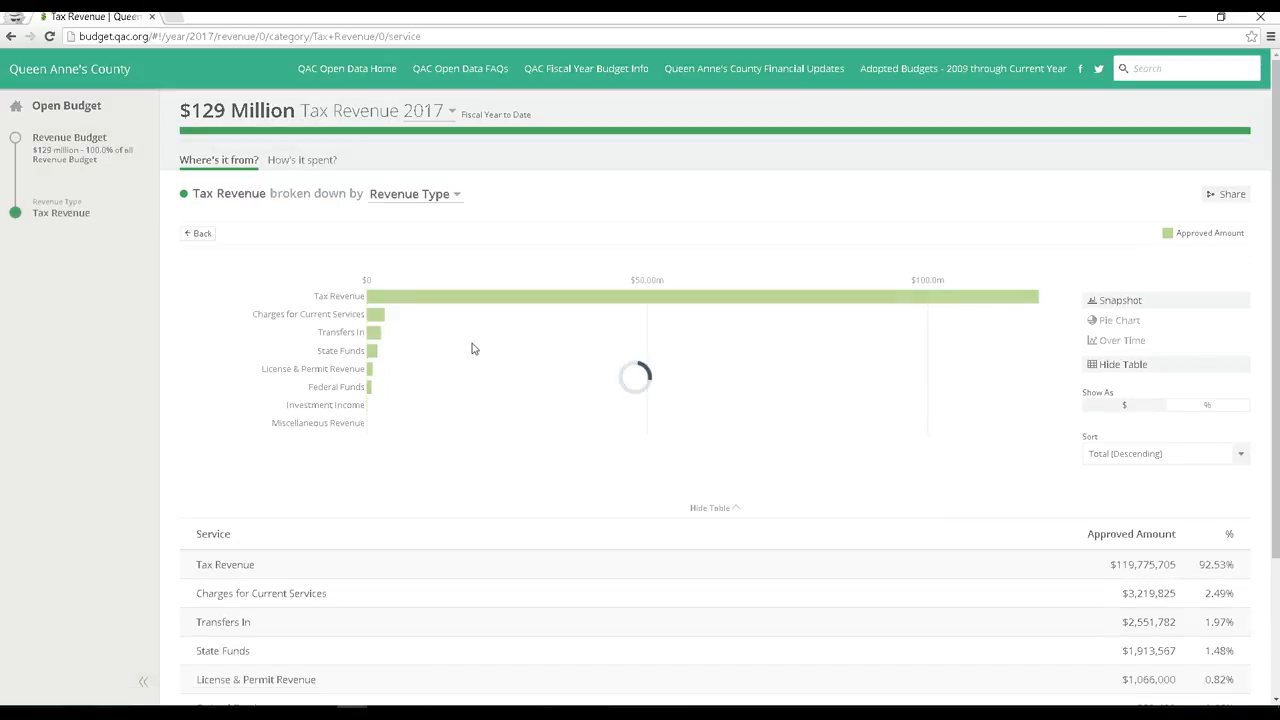
- Drill into the $119.8 million Tax Revenue to see its General Revenue breakdown
left_click(700, 296)
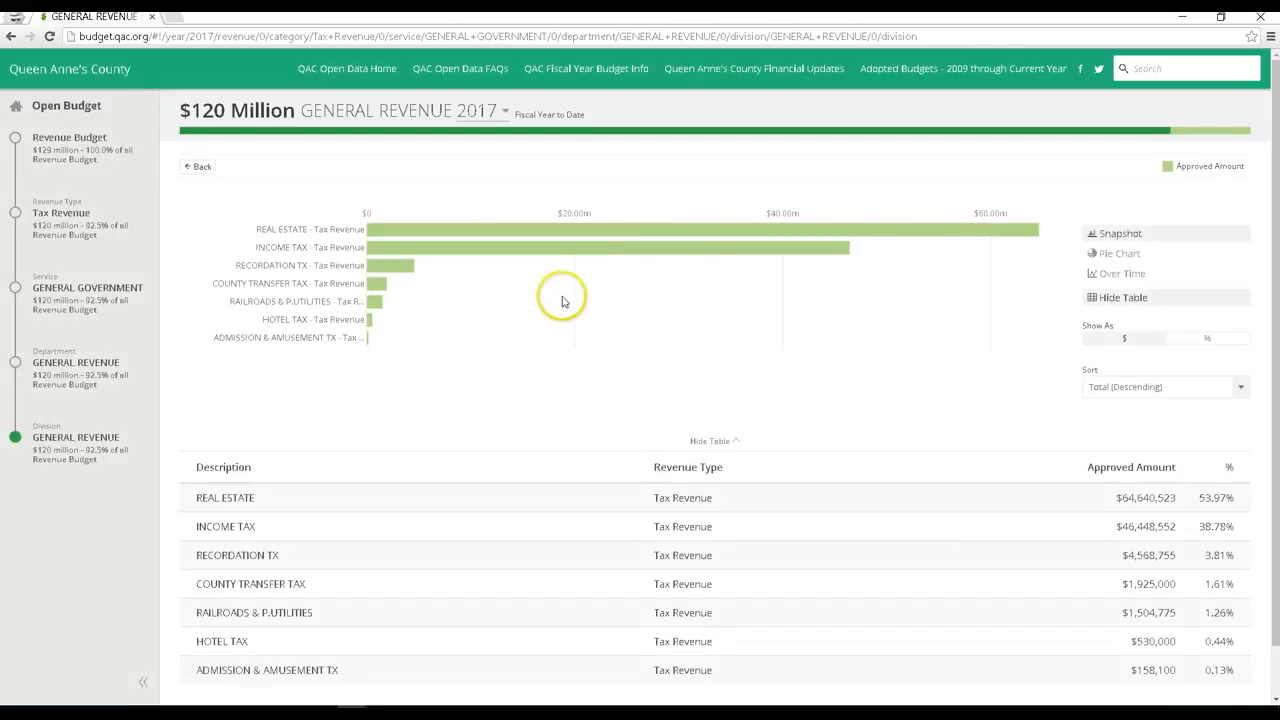
mouse_move(650, 248)
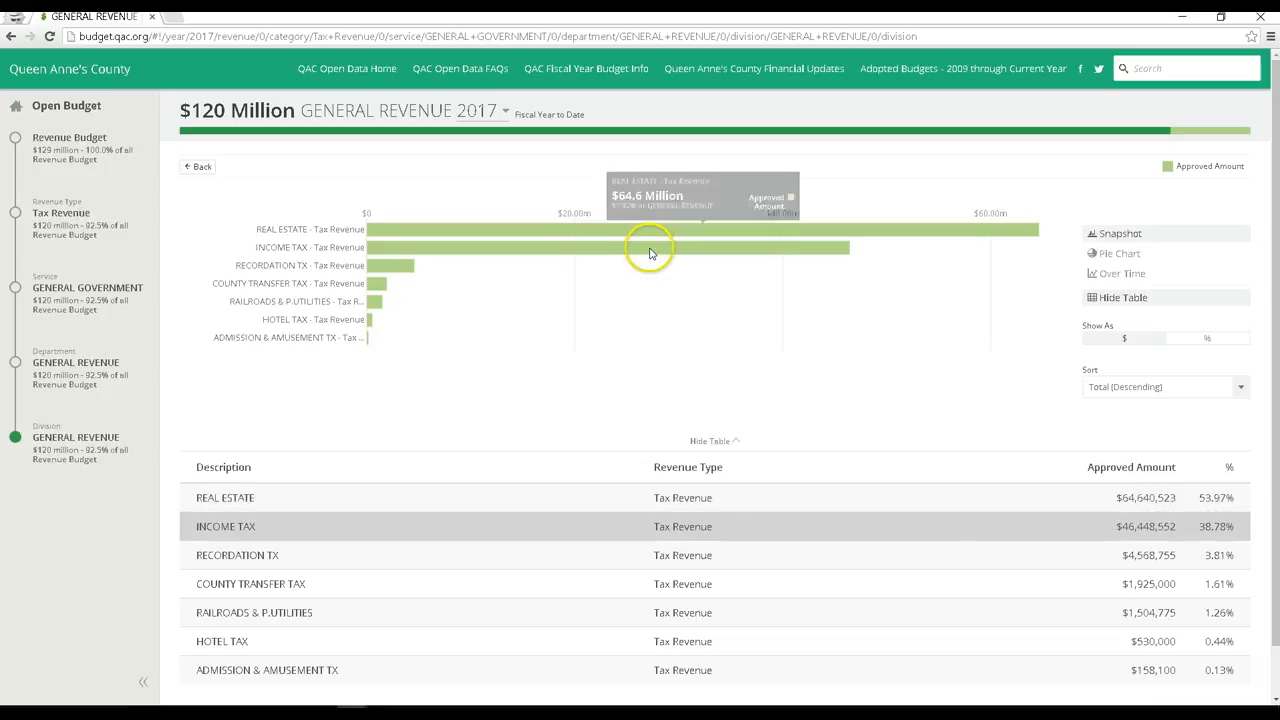
mouse_move(650, 248)
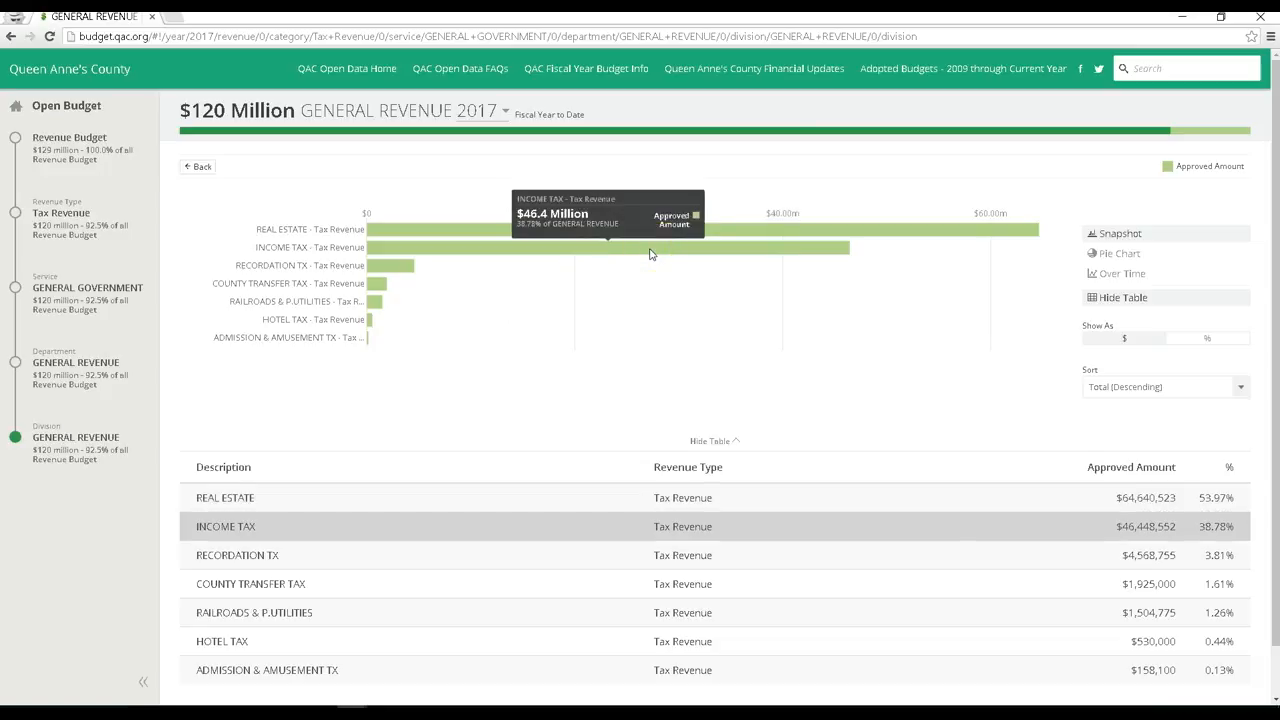
mouse_move(564, 378)
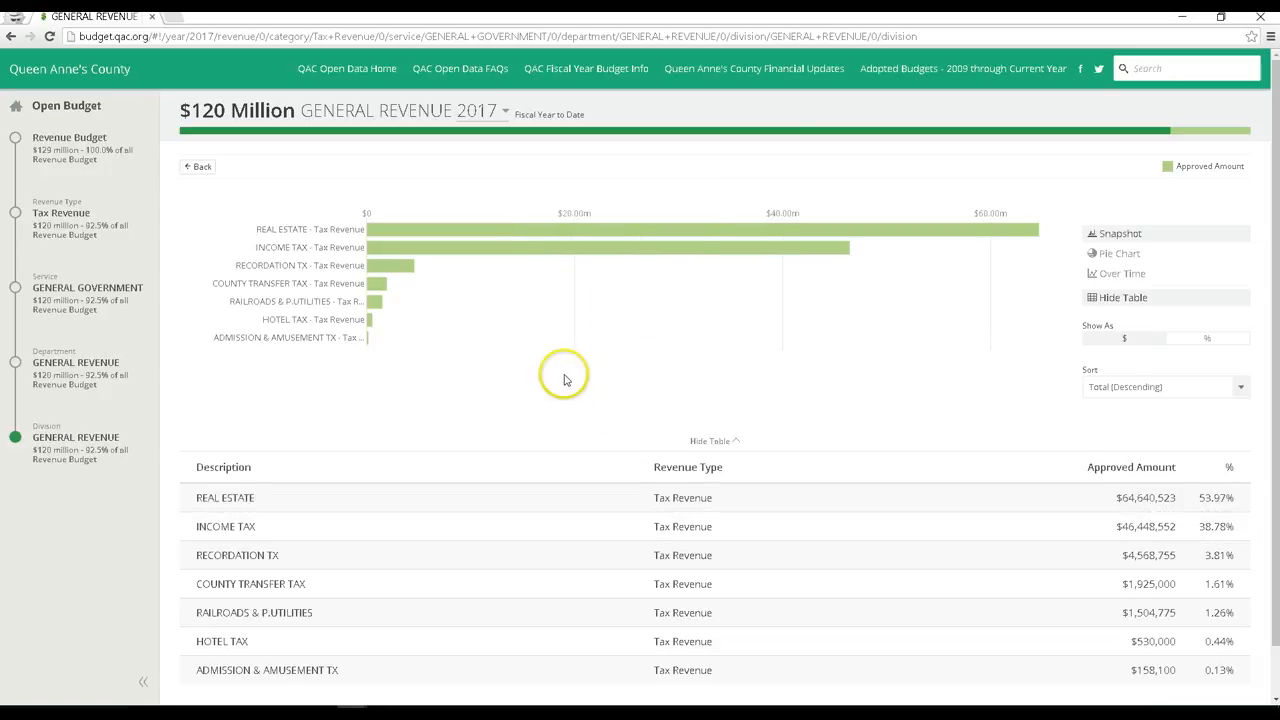
mouse_move(548, 390)
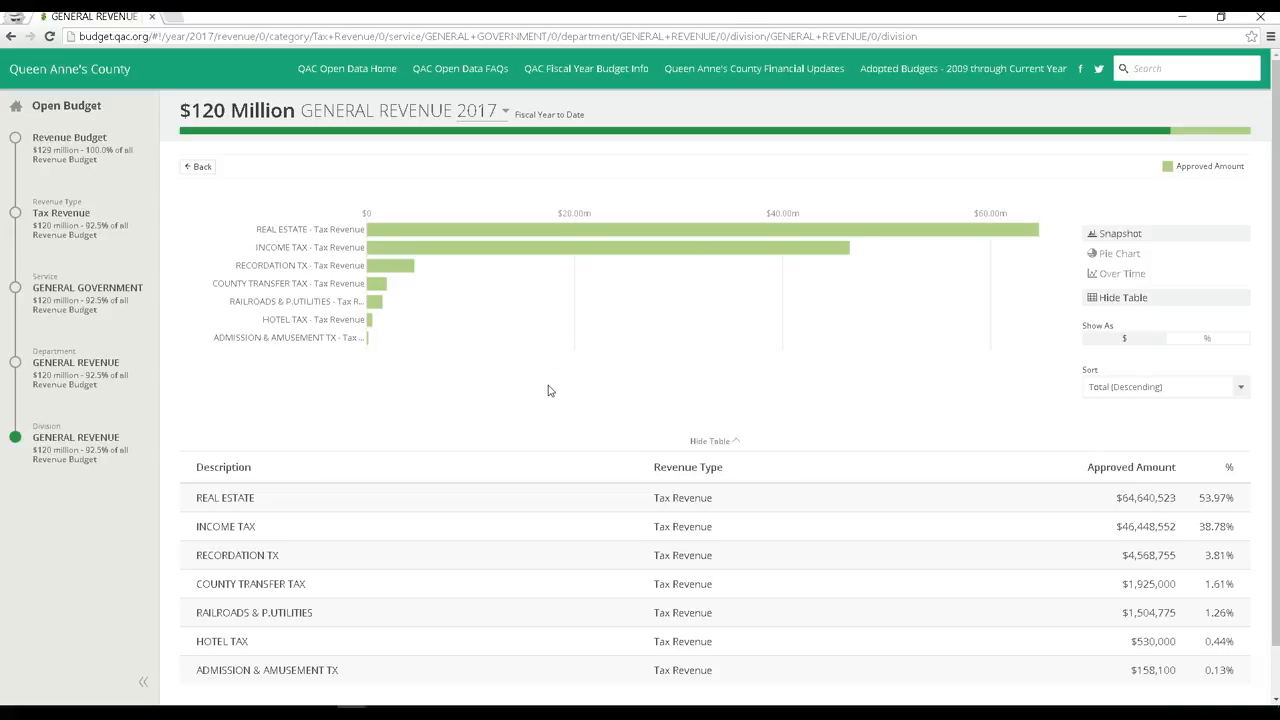
scroll("down", 3)
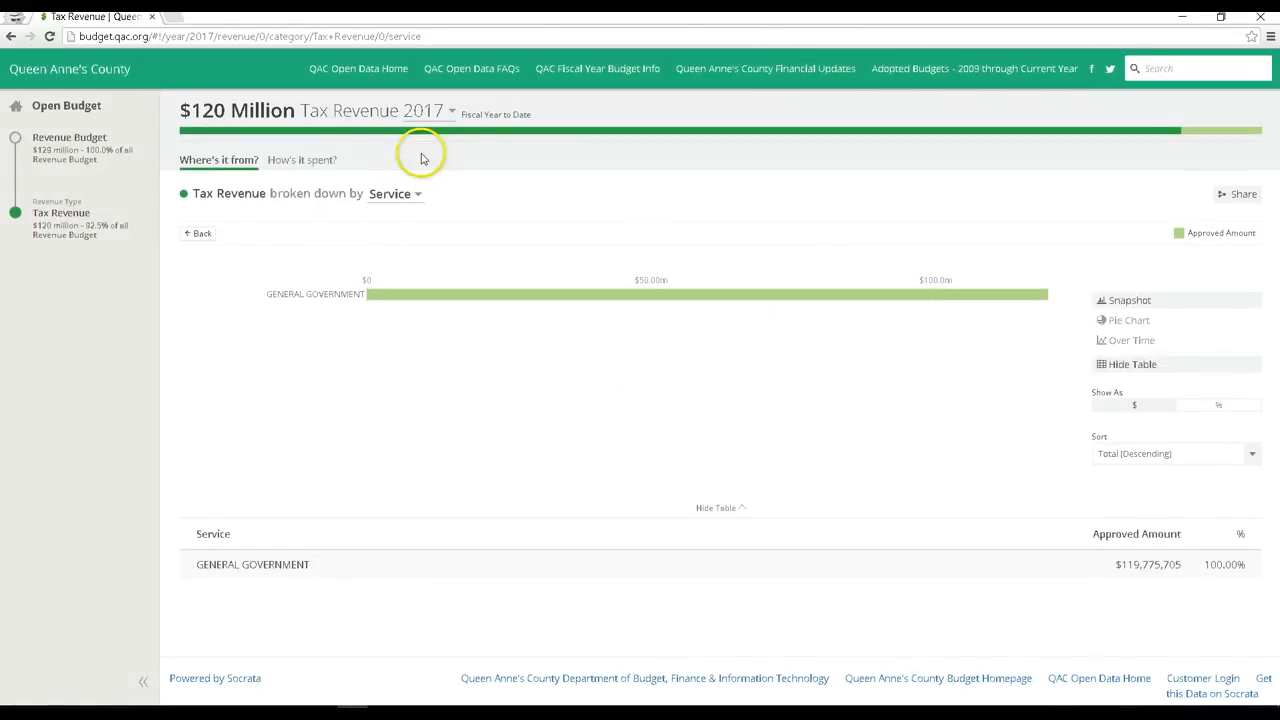
mouse_move(440, 130)
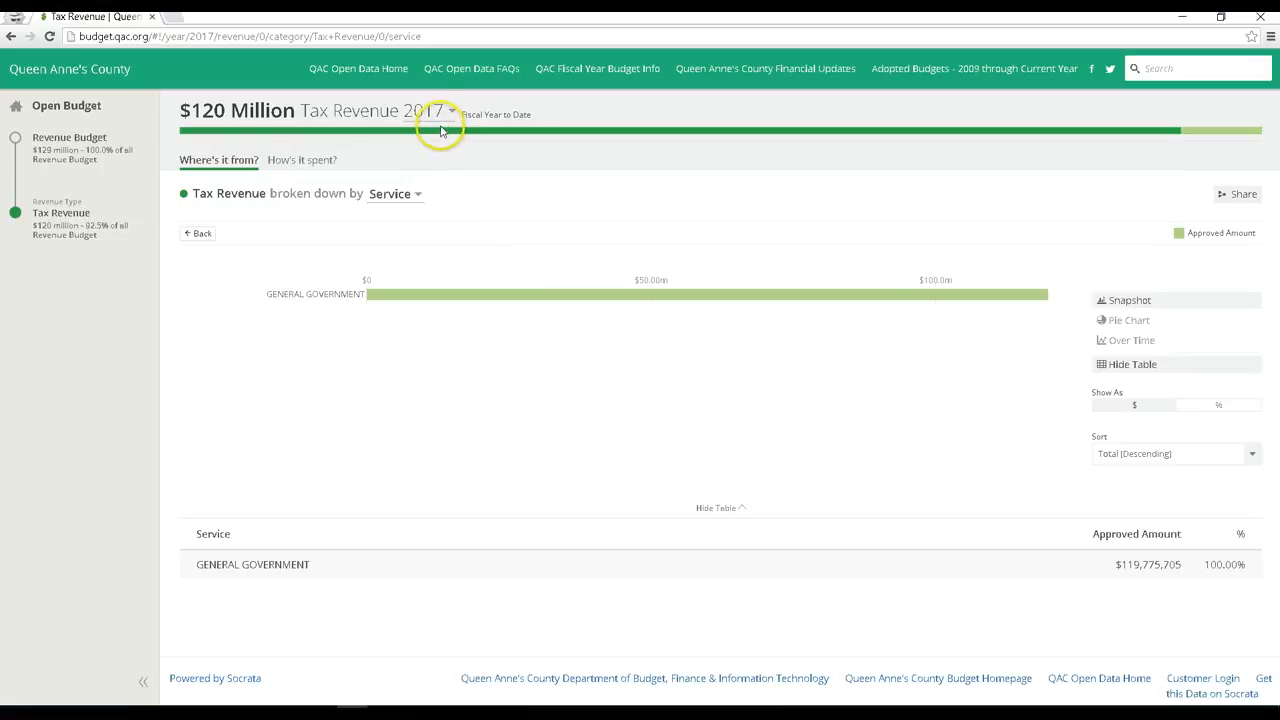
left_click(452, 112)
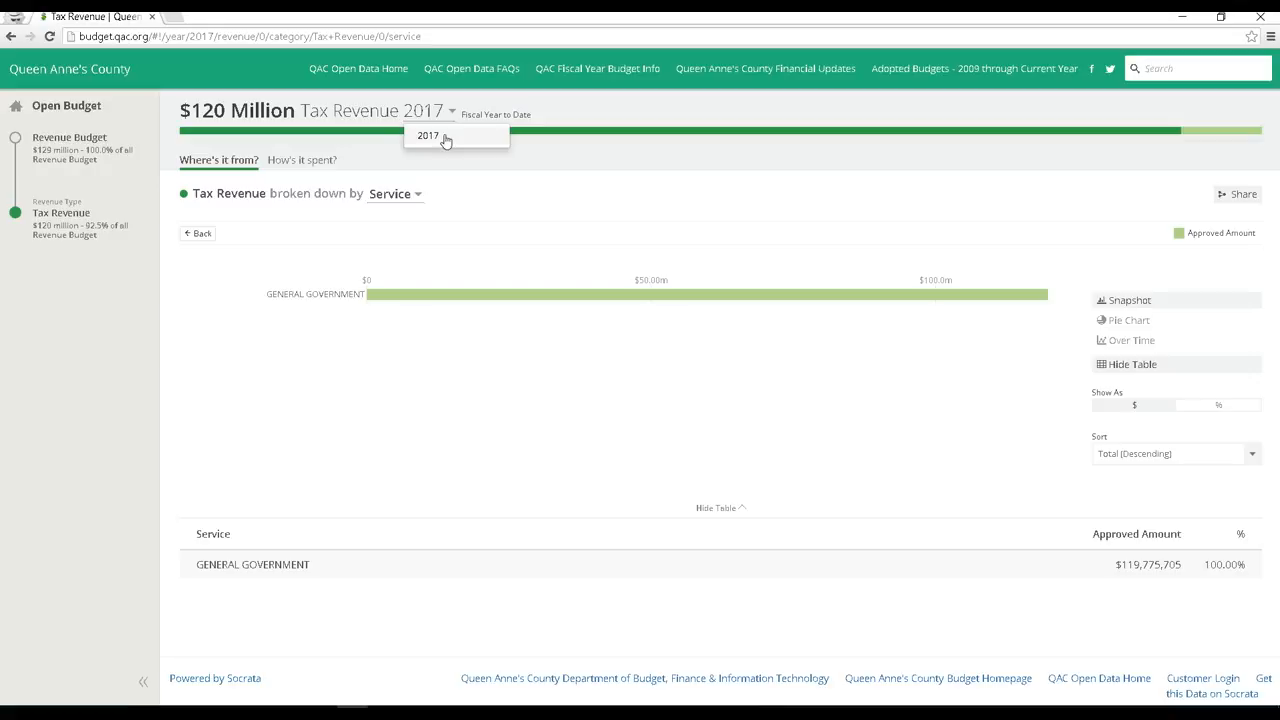
left_click(556, 168)
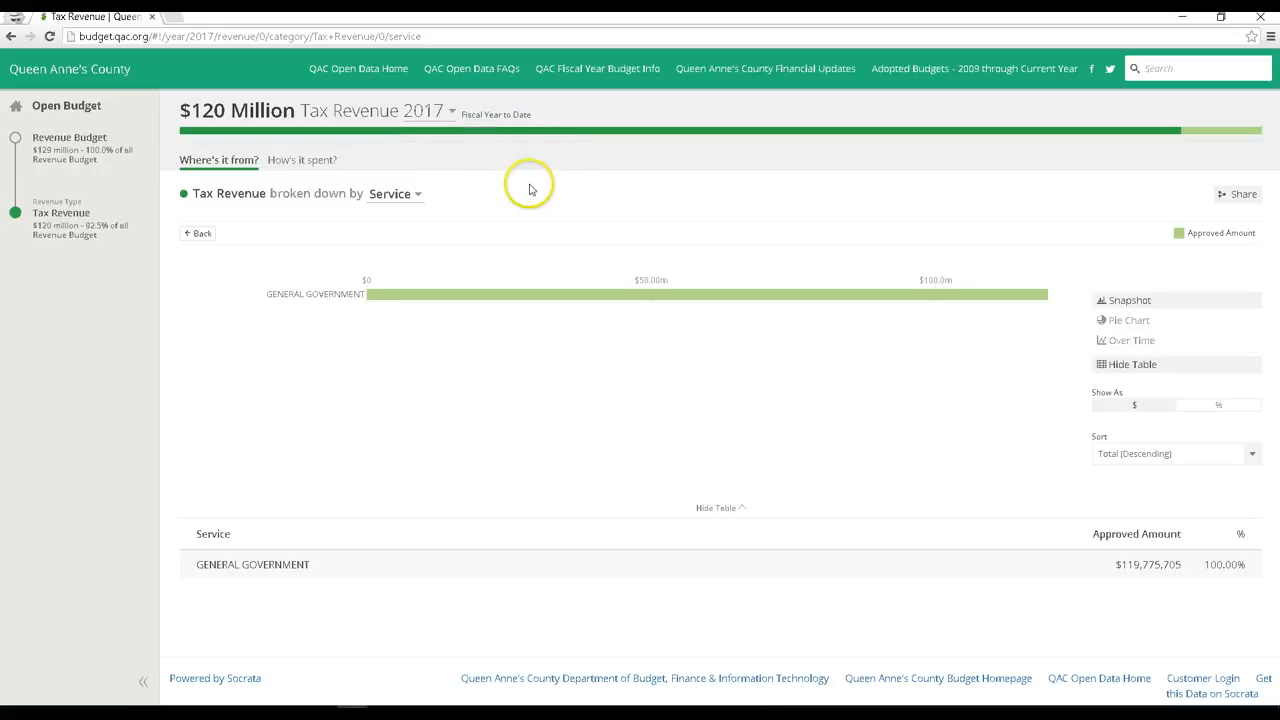
mouse_move(534, 188)
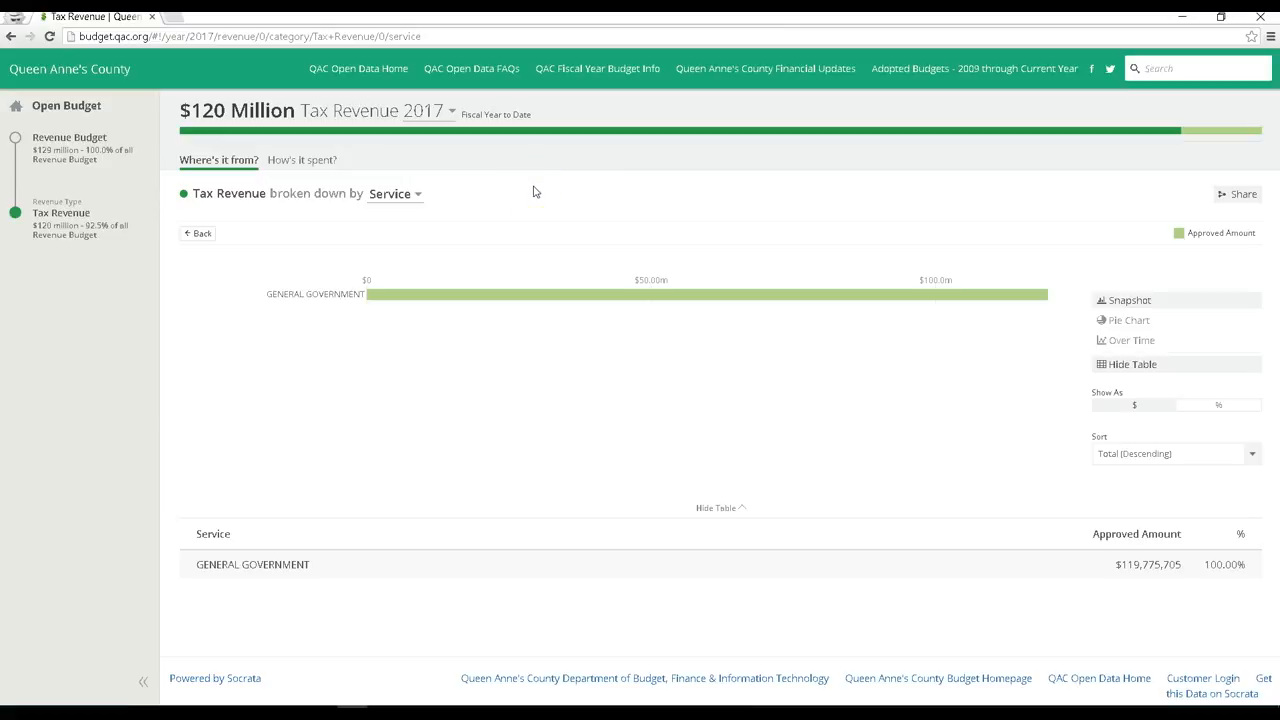
mouse_move(358, 68)
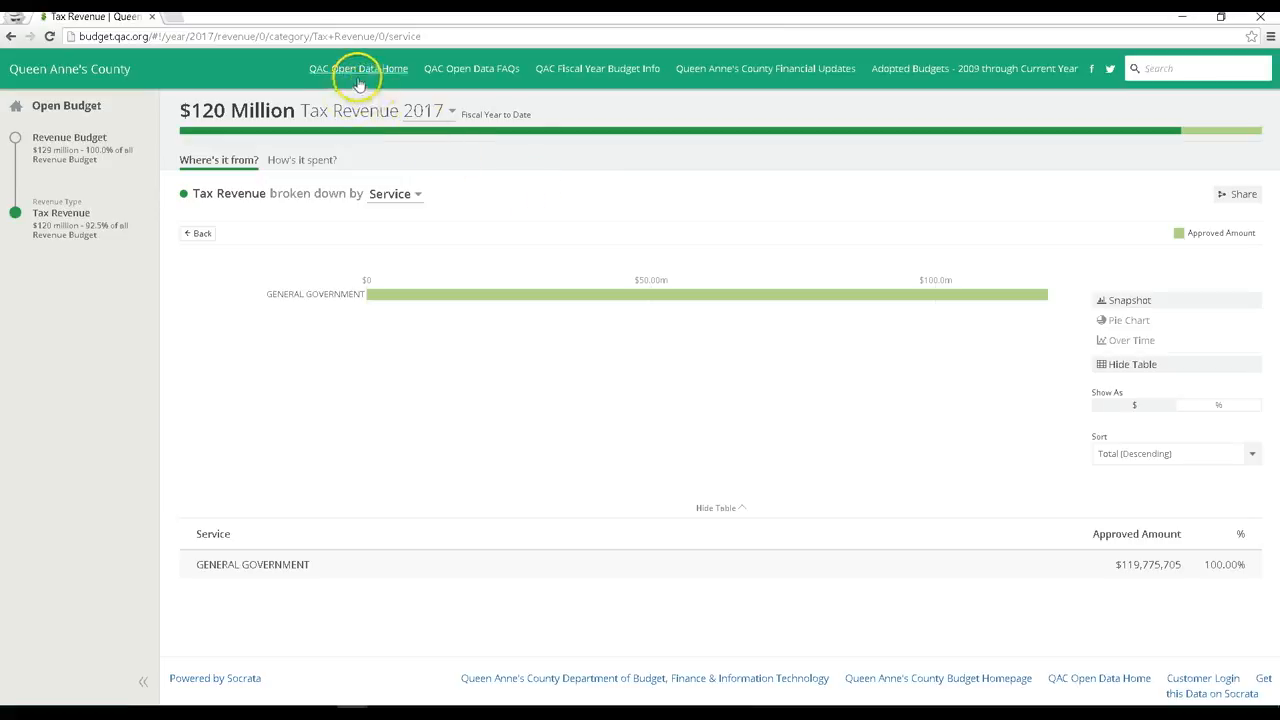
mouse_move(446, 92)
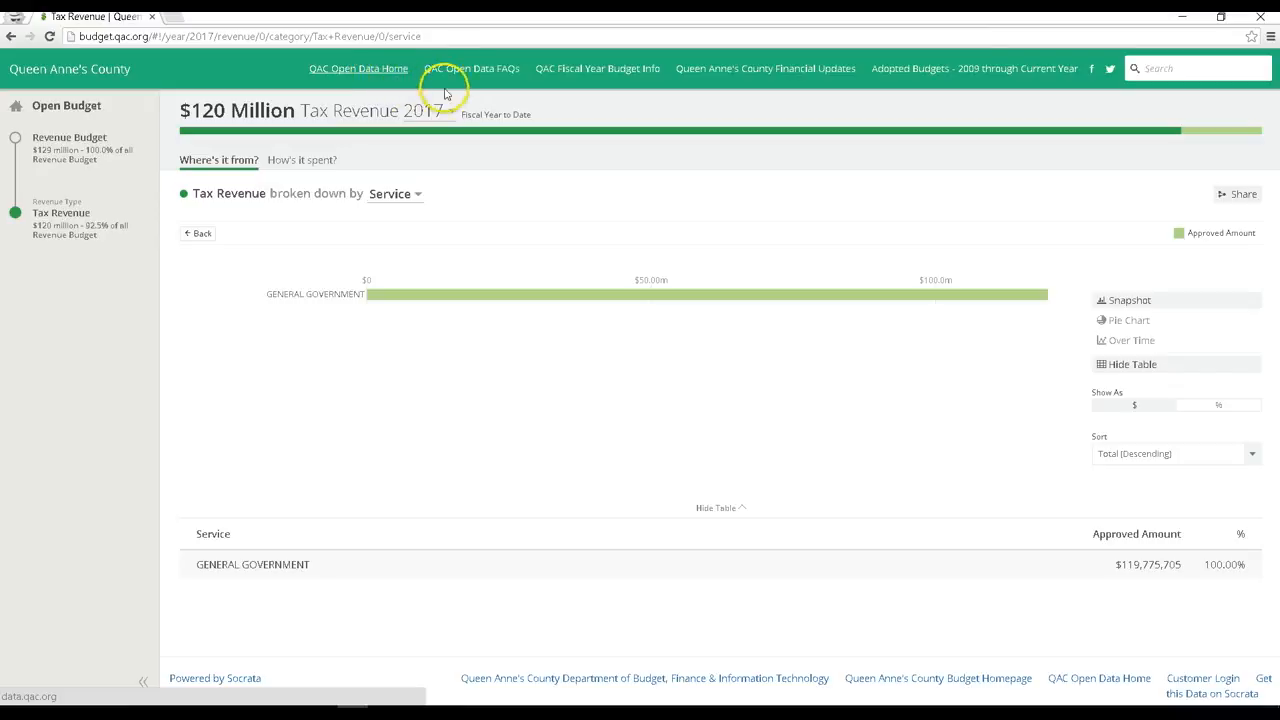
mouse_move(516, 92)
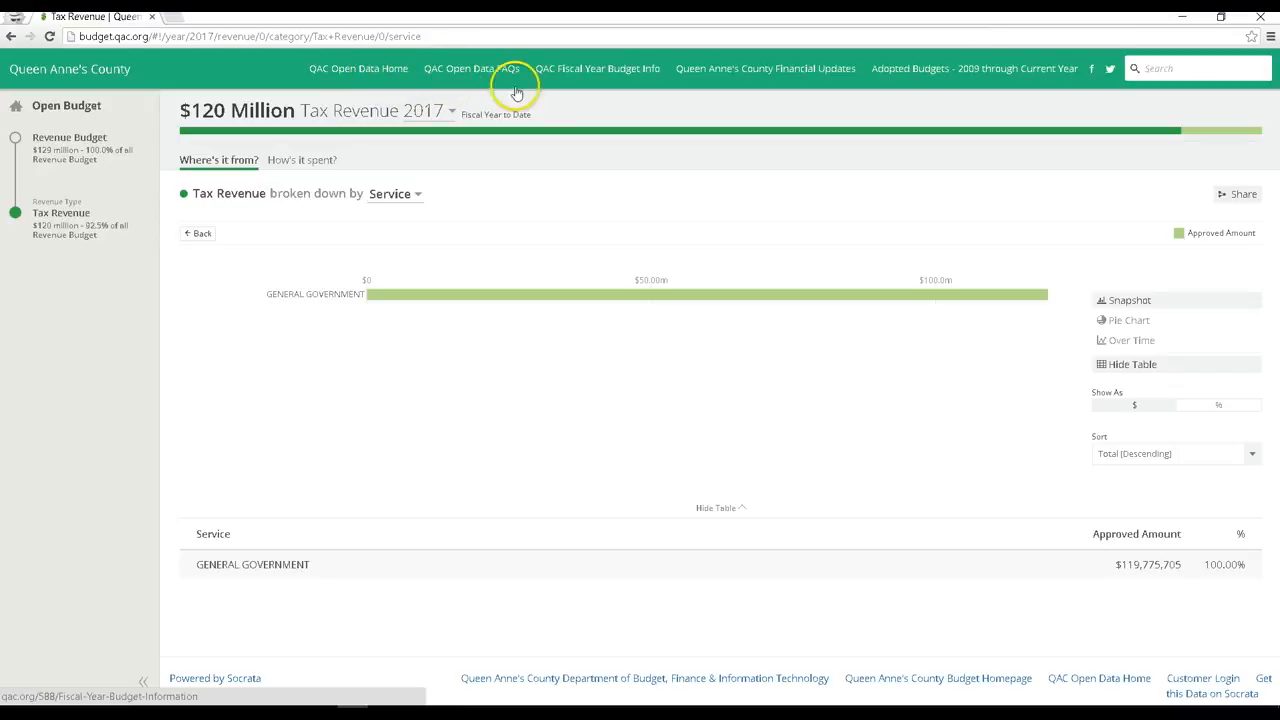
mouse_move(690, 76)
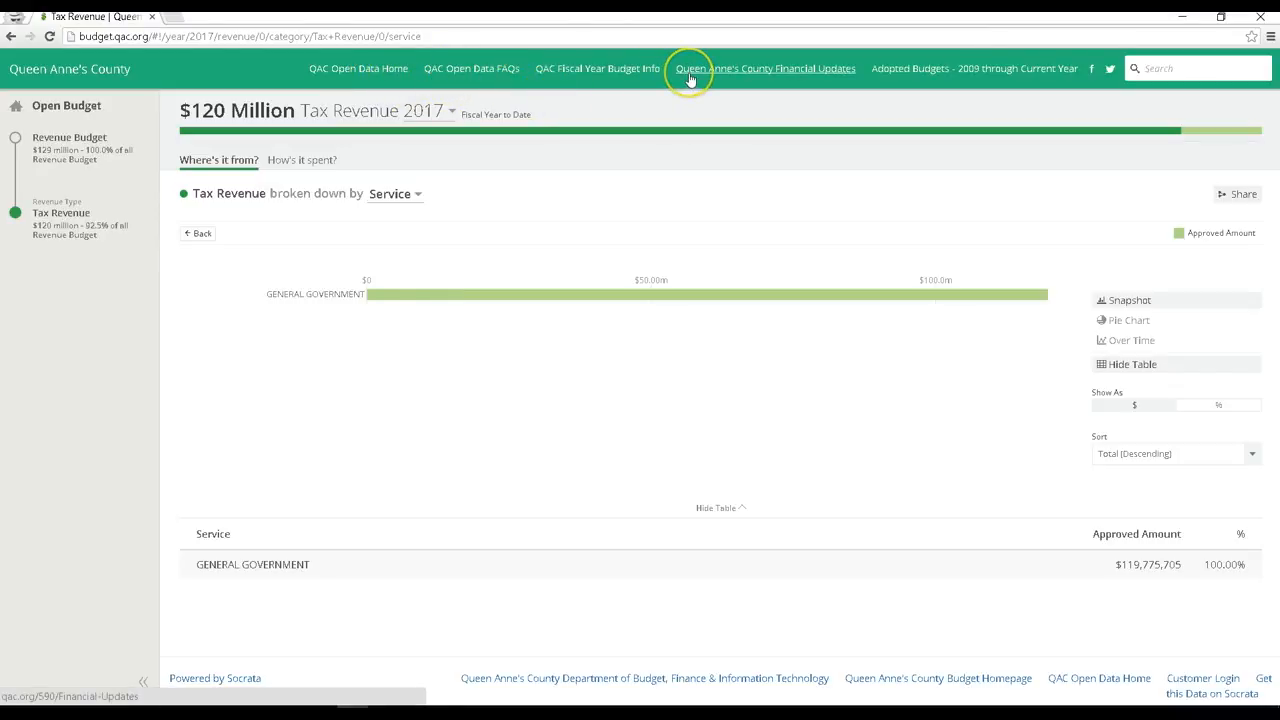
mouse_move(728, 84)
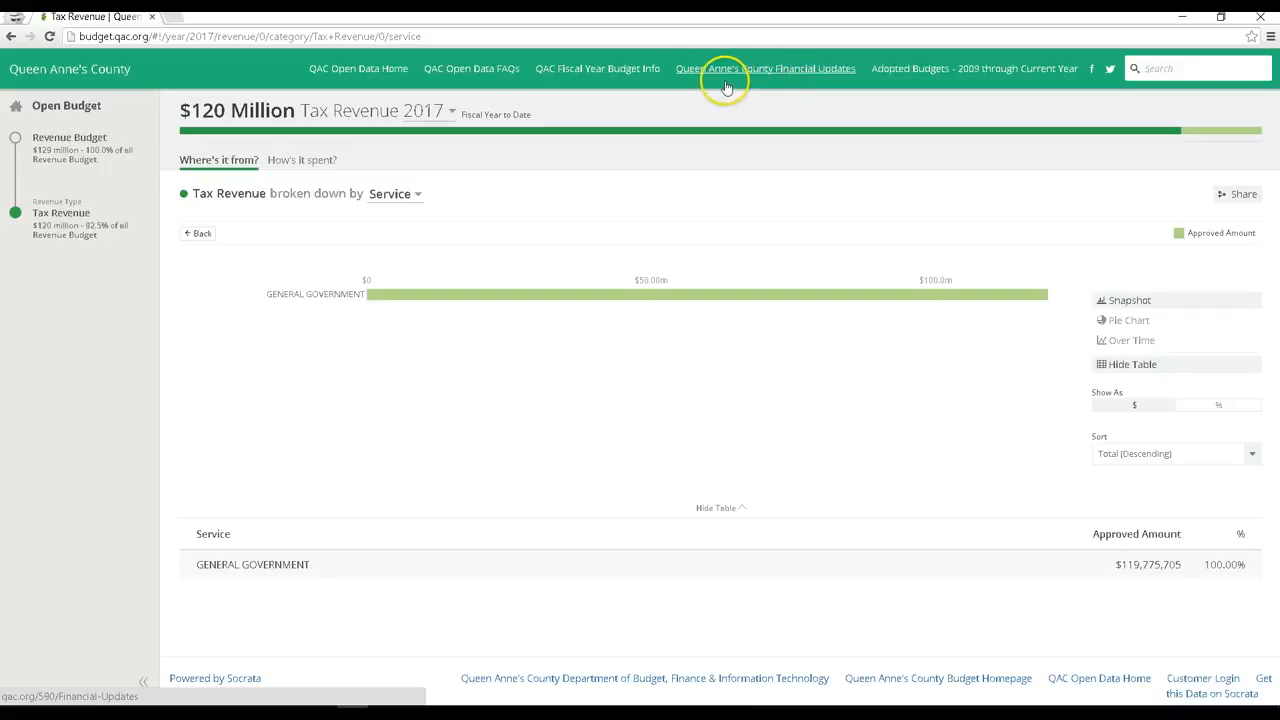
mouse_move(472, 68)
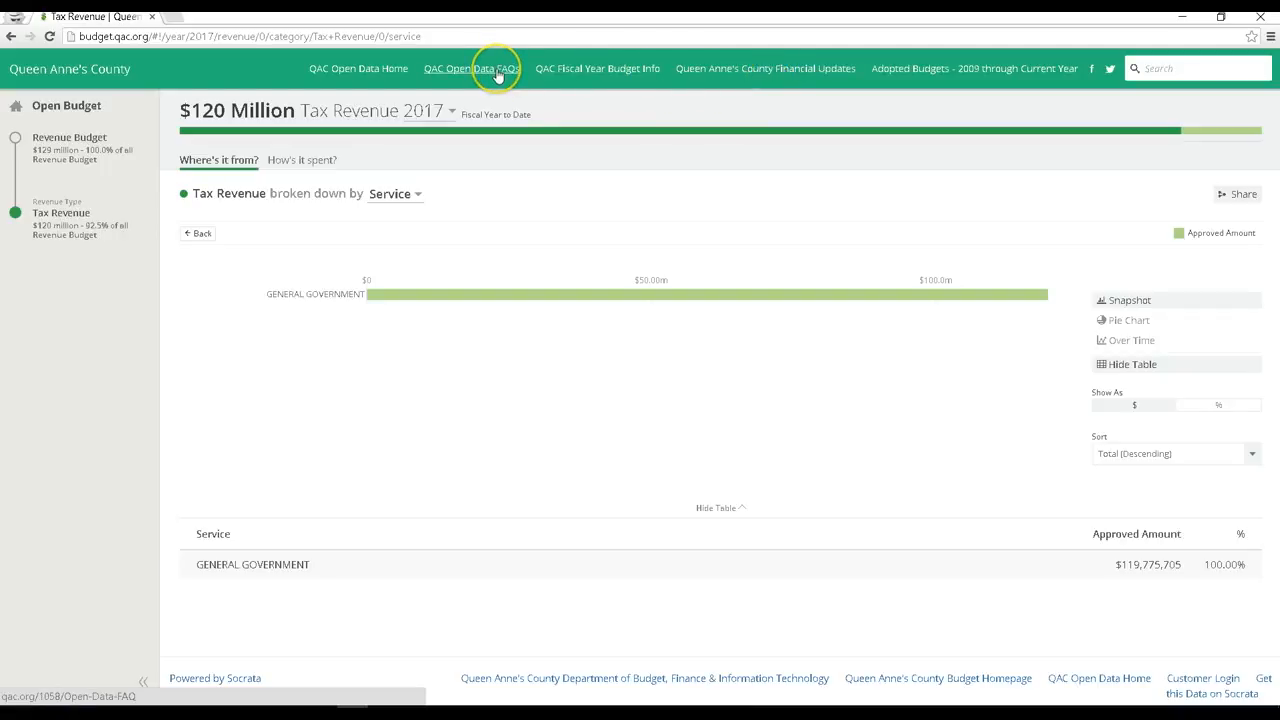
mouse_move(496, 68)
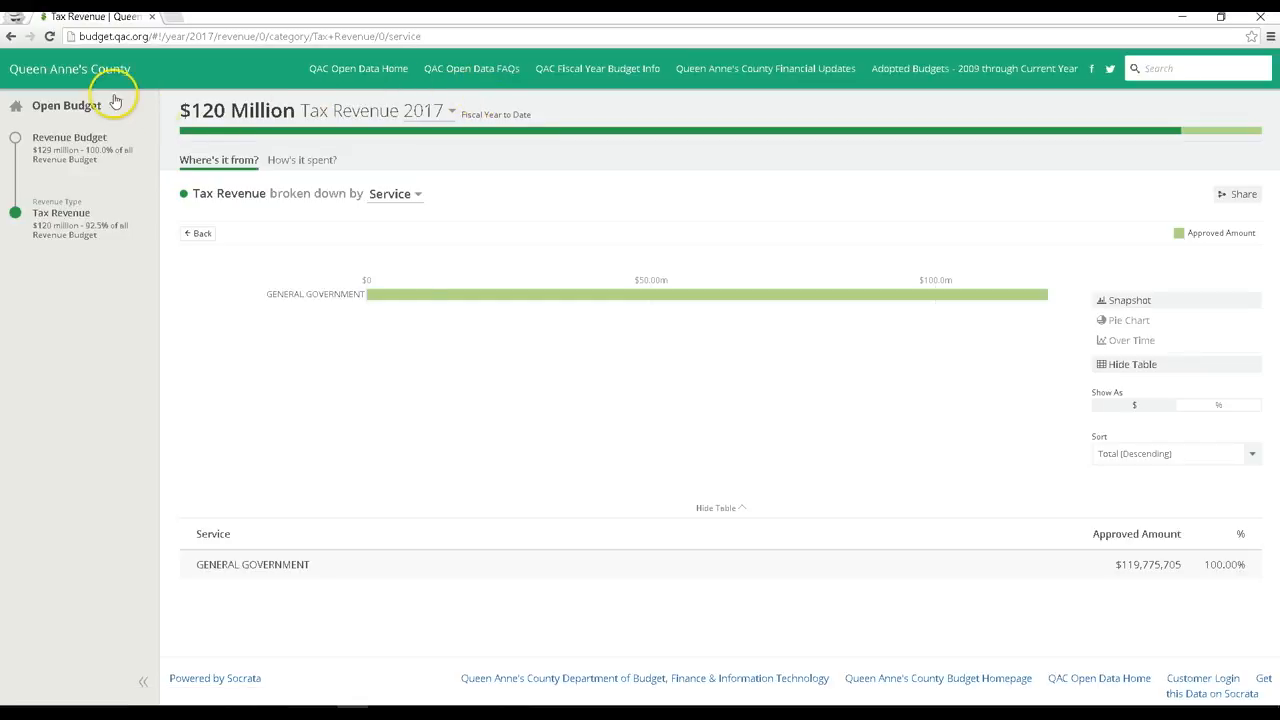
- Return to the Open Budget home and enter the 2017 Expenditure Budget
left_click(66, 104)
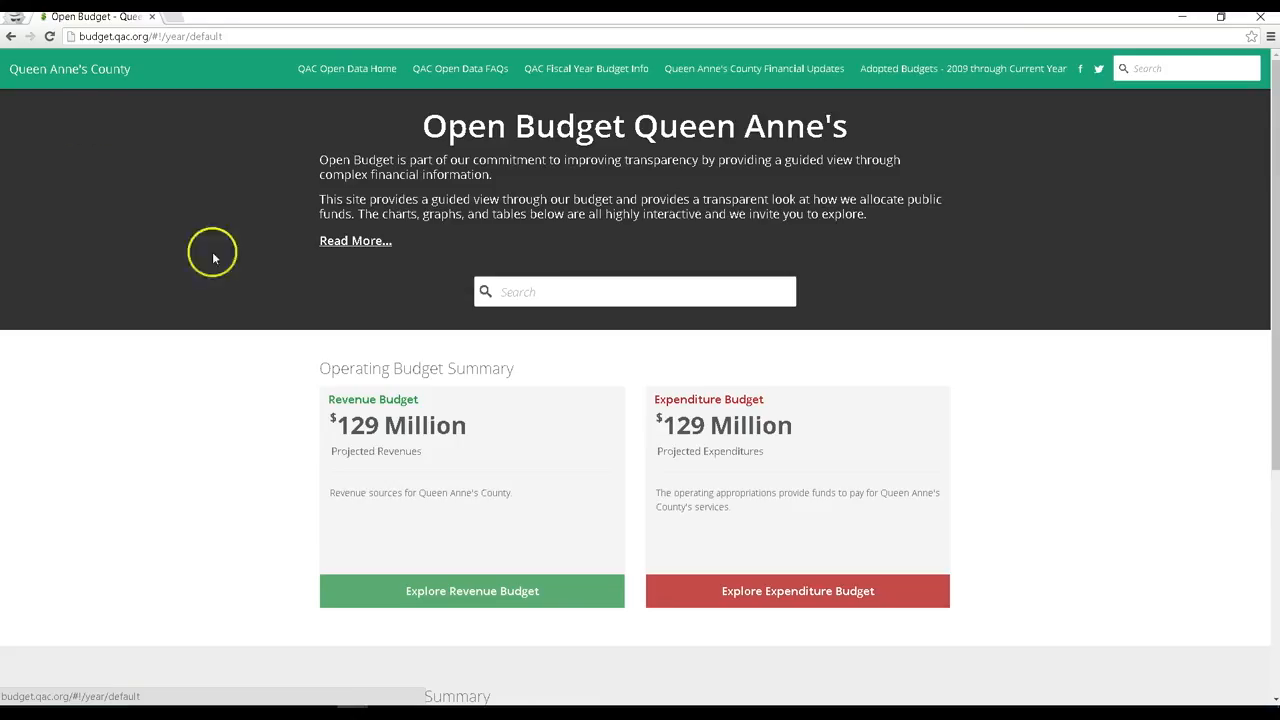
left_click(796, 590)
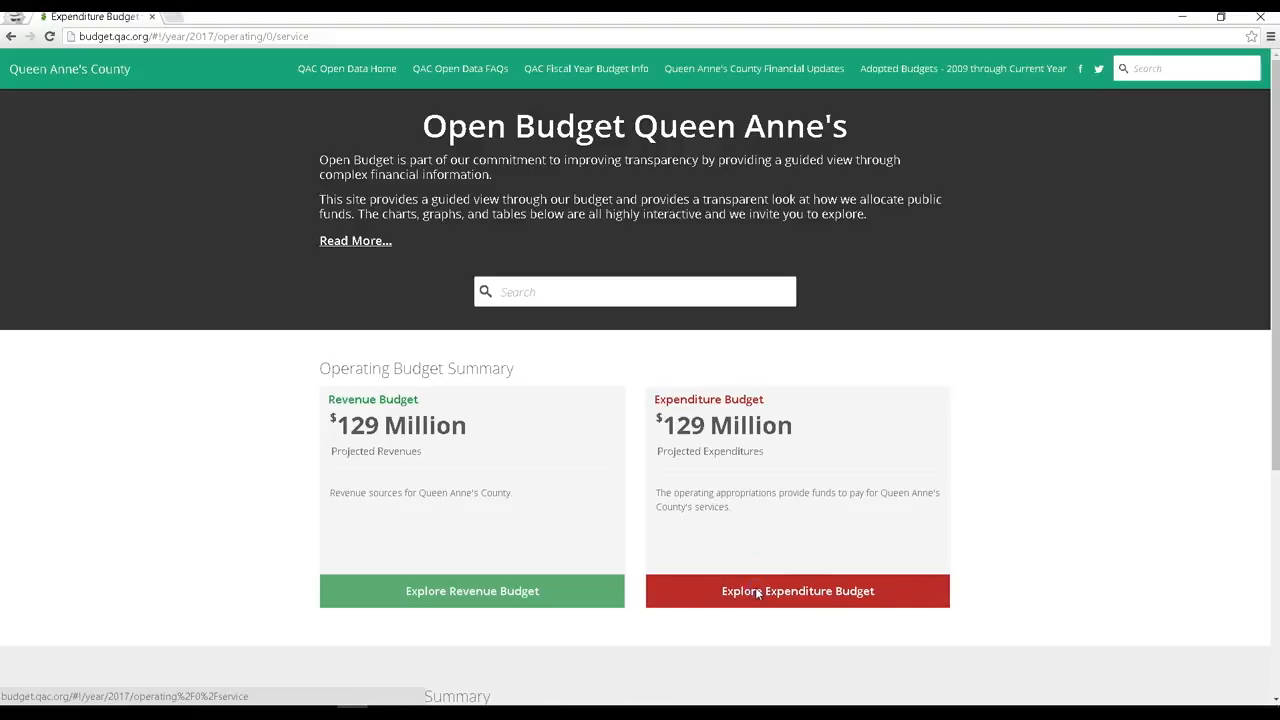
left_click(796, 590)
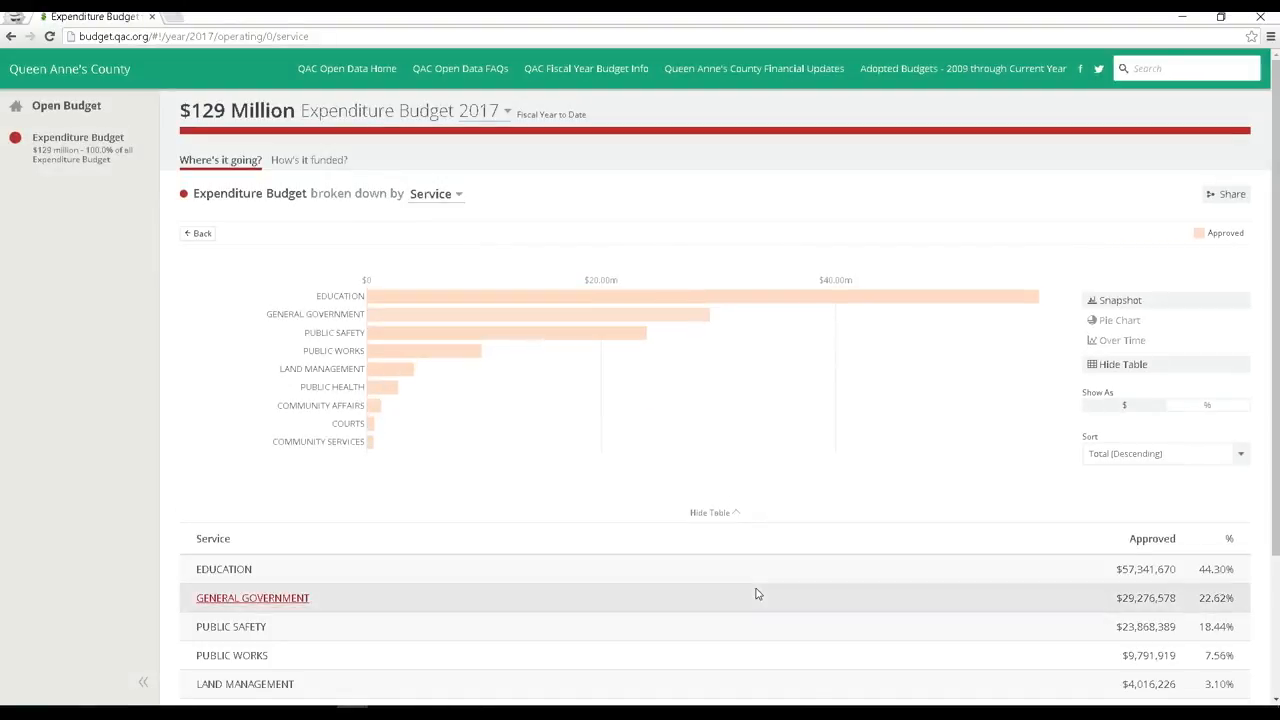
mouse_move(540, 314)
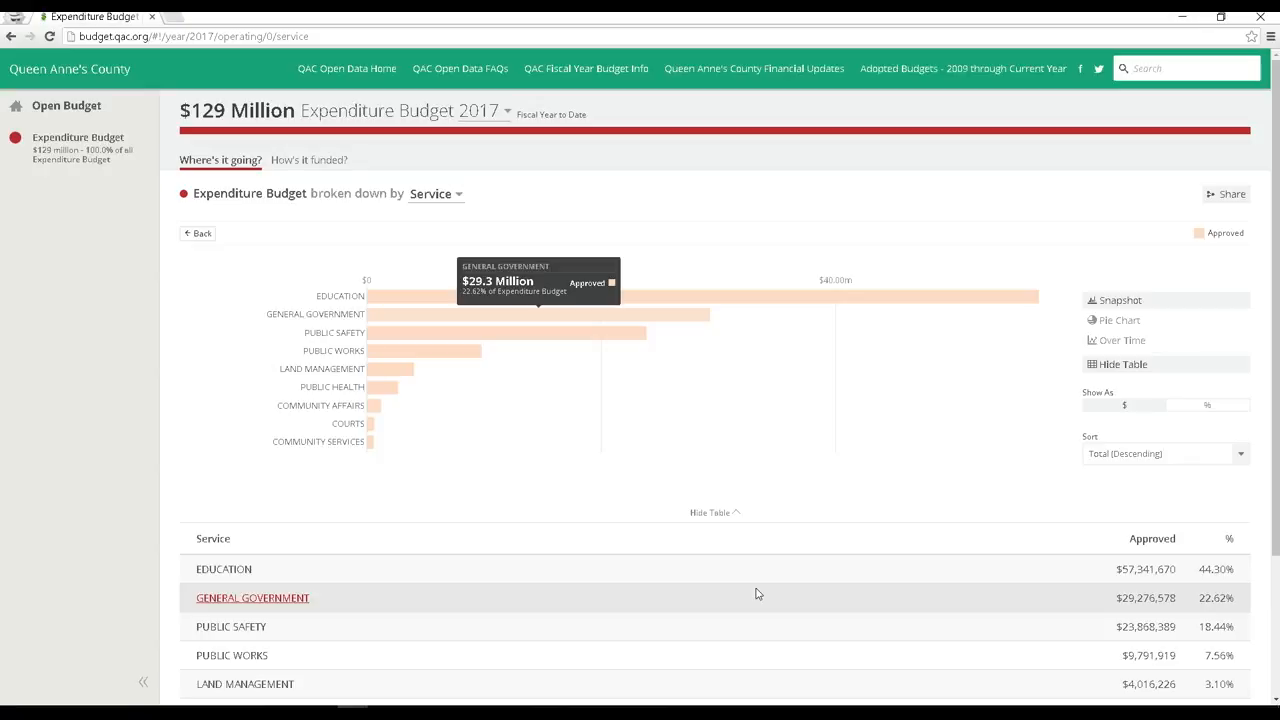
mouse_move(512, 304)
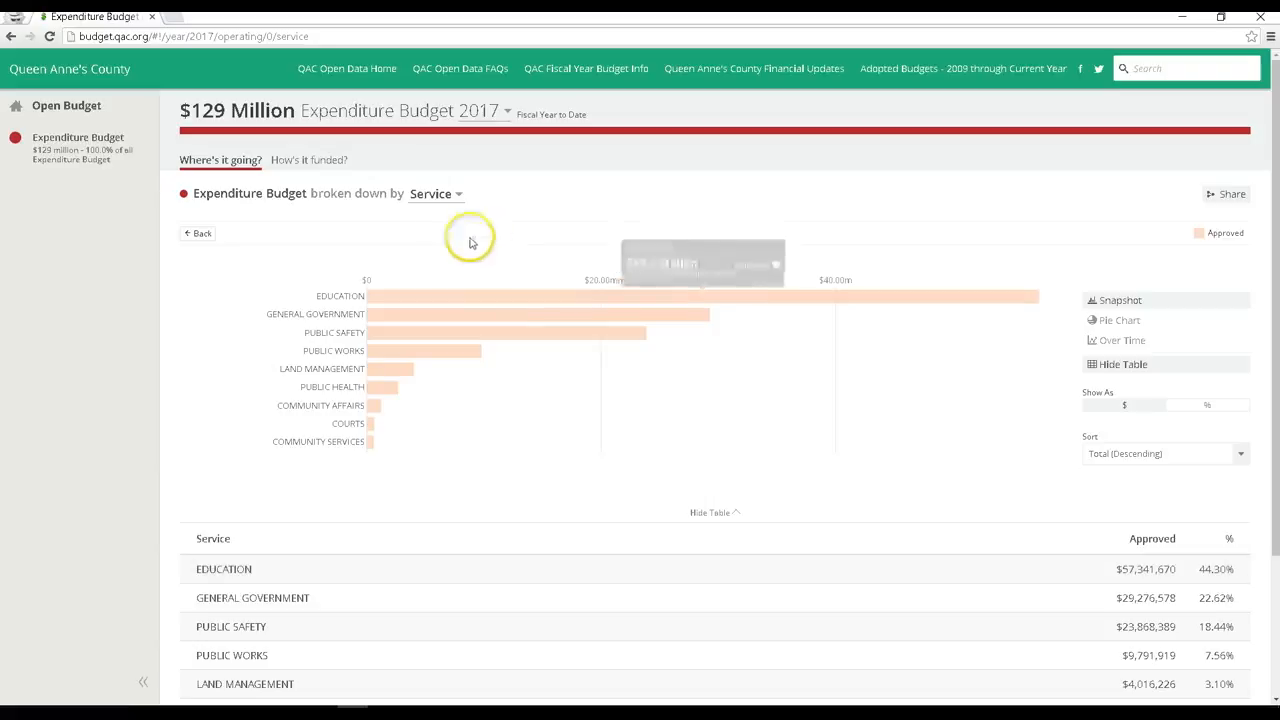
- Break spending down by Description, then Department, and drill into Board of Education
left_click(436, 194)
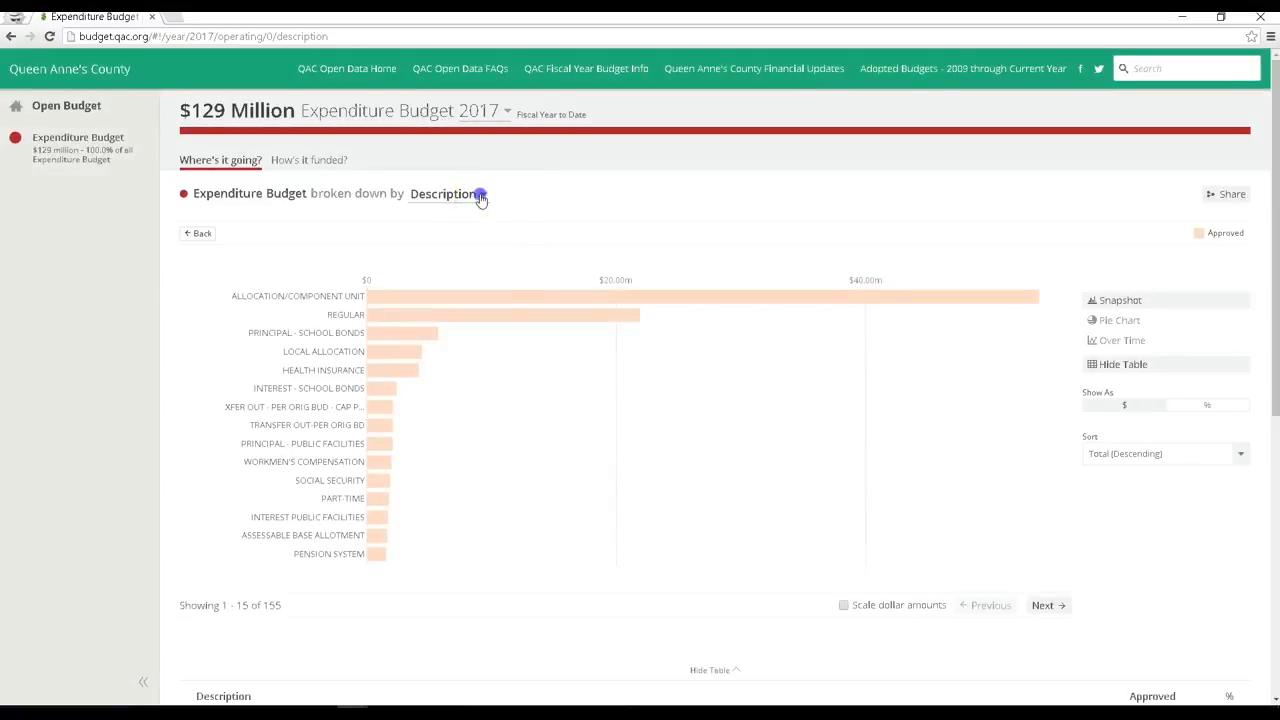
left_click(444, 192)
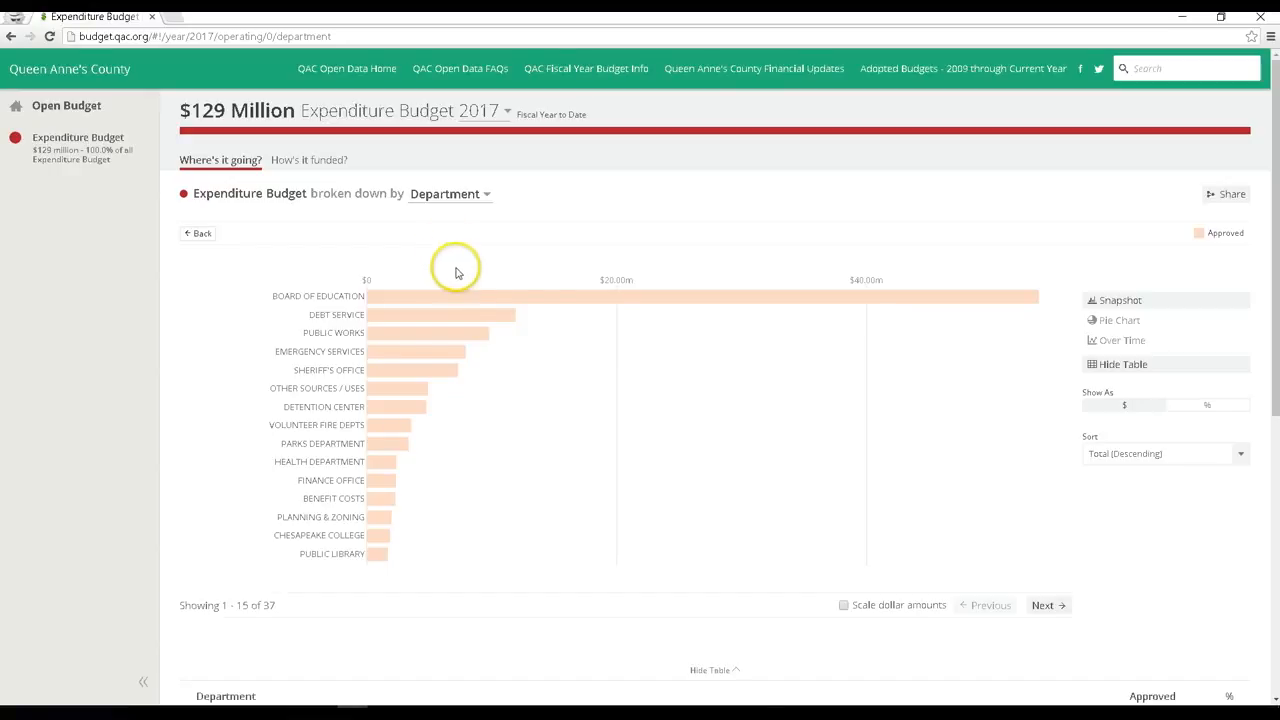
left_click(700, 296)
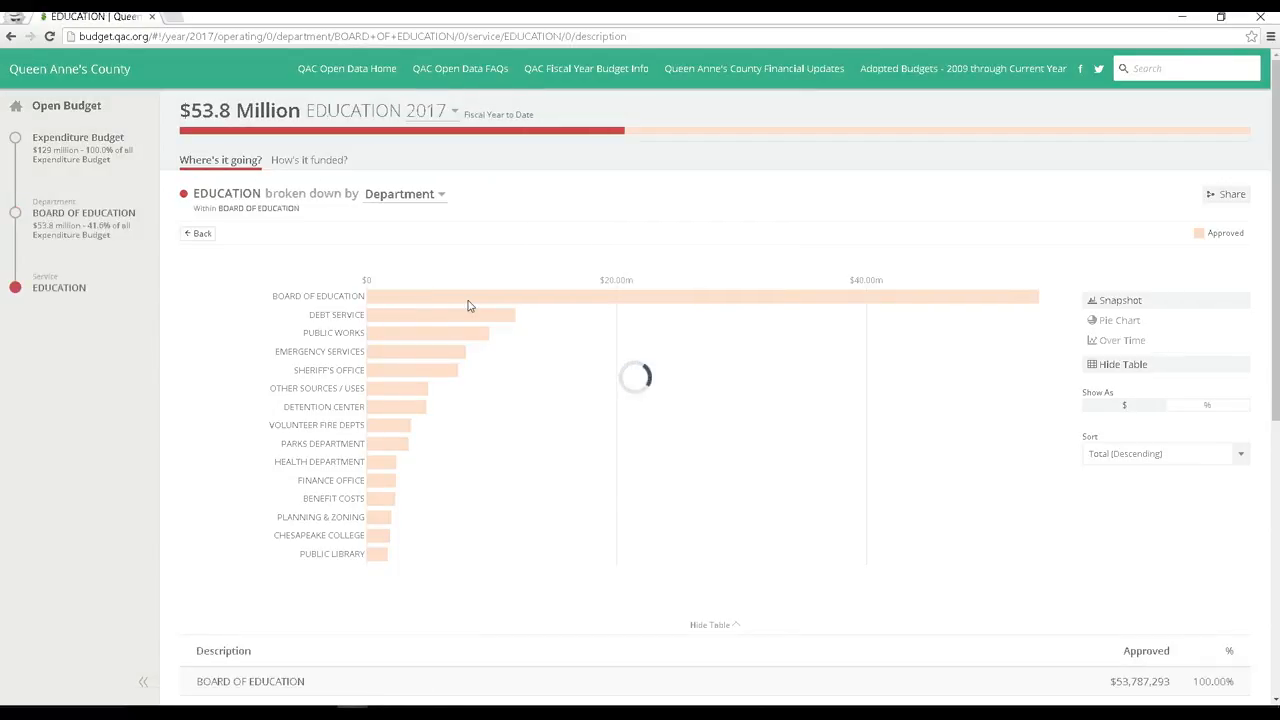
- Break the $53.8 million Education service down by spending description
left_click(404, 194)
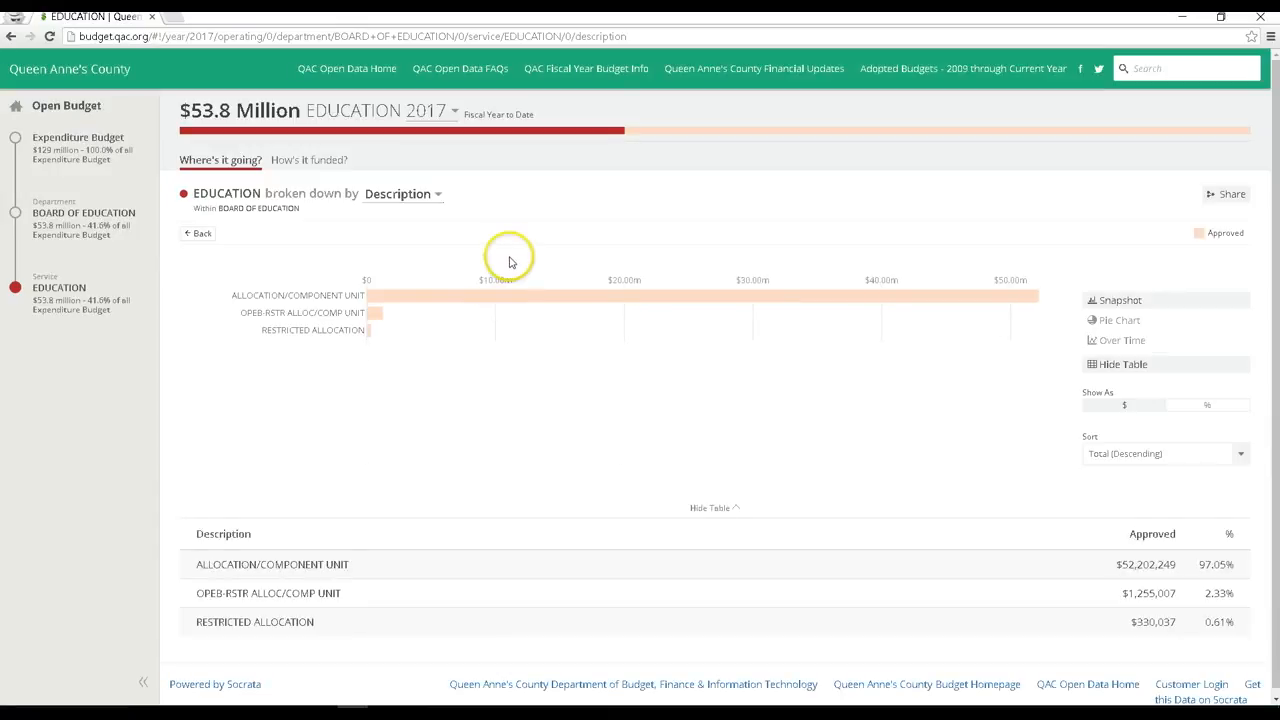
mouse_move(484, 274)
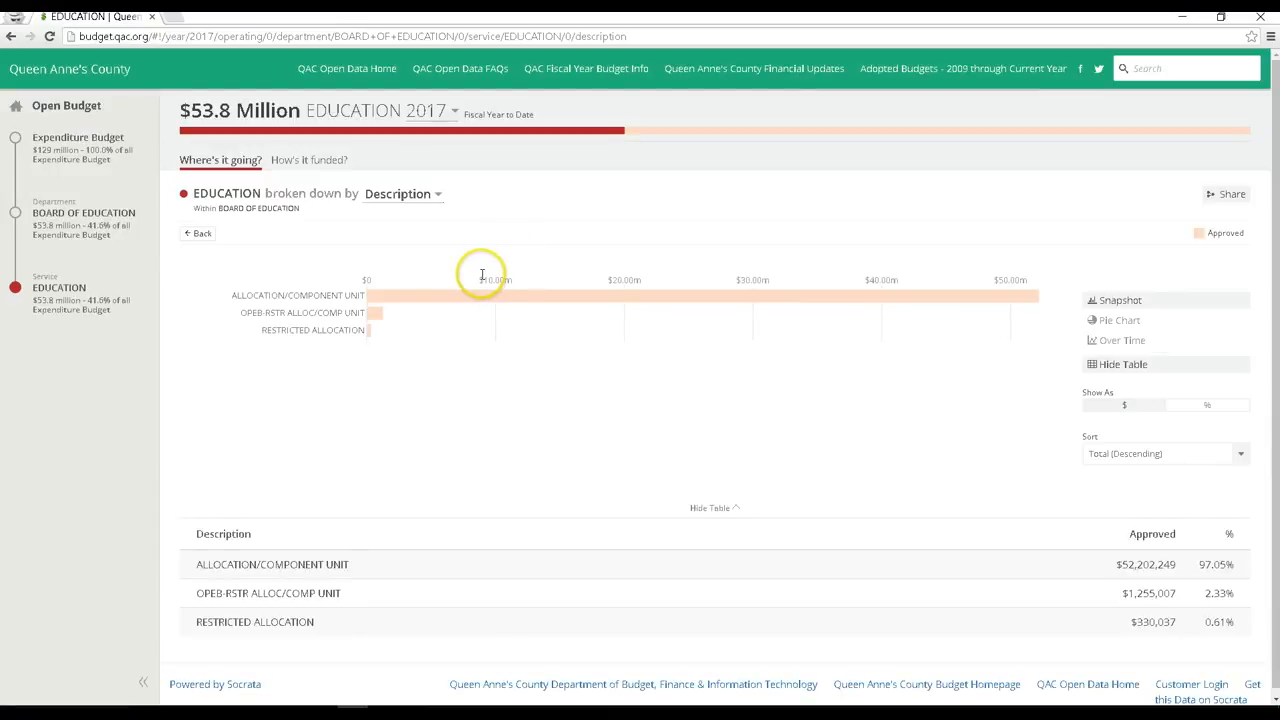
mouse_move(392, 300)
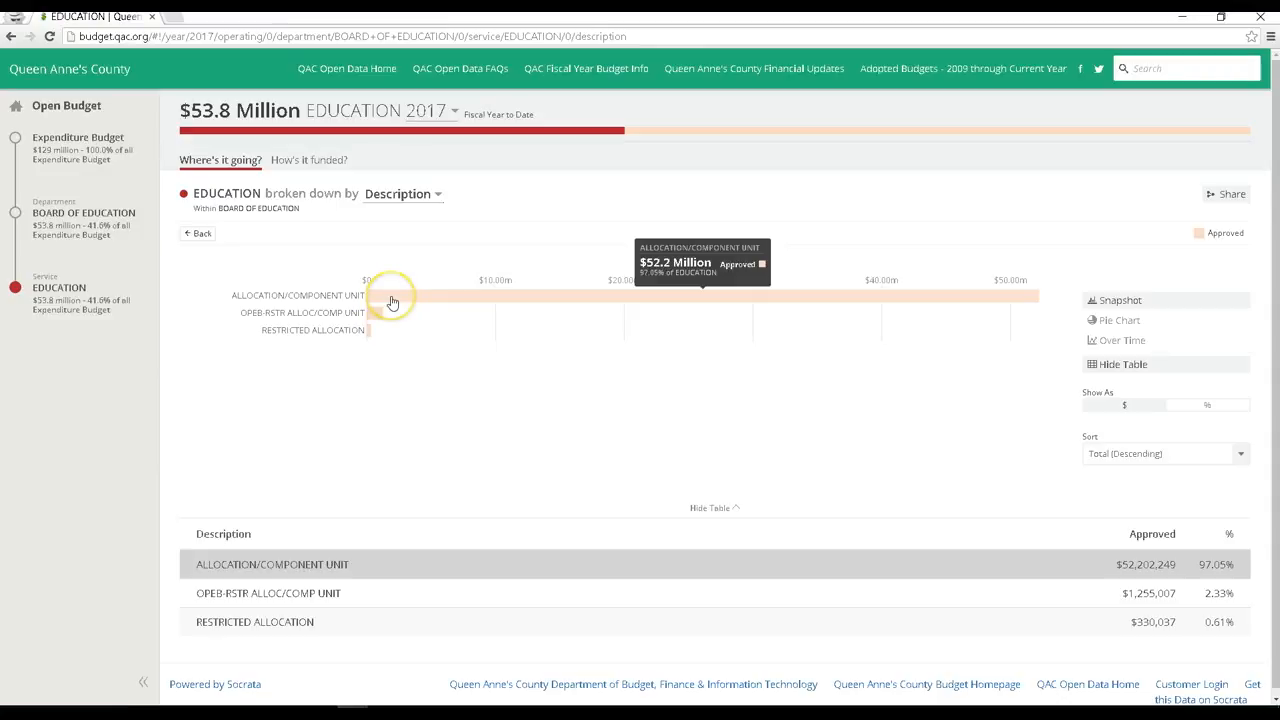
mouse_move(392, 302)
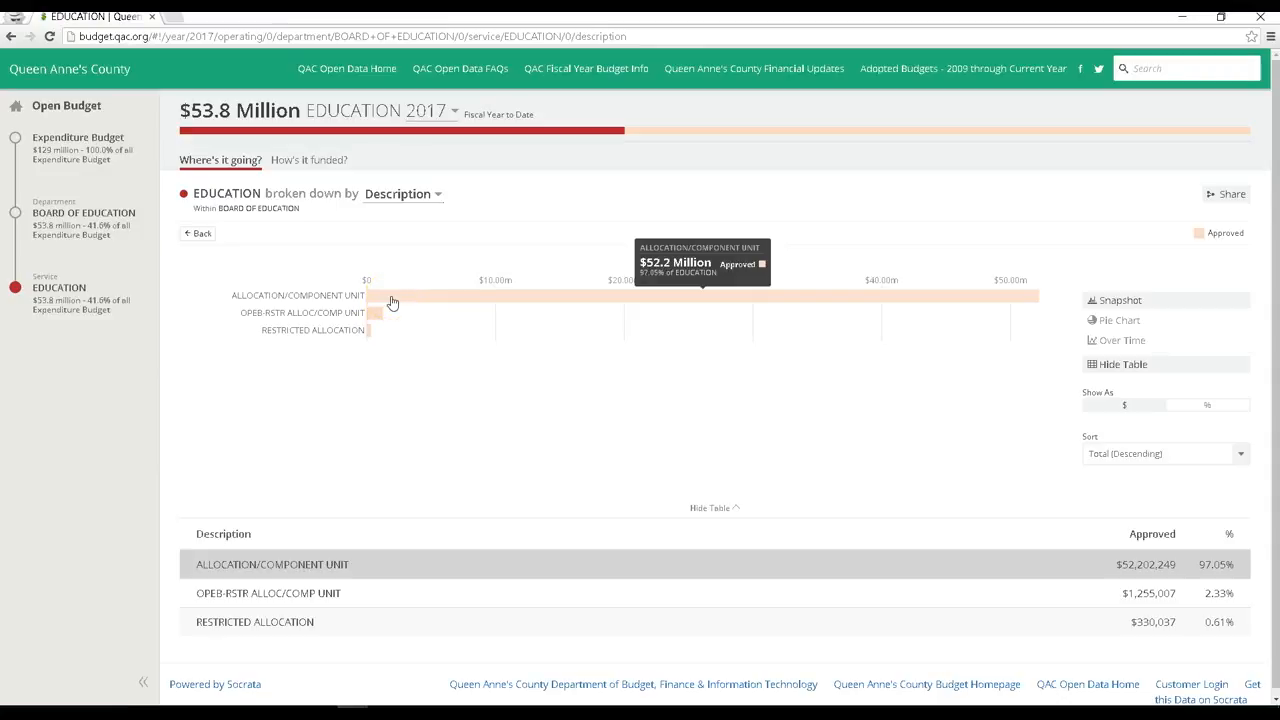
mouse_move(396, 298)
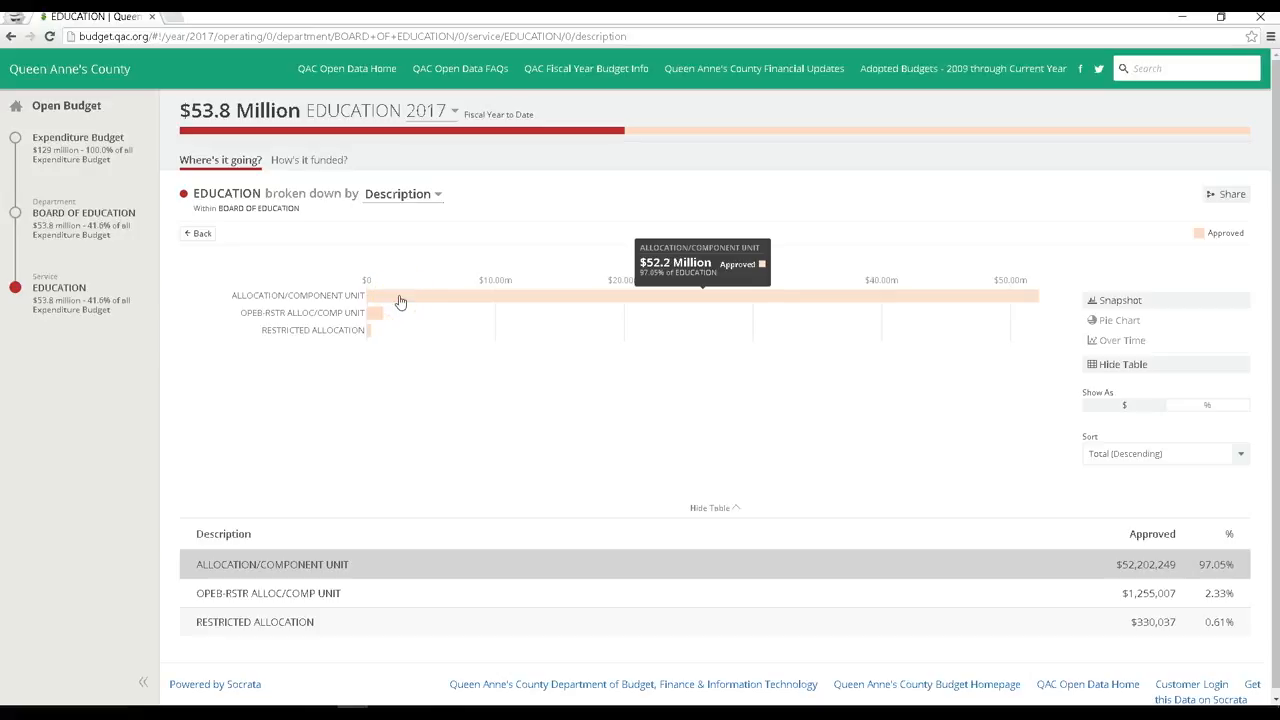
mouse_move(376, 316)
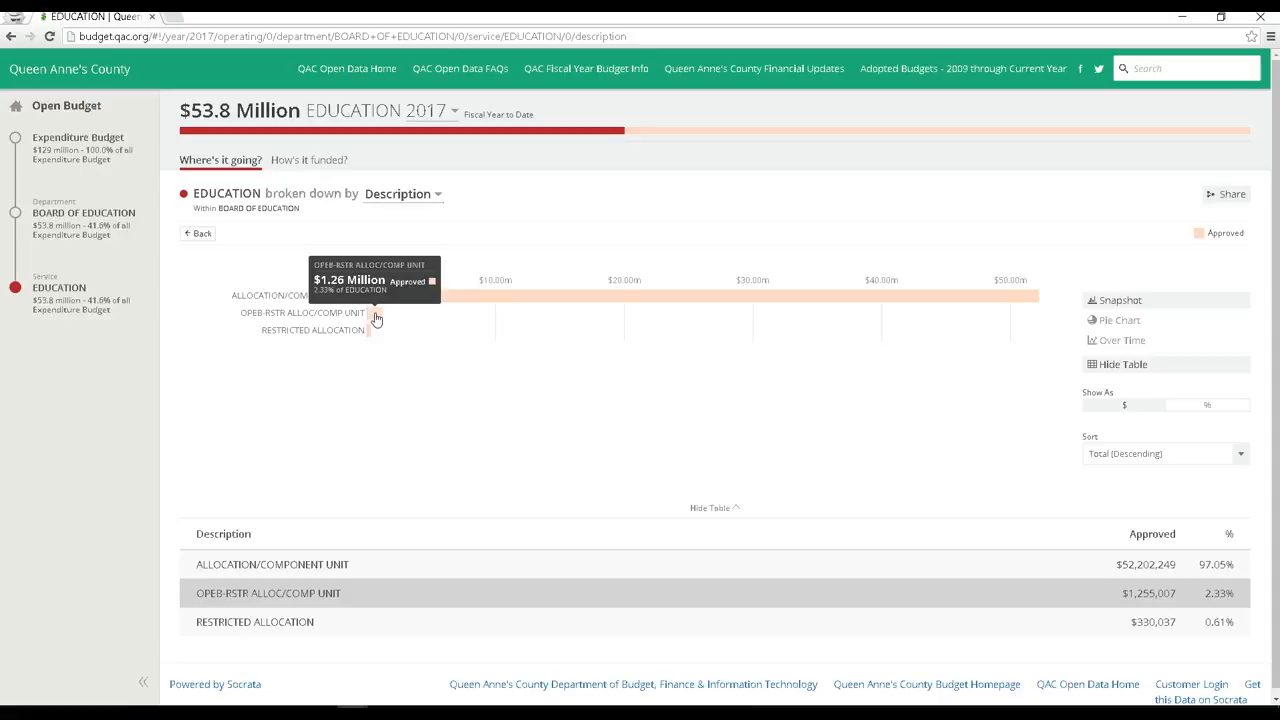
mouse_move(368, 338)
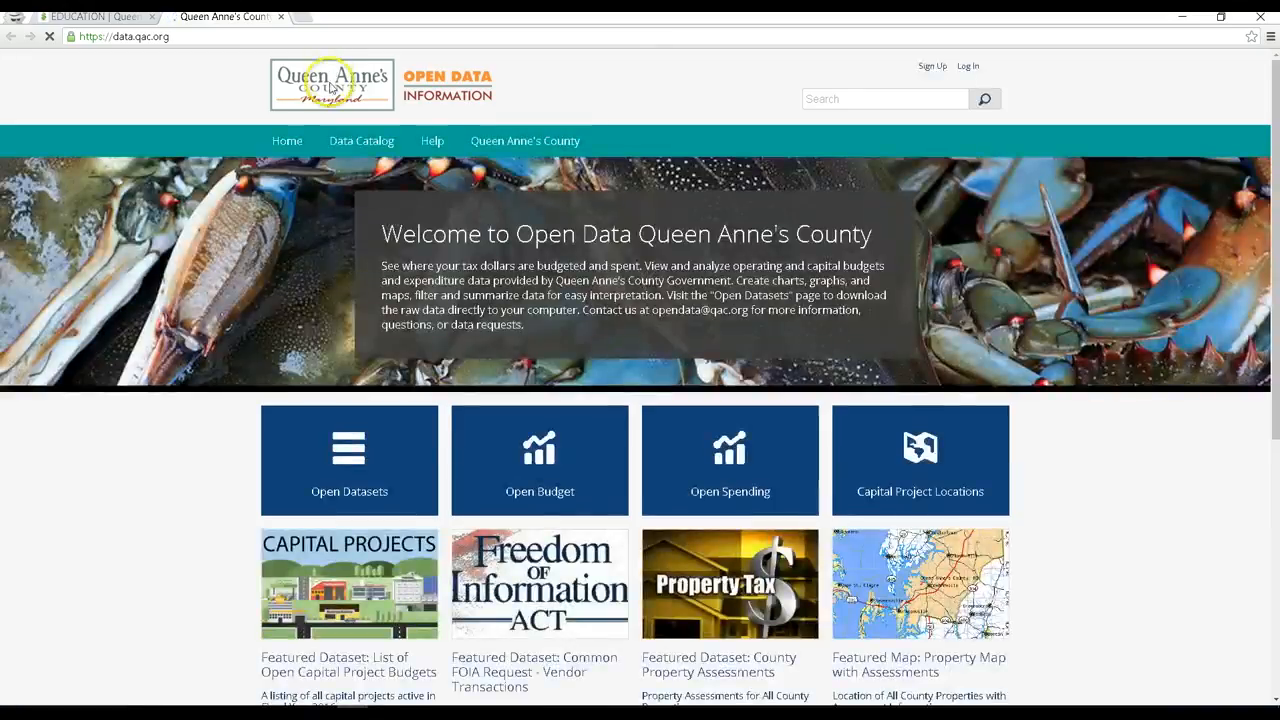
- Enter the county's Open Spending site at spending.qac.org from the home page tile
left_click(730, 460)
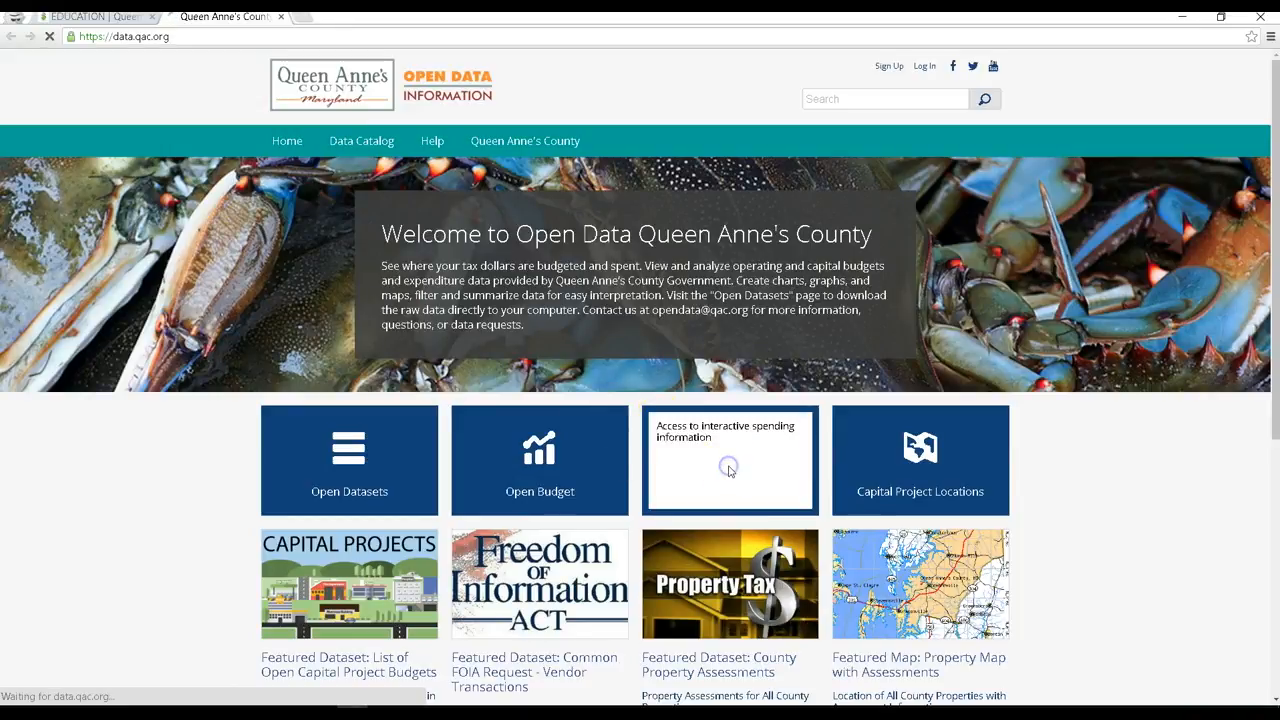
left_click(730, 460)
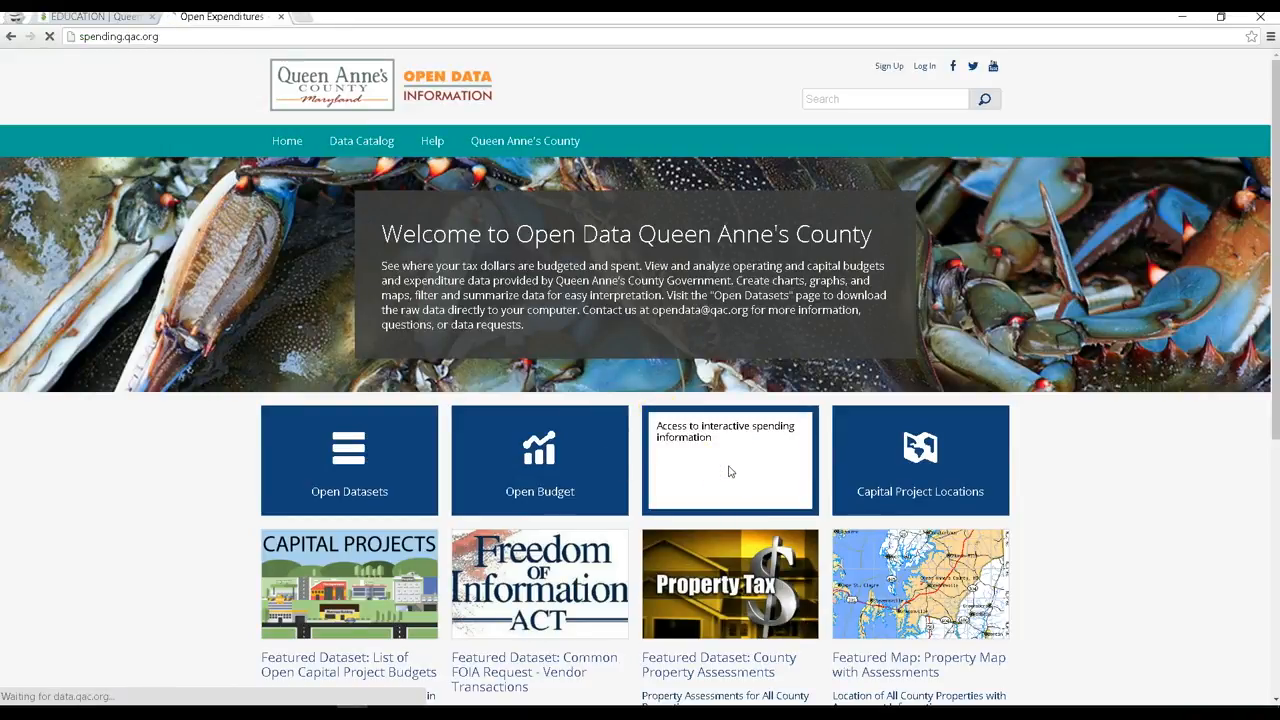
- Load Open Expenditures and scroll to the $179.41 million 2016 Spending Summary and Top 5 cards
left_click(730, 460)
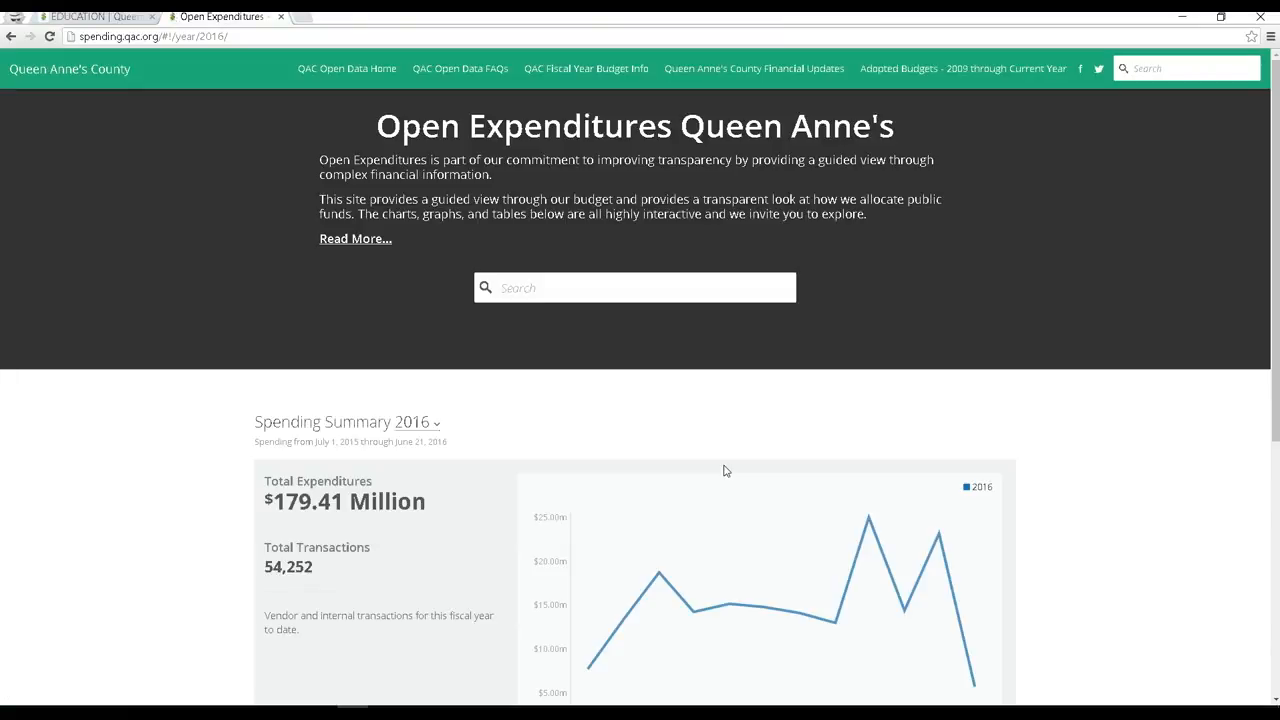
mouse_move(100, 396)
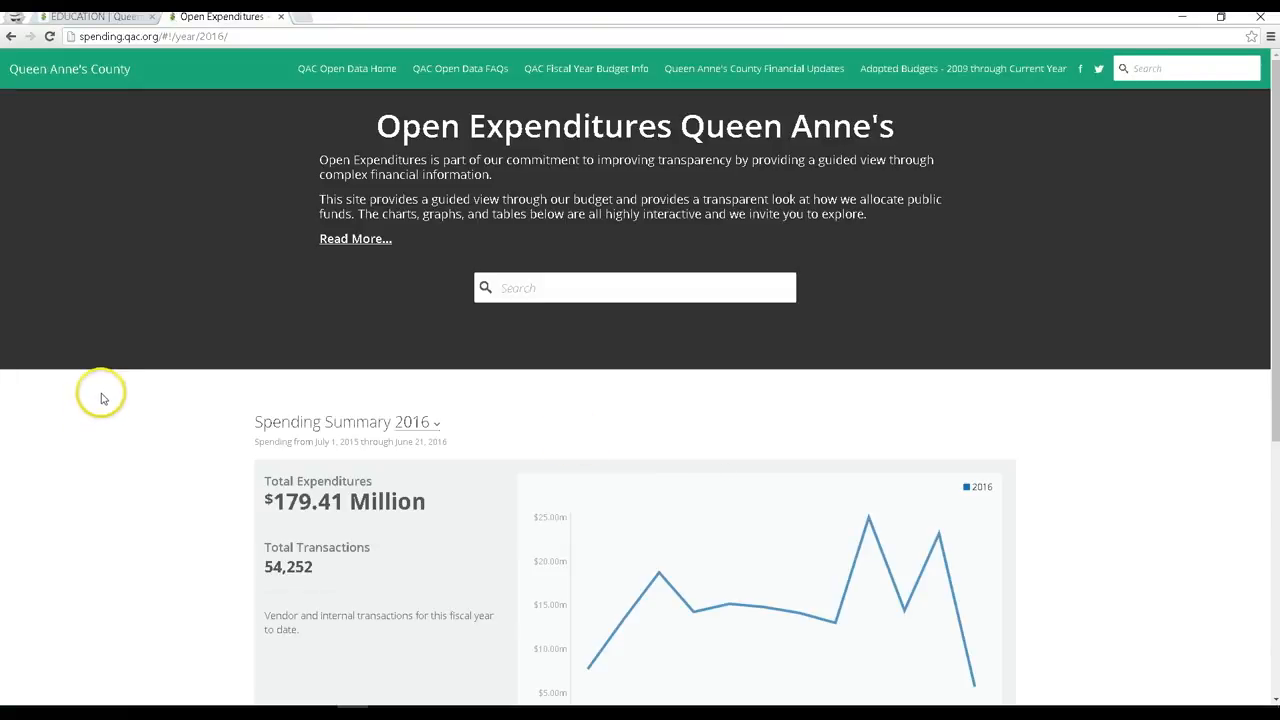
mouse_move(132, 368)
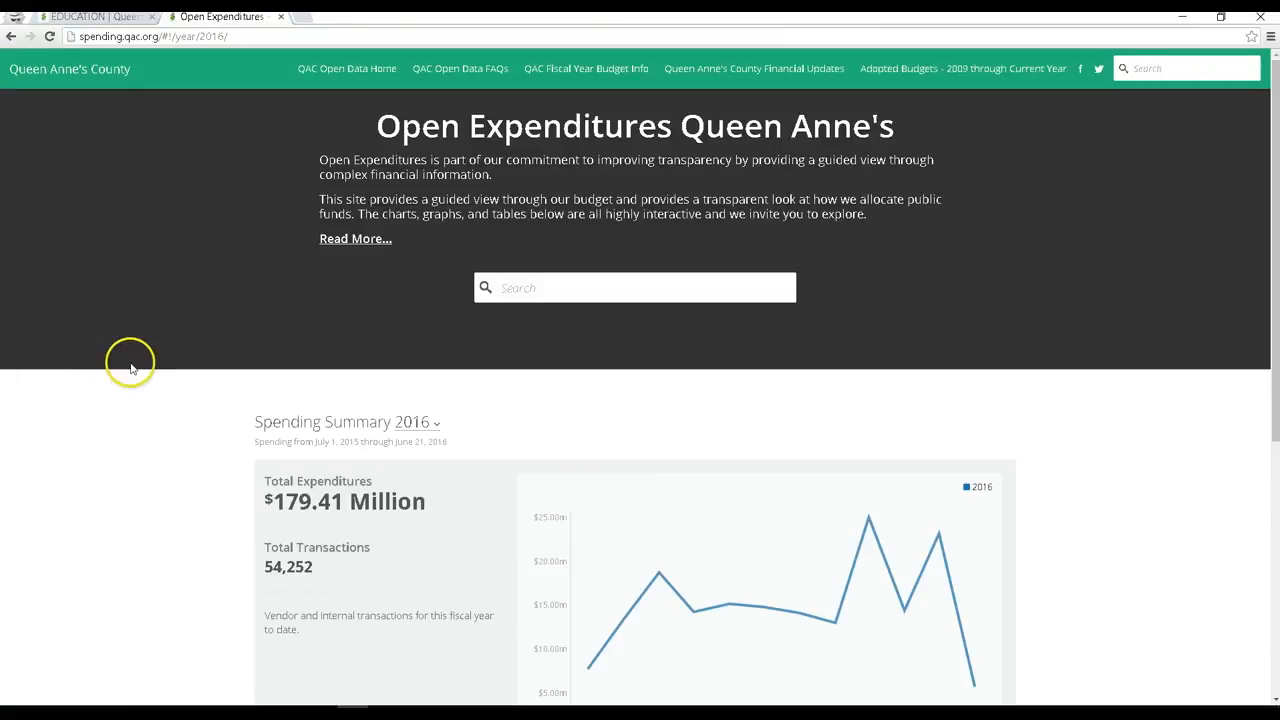
mouse_move(130, 368)
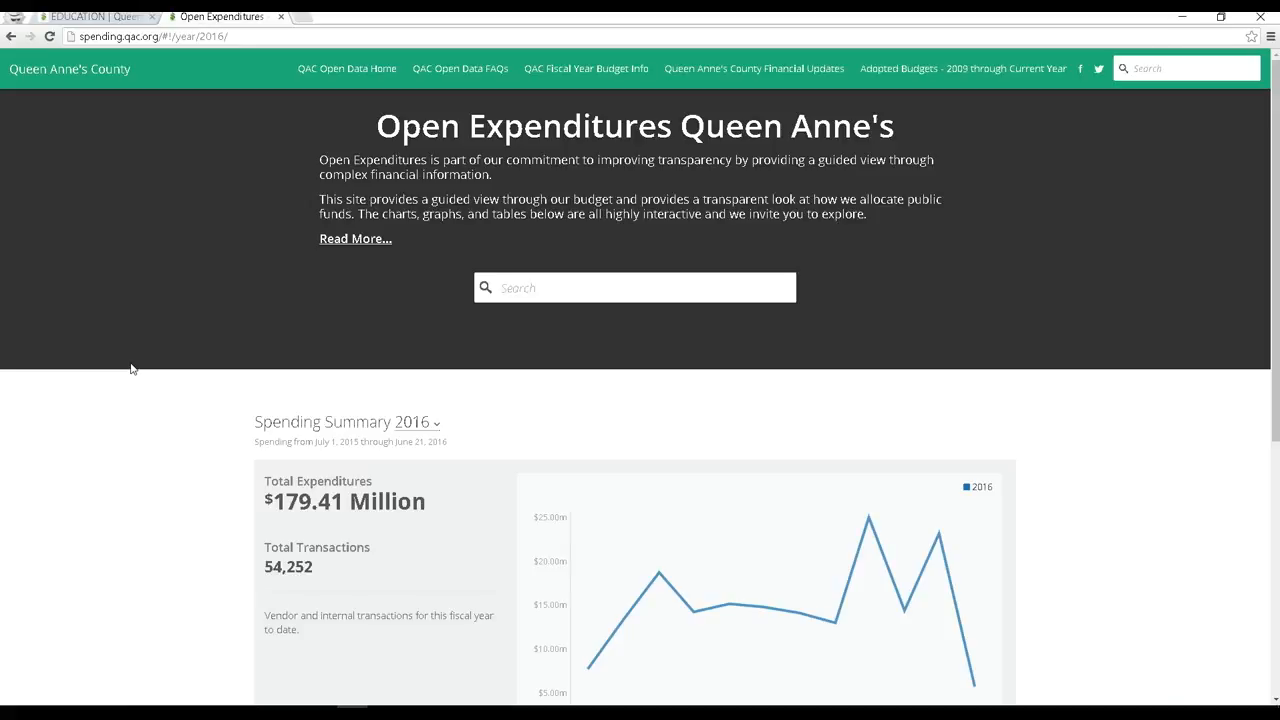
mouse_move(204, 328)
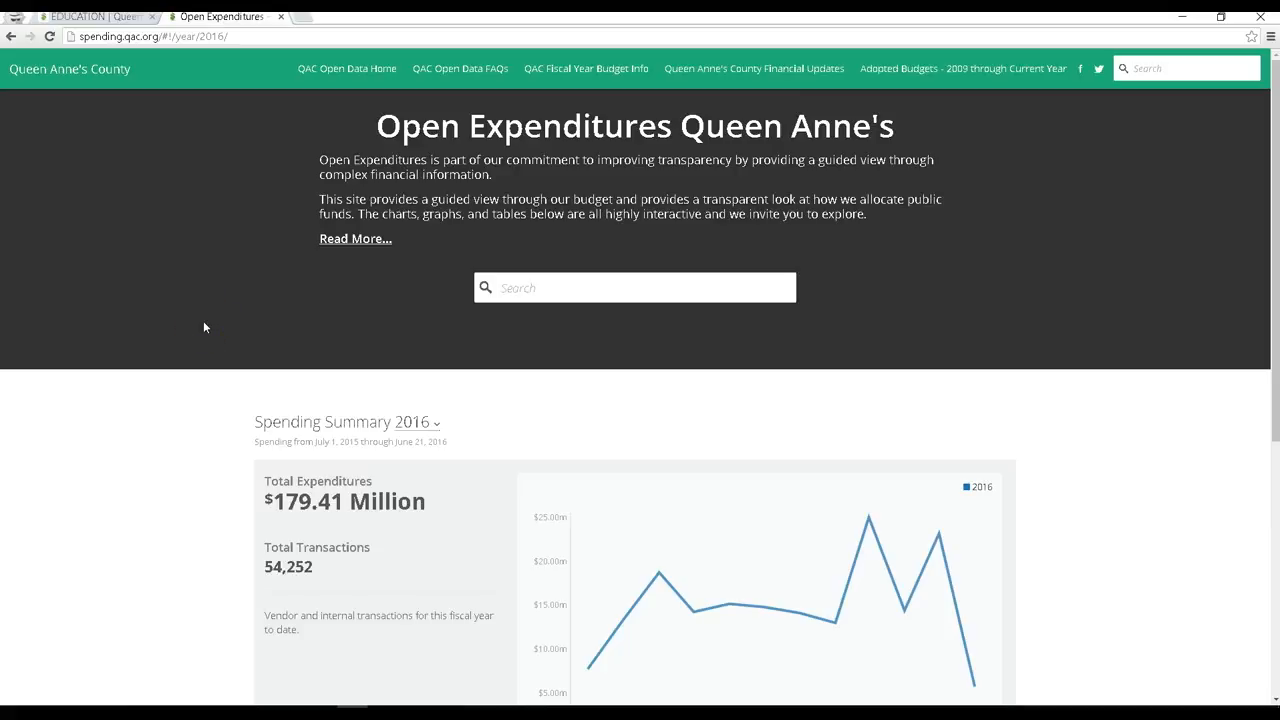
scroll("down", 3)
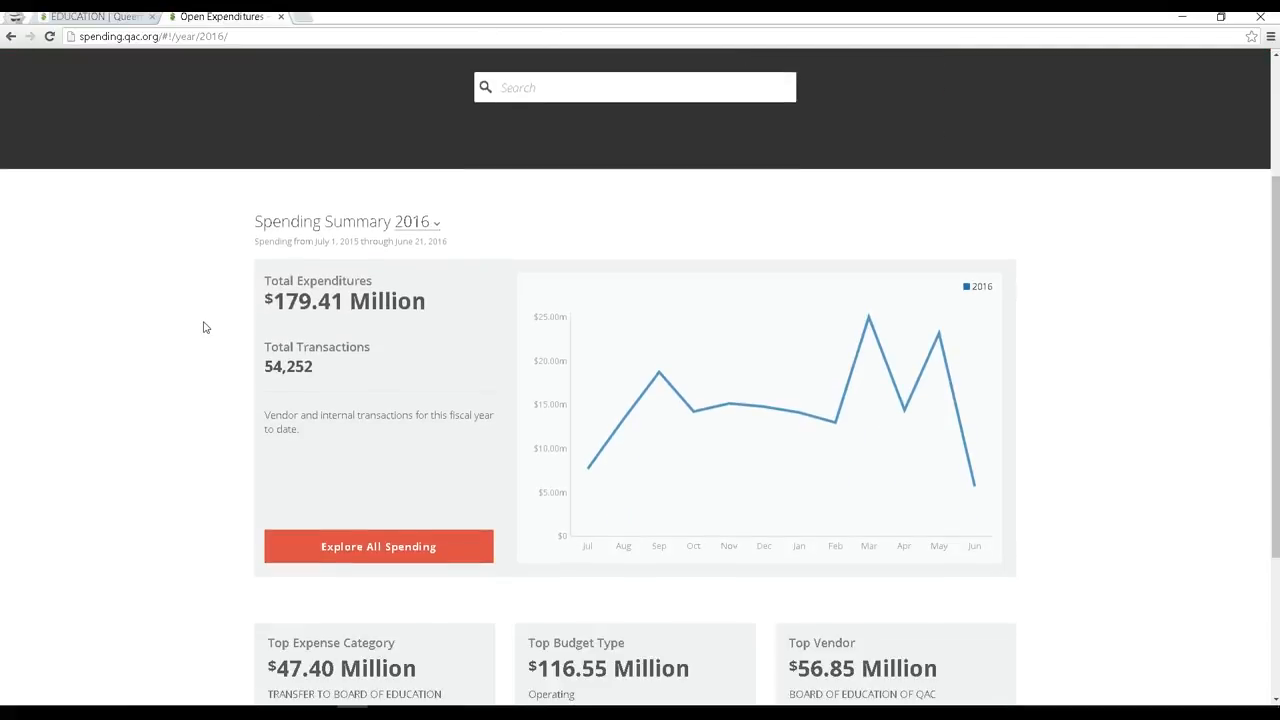
scroll("down", 3)
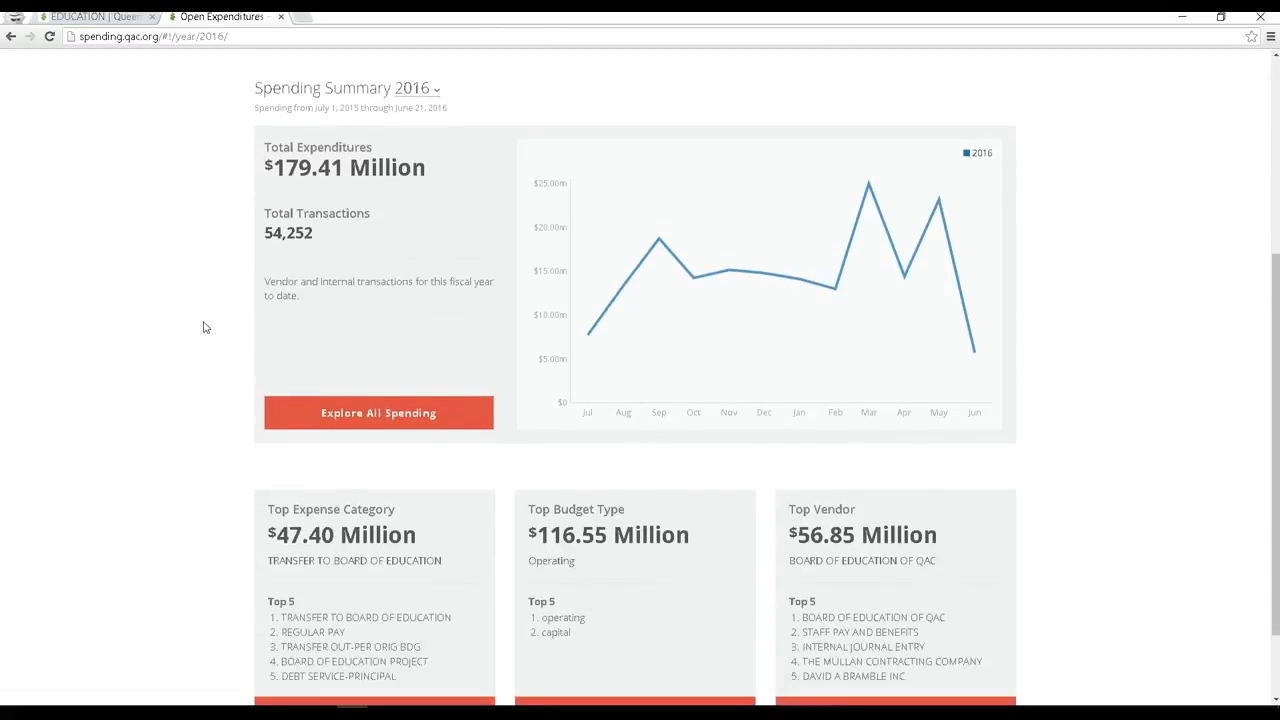
scroll("down", 3)
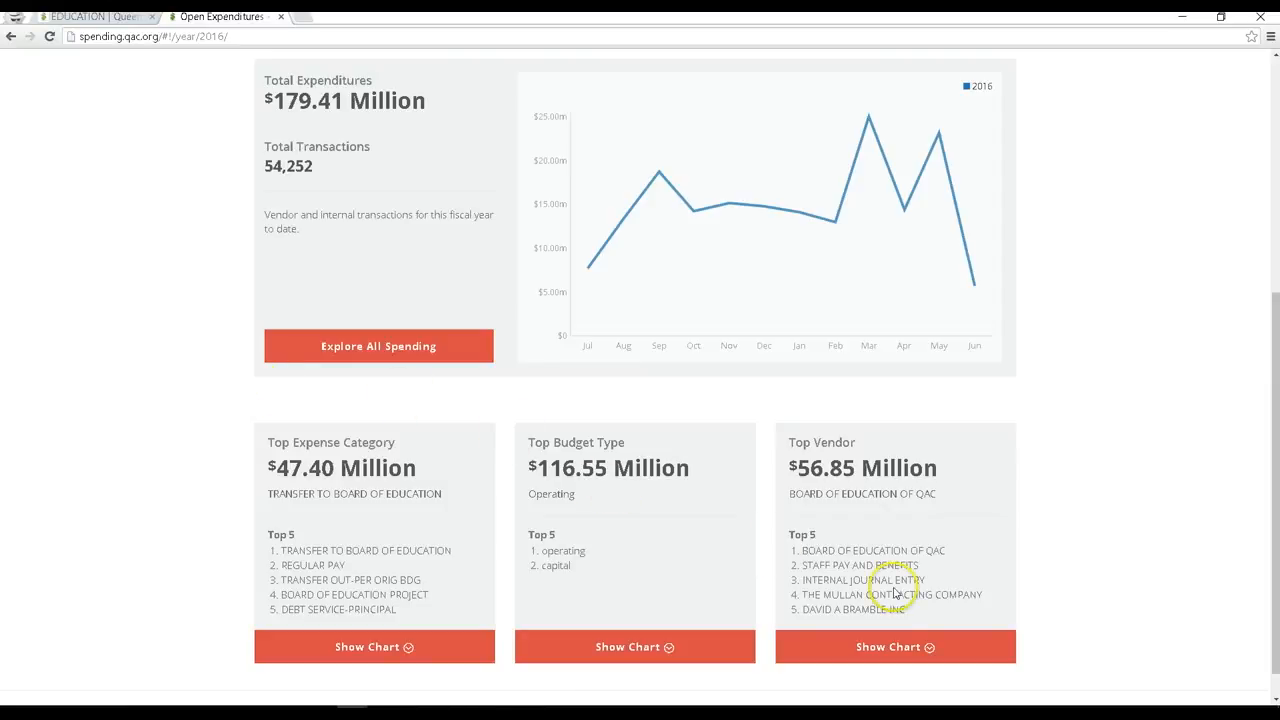
- Show the Top Vendor chart and explore the Entire Ledger 2016 broken down by vendor
left_click(894, 646)
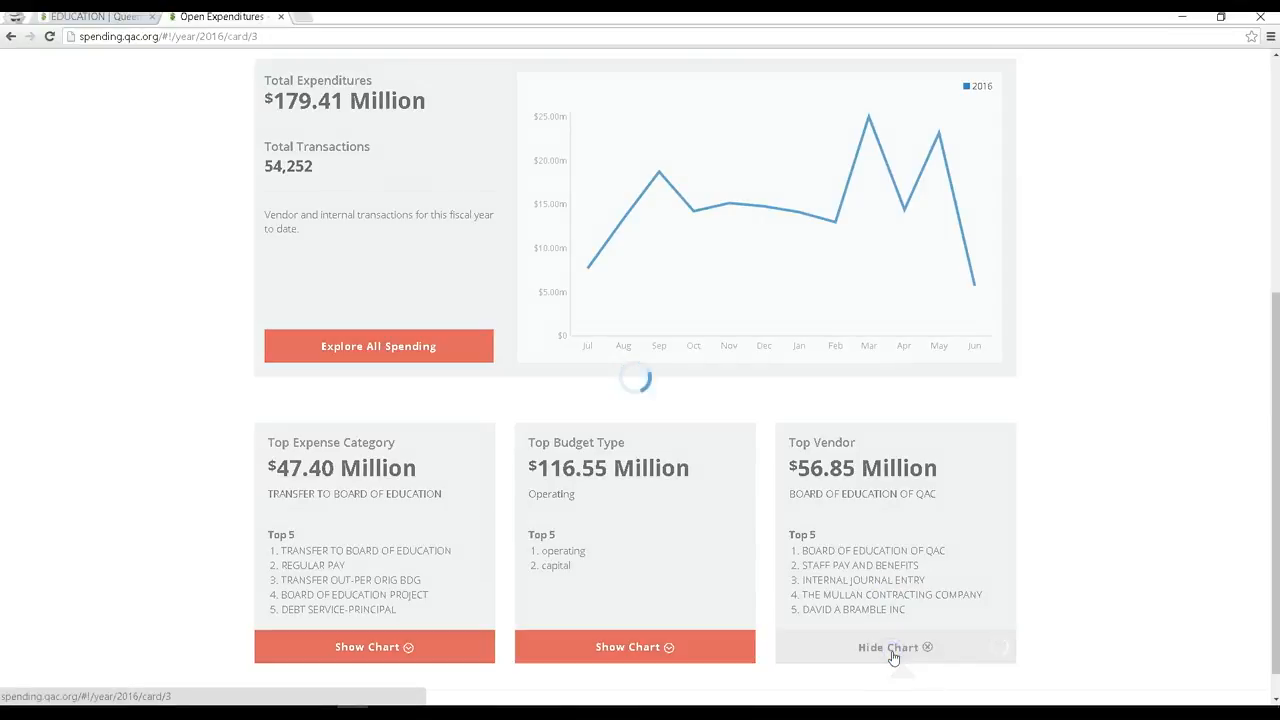
left_click(894, 648)
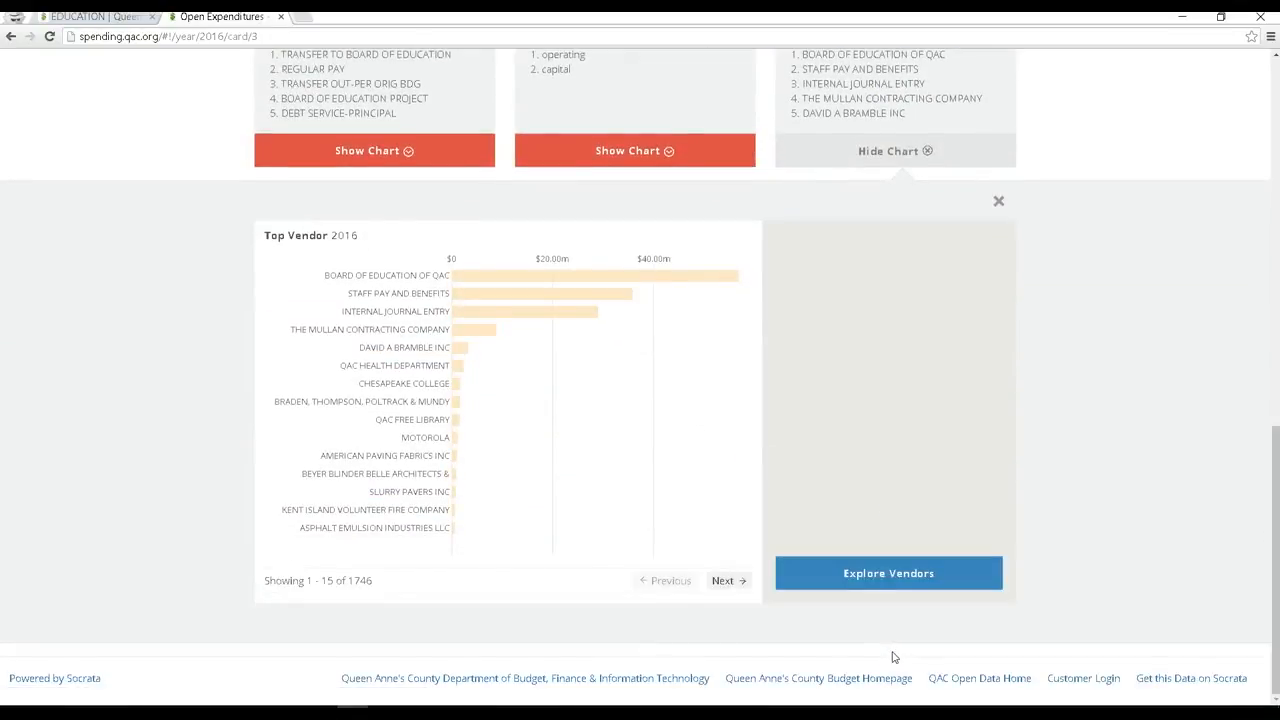
mouse_move(680, 488)
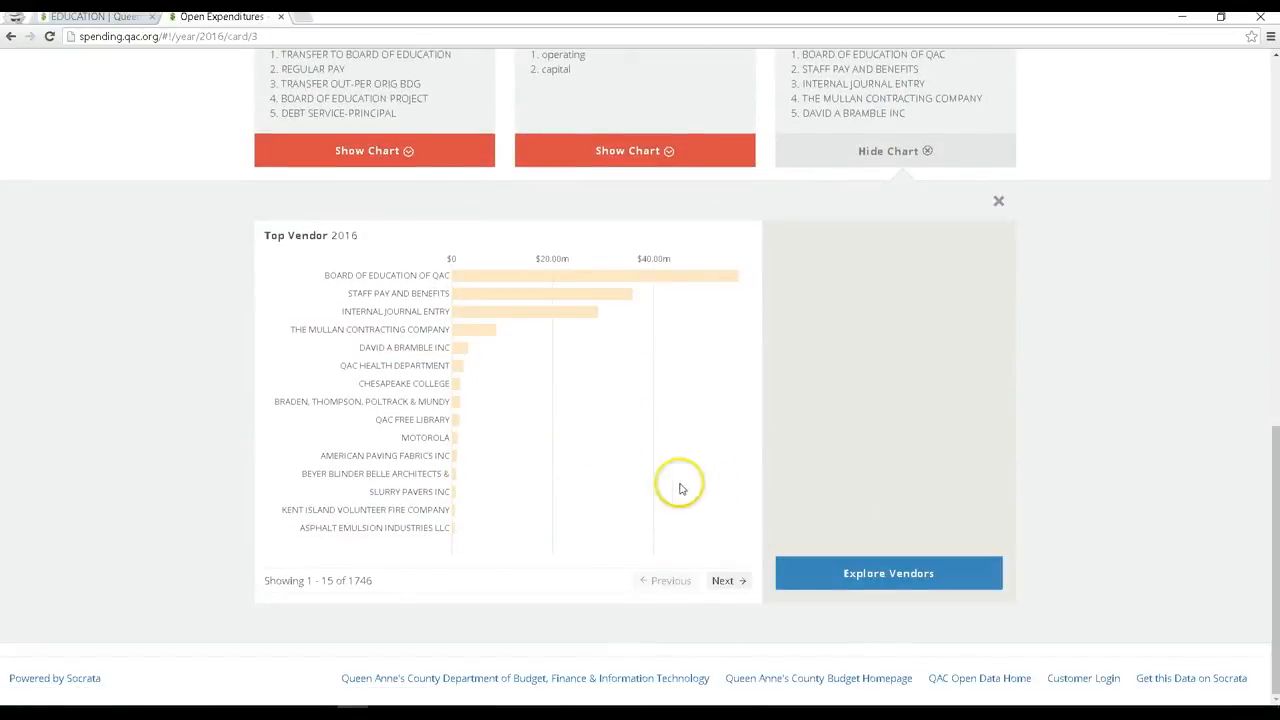
left_click(888, 572)
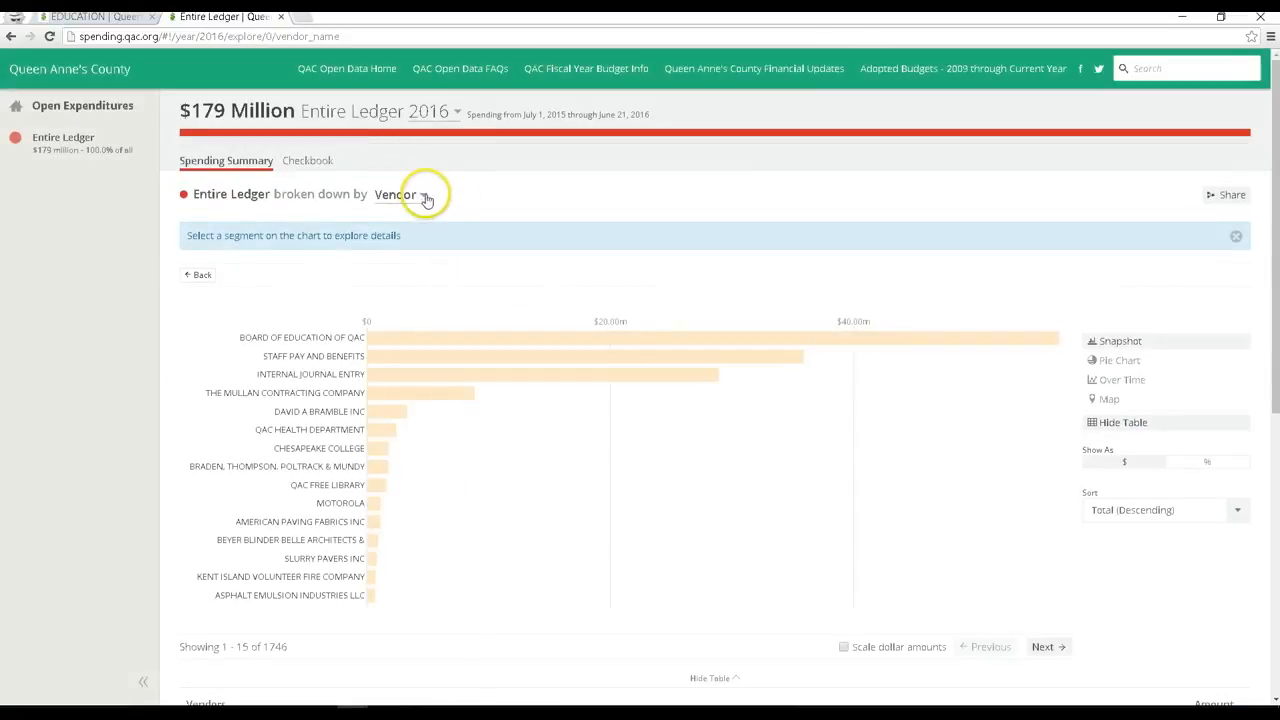
- Break the 2016 Entire Ledger down by Budget Type, Fund, then Expense Category
left_click(400, 194)
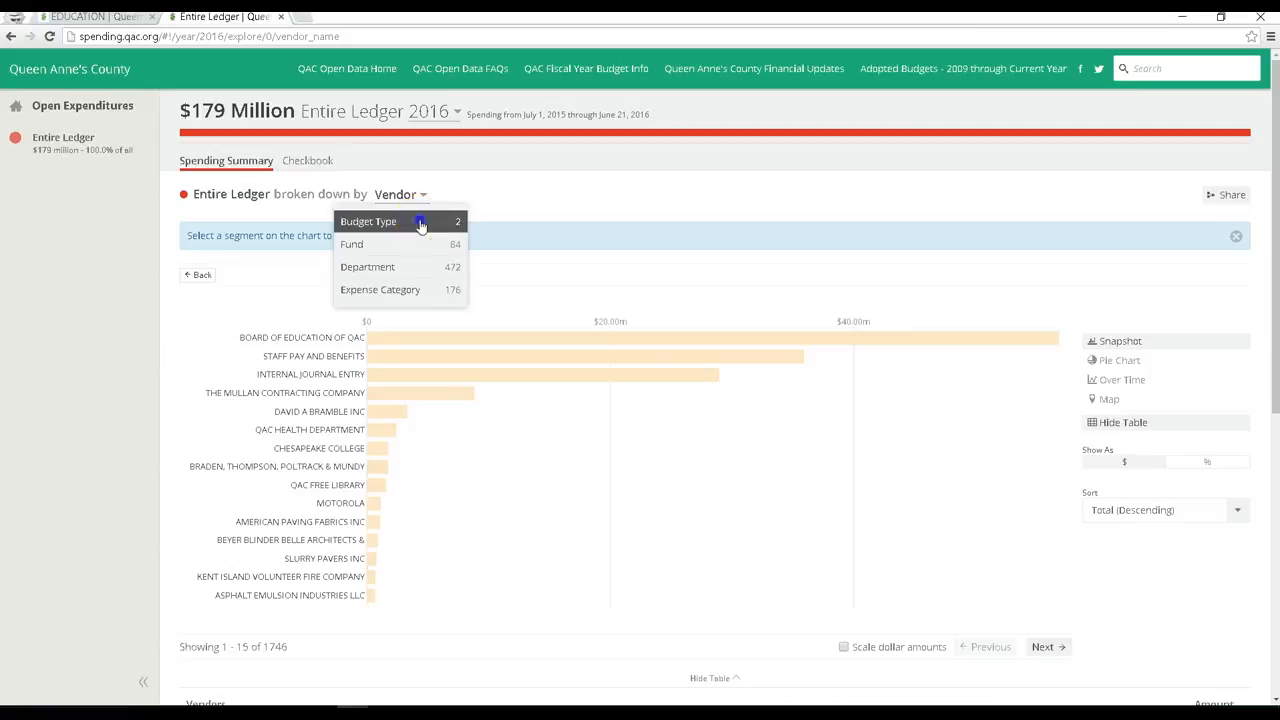
left_click(368, 220)
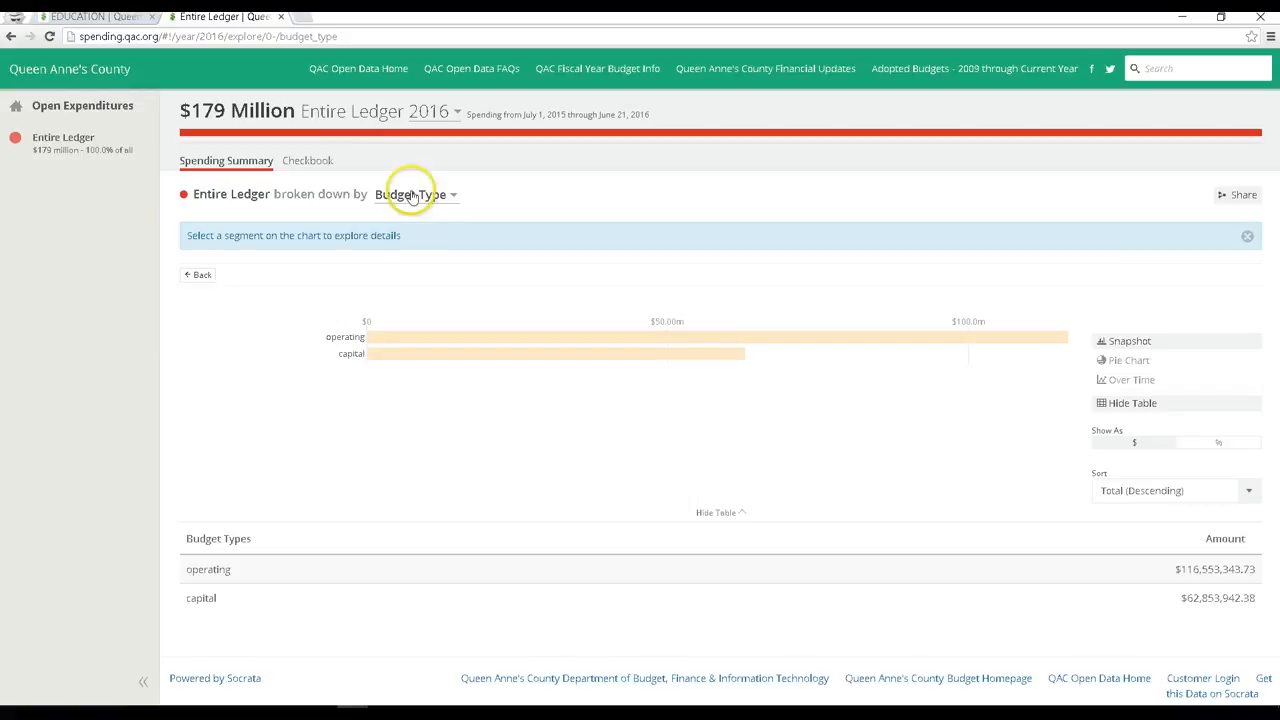
left_click(412, 194)
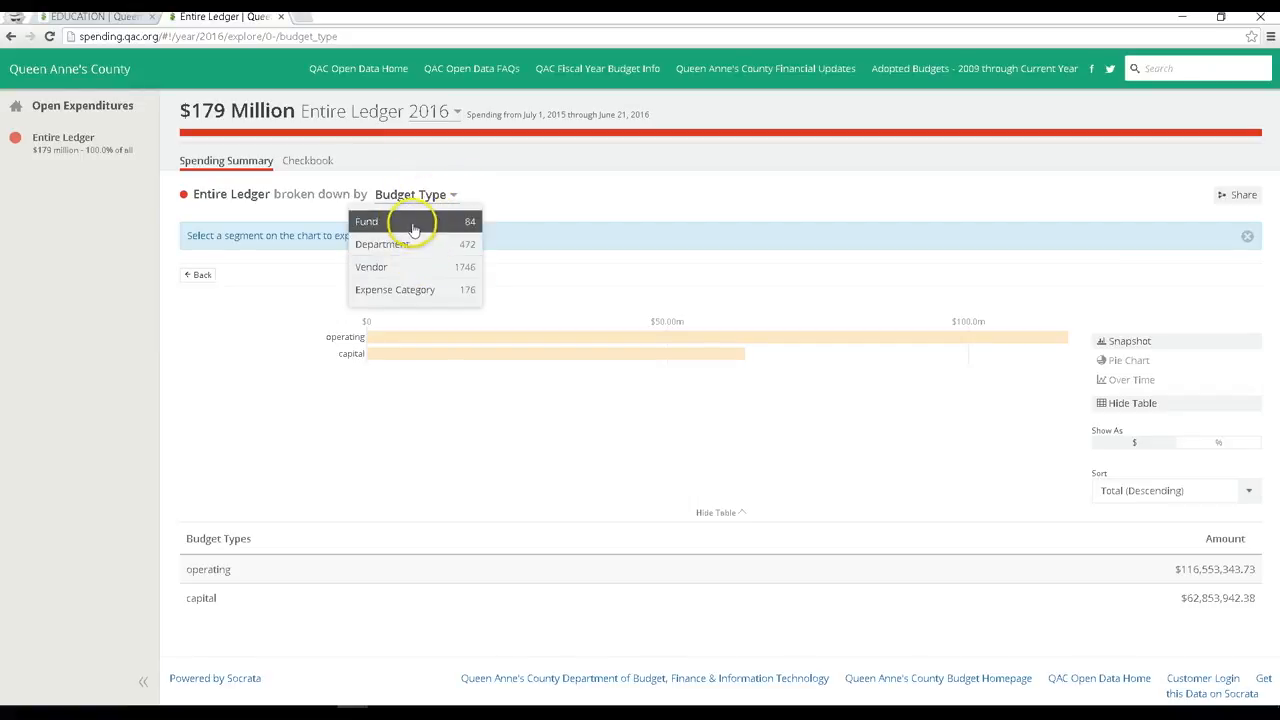
left_click(368, 220)
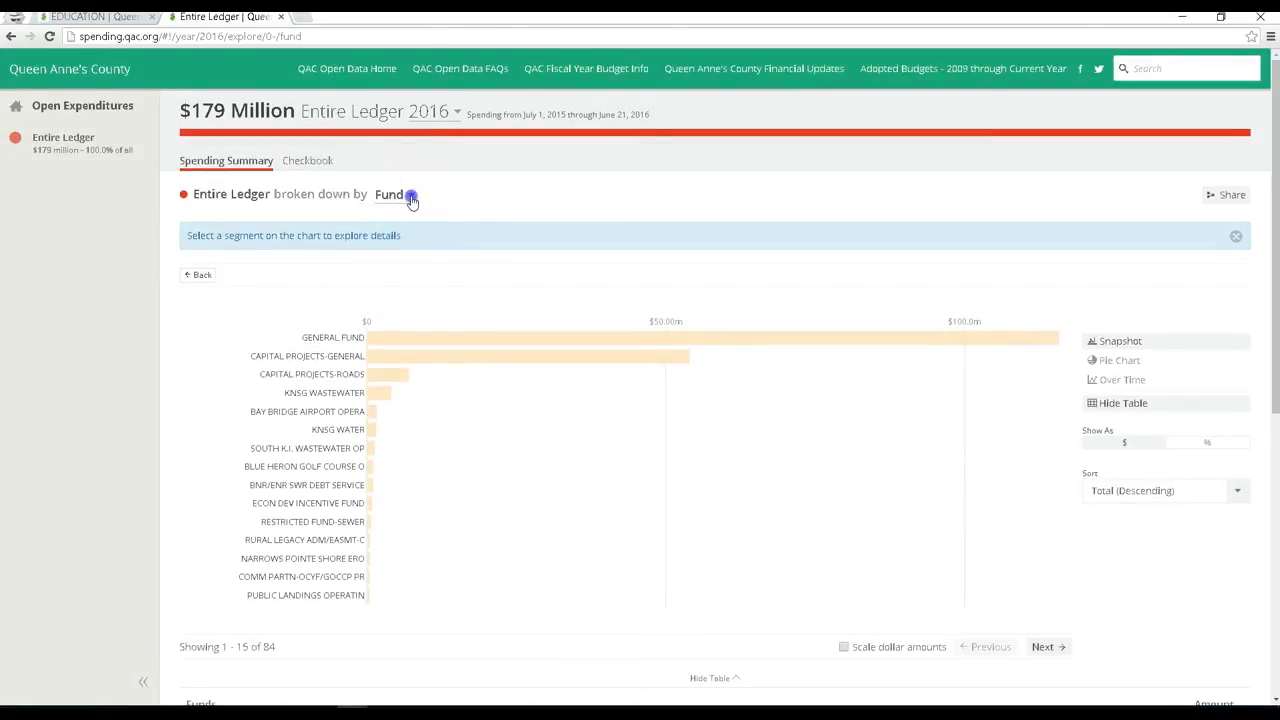
left_click(390, 194)
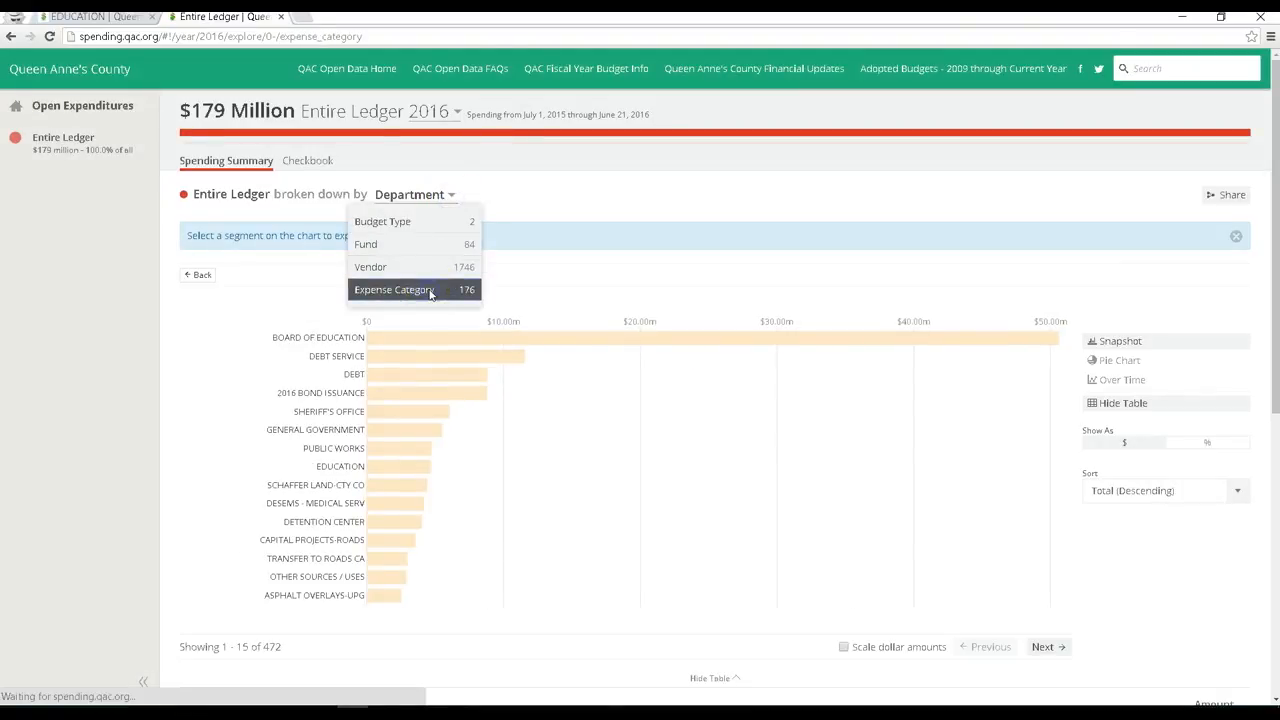
left_click(394, 288)
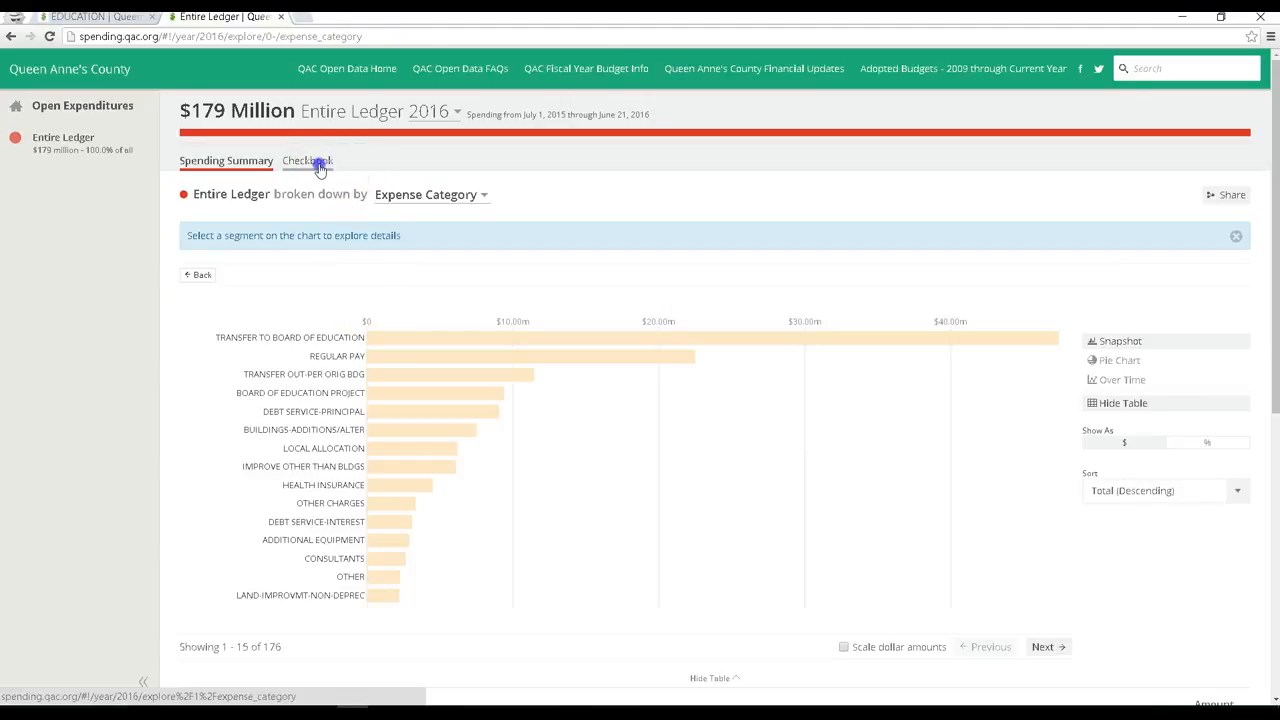
- View the checkbook, drill into BUILDINGS-ADDITIONS/ALTER and list its $7.51 million across 234 transactions
left_click(306, 160)
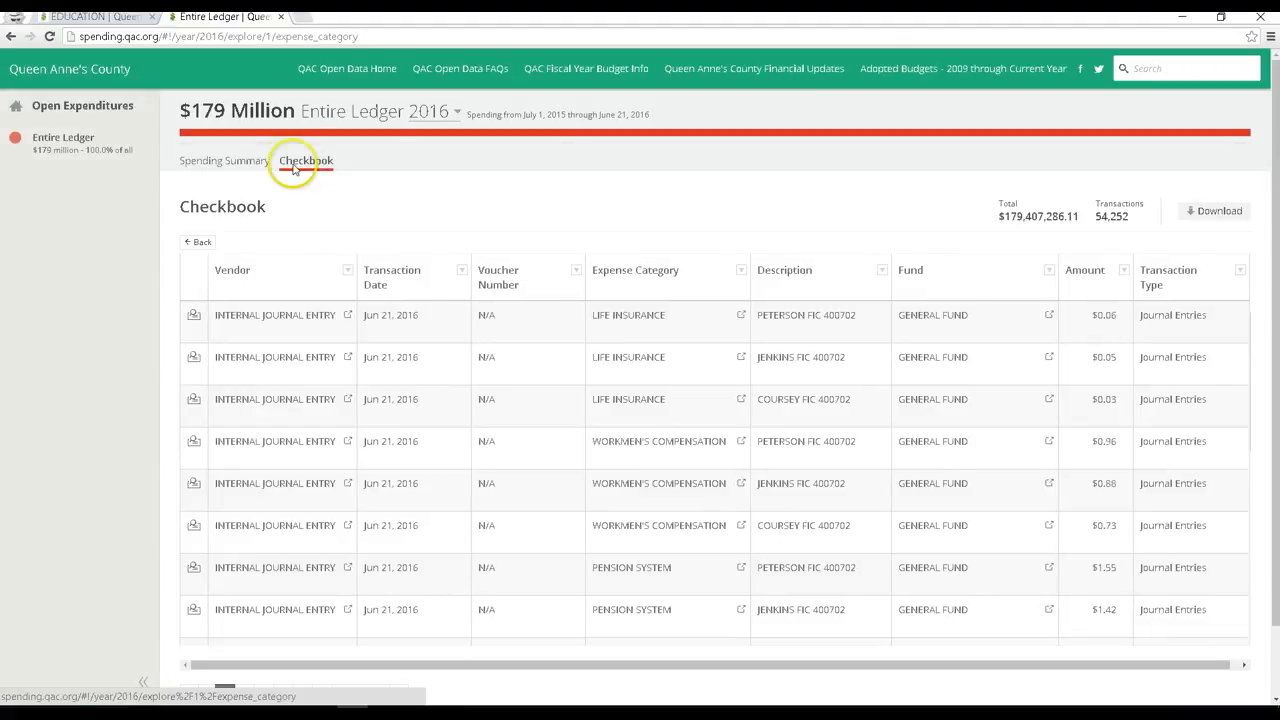
left_click(224, 160)
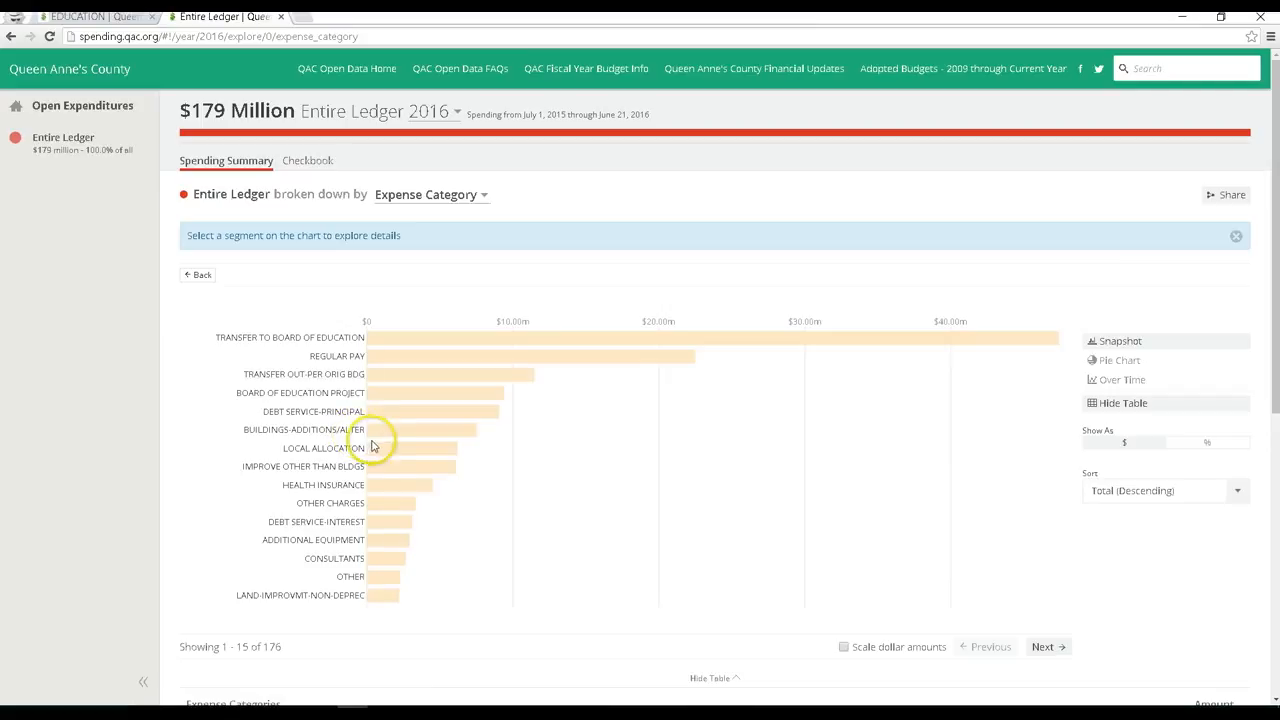
left_click(420, 428)
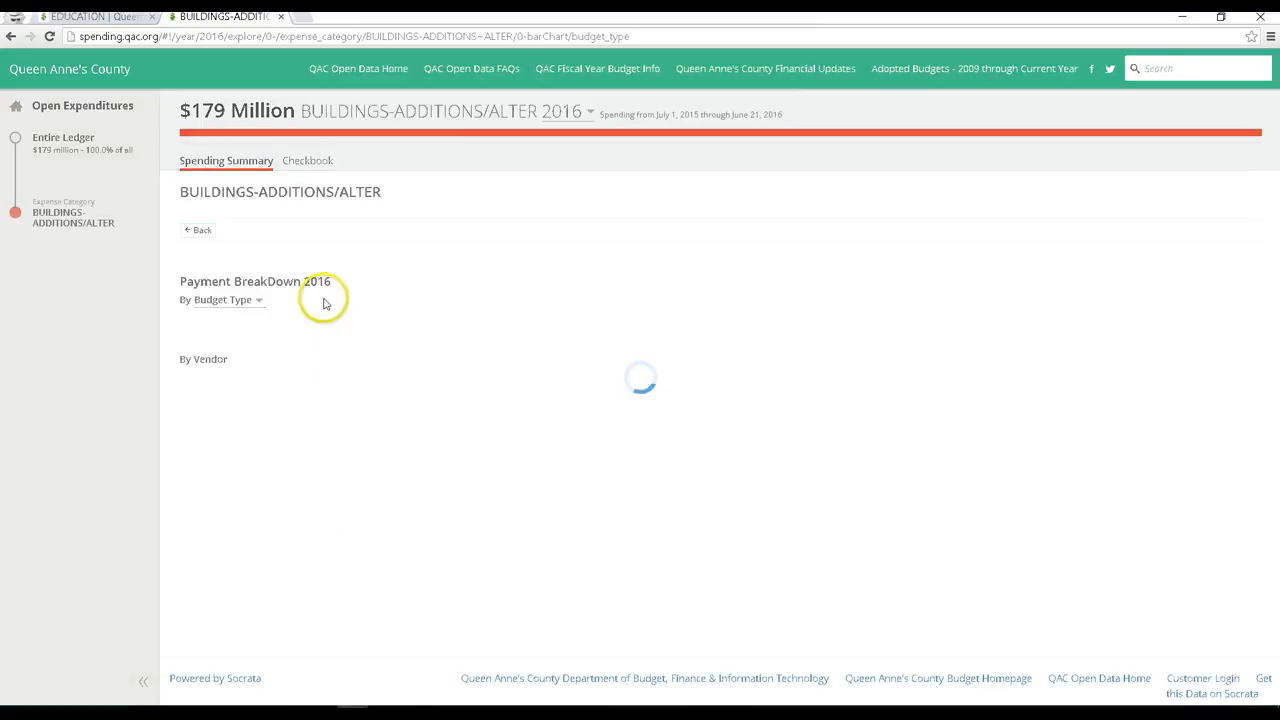
left_click(308, 160)
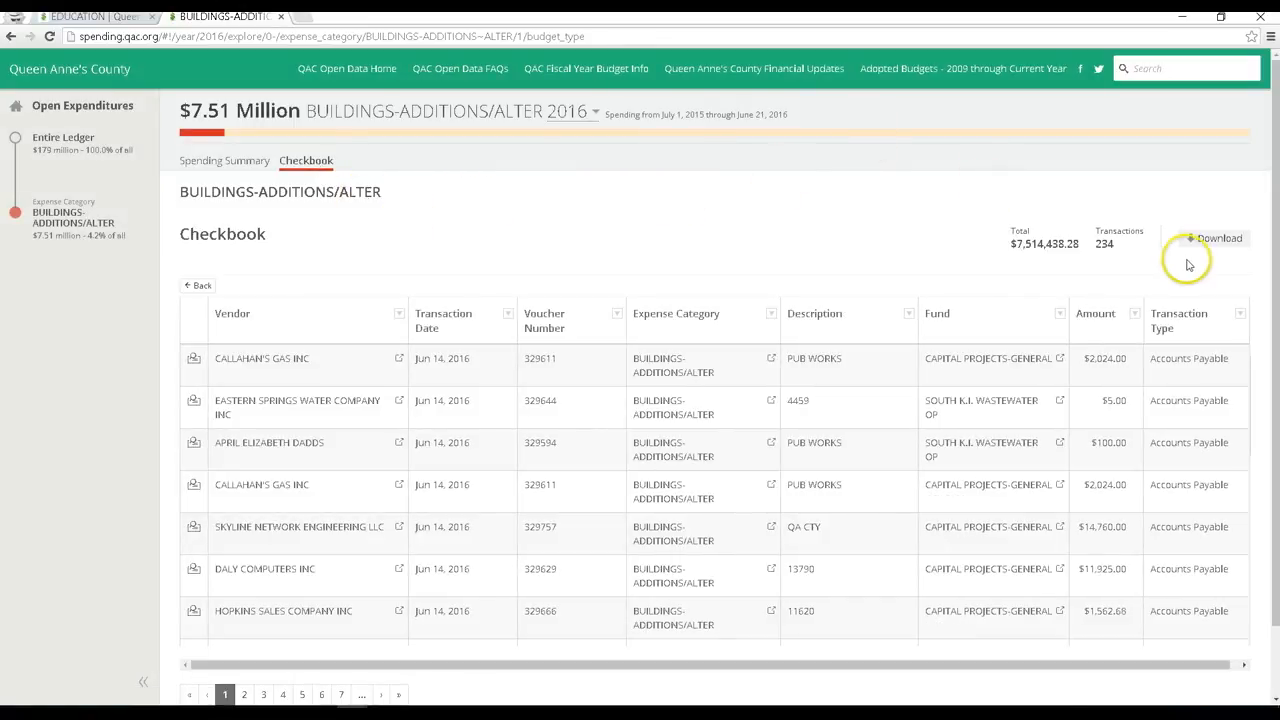
mouse_move(1216, 238)
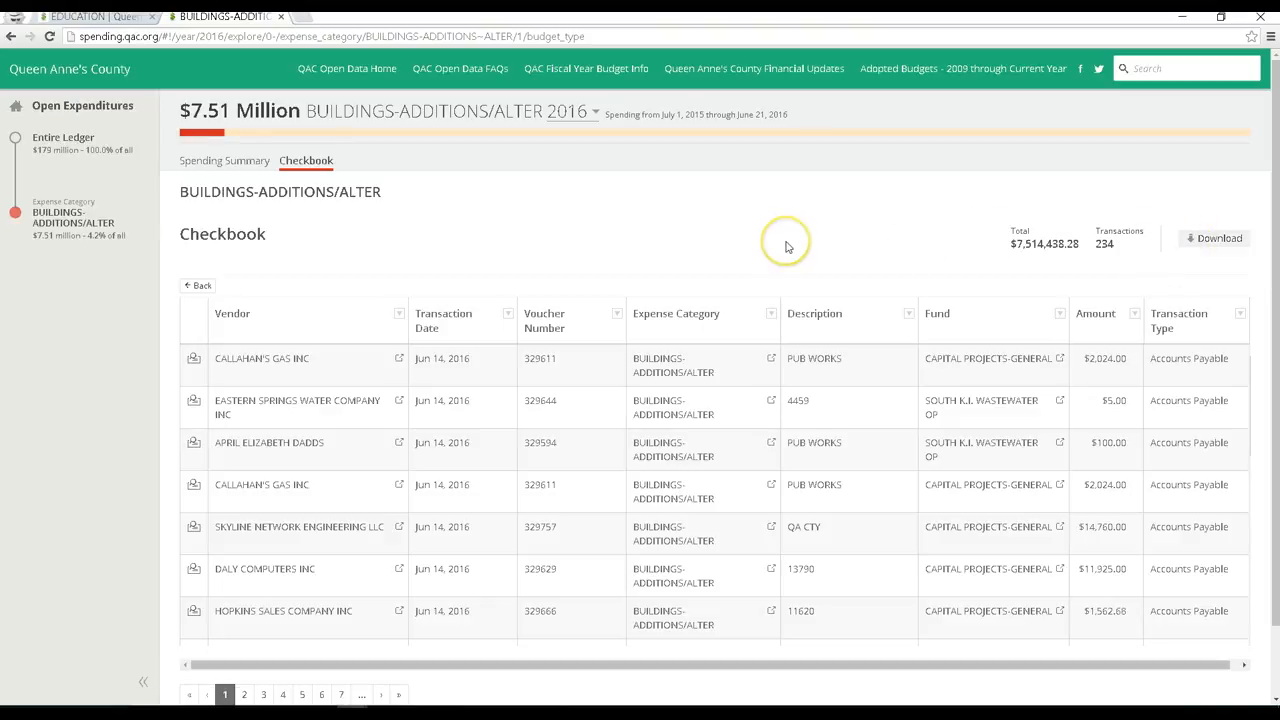
mouse_move(788, 246)
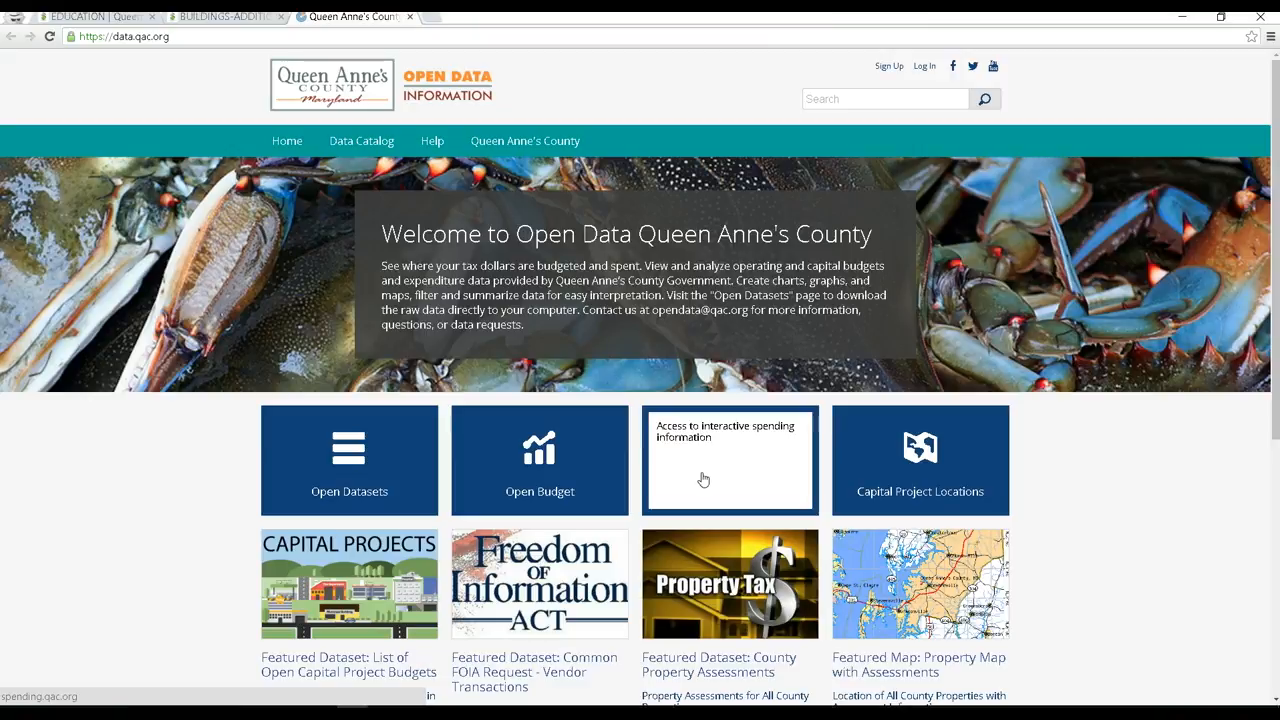
- Scroll the data.qac.org home page toward the Capital Project Locations tile
scroll("down", 3)
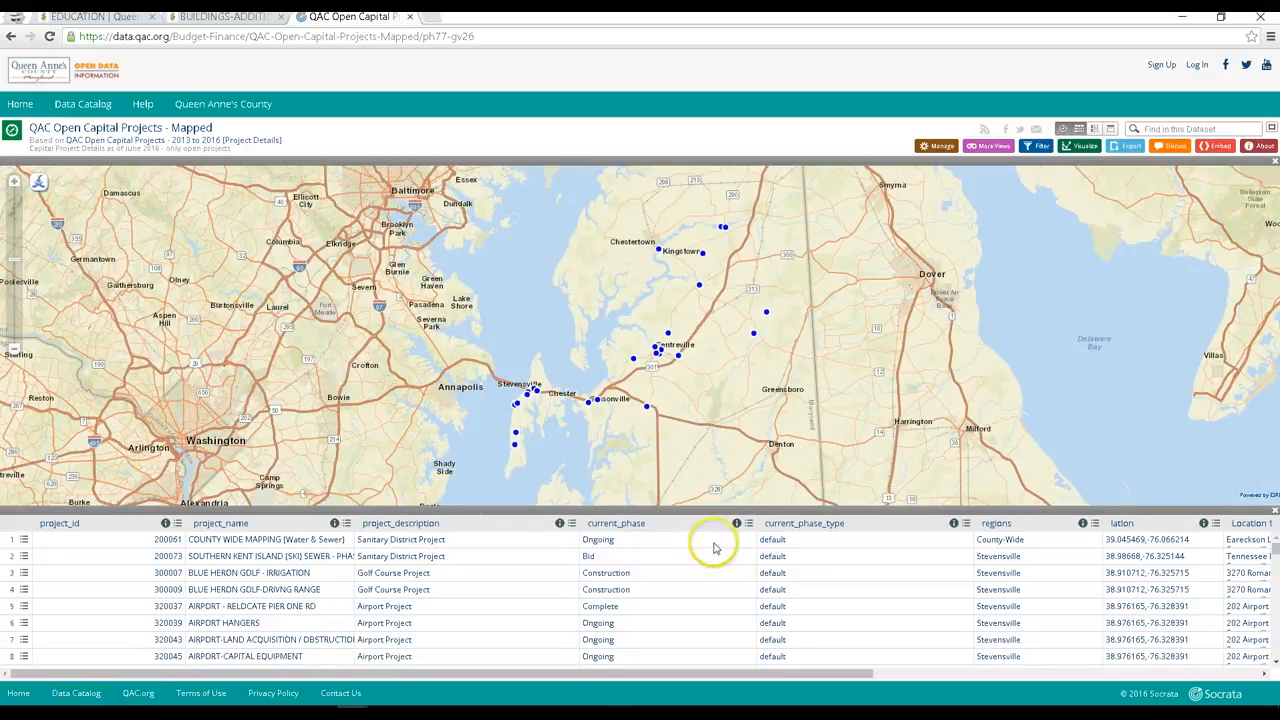
scroll("down", 3)
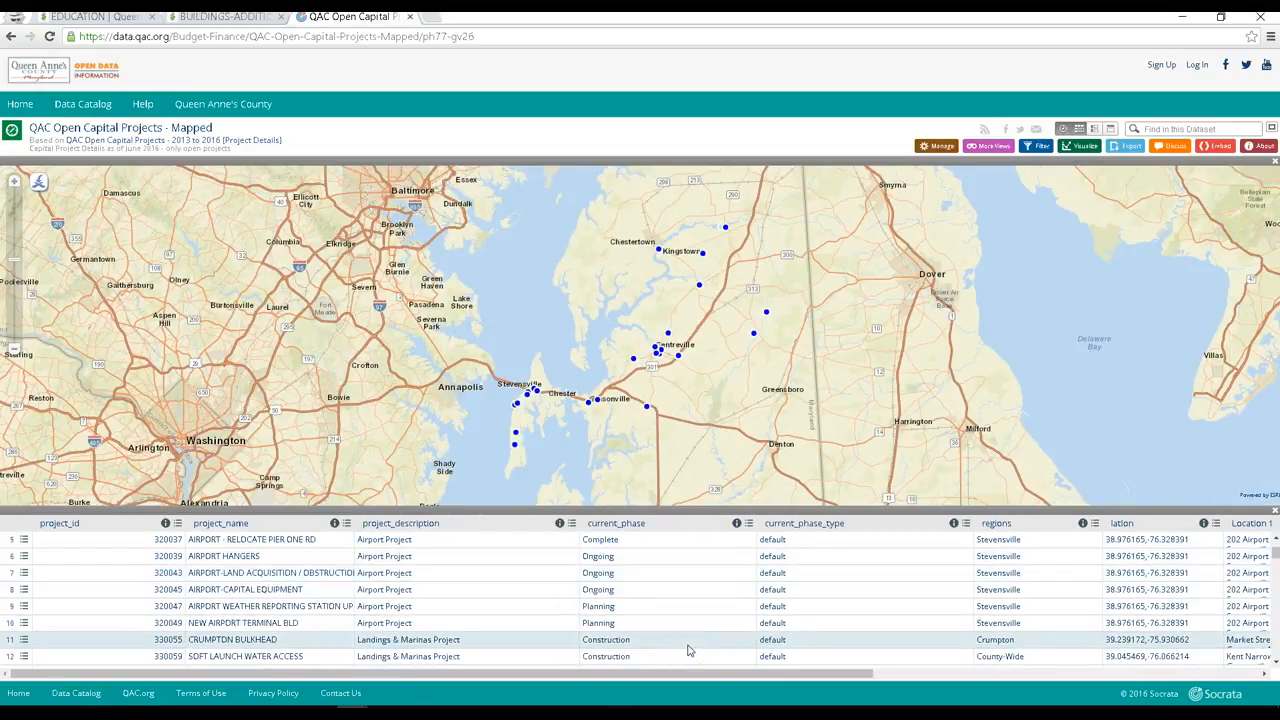
scroll("down", 3)
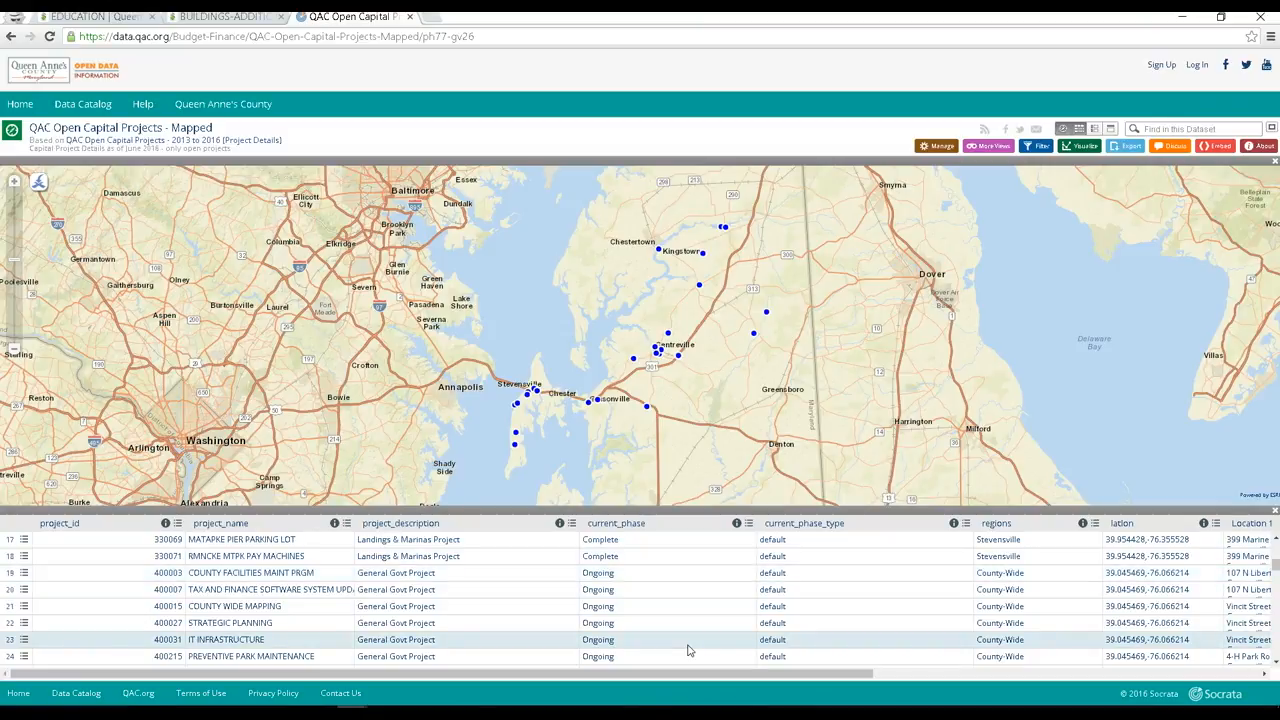
scroll("down", 3)
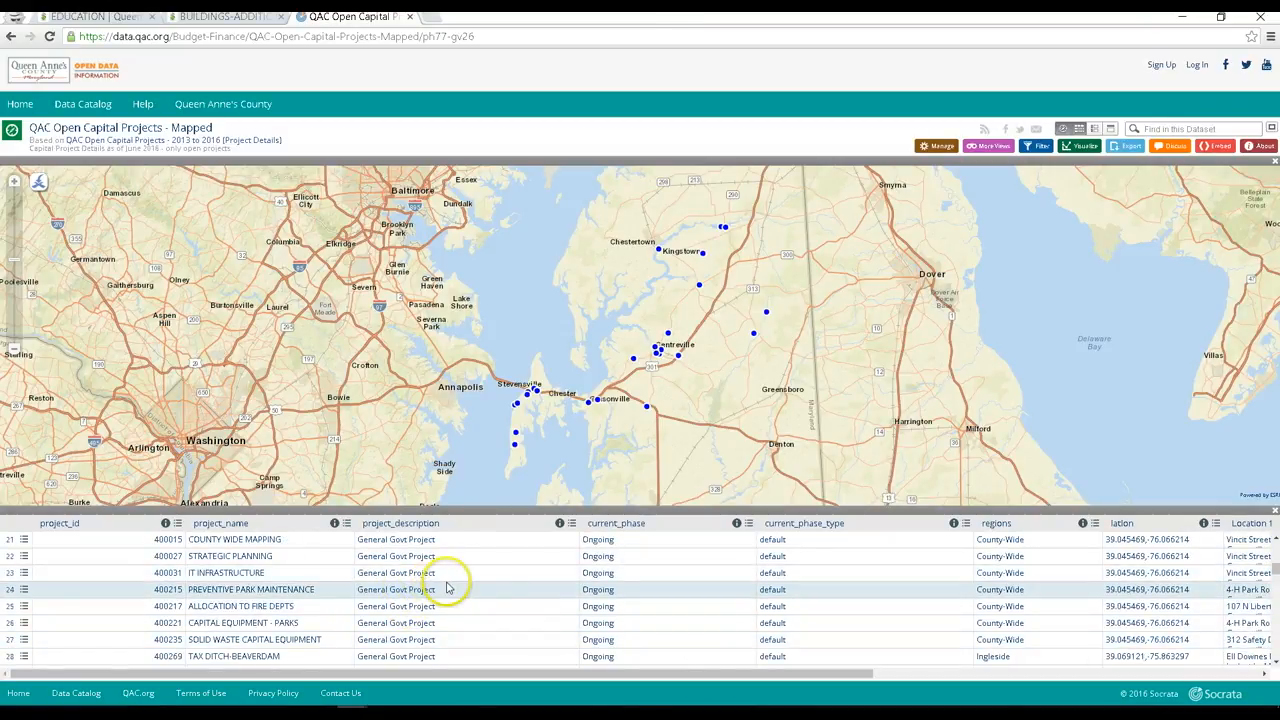
scroll("down", 3)
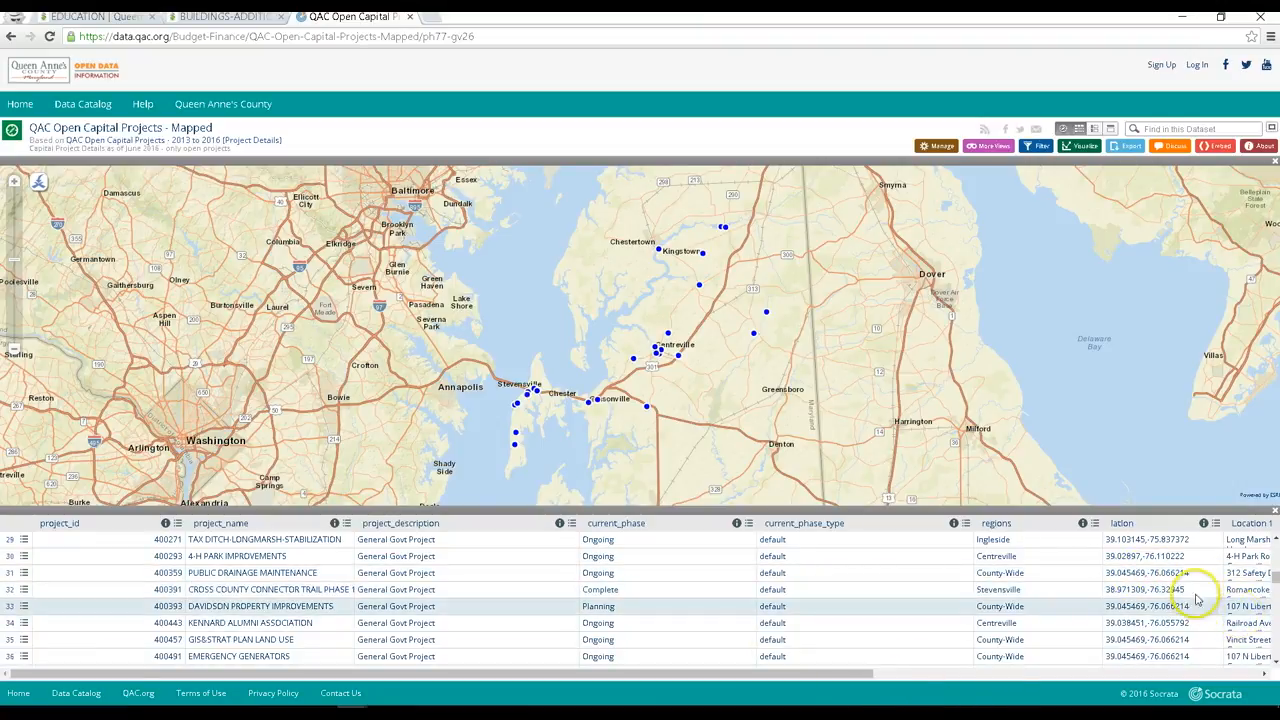
mouse_move(688, 322)
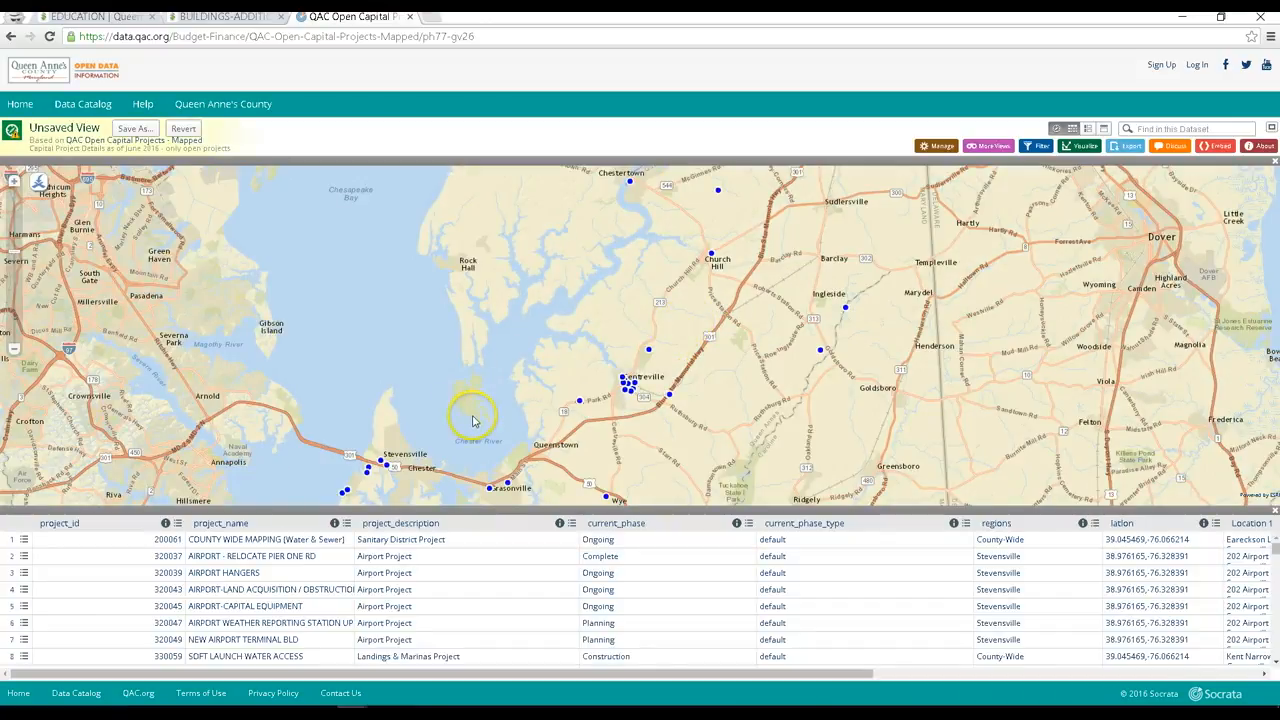
- Select the Stevensville-area sewer project on the map, view its full details and follow the SKI Project Website link
left_click_drag(476, 420, 424, 388)
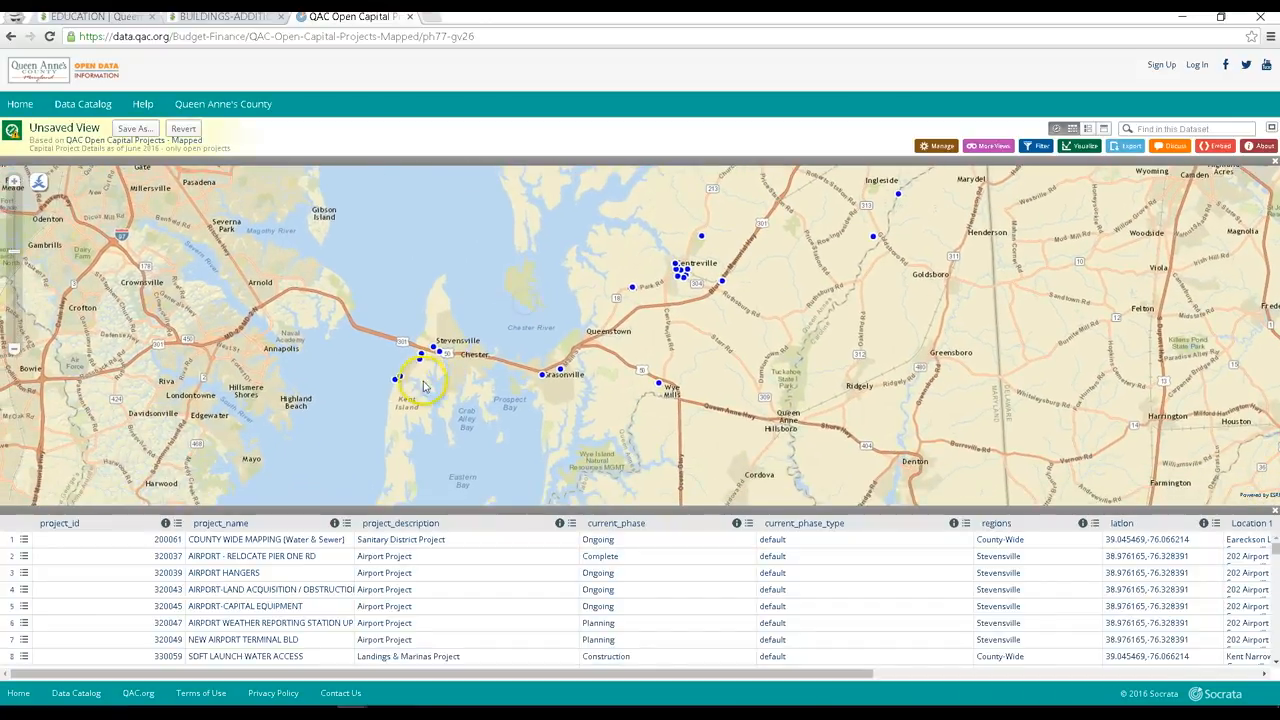
left_click(398, 378)
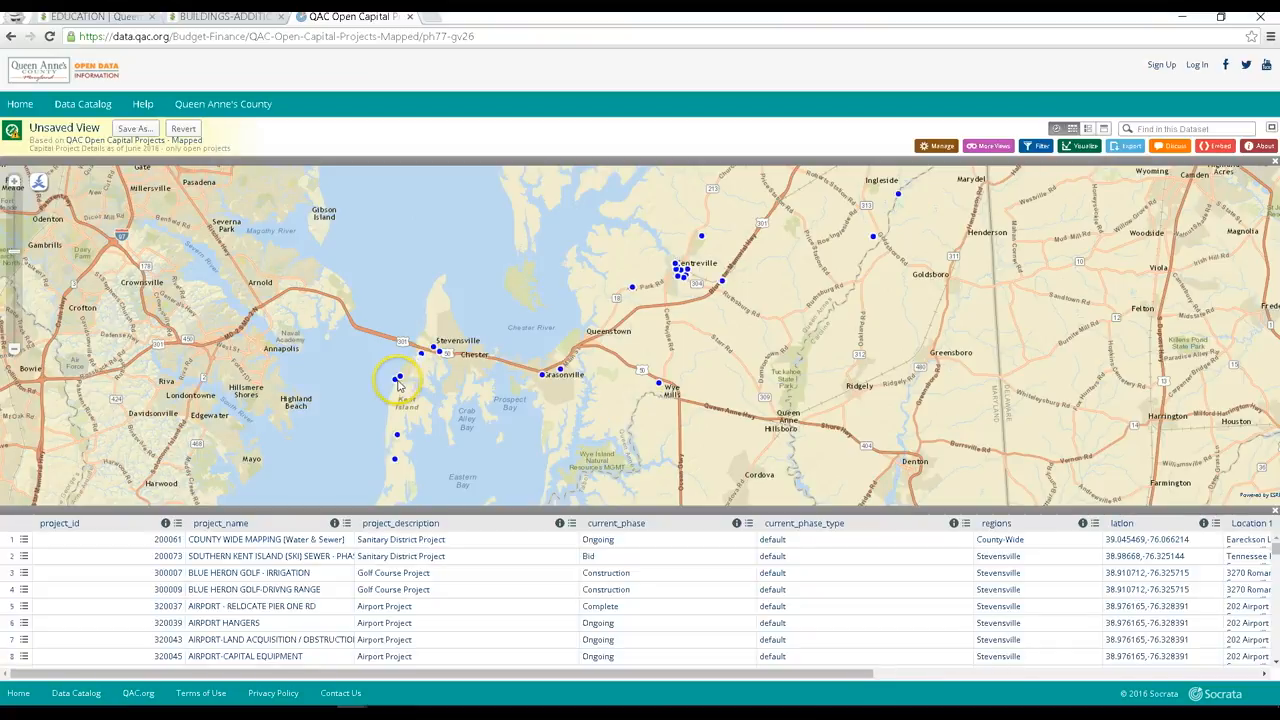
mouse_move(396, 464)
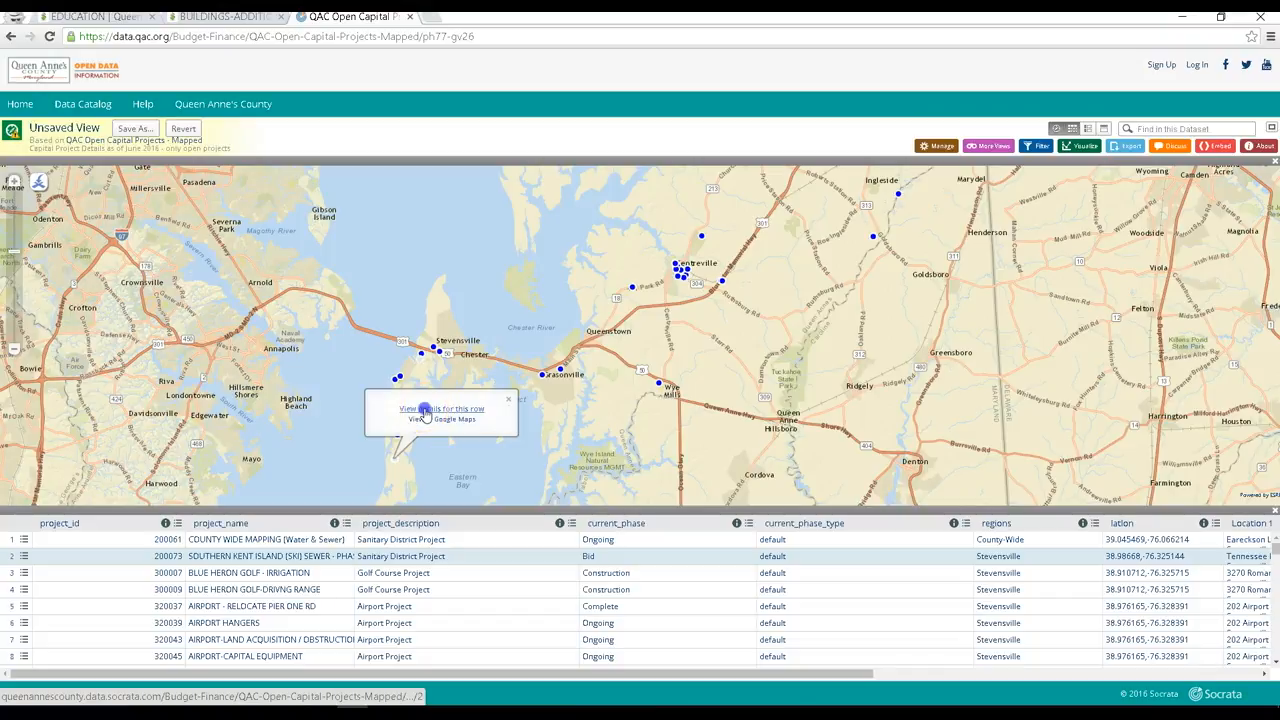
left_click(440, 408)
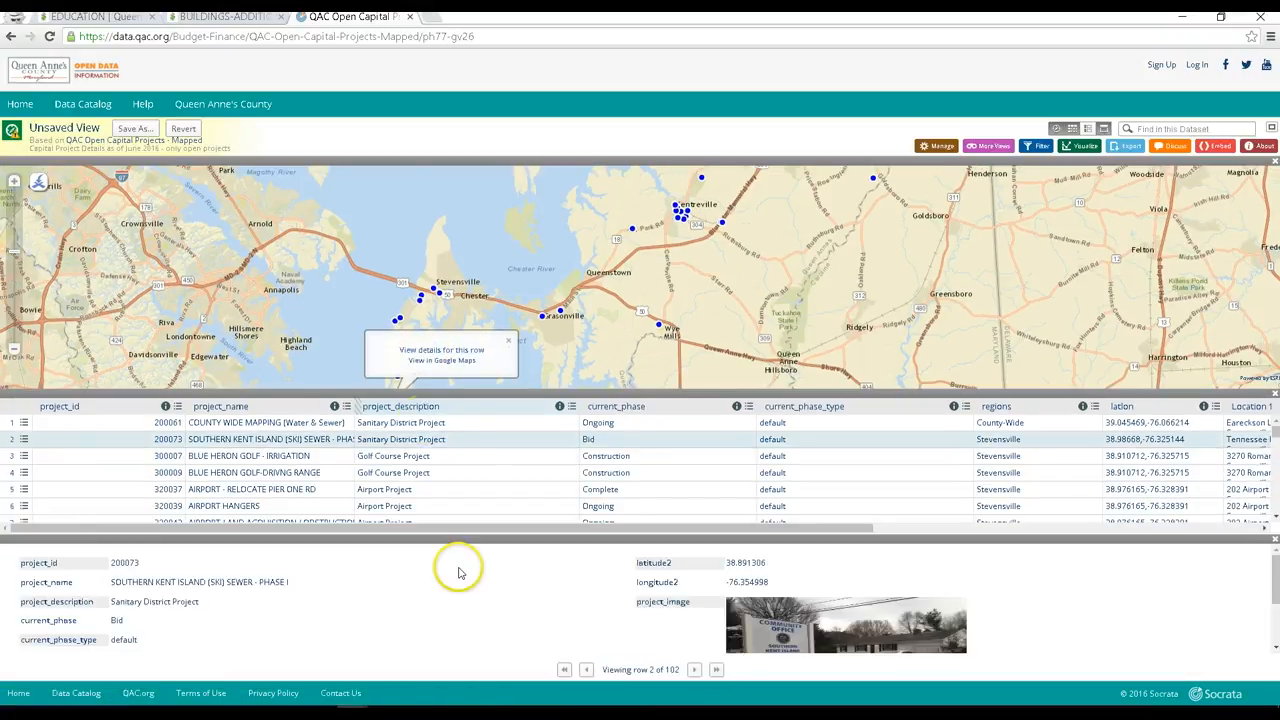
mouse_move(424, 590)
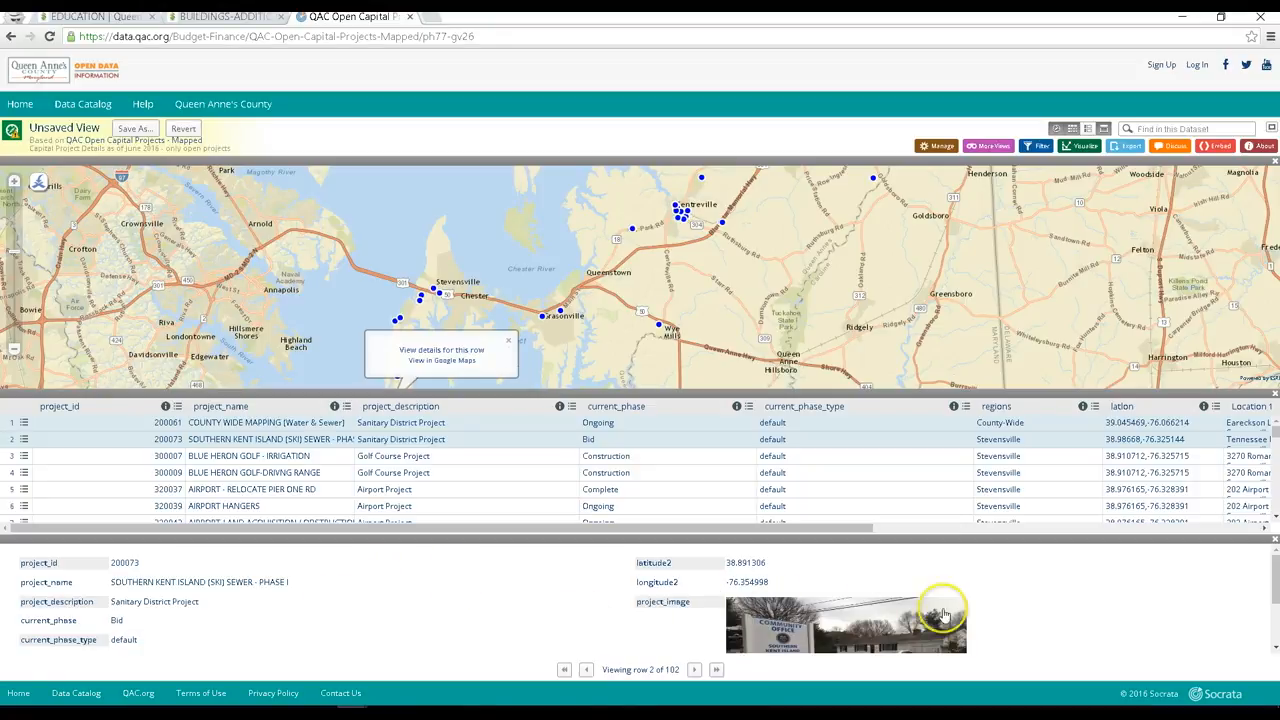
mouse_move(1008, 620)
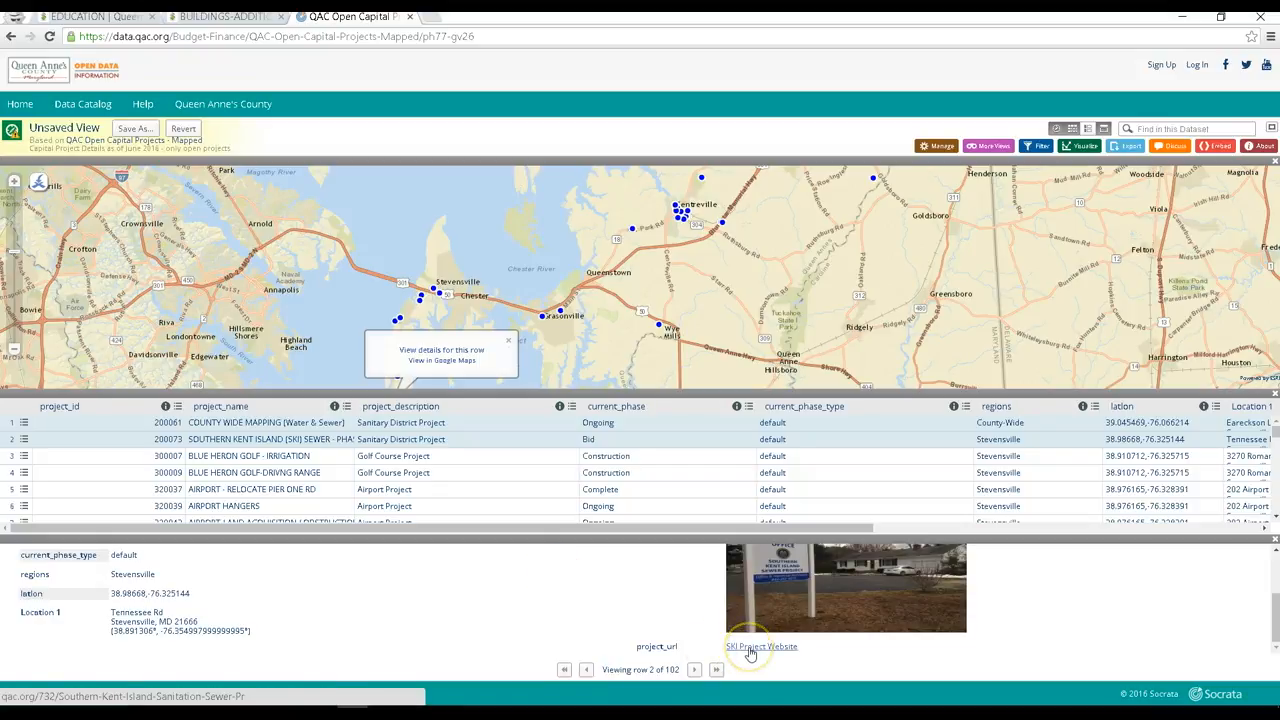
left_click(760, 646)
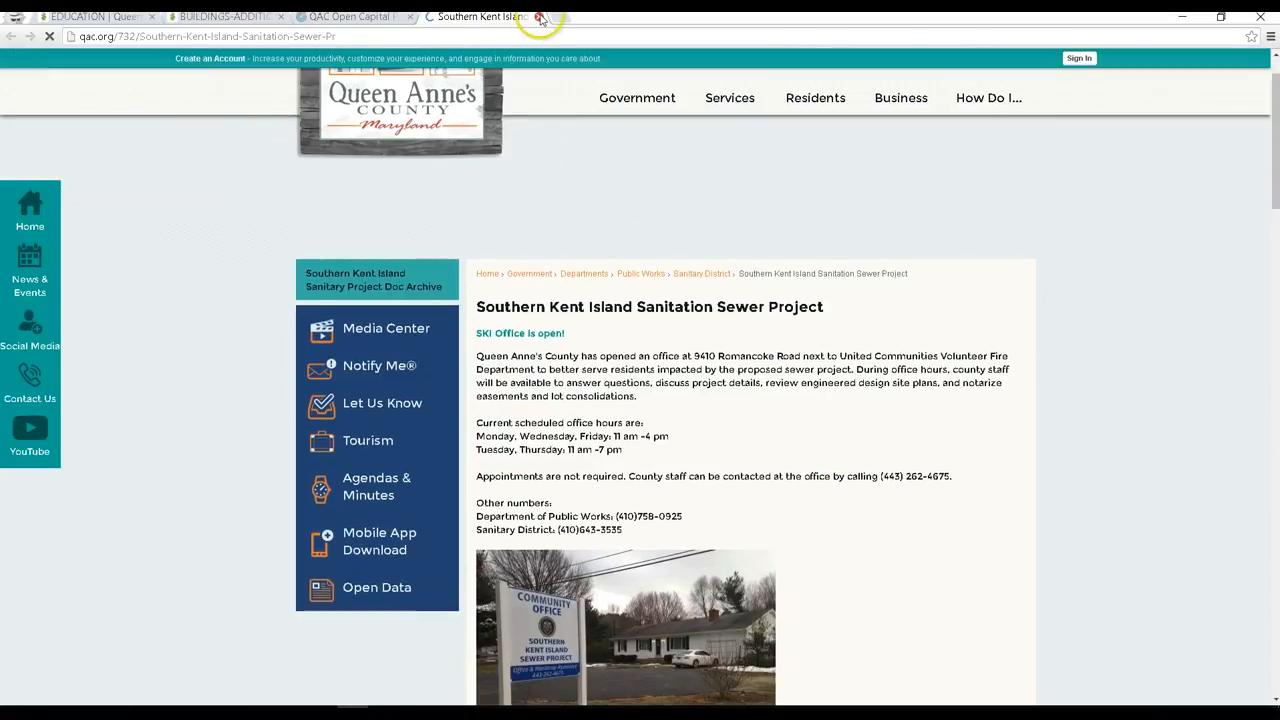
- Close the Southern Kent Island Sanitation Sewer Project tab to return to the capital projects map
left_click(542, 16)
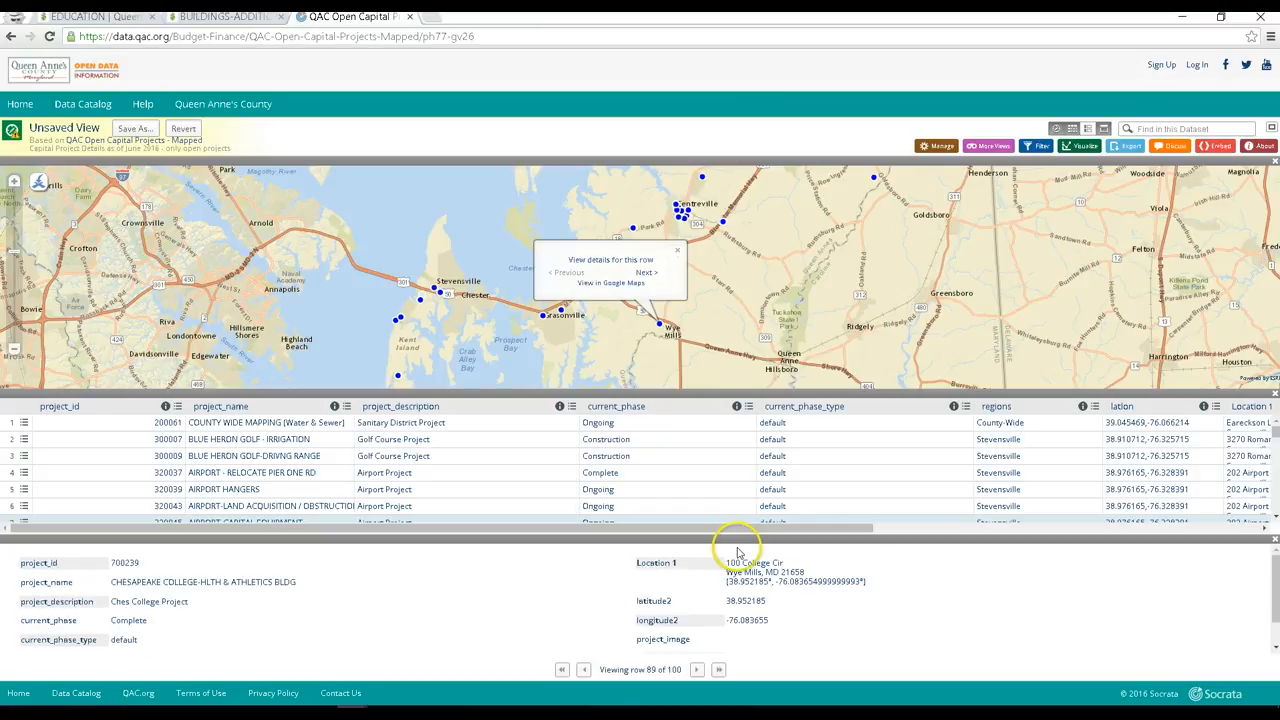
mouse_move(732, 524)
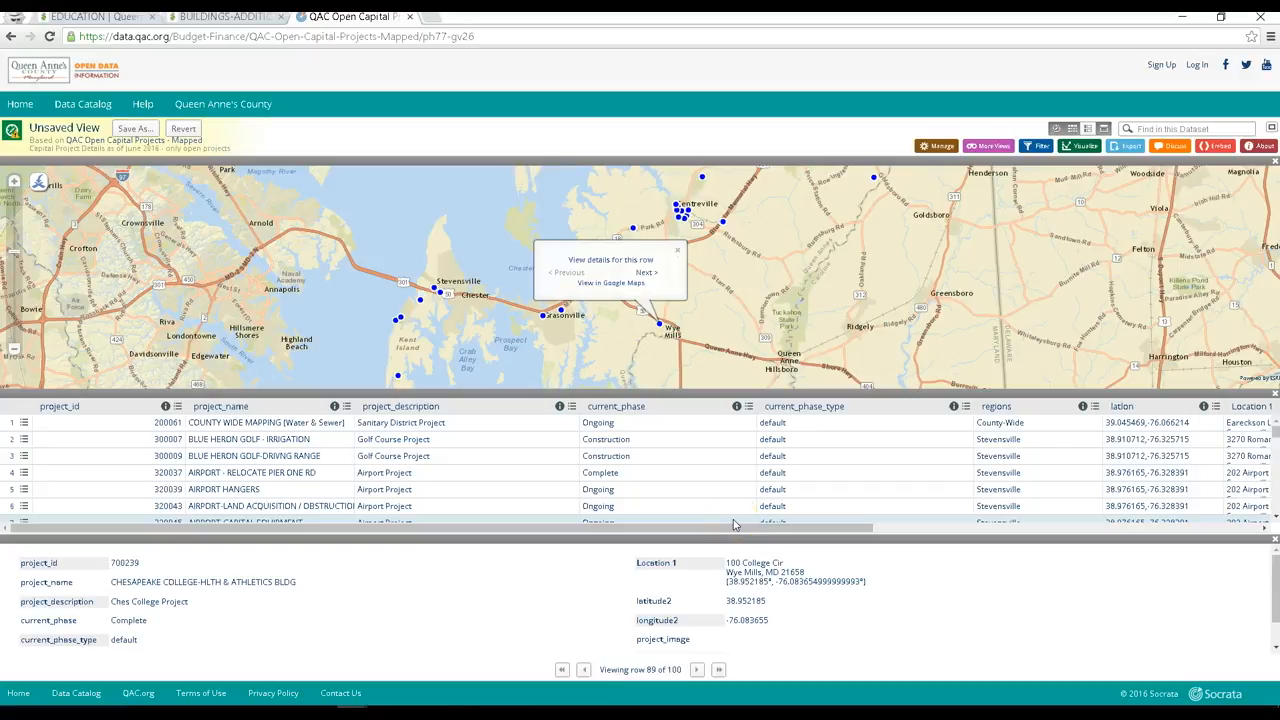
mouse_move(696, 240)
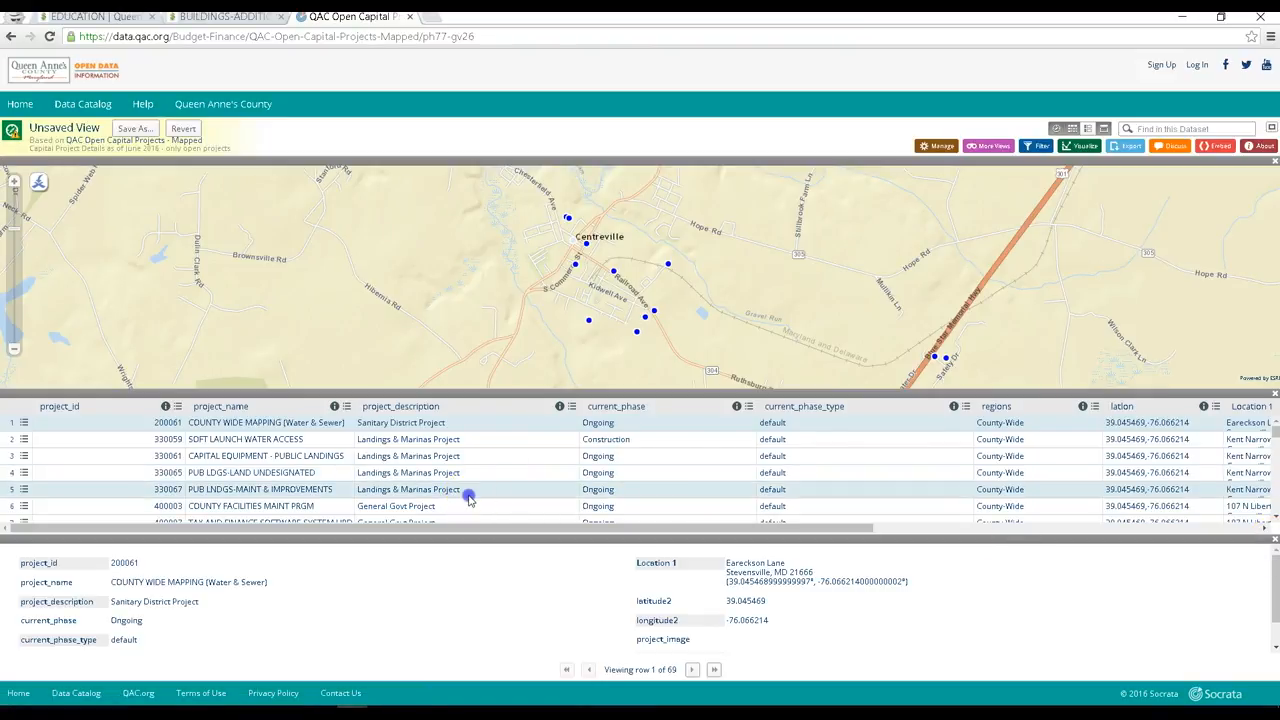
mouse_move(542, 608)
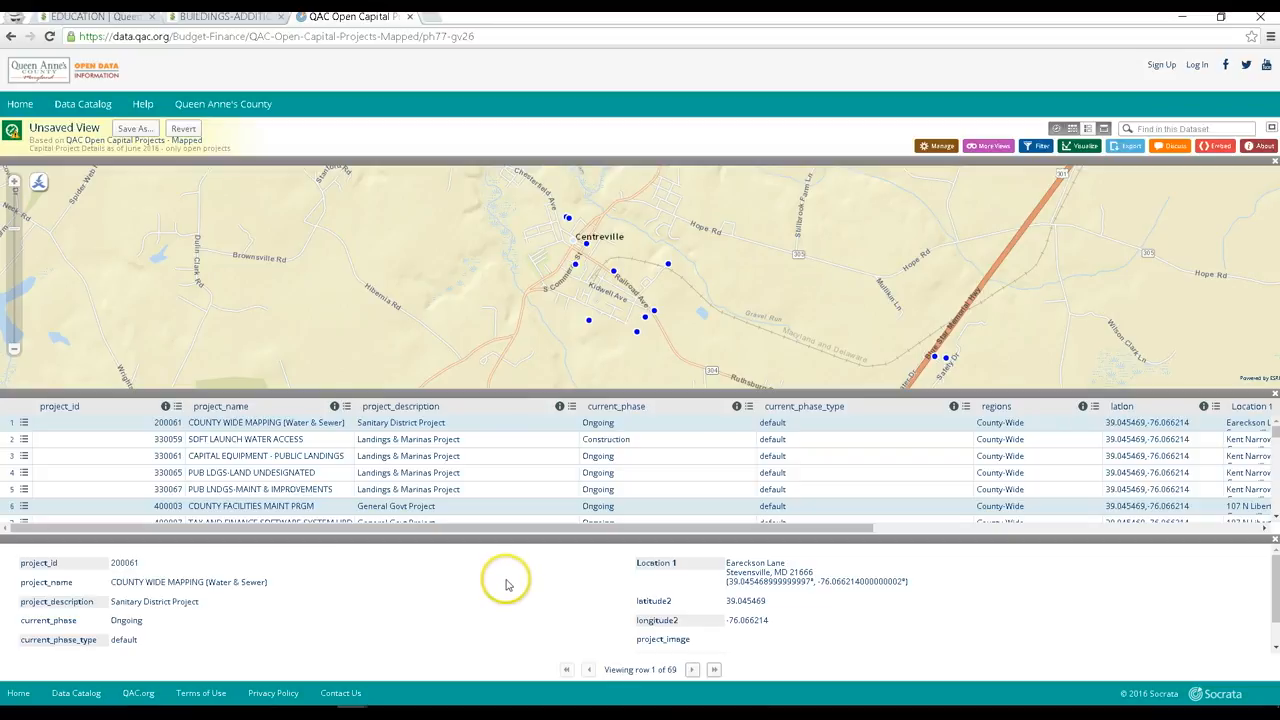
mouse_move(536, 486)
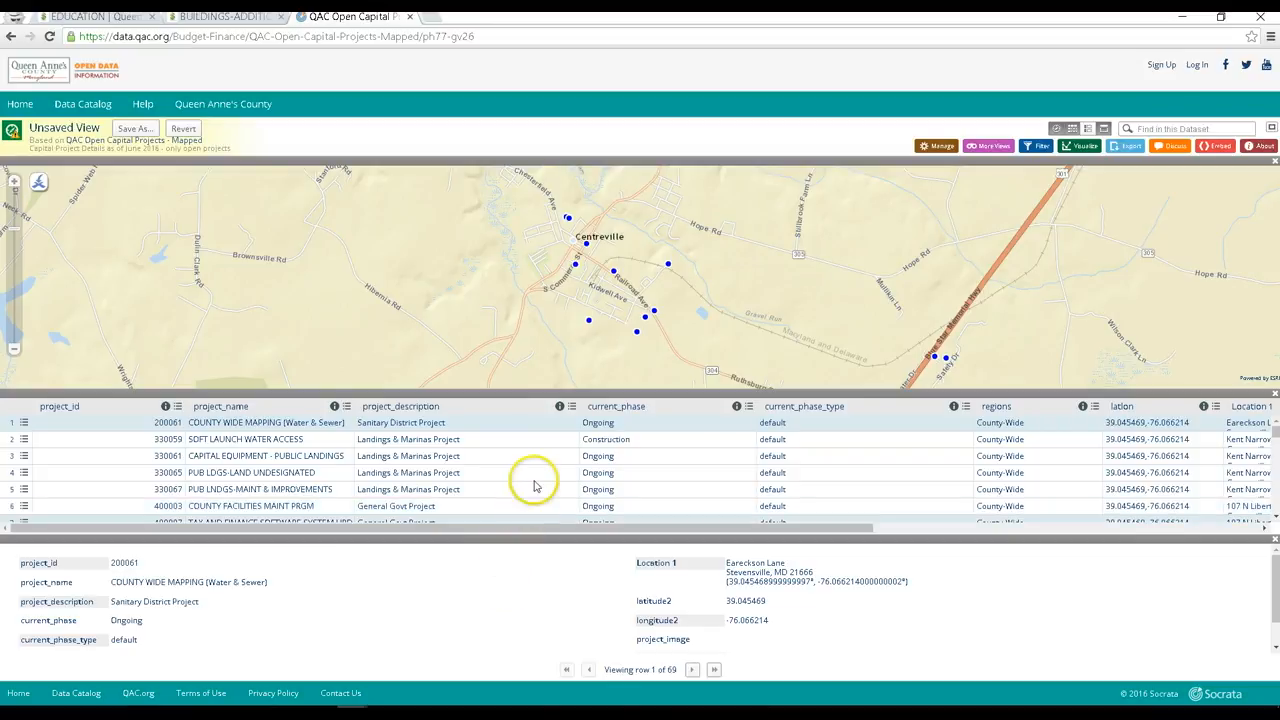
mouse_move(476, 348)
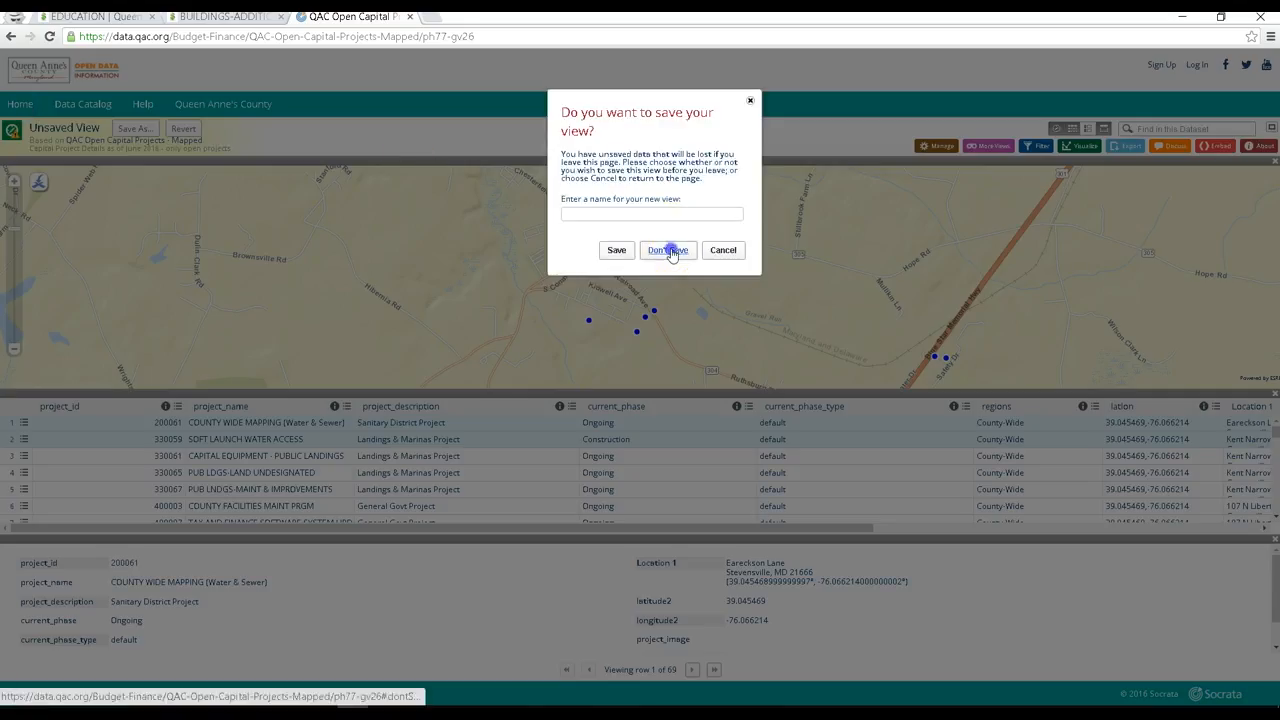
- Choose Don't Save to discard the map view changes and return to the welcome page
left_click(668, 250)
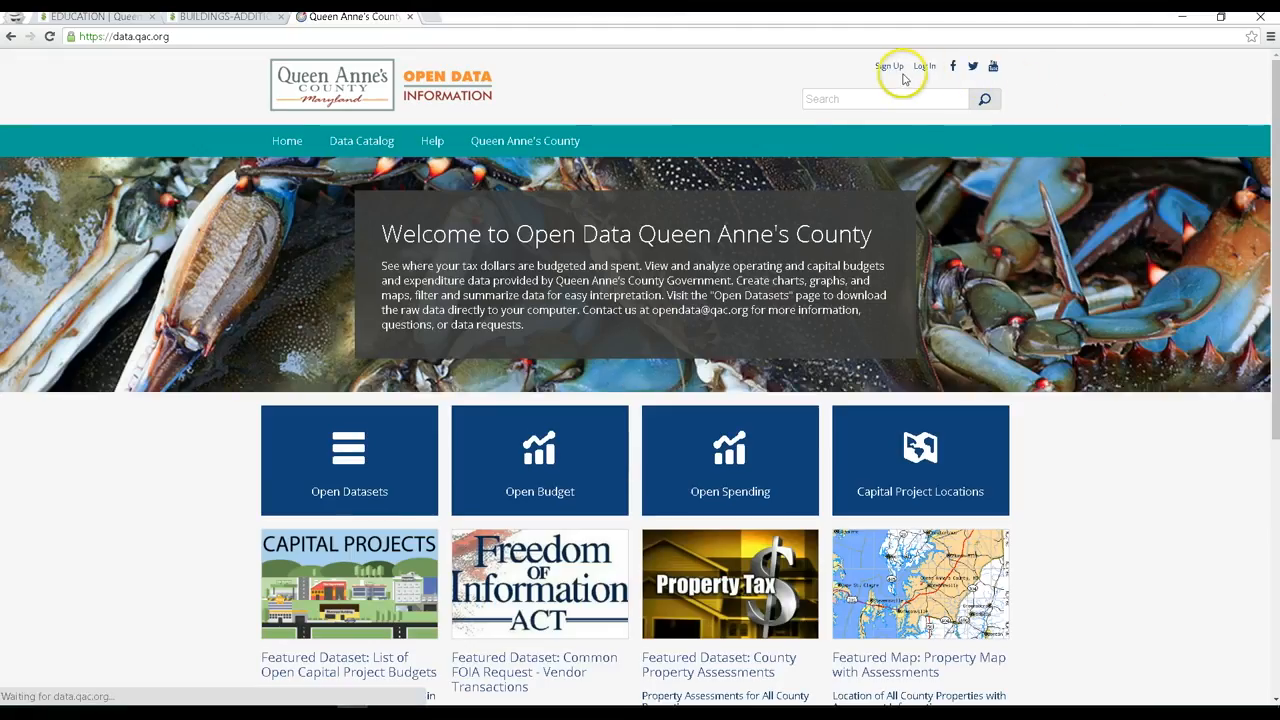
mouse_move(644, 302)
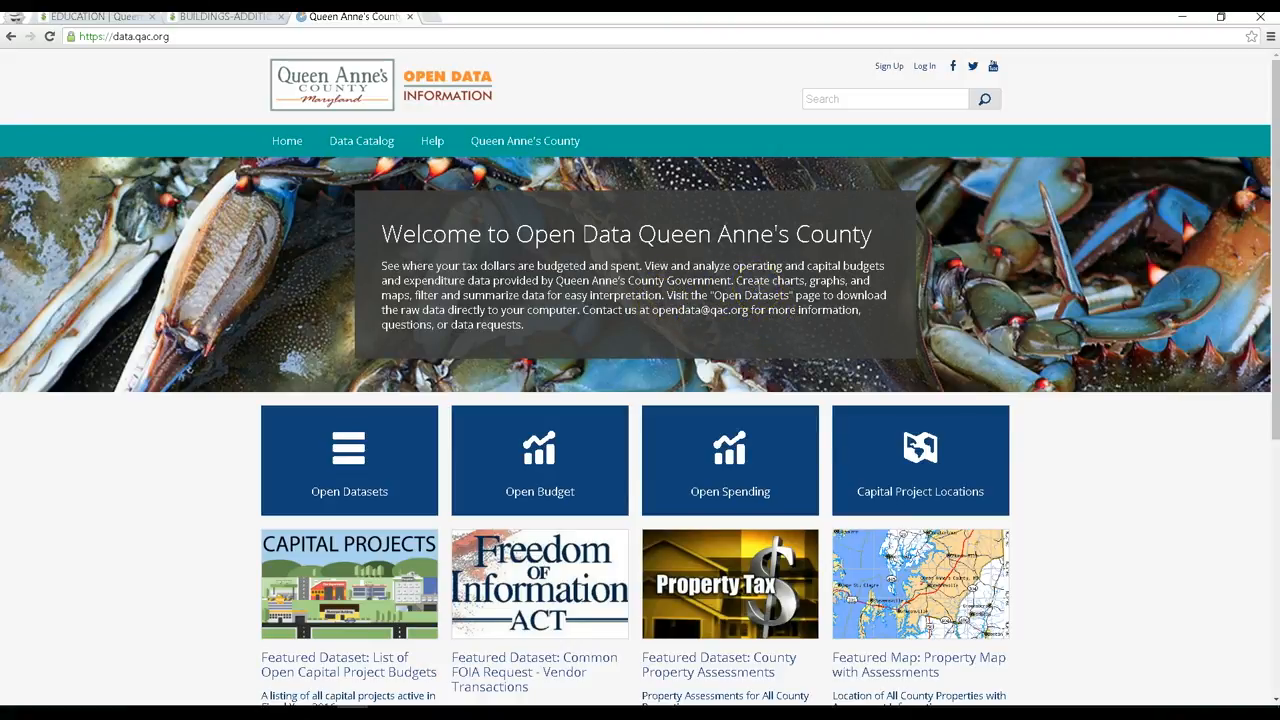
mouse_move(784, 212)
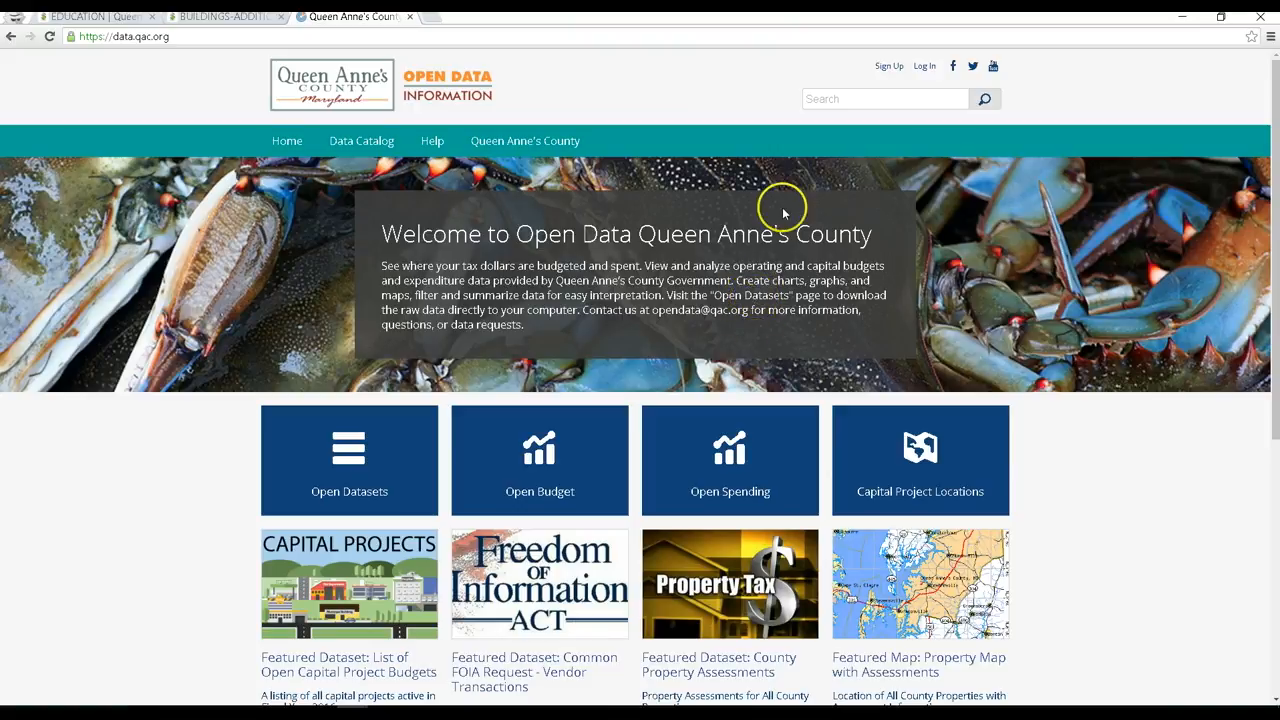
mouse_move(610, 264)
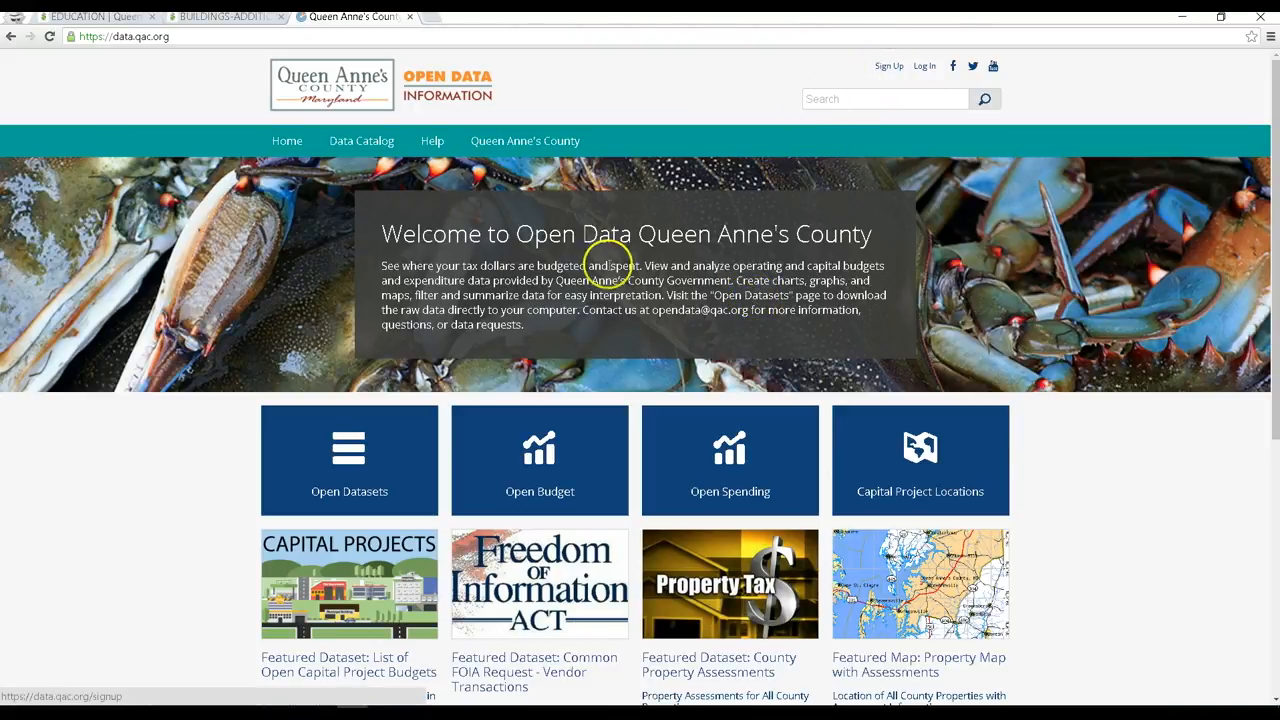
mouse_move(456, 676)
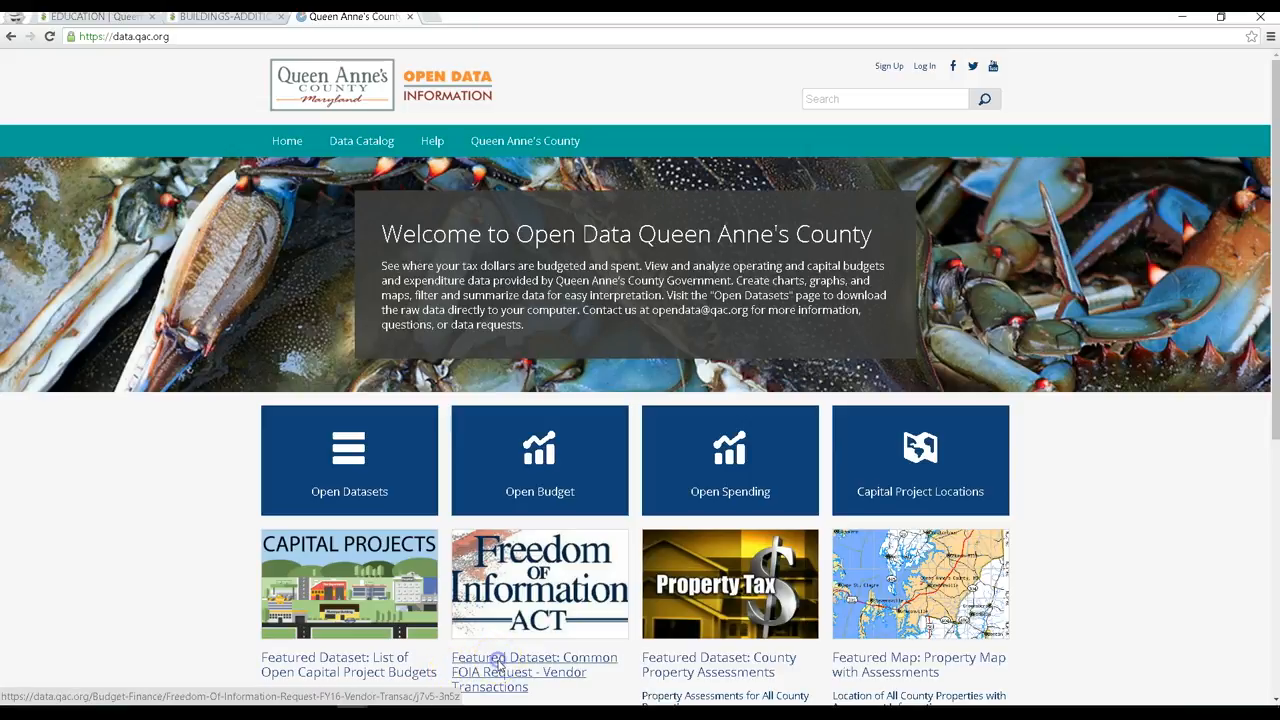
- Open the FY16 Vendor Transactions FOIA dataset and browse its $69.2 million of check records
left_click(534, 664)
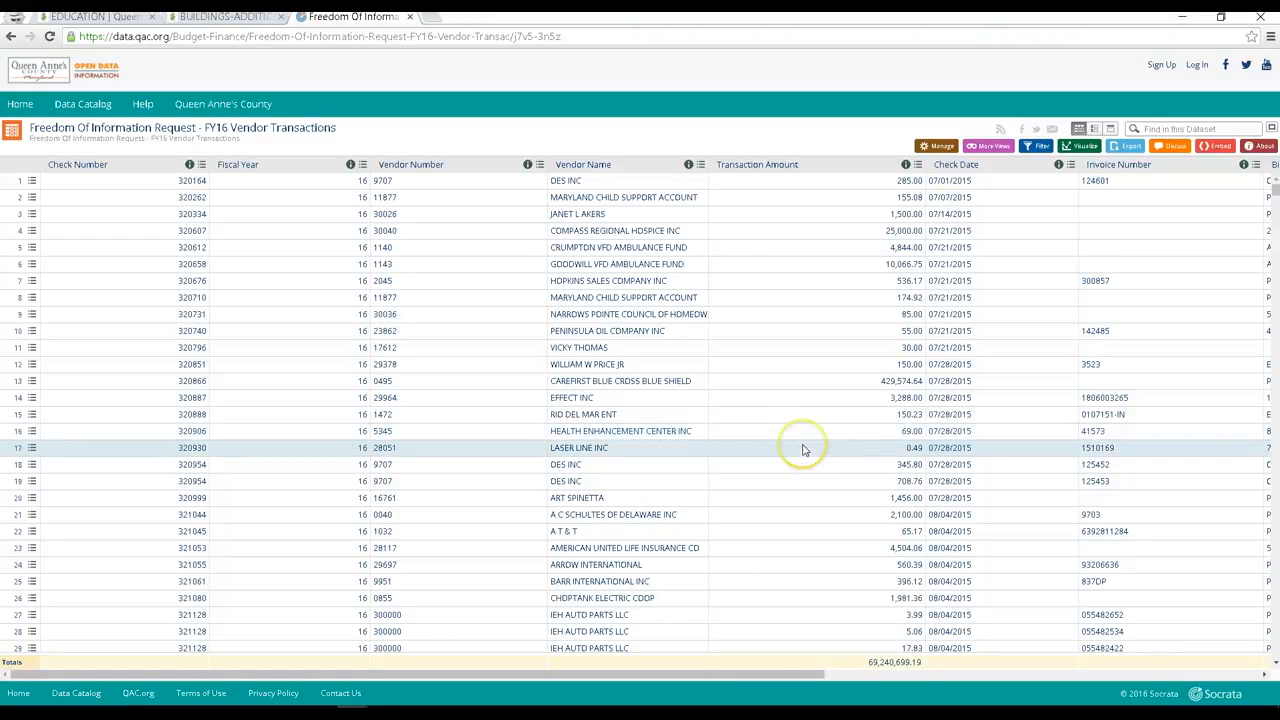
scroll("down", 3)
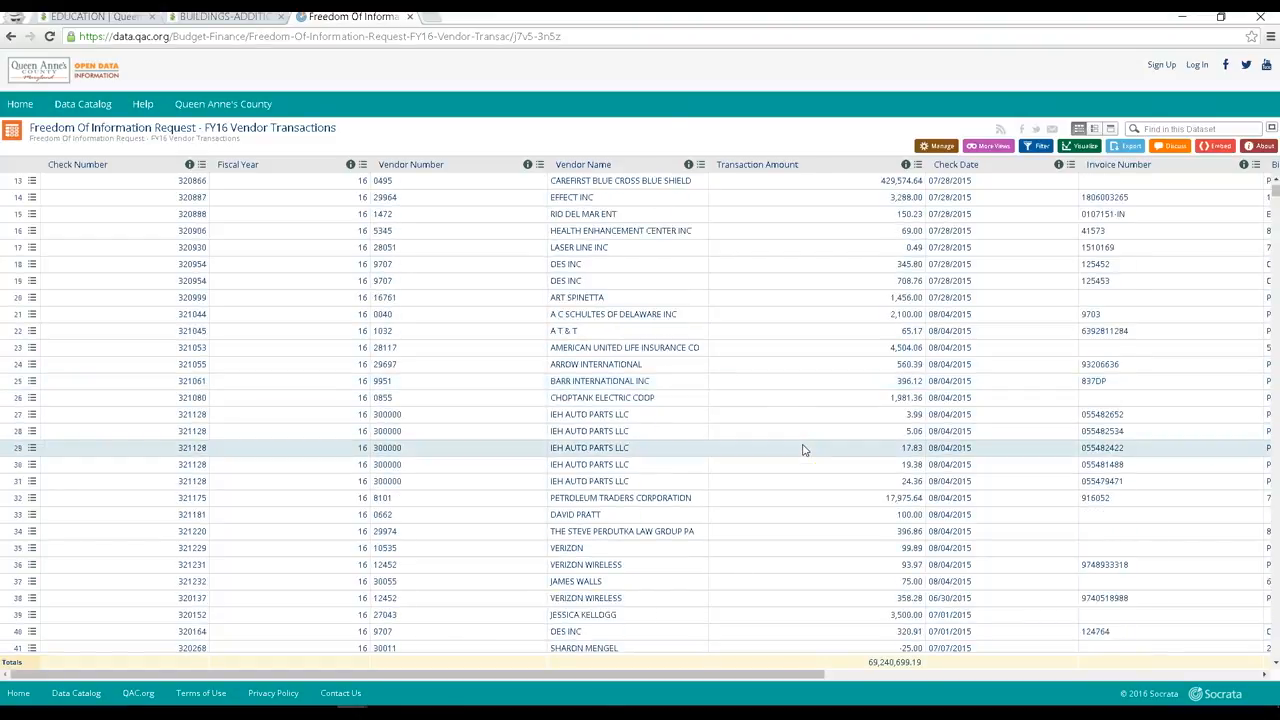
scroll("down", 3)
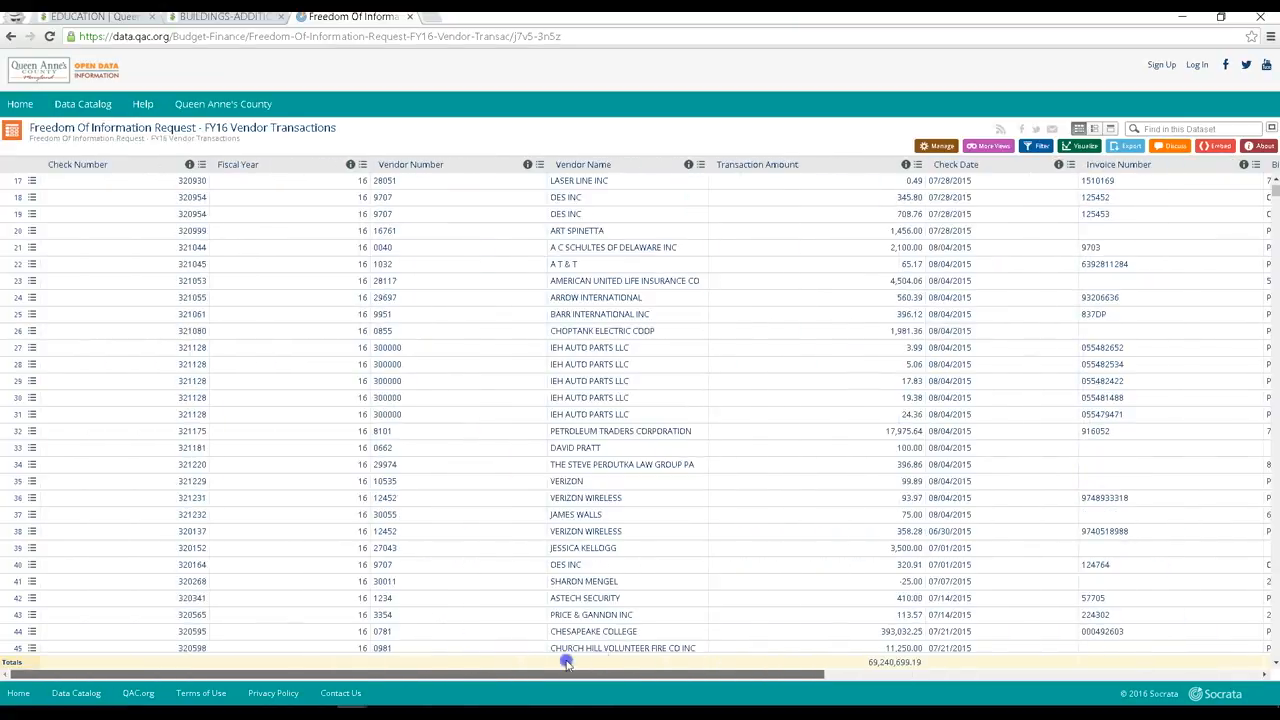
scroll("up", 3)
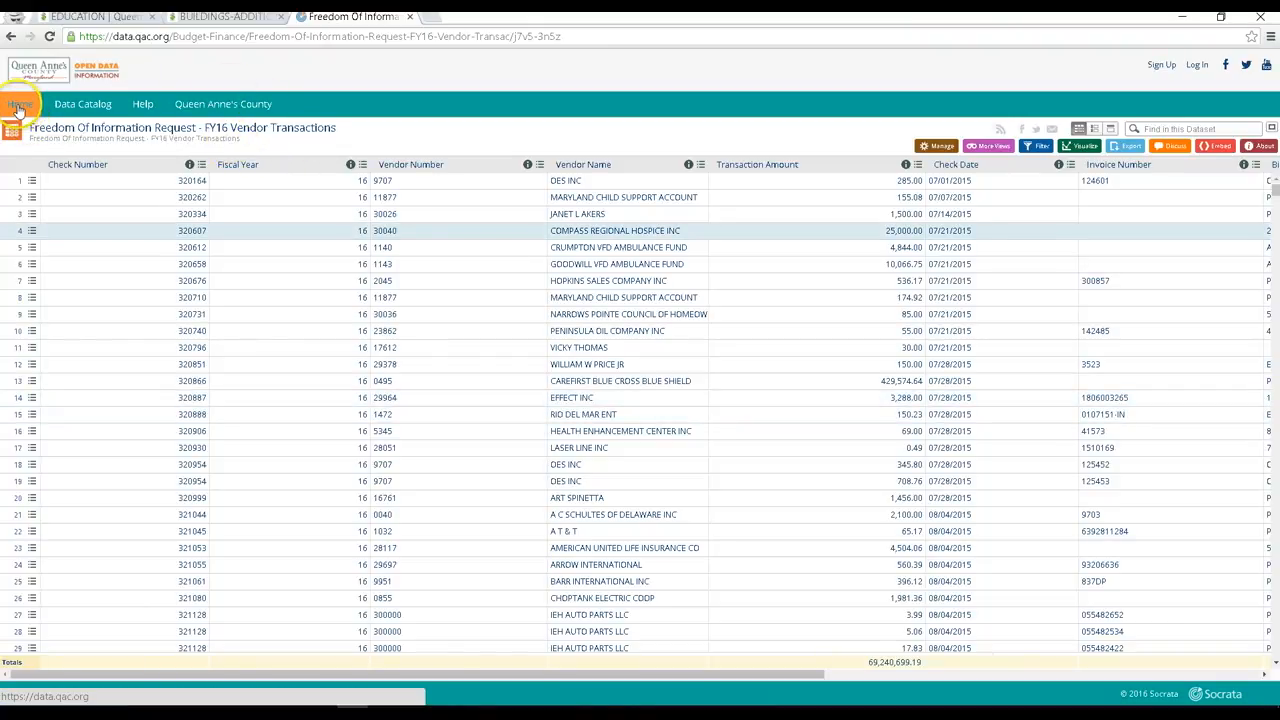
- Return home and open the Featured Map: Property Map with Assessments dataset
left_click(20, 104)
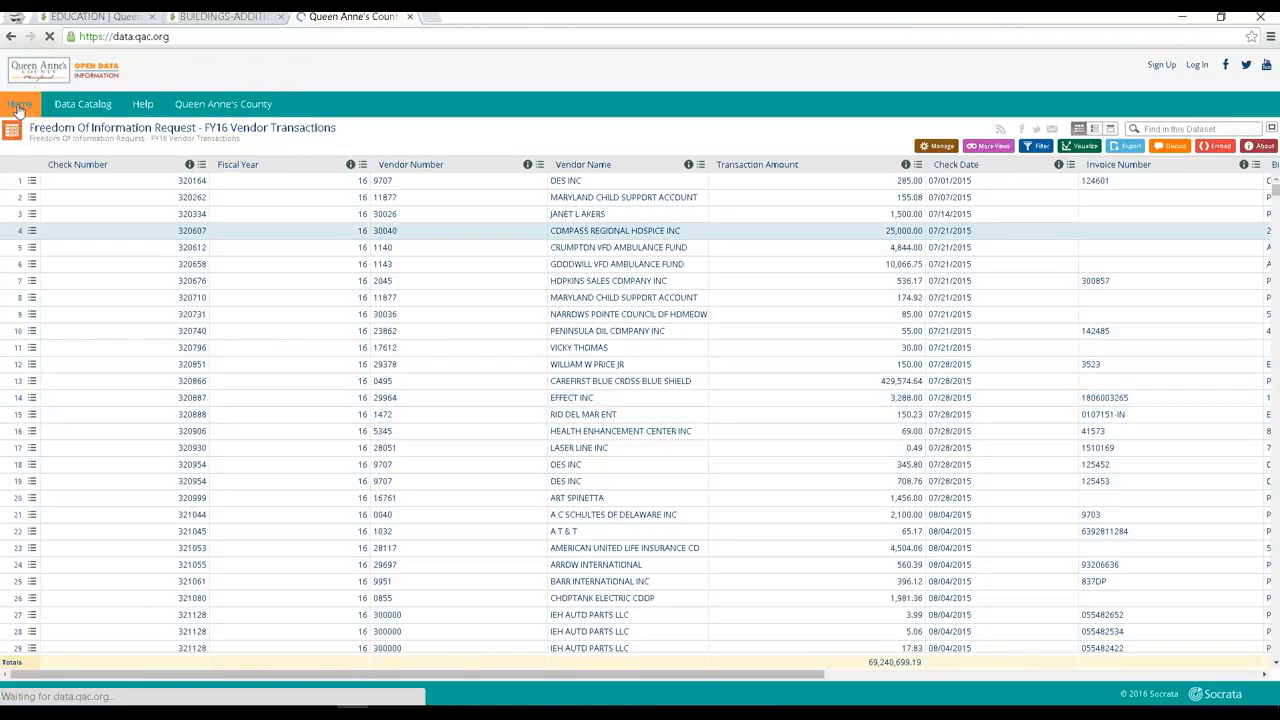
left_click(20, 104)
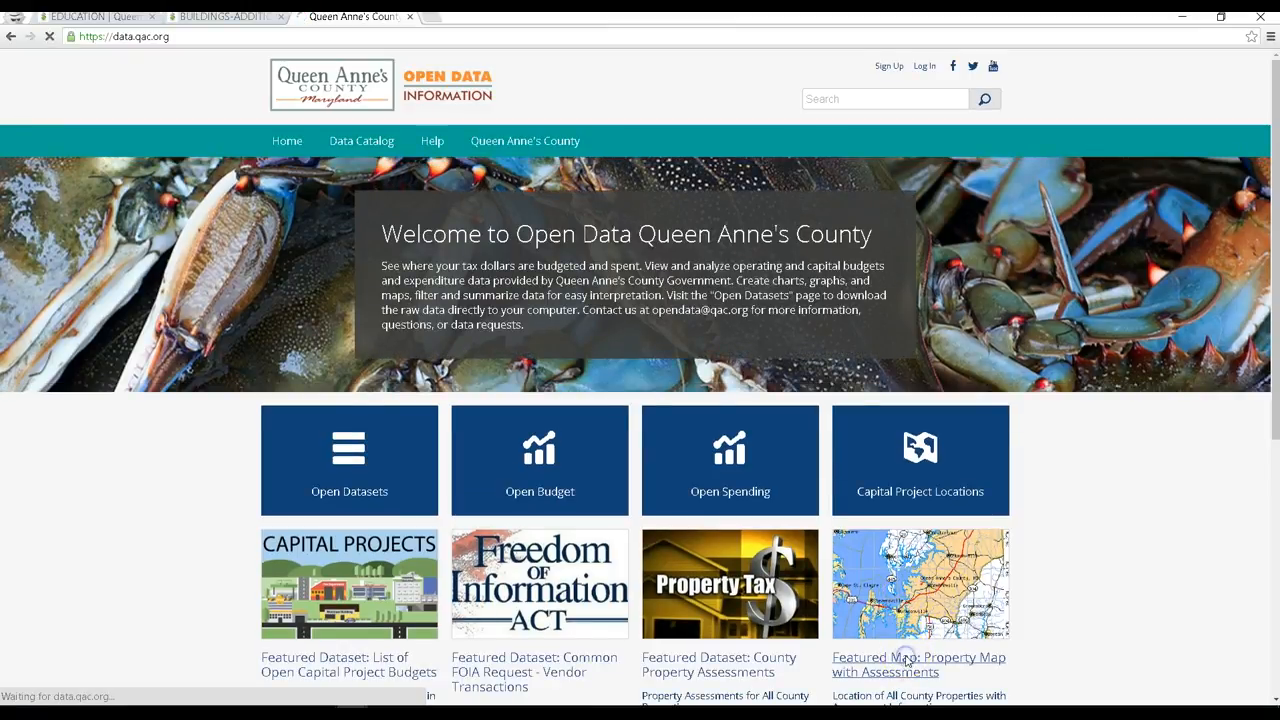
left_click(916, 664)
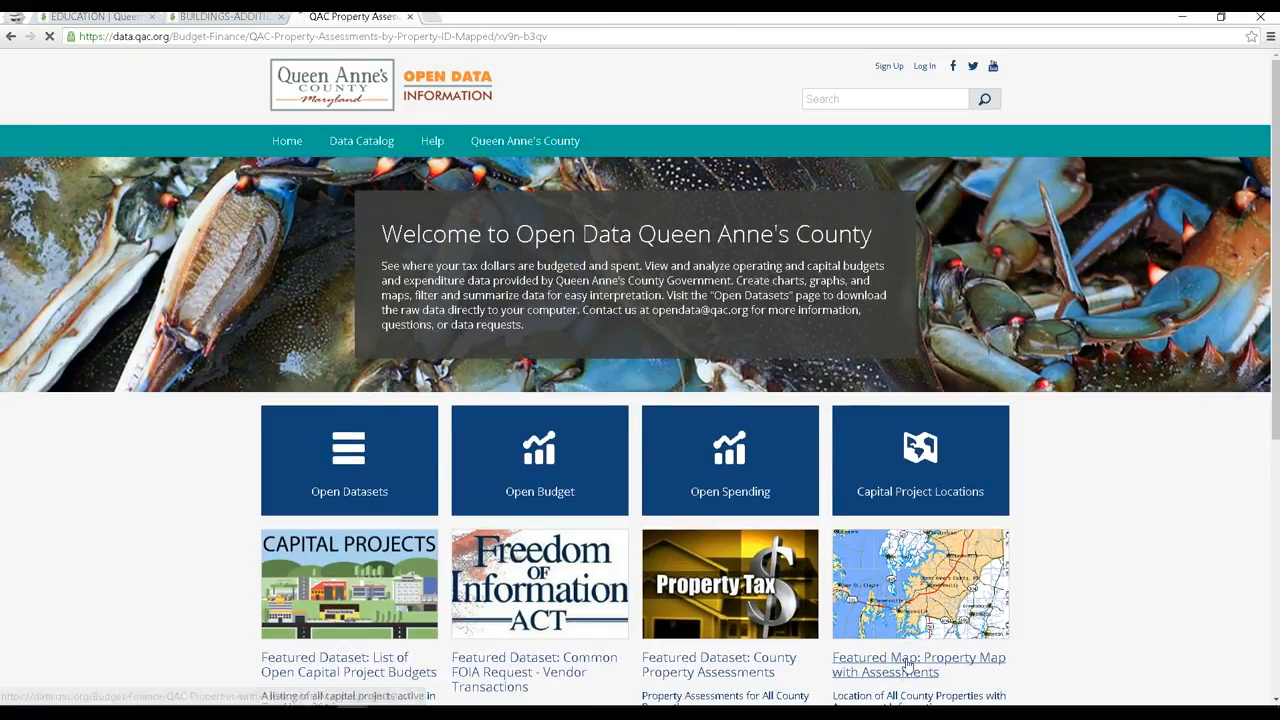
left_click(916, 664)
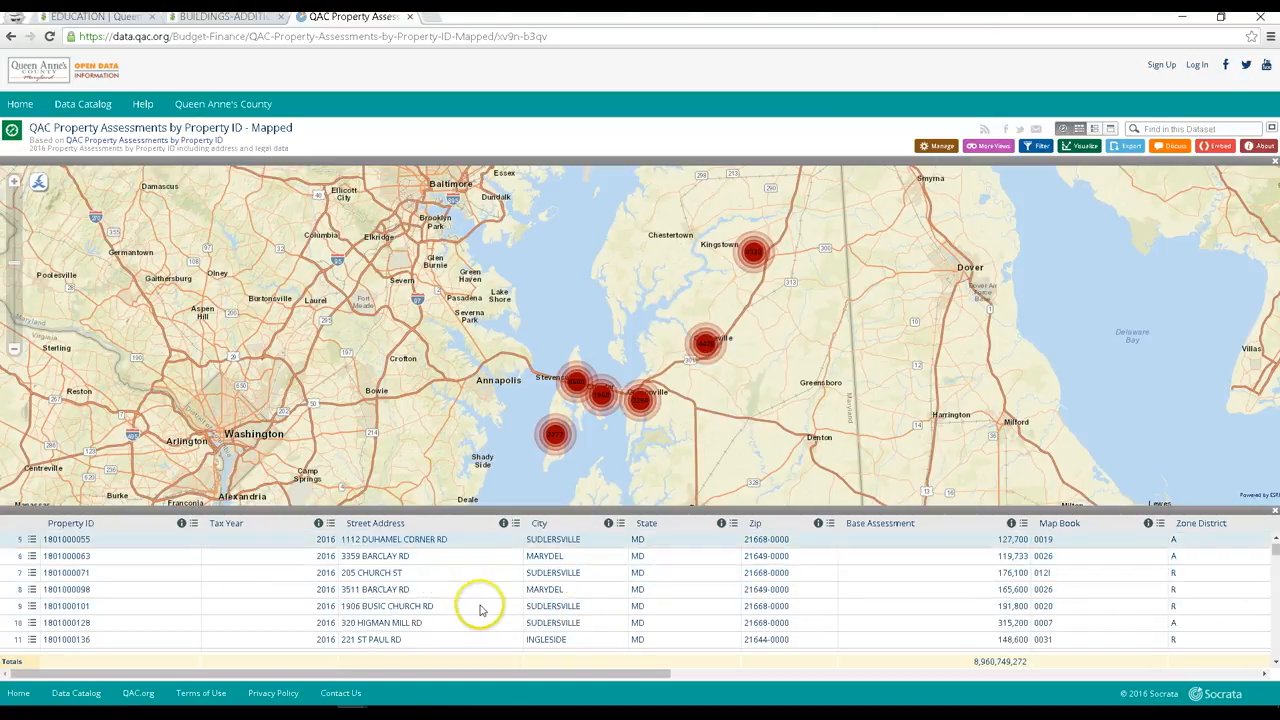
- Browse the $8.96 billion property assessment table down and across its columns
scroll("down", 3)
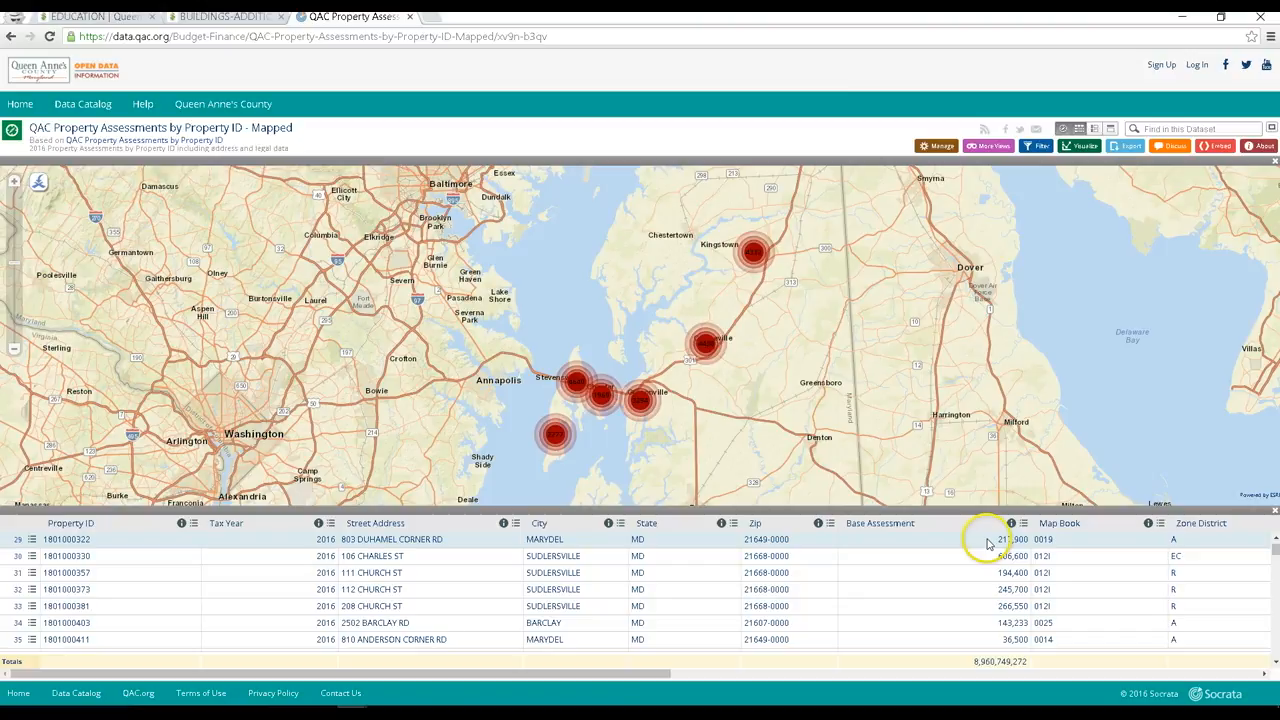
mouse_move(826, 668)
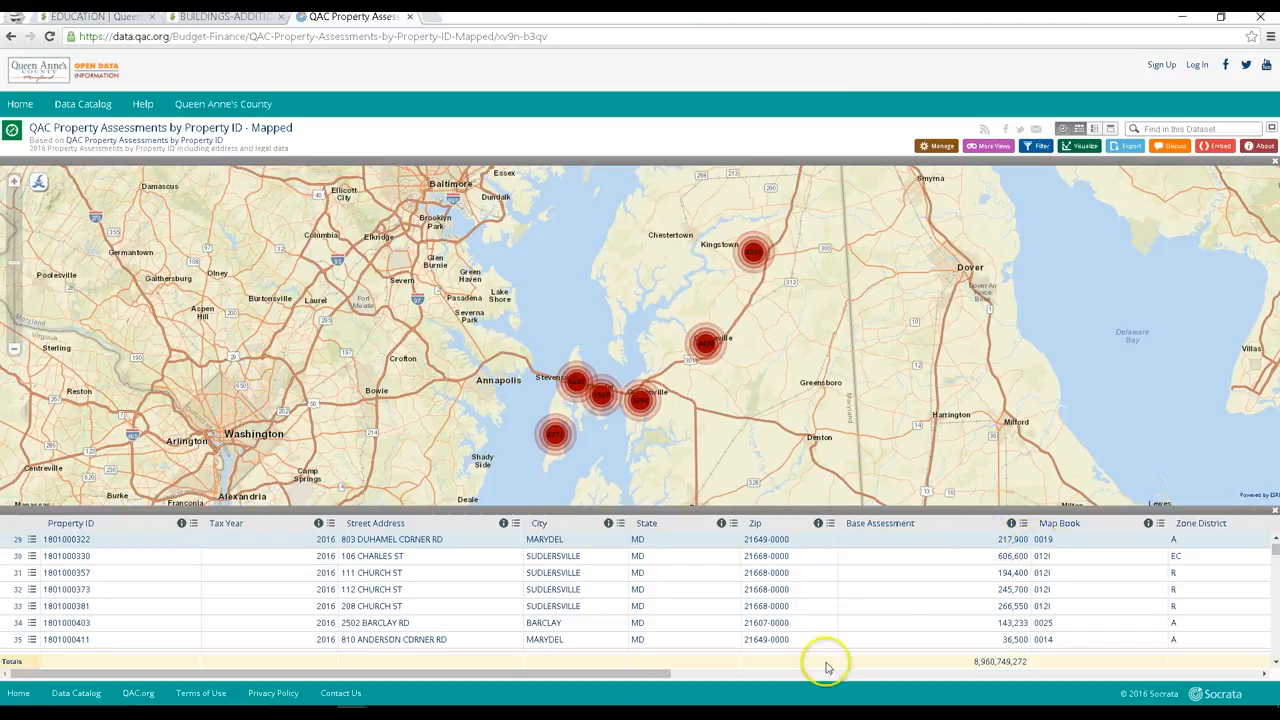
scroll("right", 3)
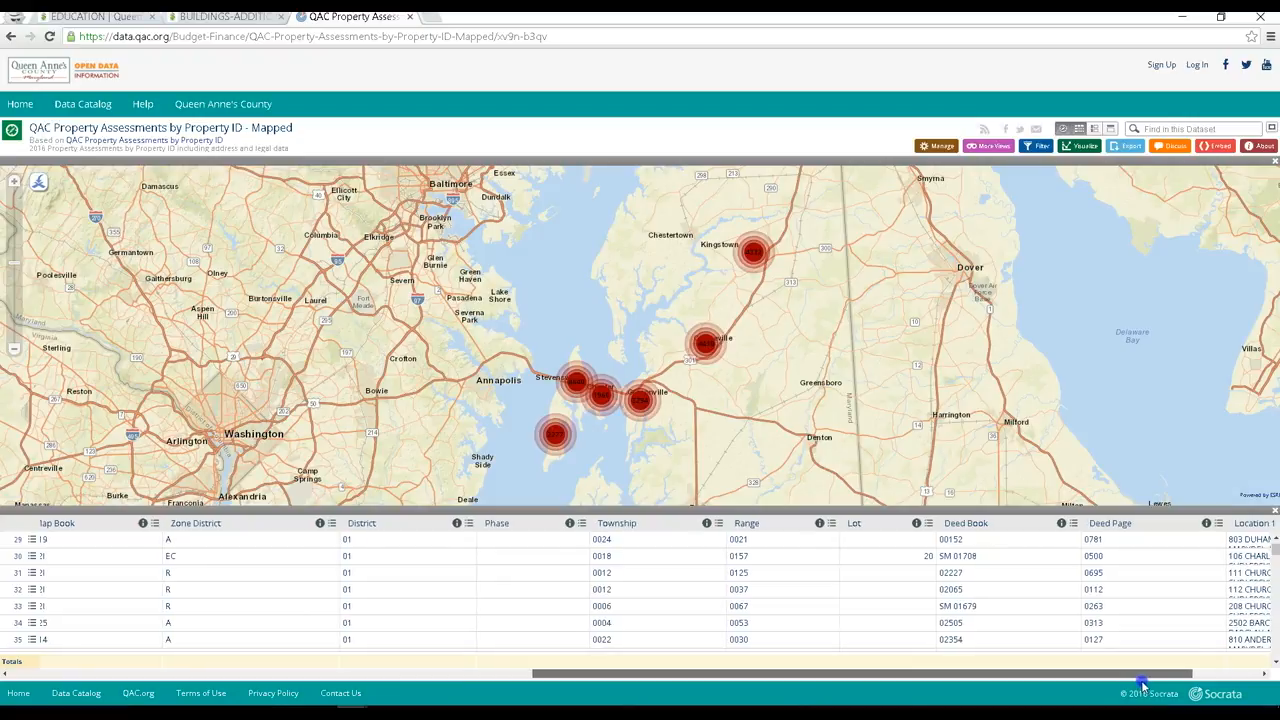
scroll("left", 3)
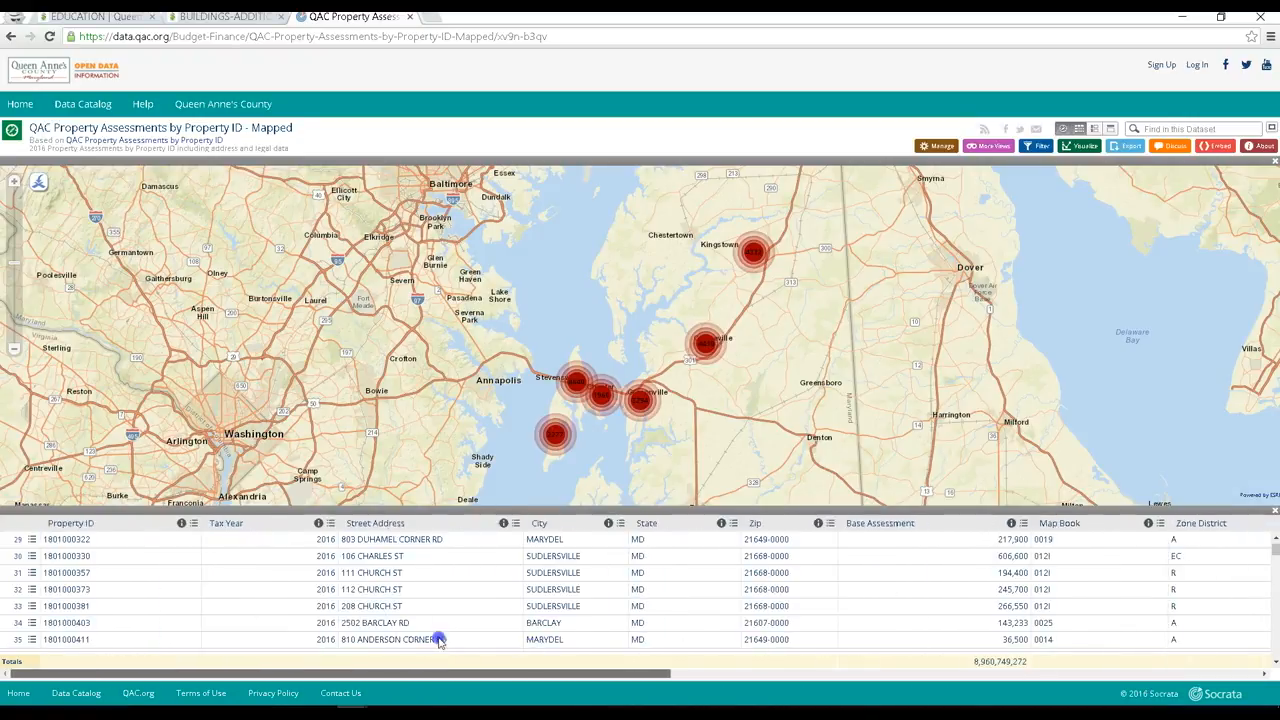
left_click(756, 252)
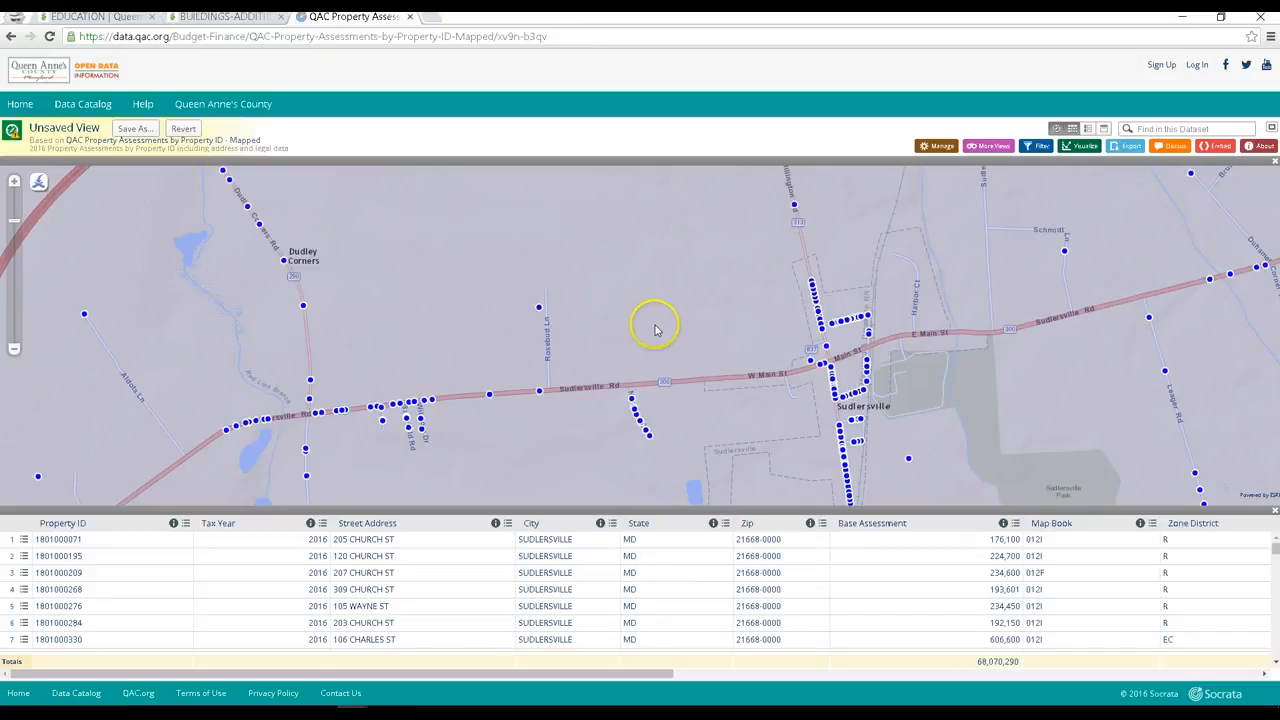
mouse_move(722, 334)
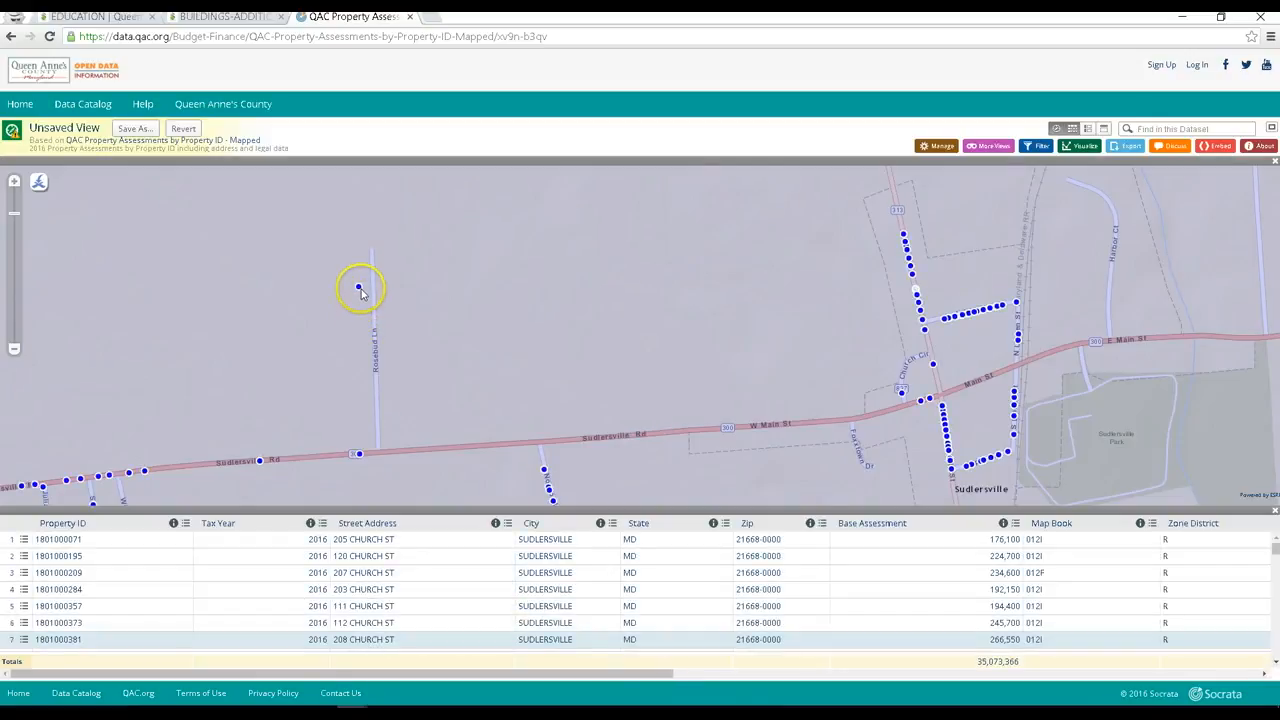
left_click(360, 288)
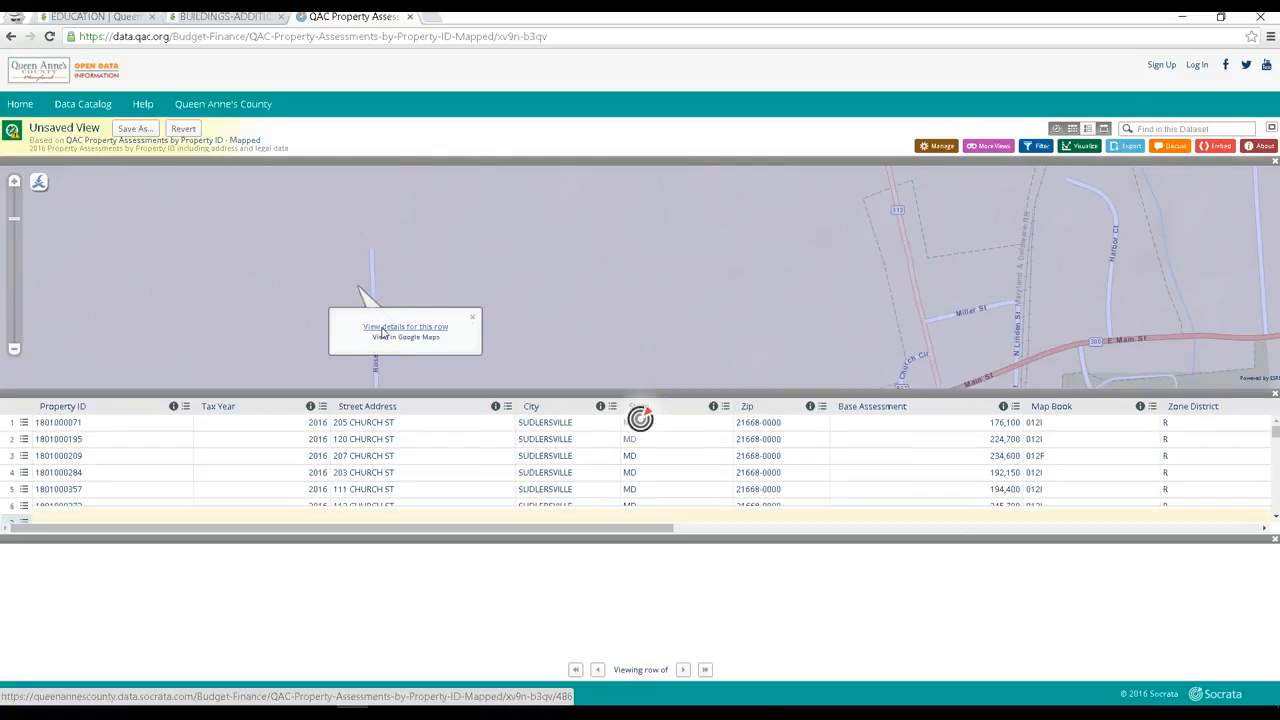
left_click(404, 326)
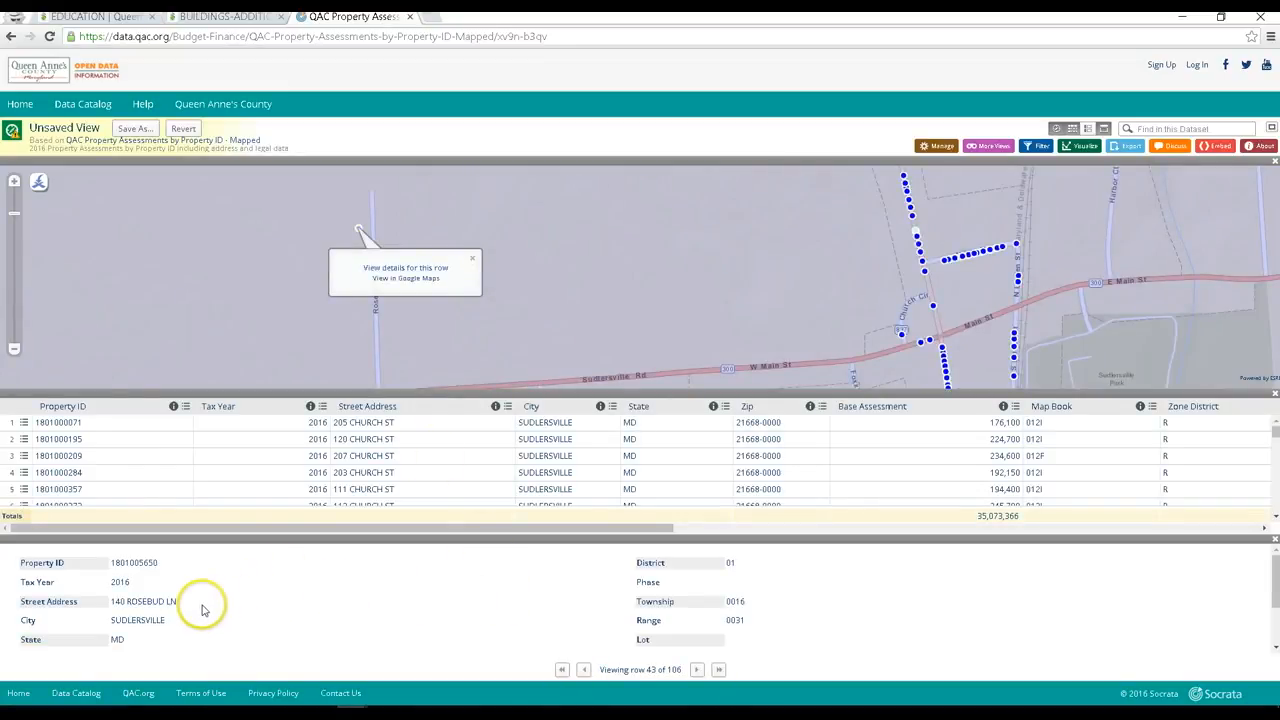
mouse_move(380, 584)
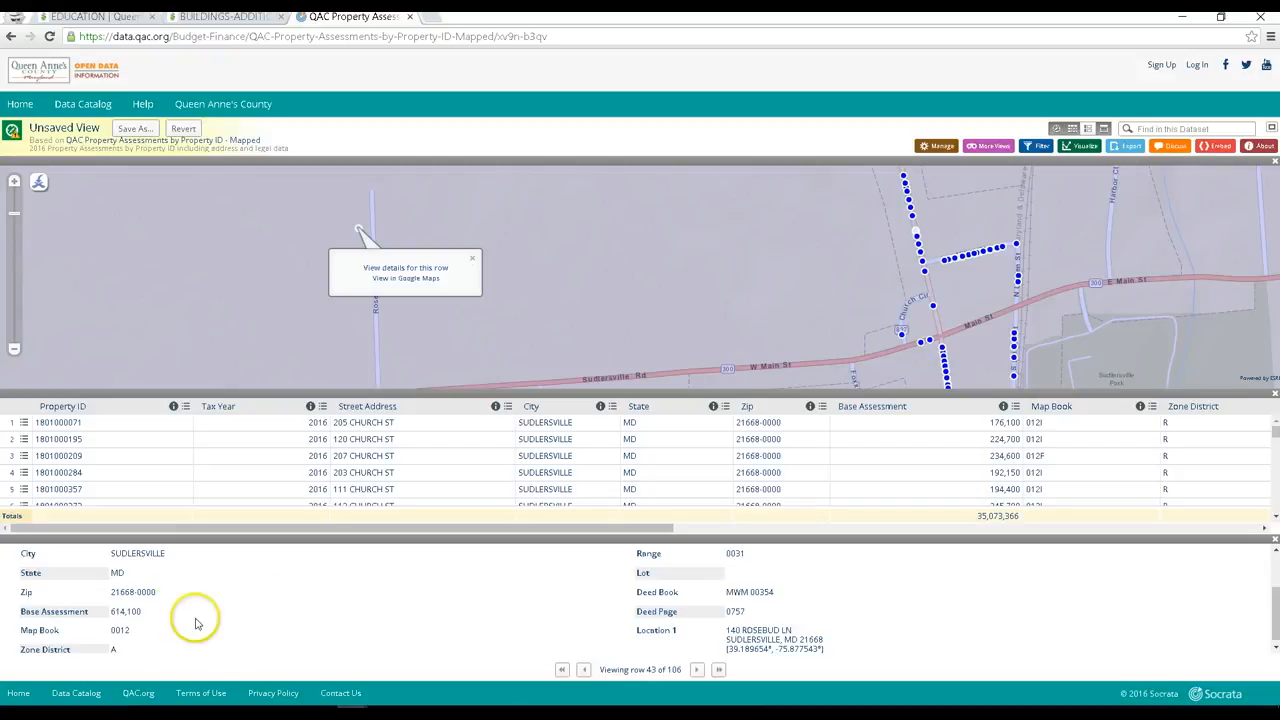
mouse_move(586, 612)
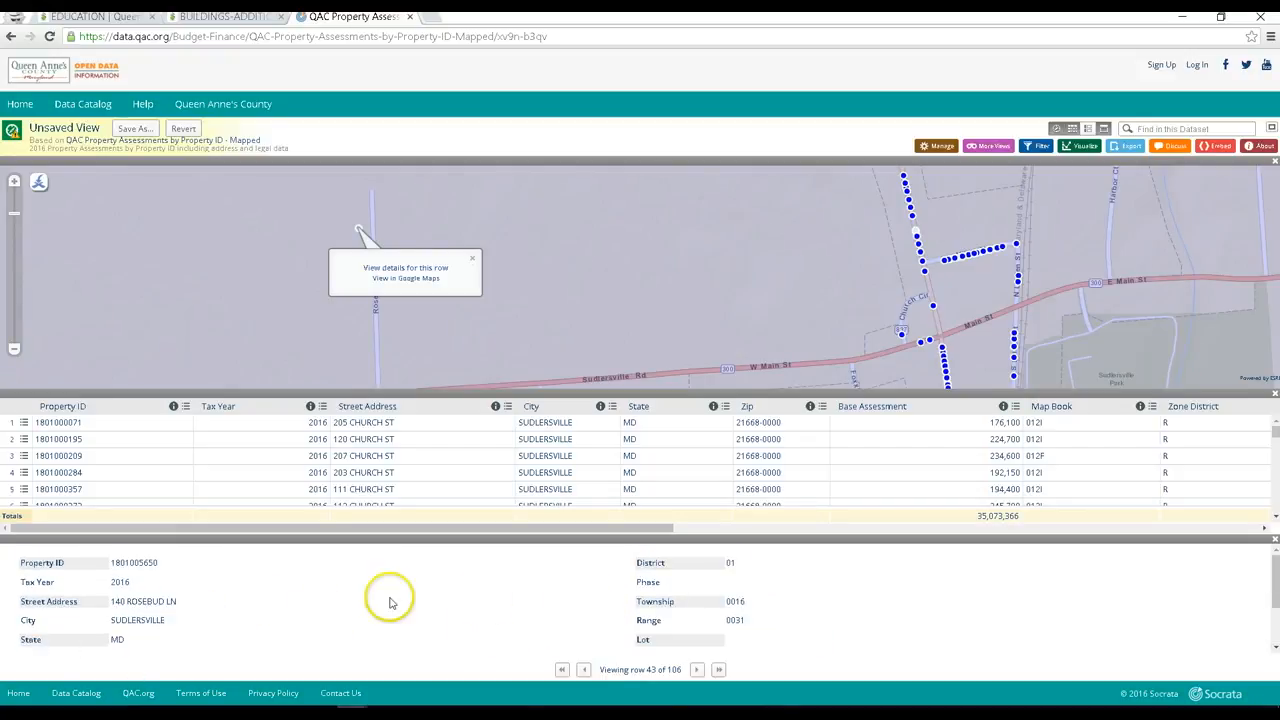
mouse_move(1136, 138)
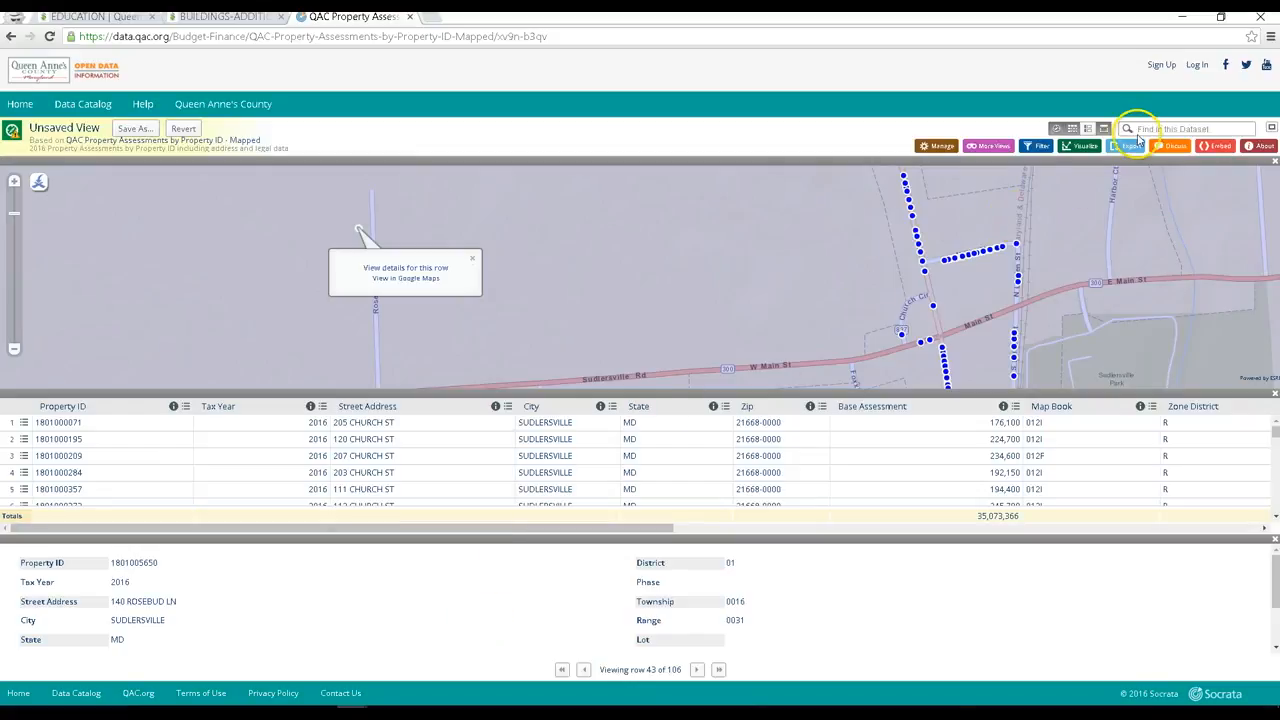
left_click(1184, 128)
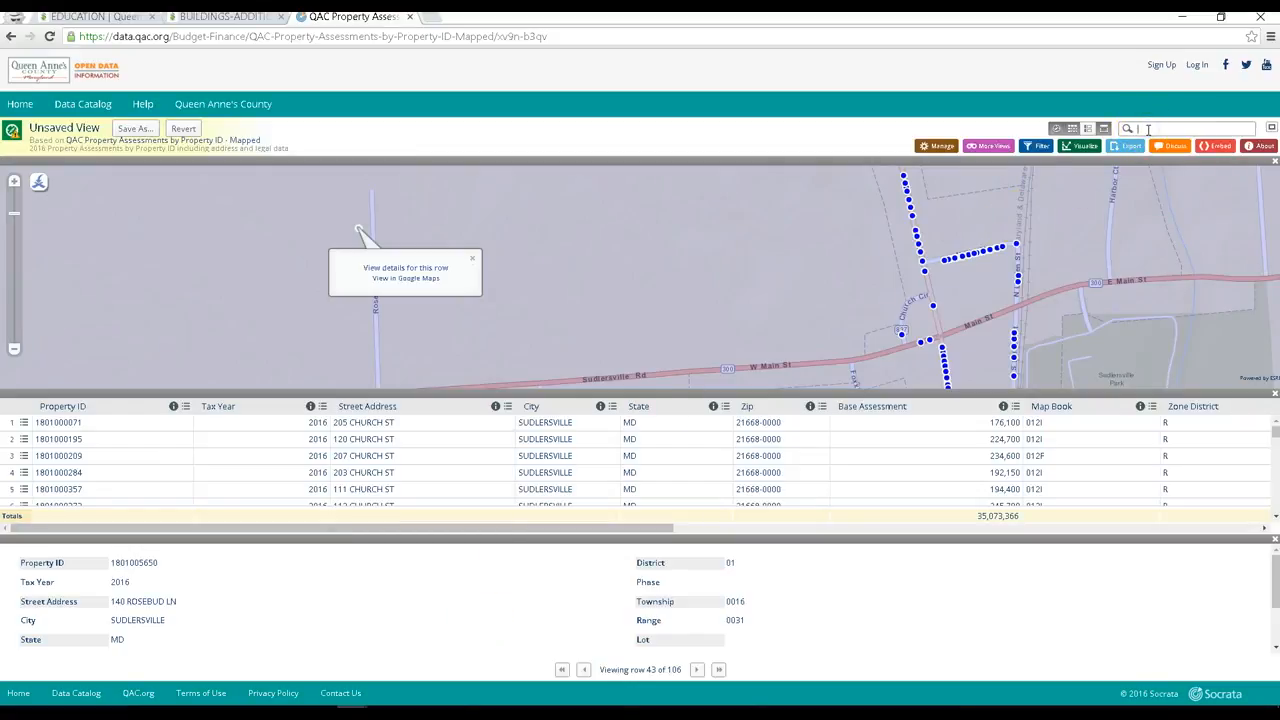
type("107 N")
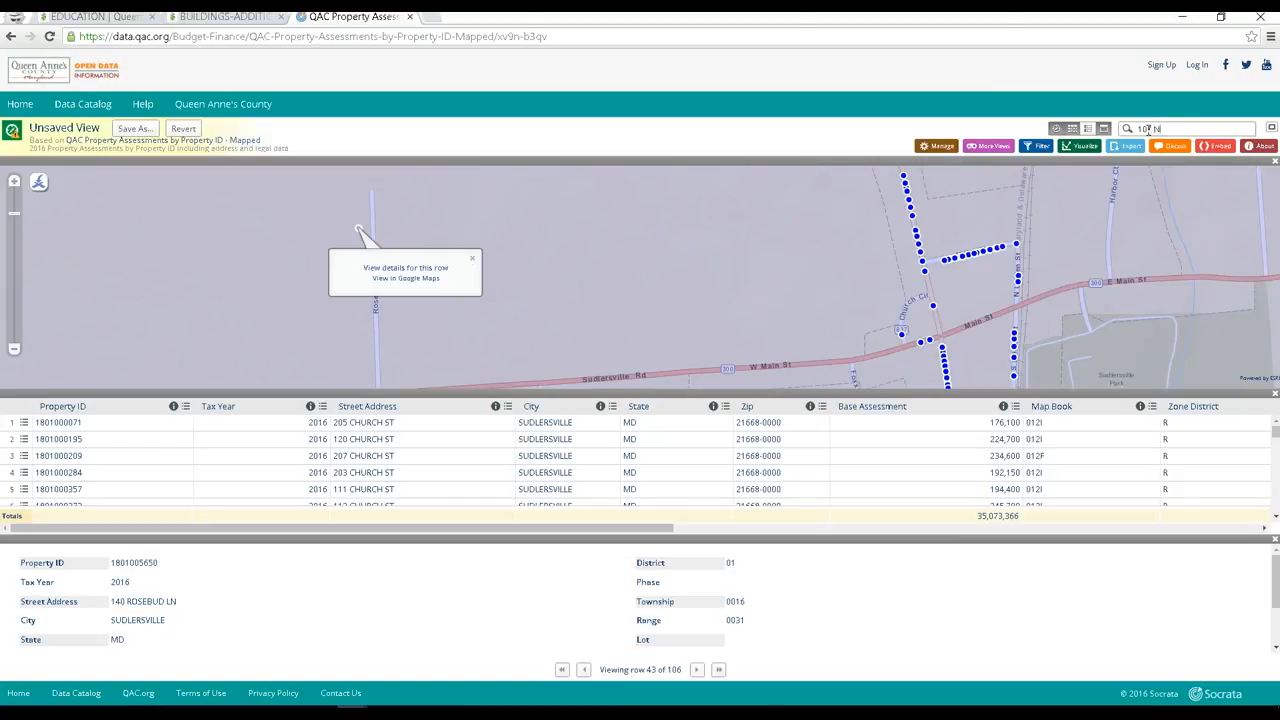
type("LIBERTY")
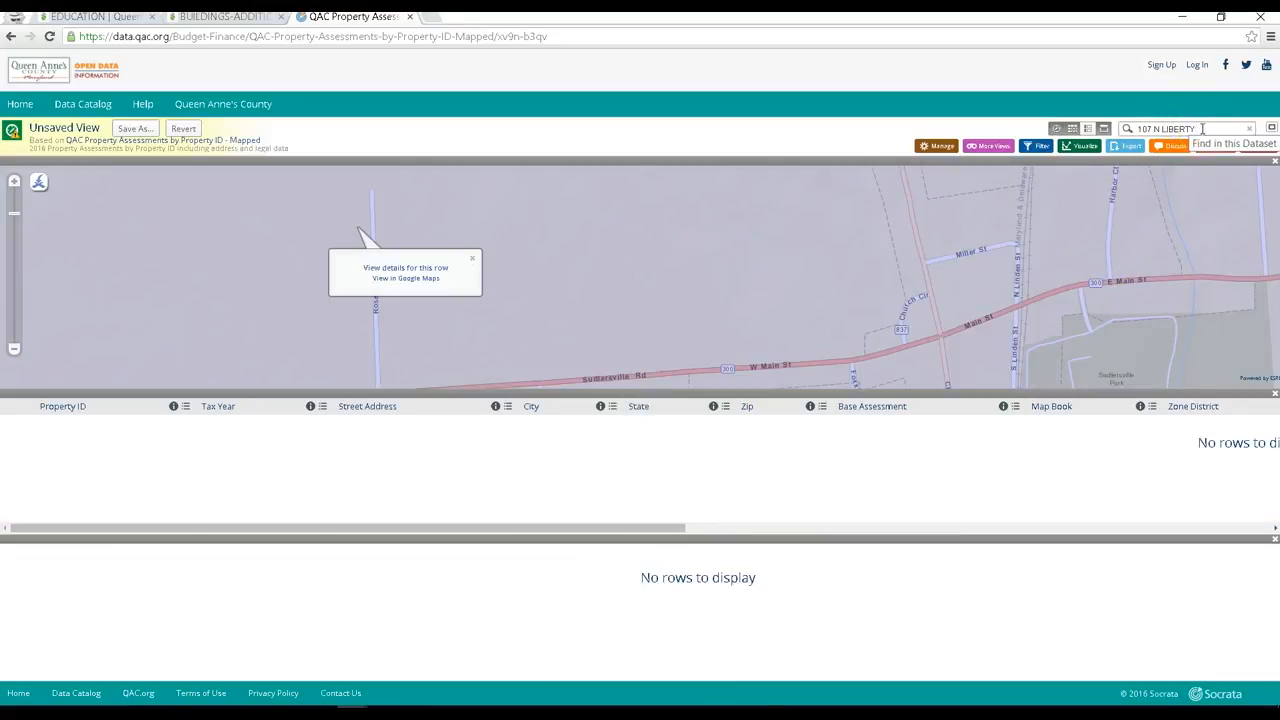
triple_click(1184, 128)
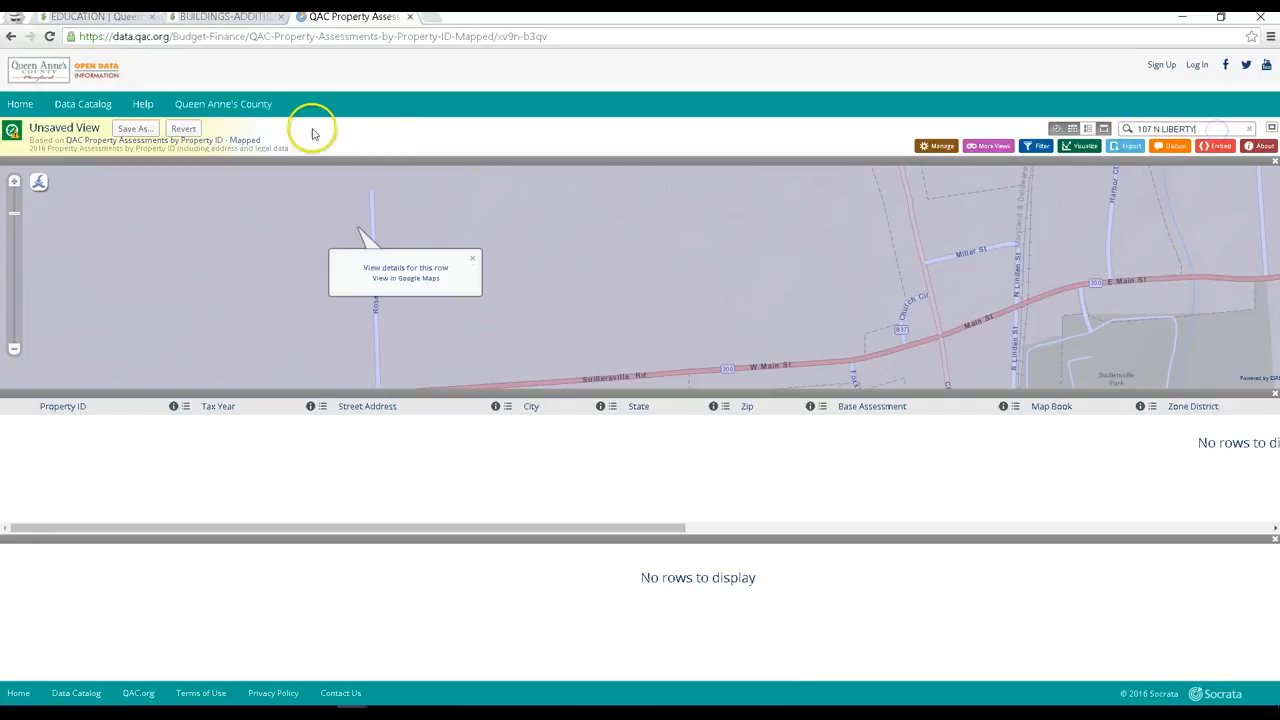
mouse_move(20, 104)
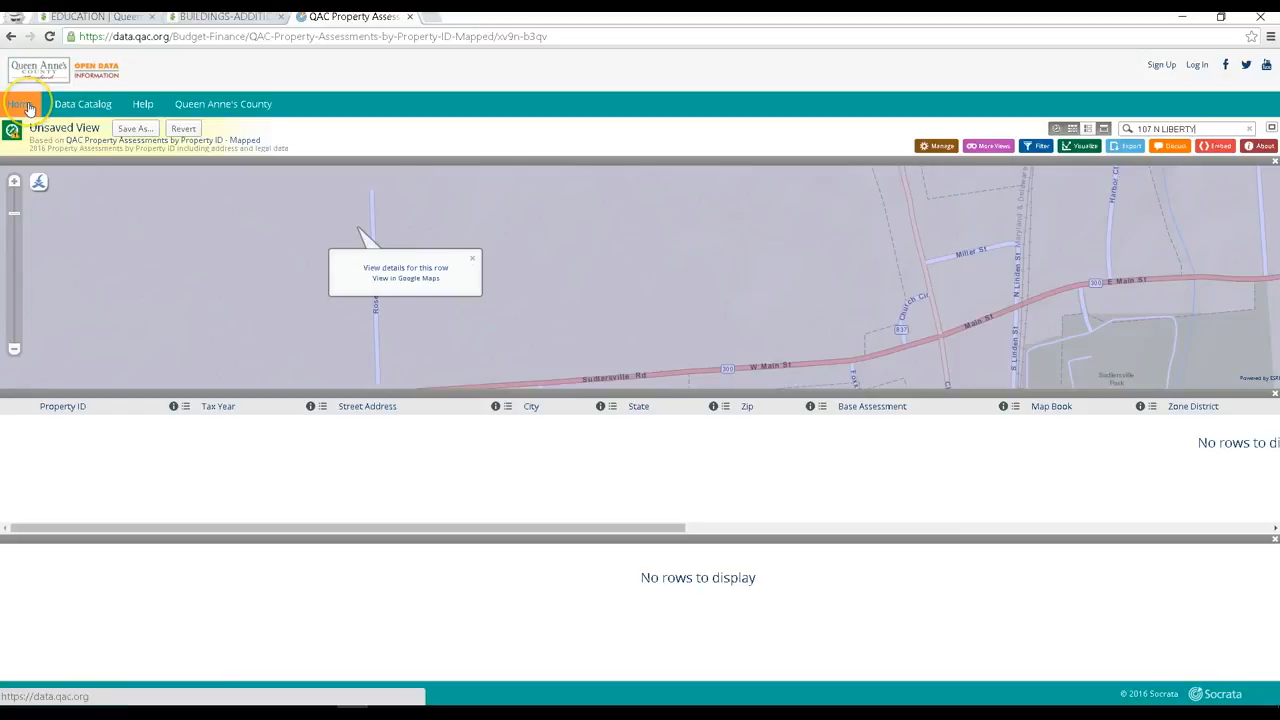
left_click(20, 104)
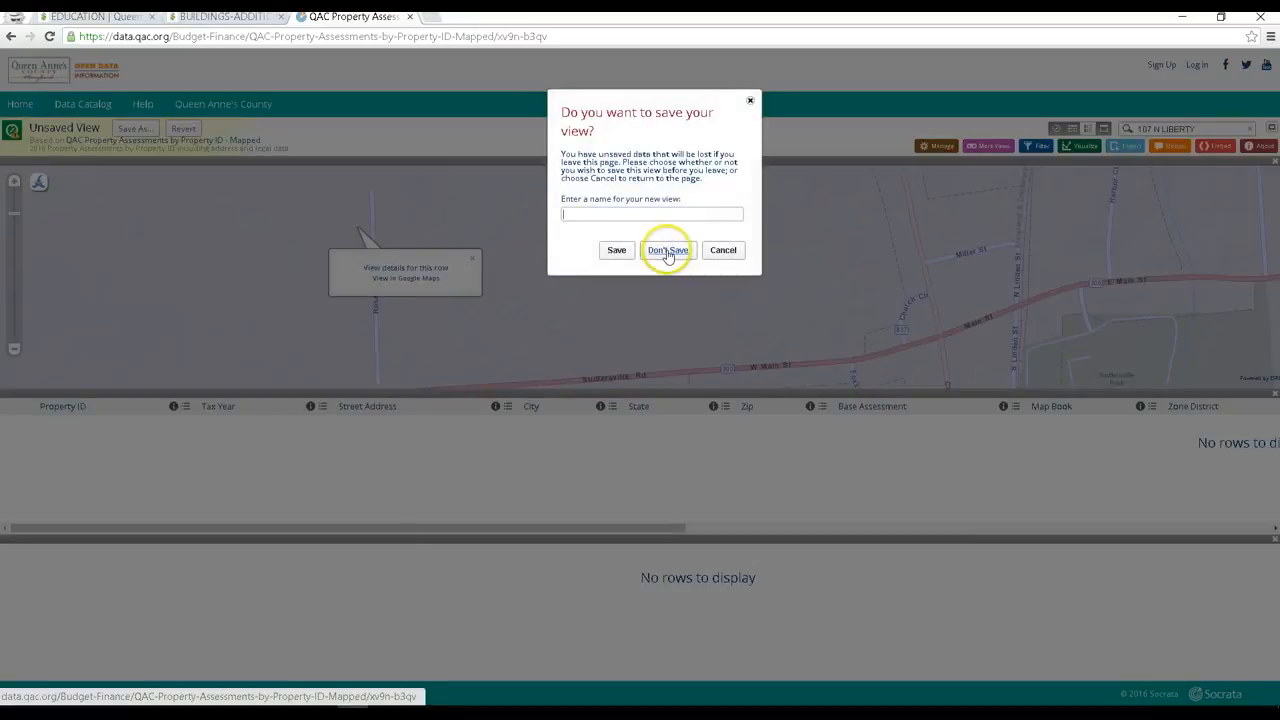
- Discard the unsaved view and browse down the welcome page's featured datasets
left_click(668, 250)
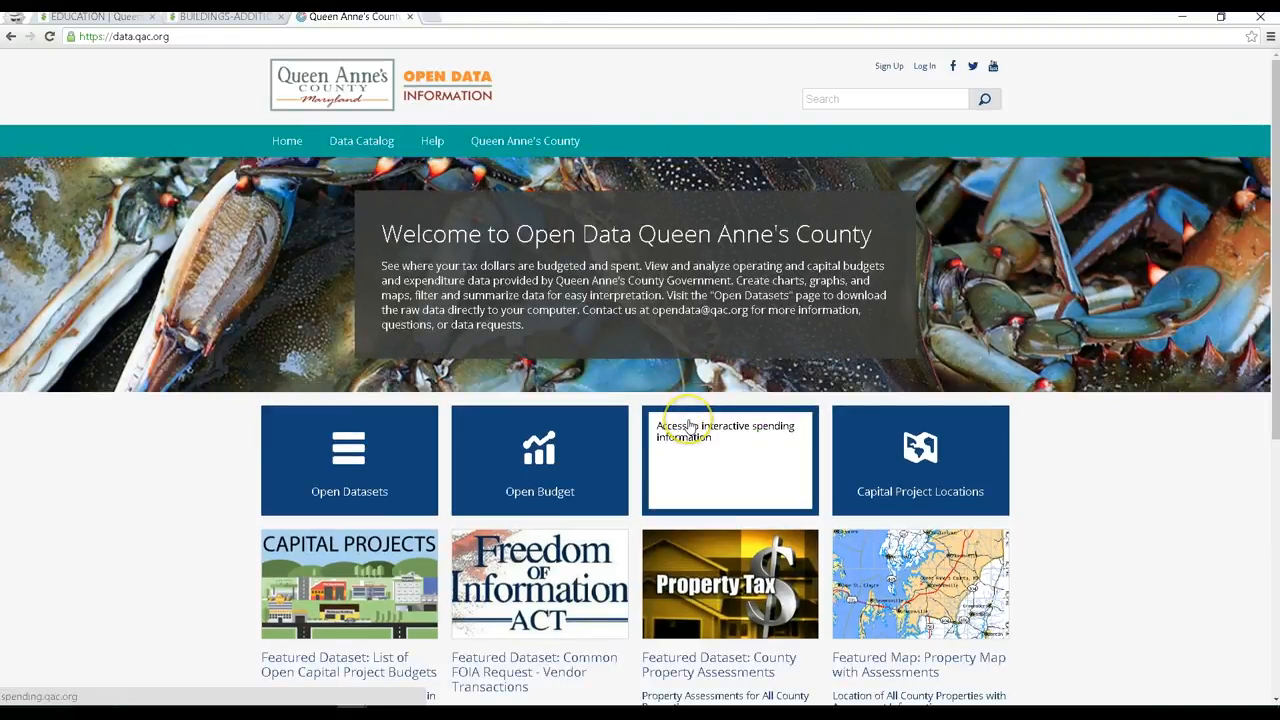
mouse_move(488, 460)
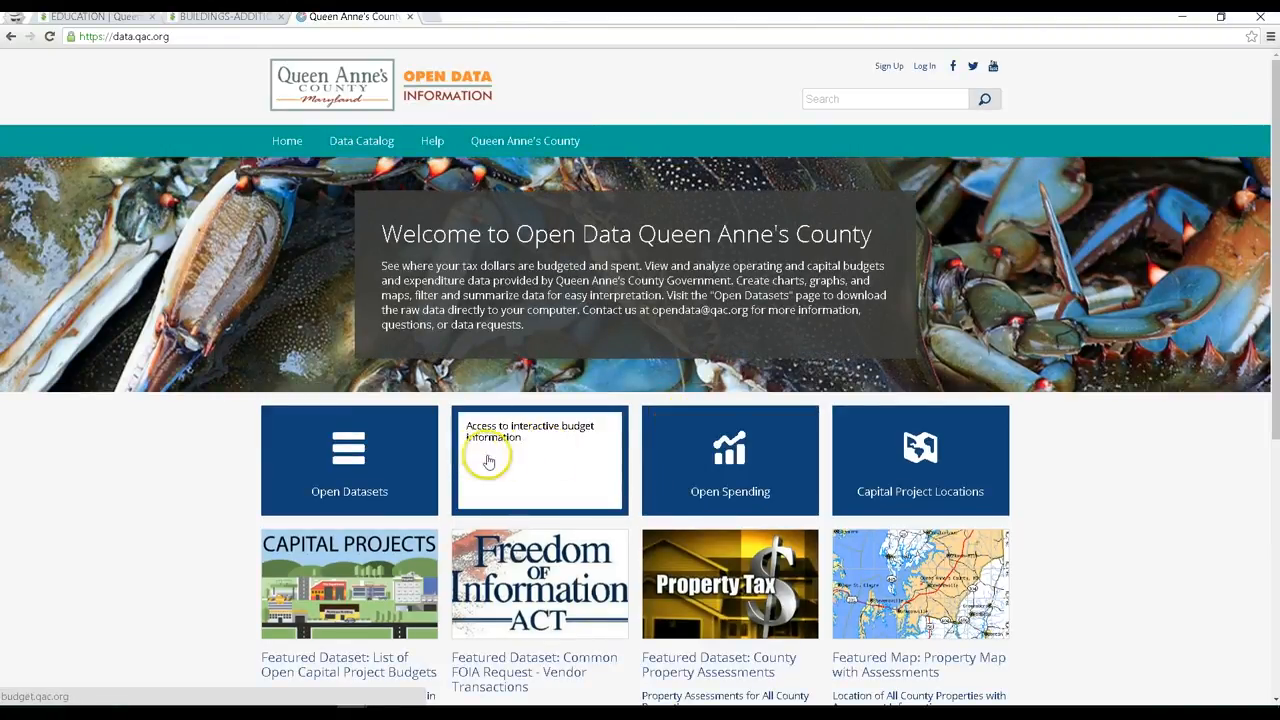
scroll("down", 3)
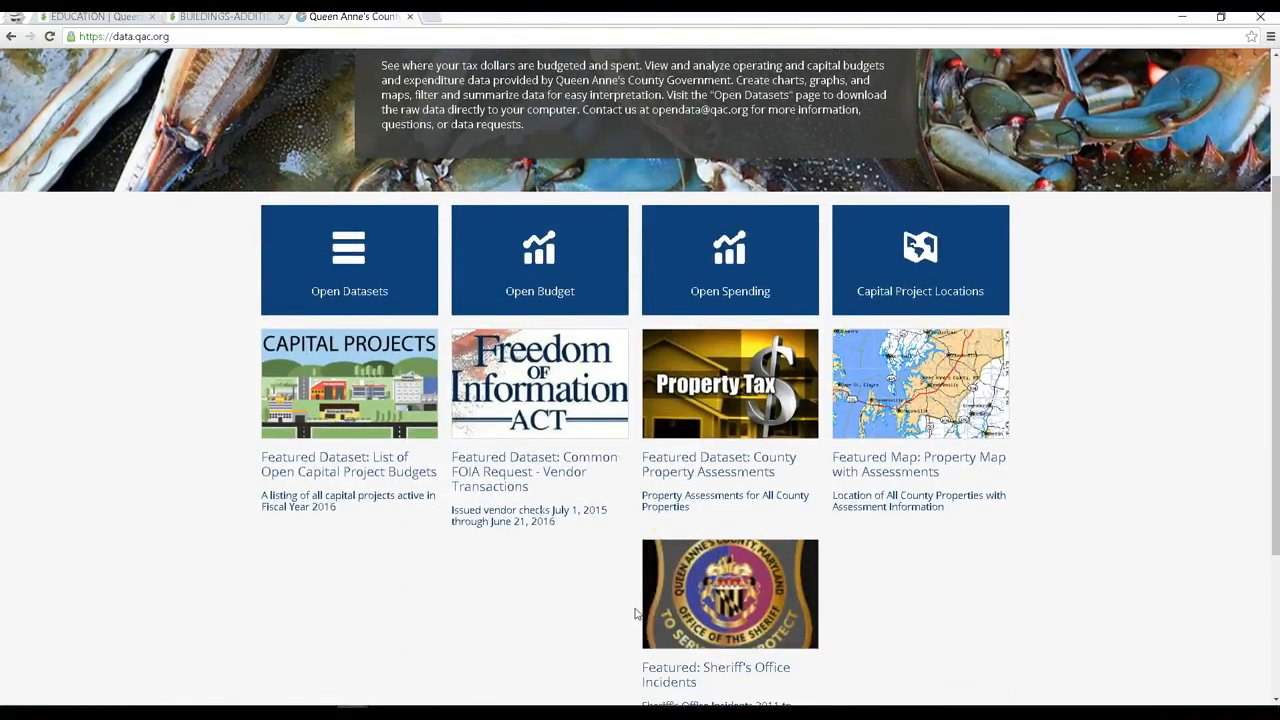
scroll("down", 3)
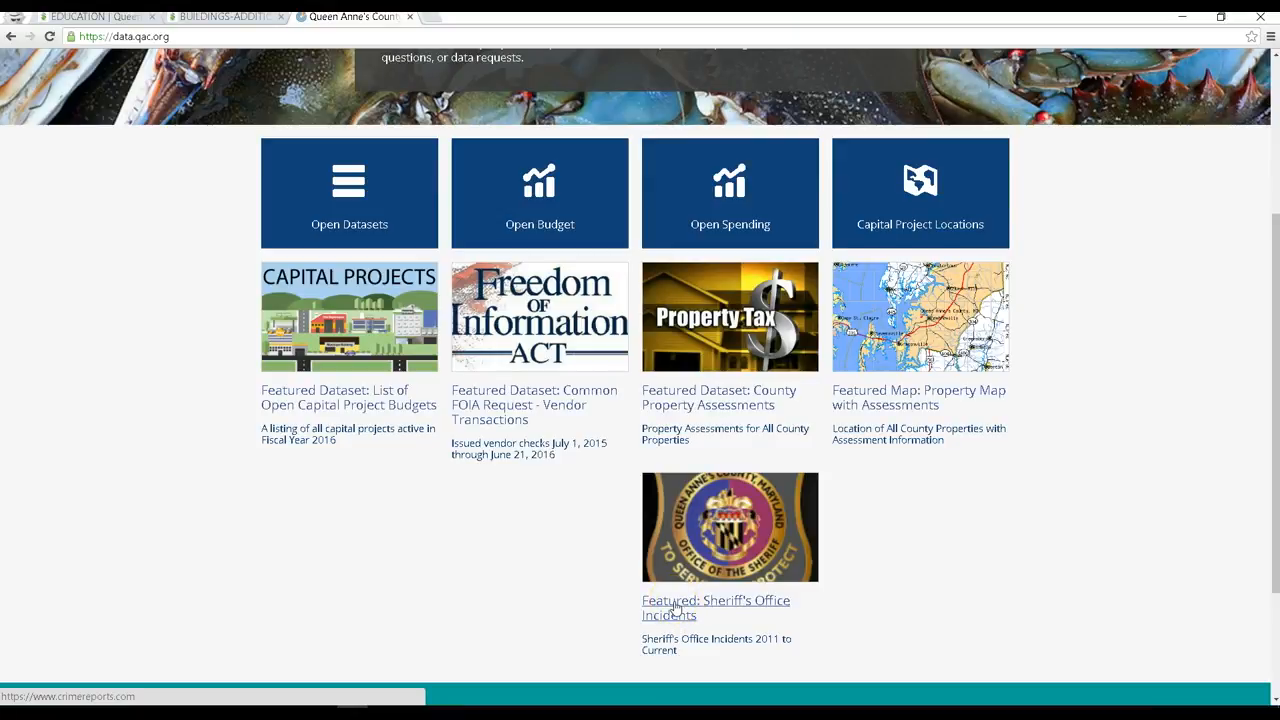
mouse_move(658, 340)
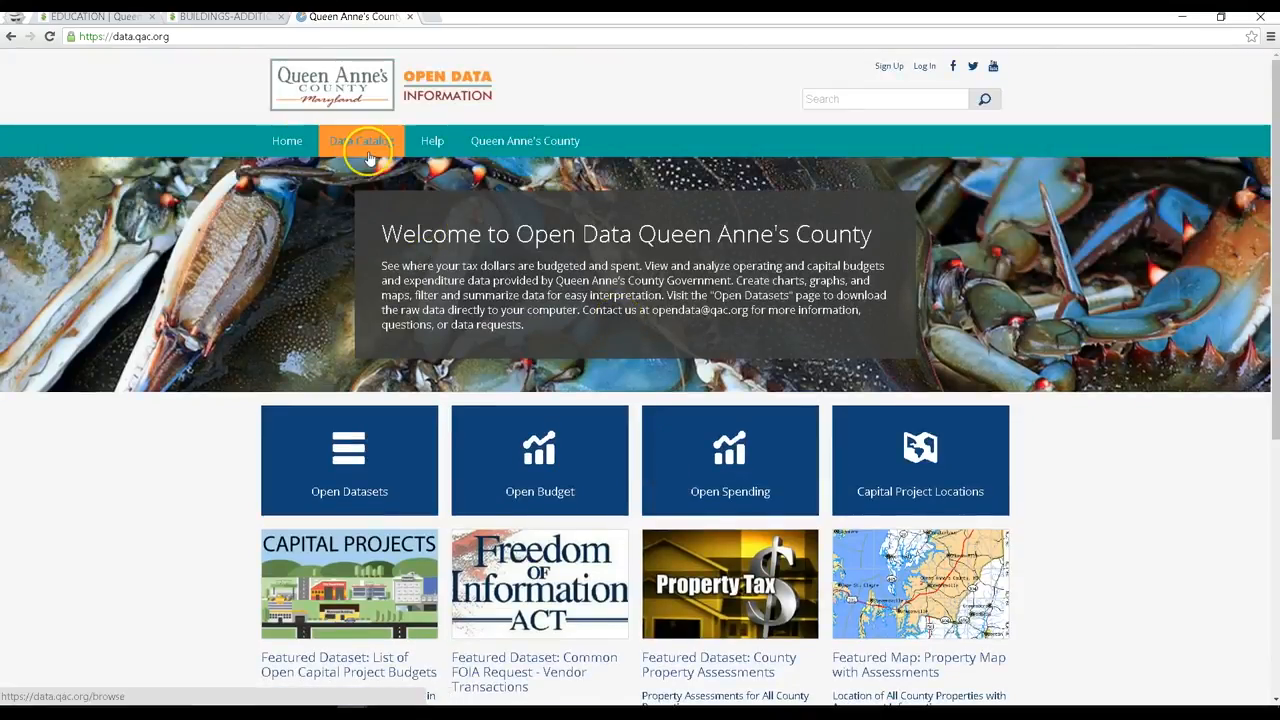
mouse_move(432, 140)
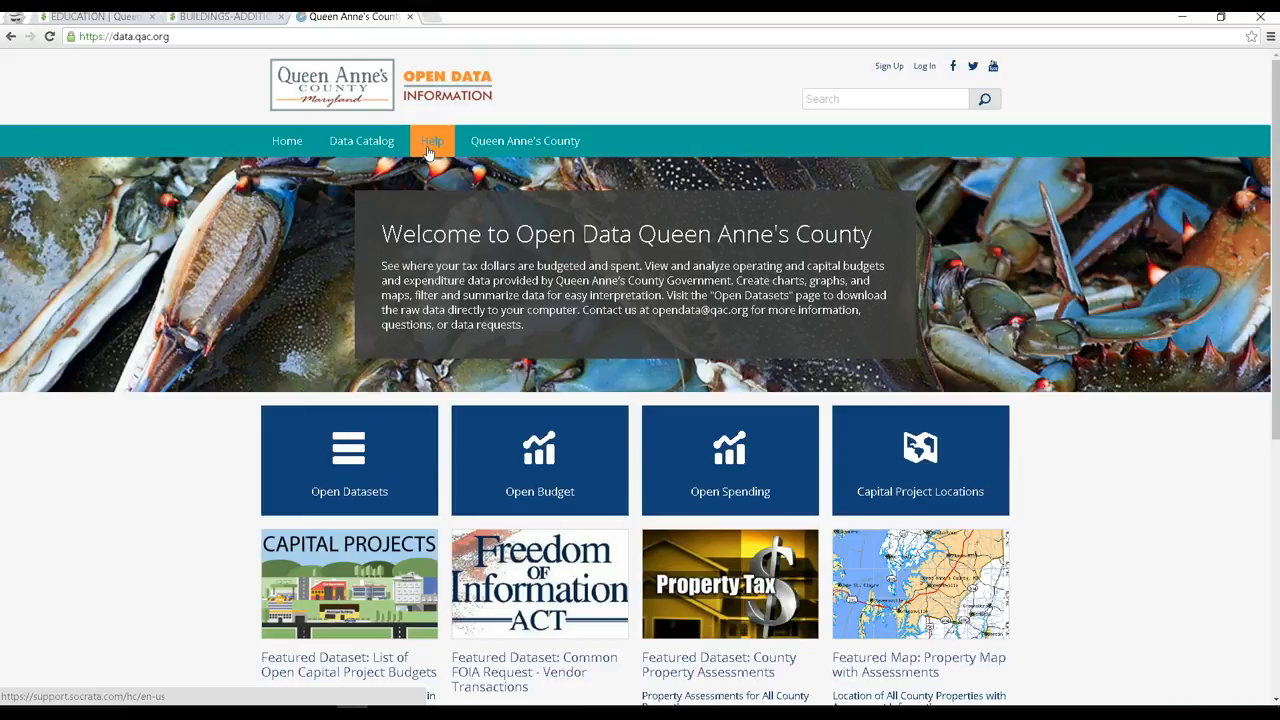
- Reopen the Open Budget site showing the $129 million revenue and expenditure summaries
left_click(540, 460)
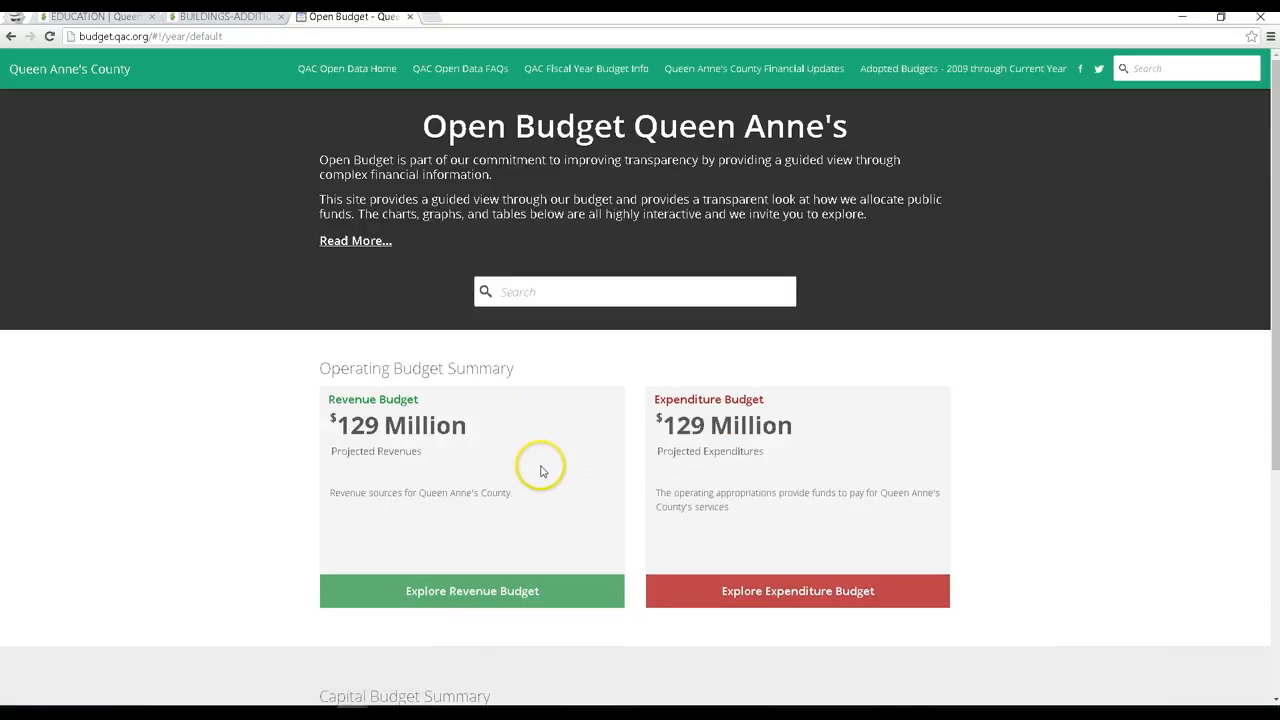
mouse_move(552, 456)
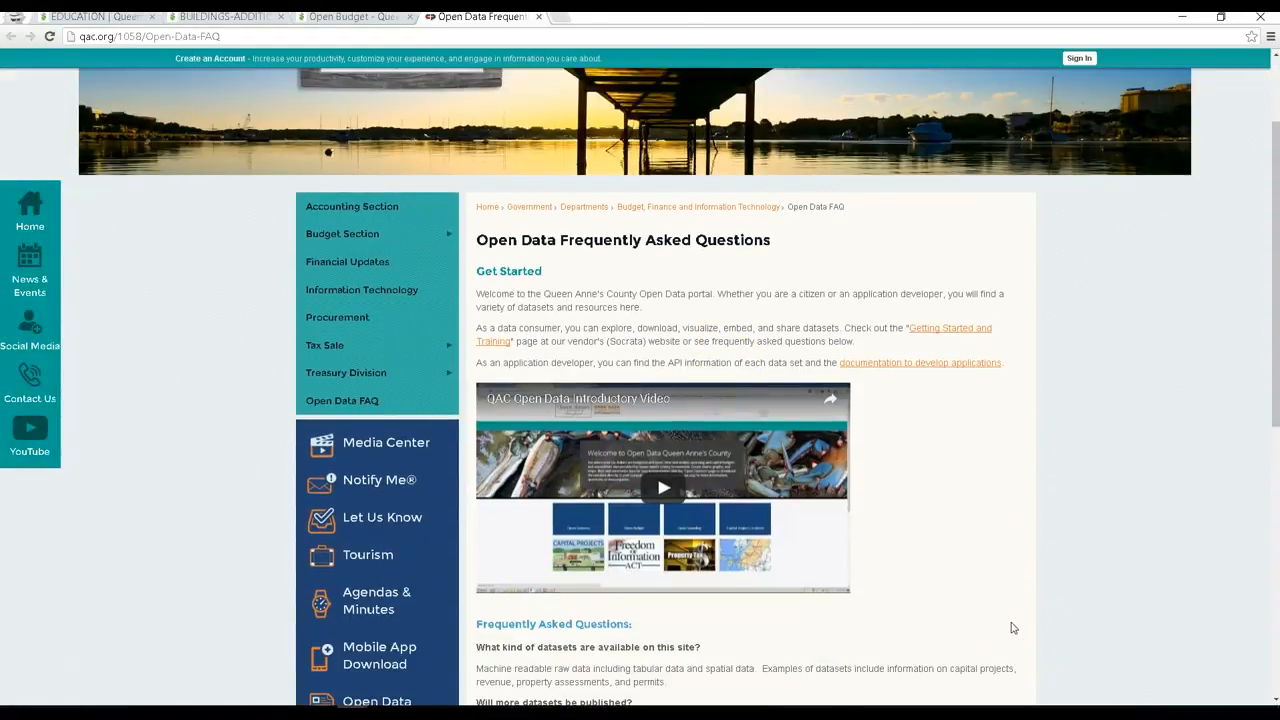
- Read down the Open Data FAQ through the datasets, accounts, contacts and licensing questions
scroll("down", 3)
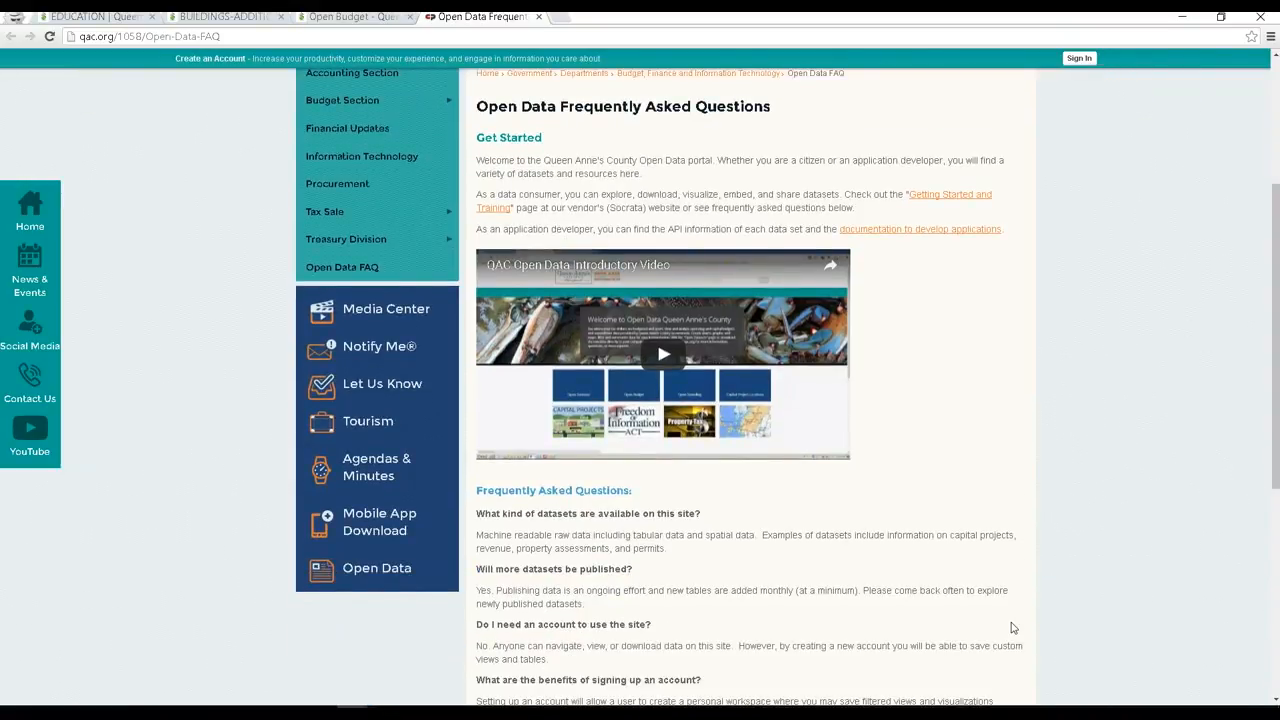
scroll("down", 3)
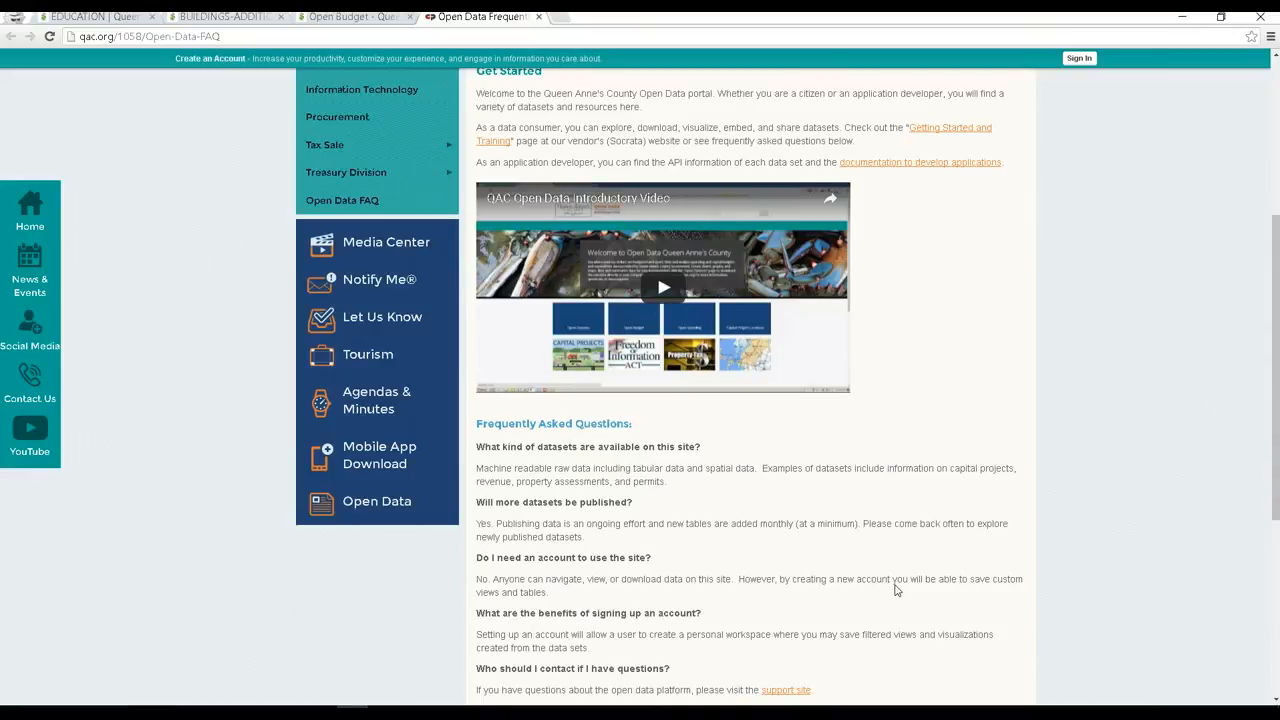
scroll("down", 3)
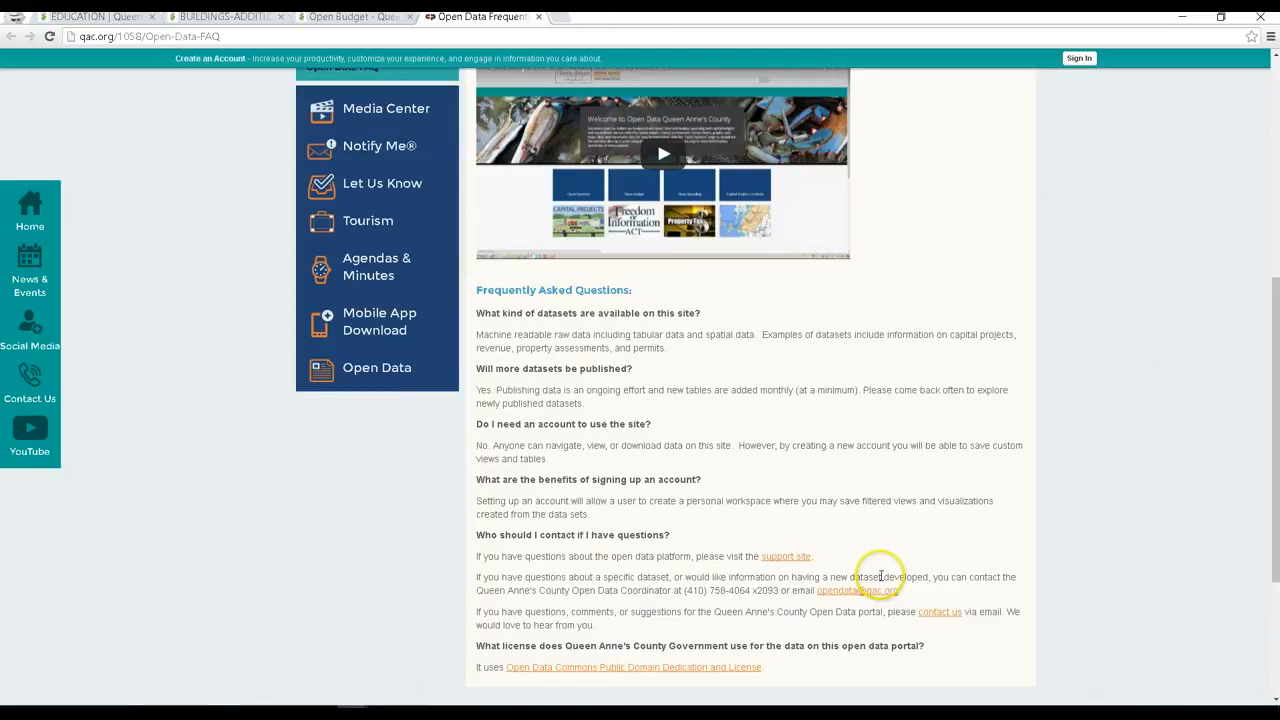
scroll("down", 3)
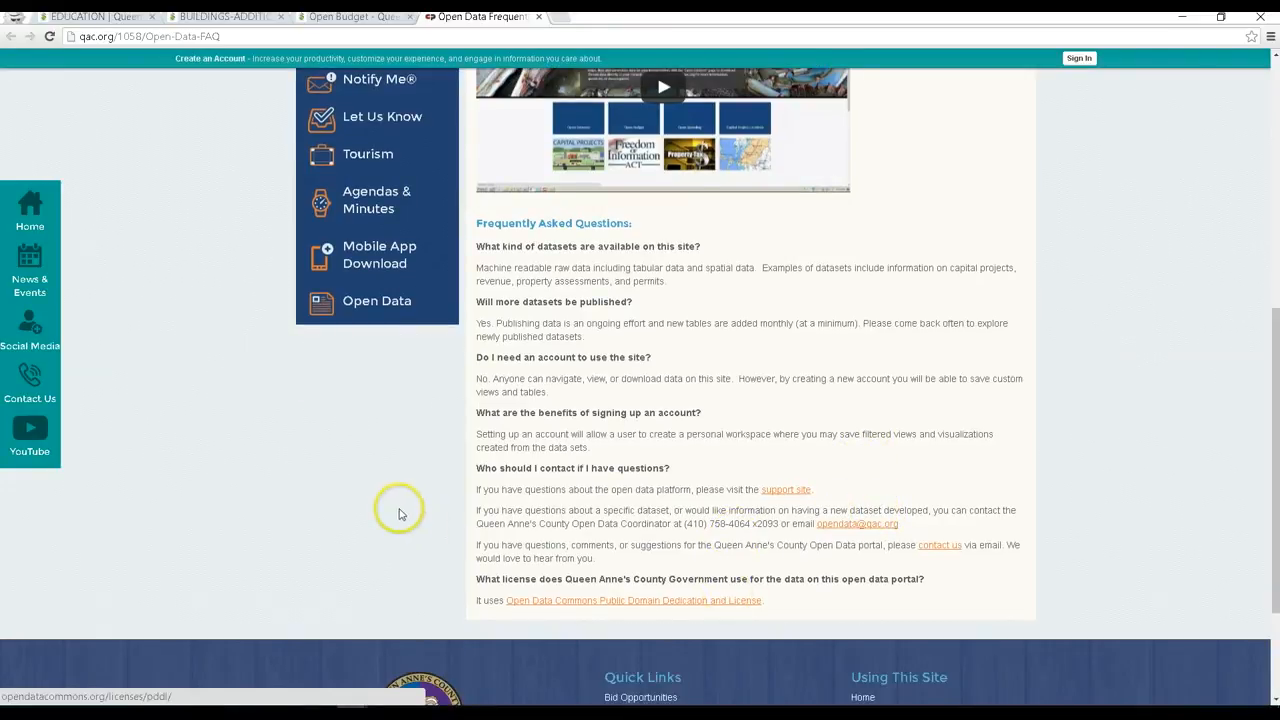
mouse_move(478, 510)
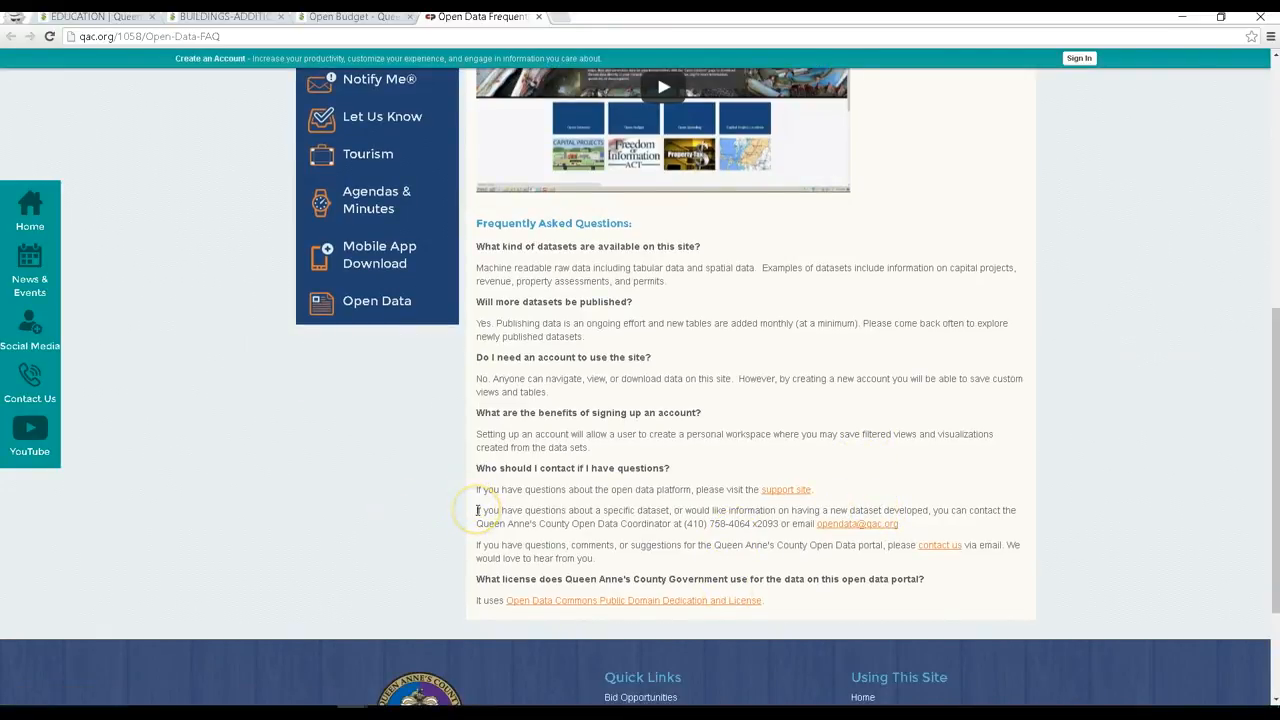
mouse_move(520, 520)
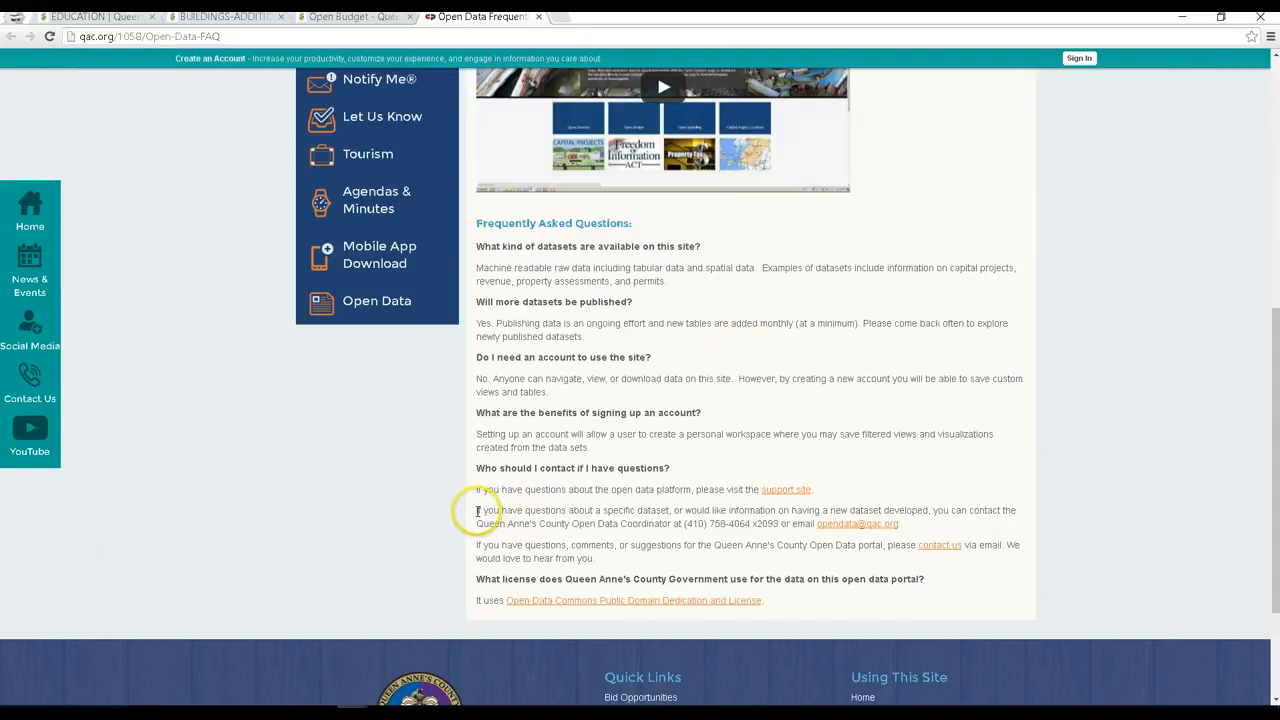
mouse_move(676, 524)
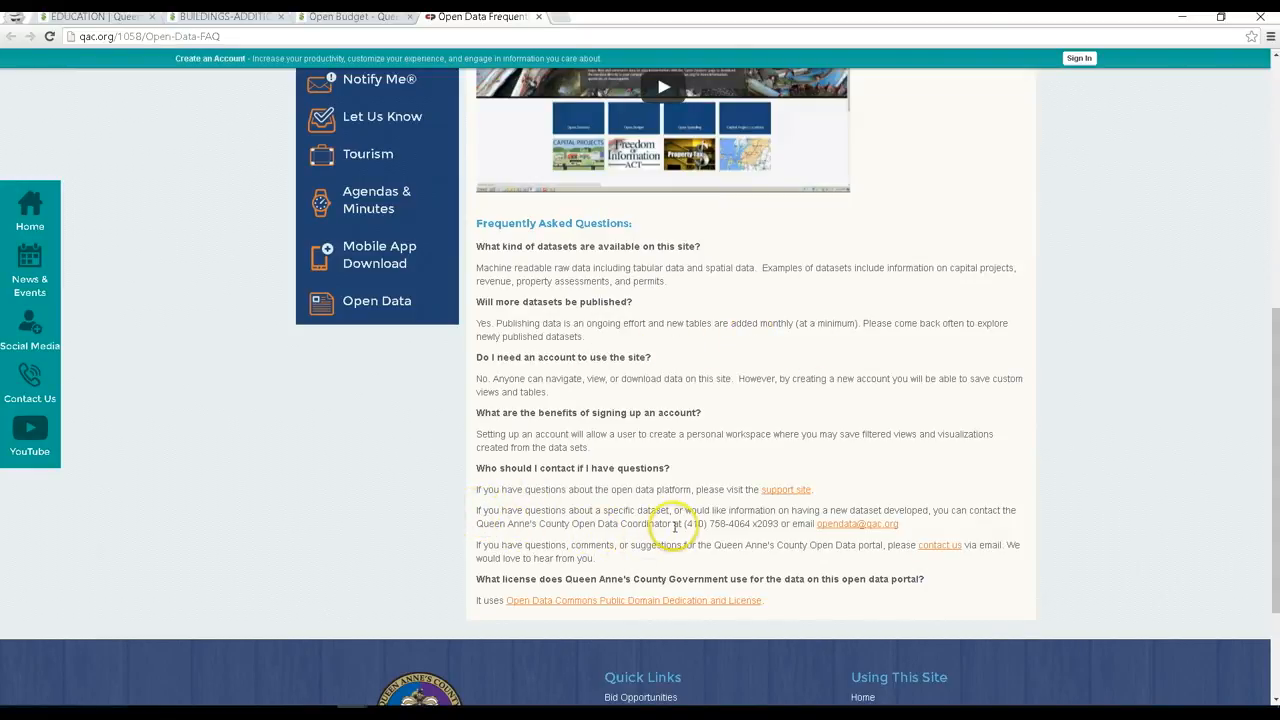